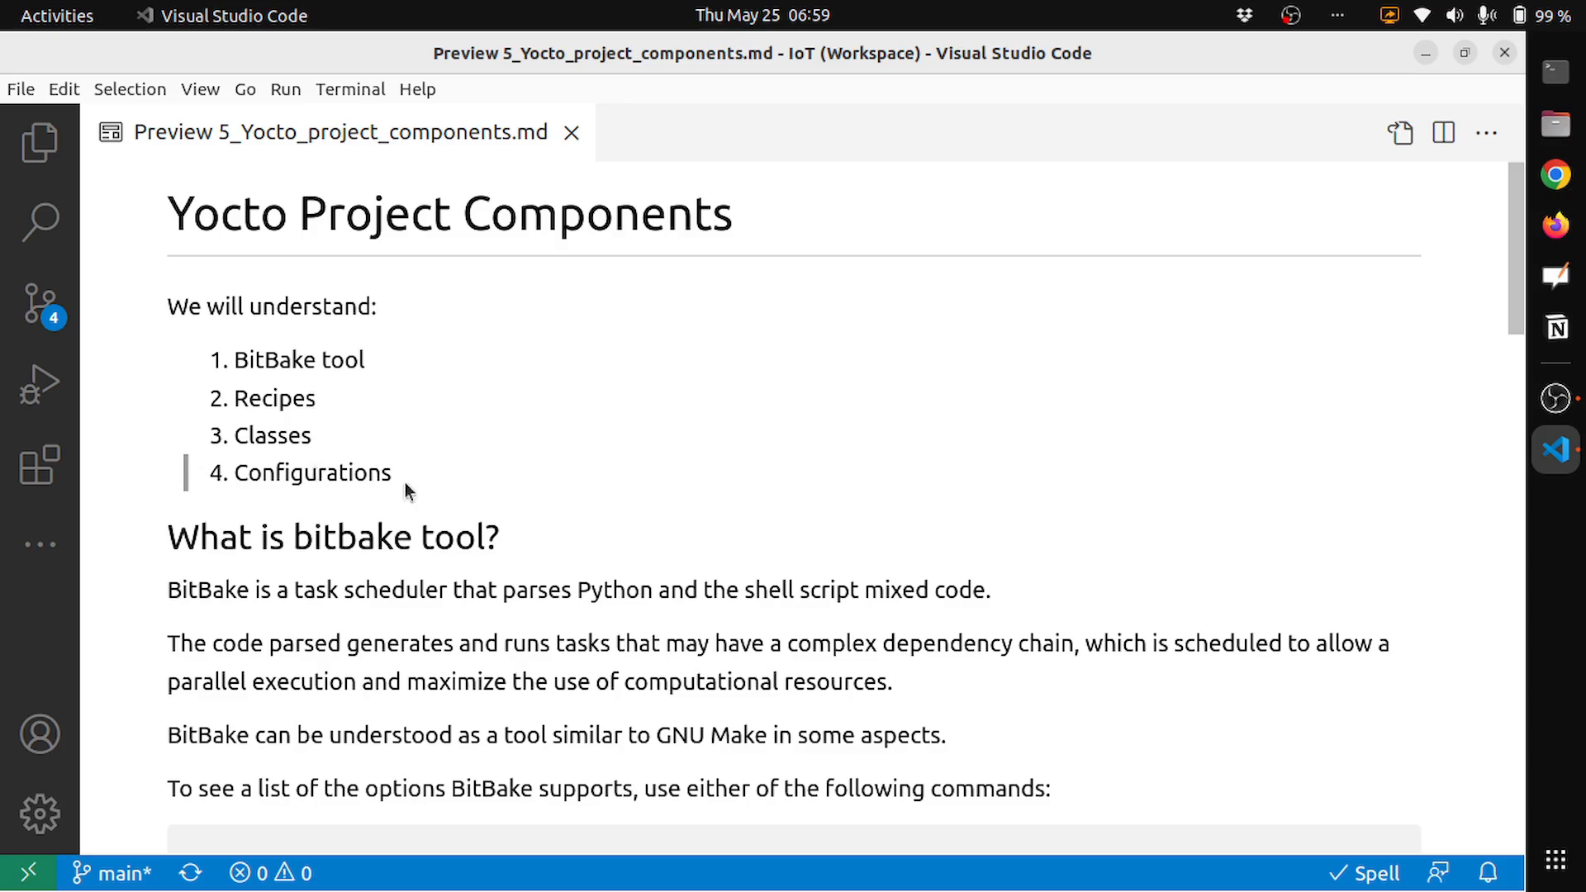
# Scroll the components notes preview down to the 'What is bitbake tool?' section.
pyautogui.scroll(-3)
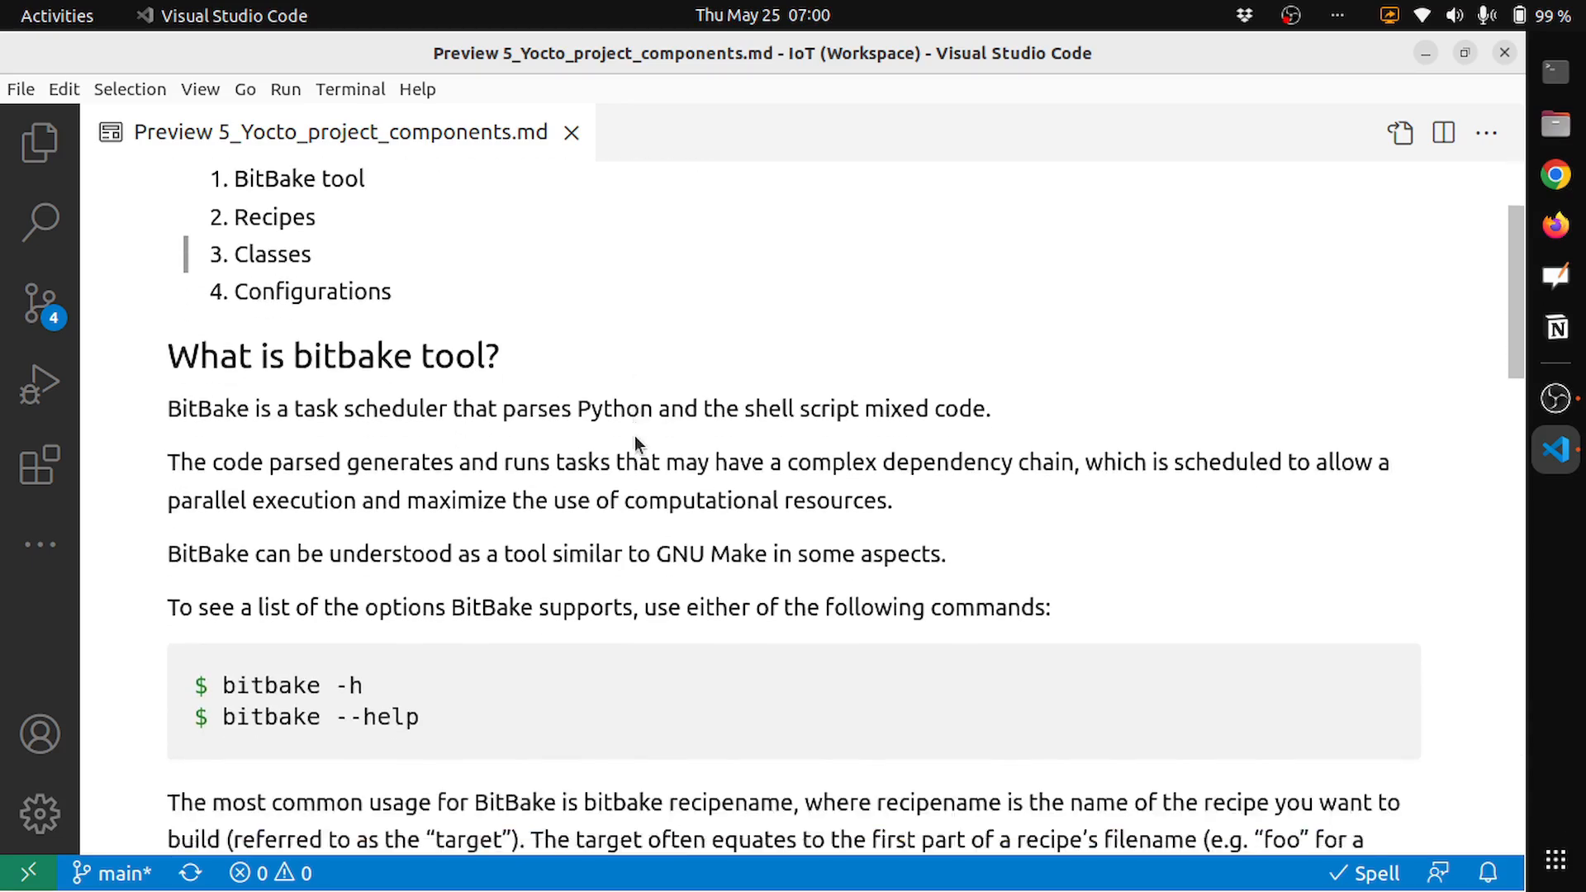
pyautogui.scroll(-3)
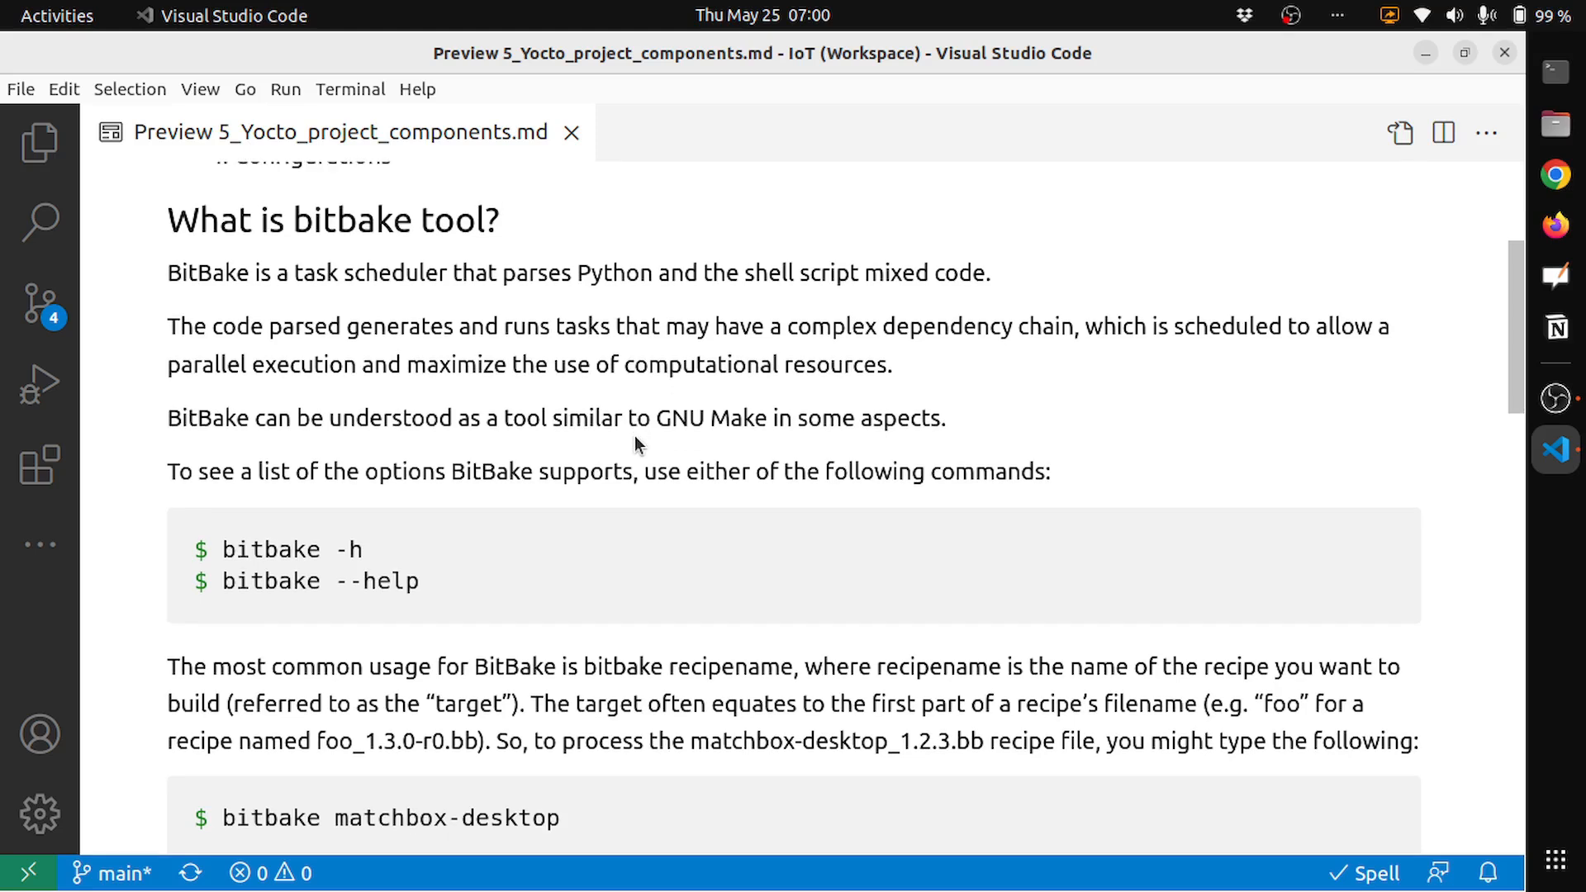
pyautogui.moveTo(282, 305)
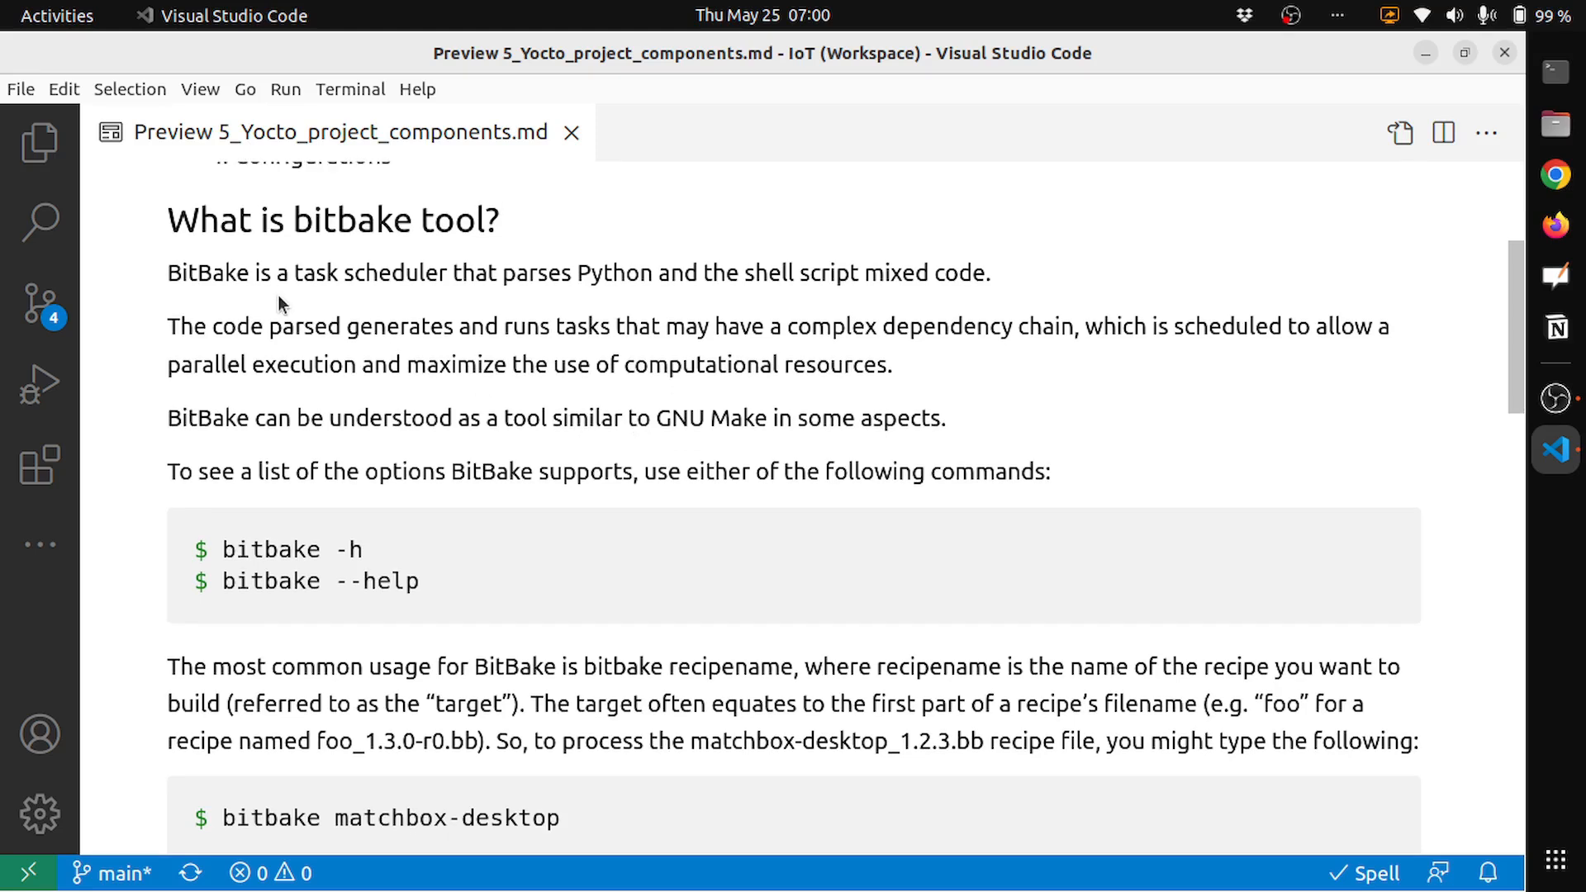
pyautogui.moveTo(506, 307)
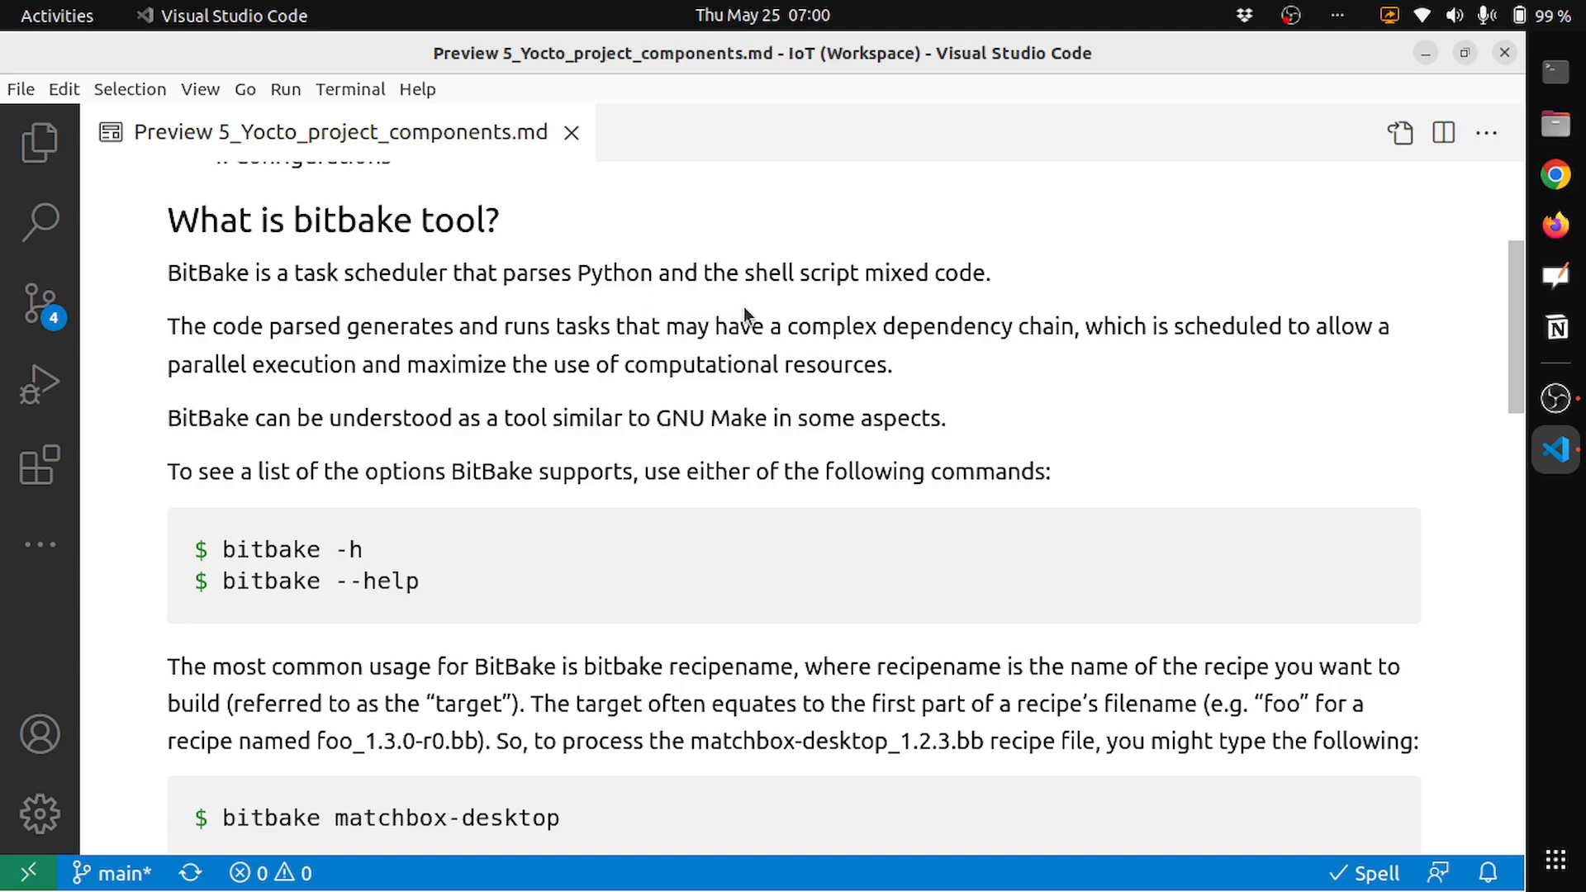
pyautogui.moveTo(796, 306)
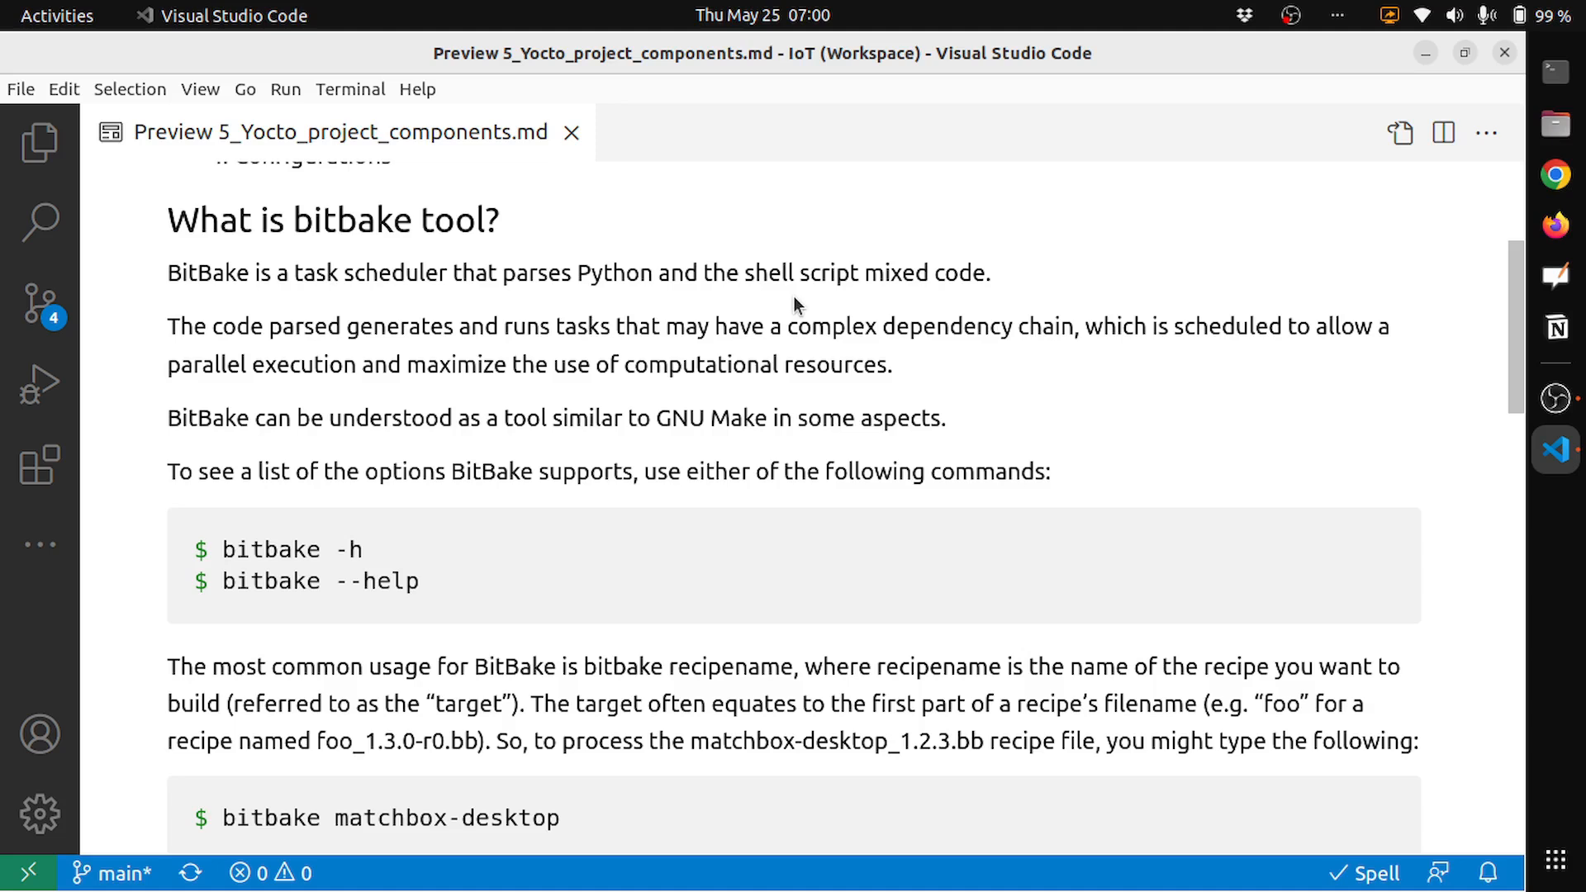
pyautogui.moveTo(857, 401)
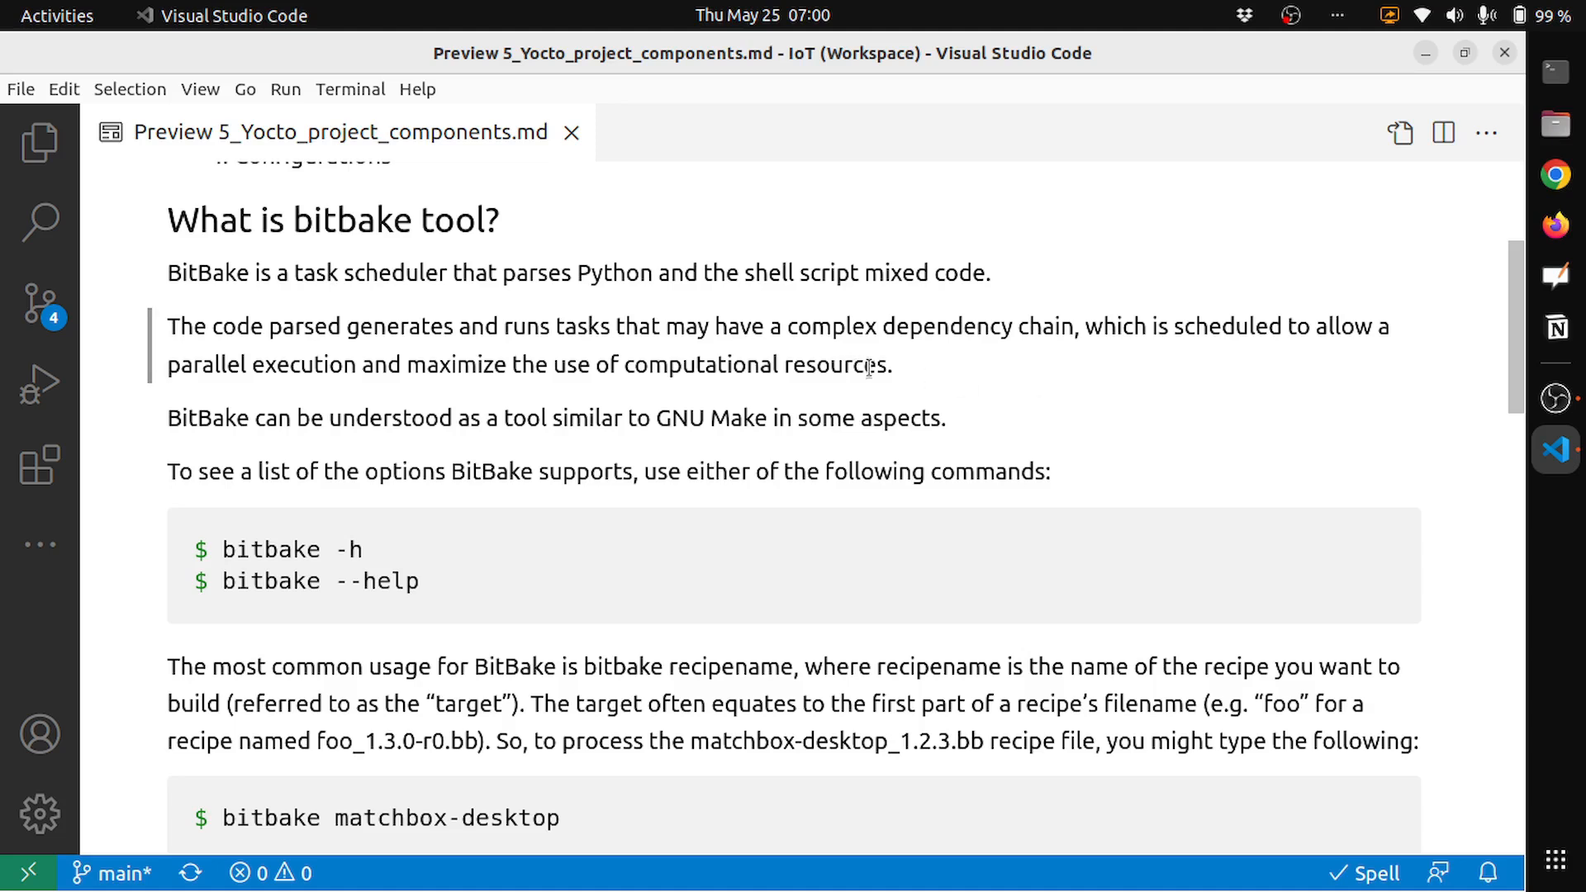
pyautogui.moveTo(940, 377)
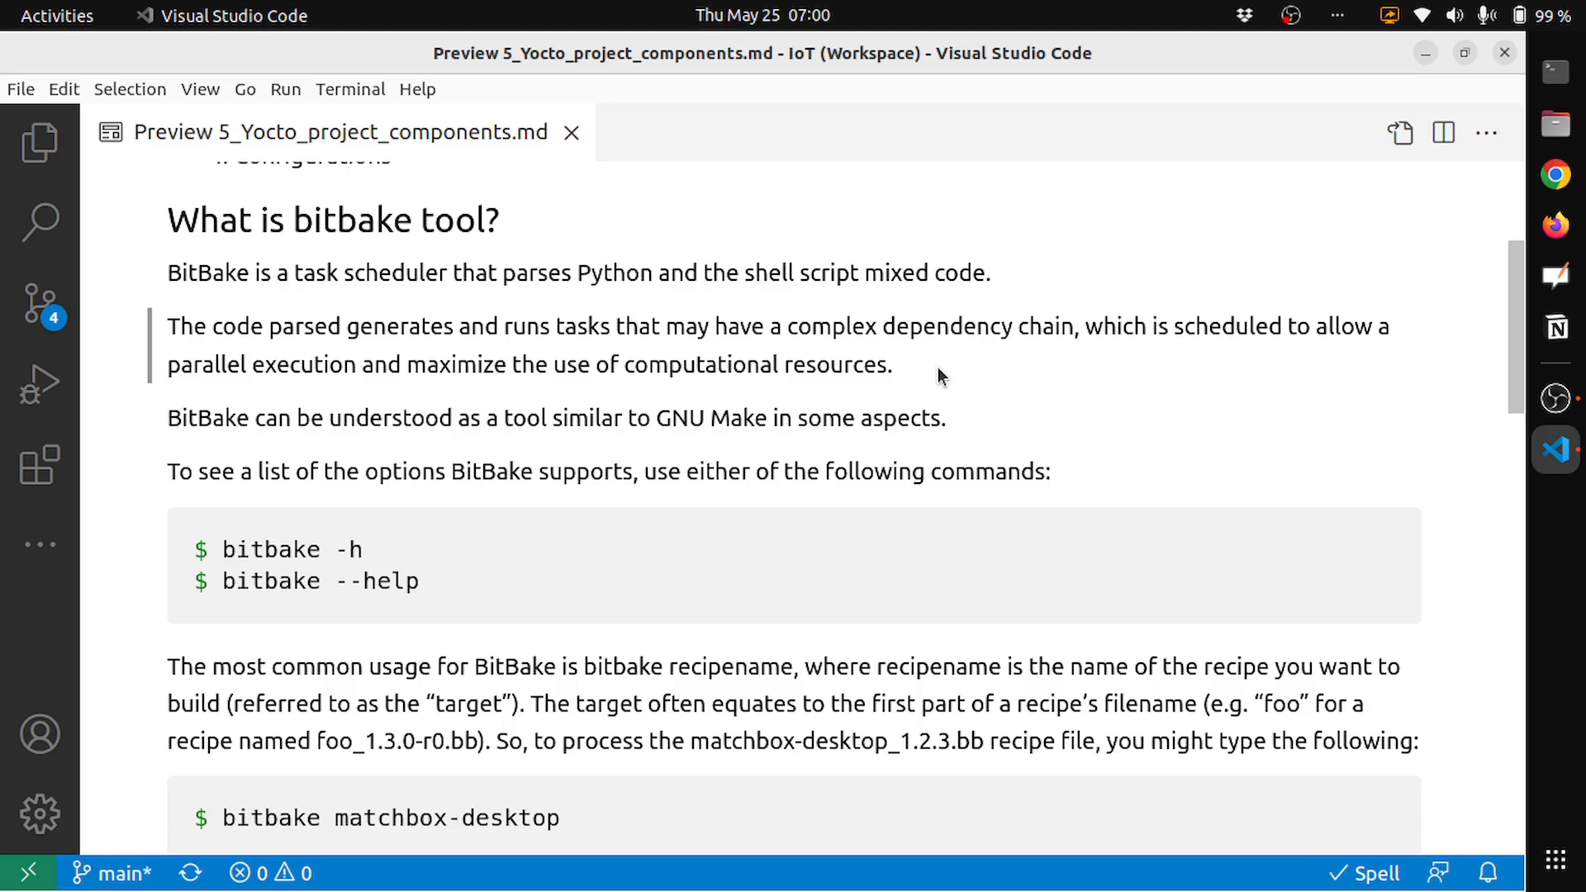
pyautogui.moveTo(450, 460)
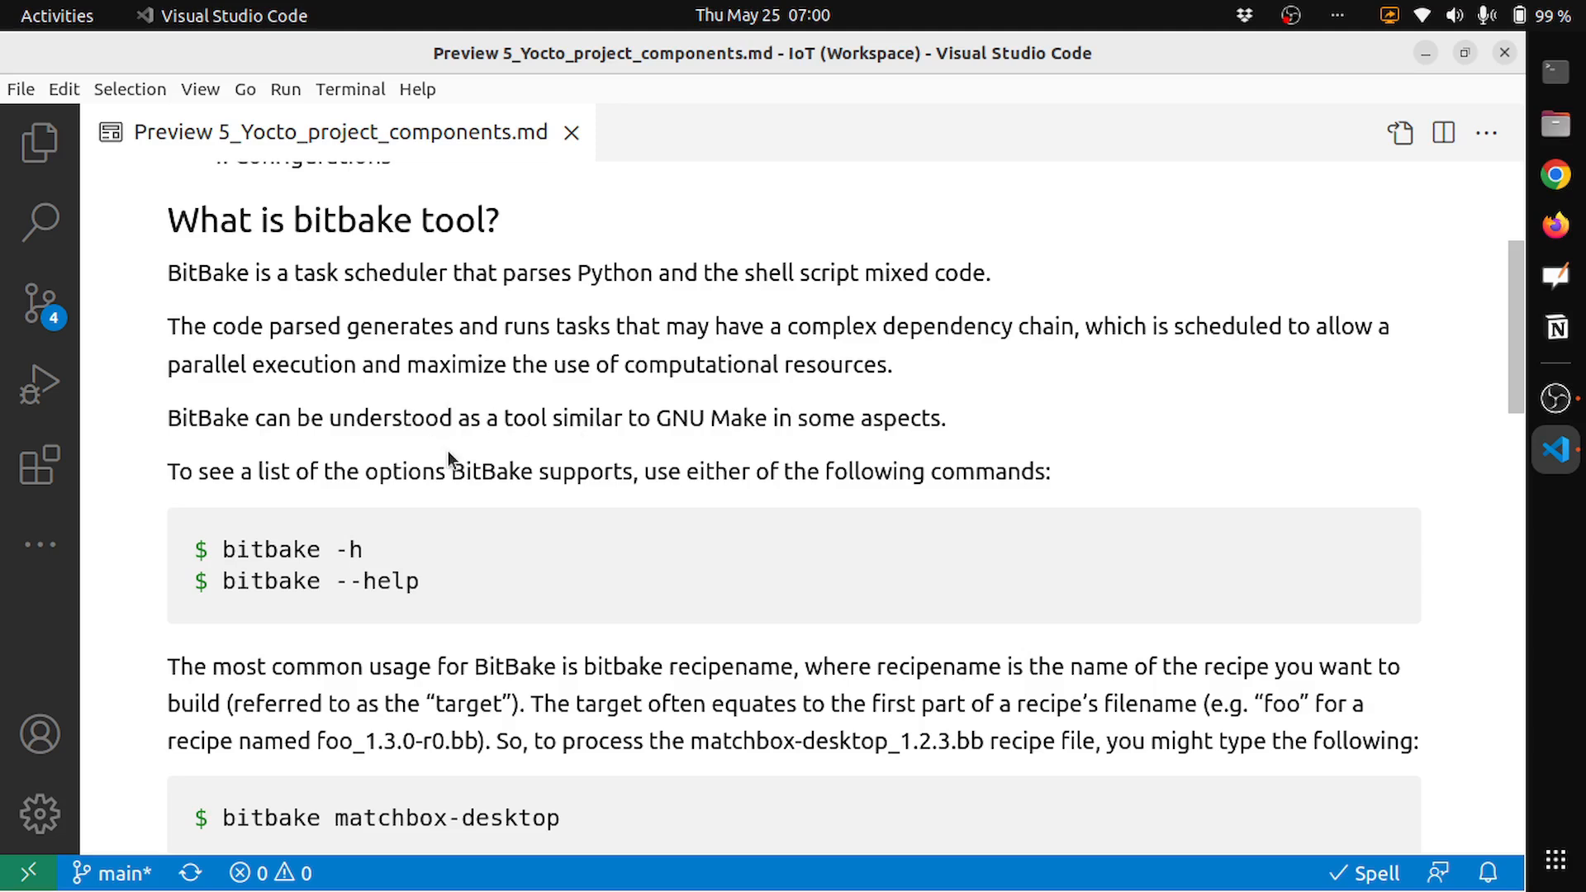
pyautogui.moveTo(398, 458)
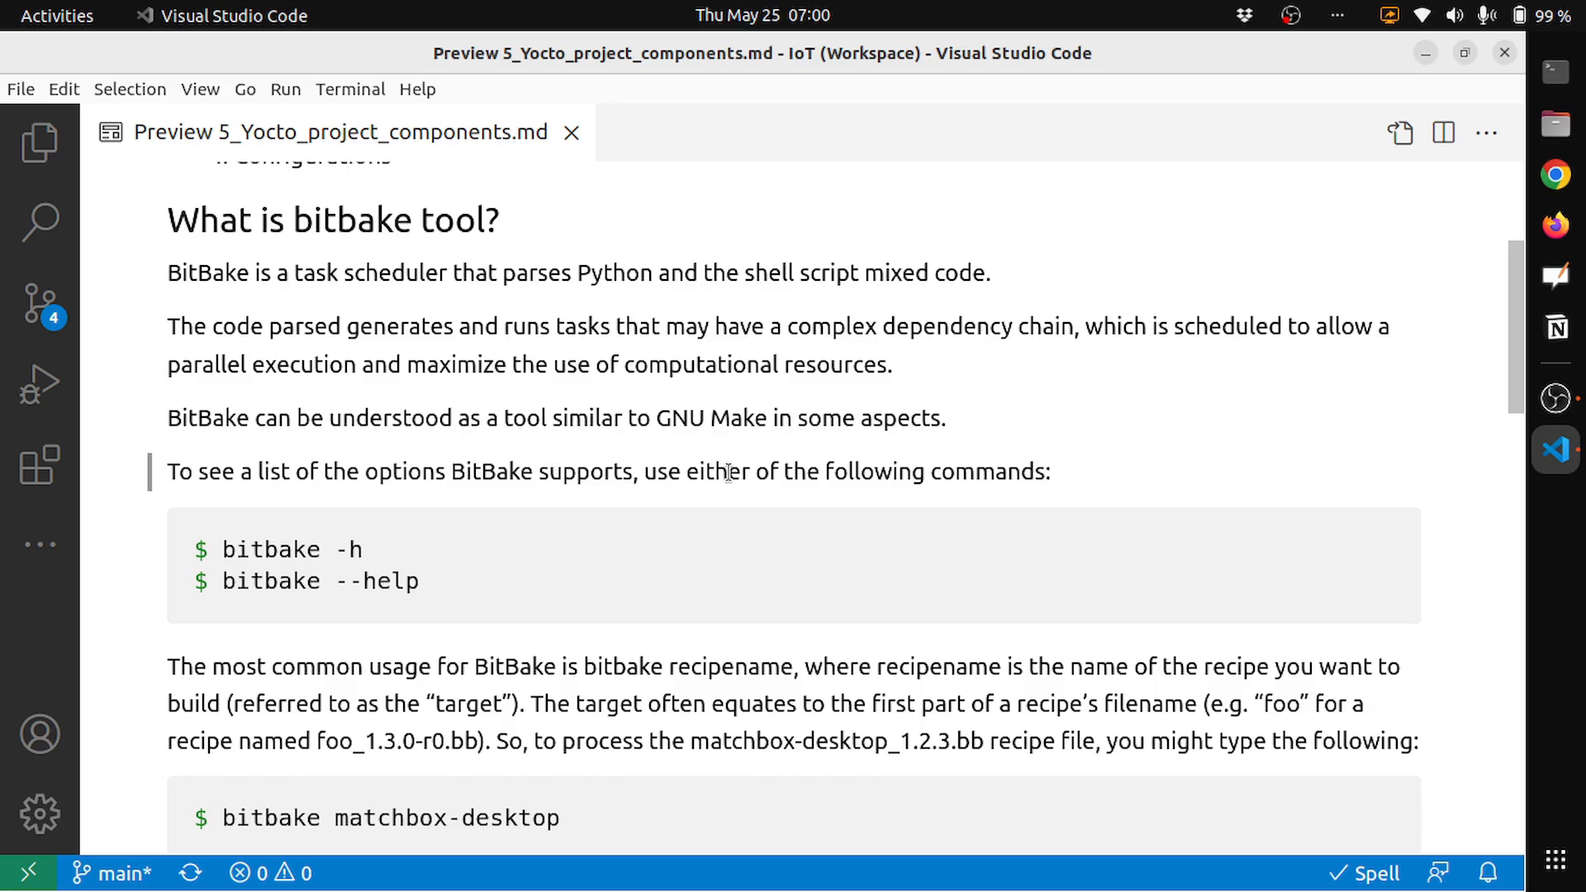
pyautogui.moveTo(902, 466)
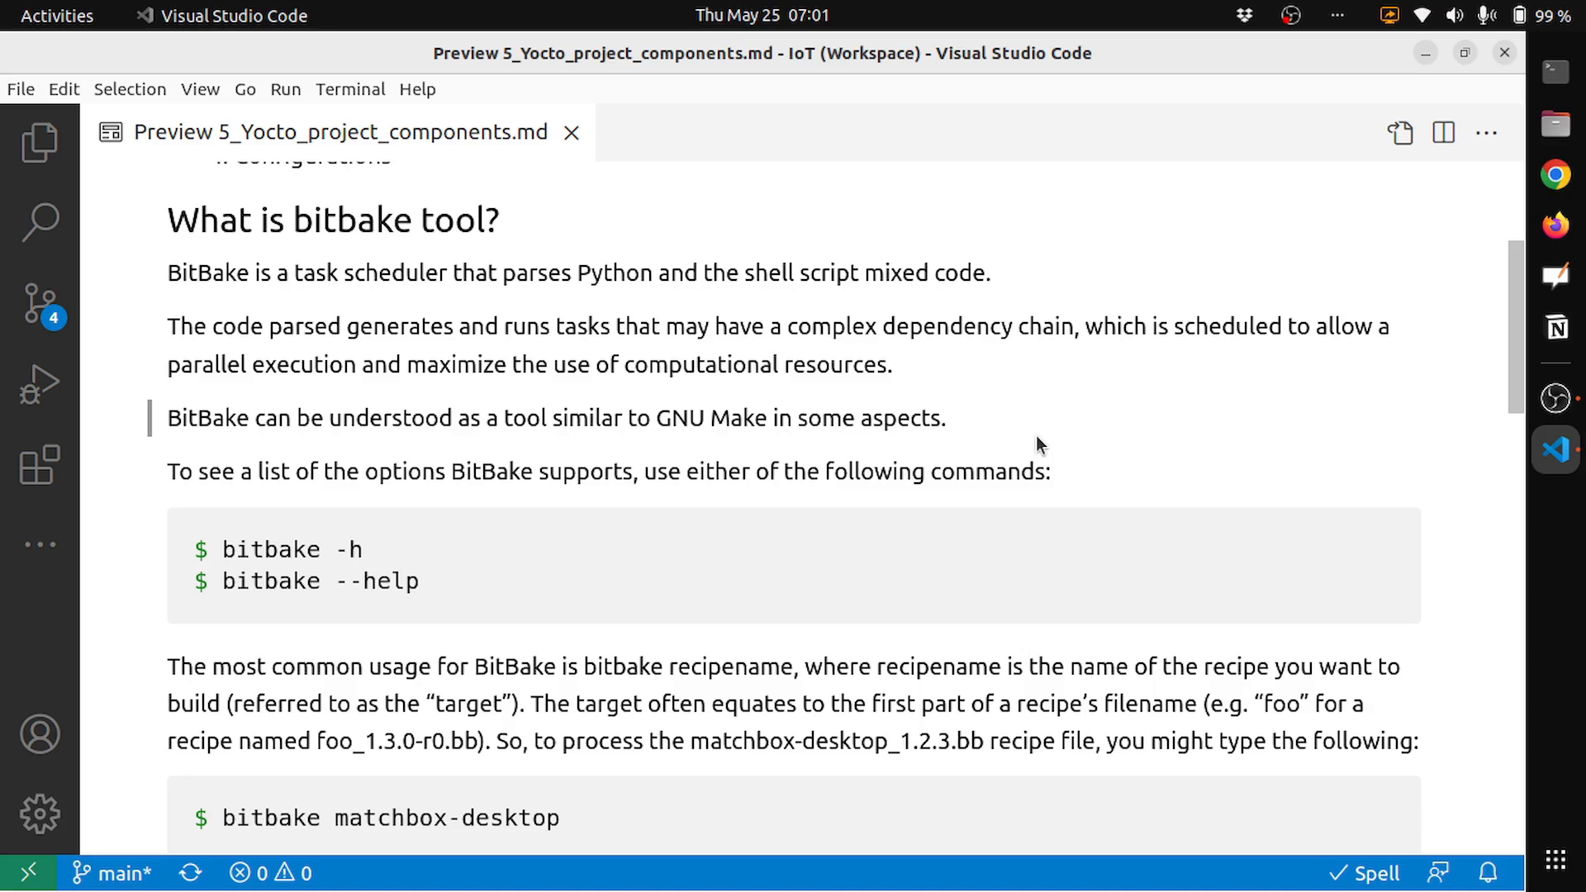
pyautogui.moveTo(1558, 68)
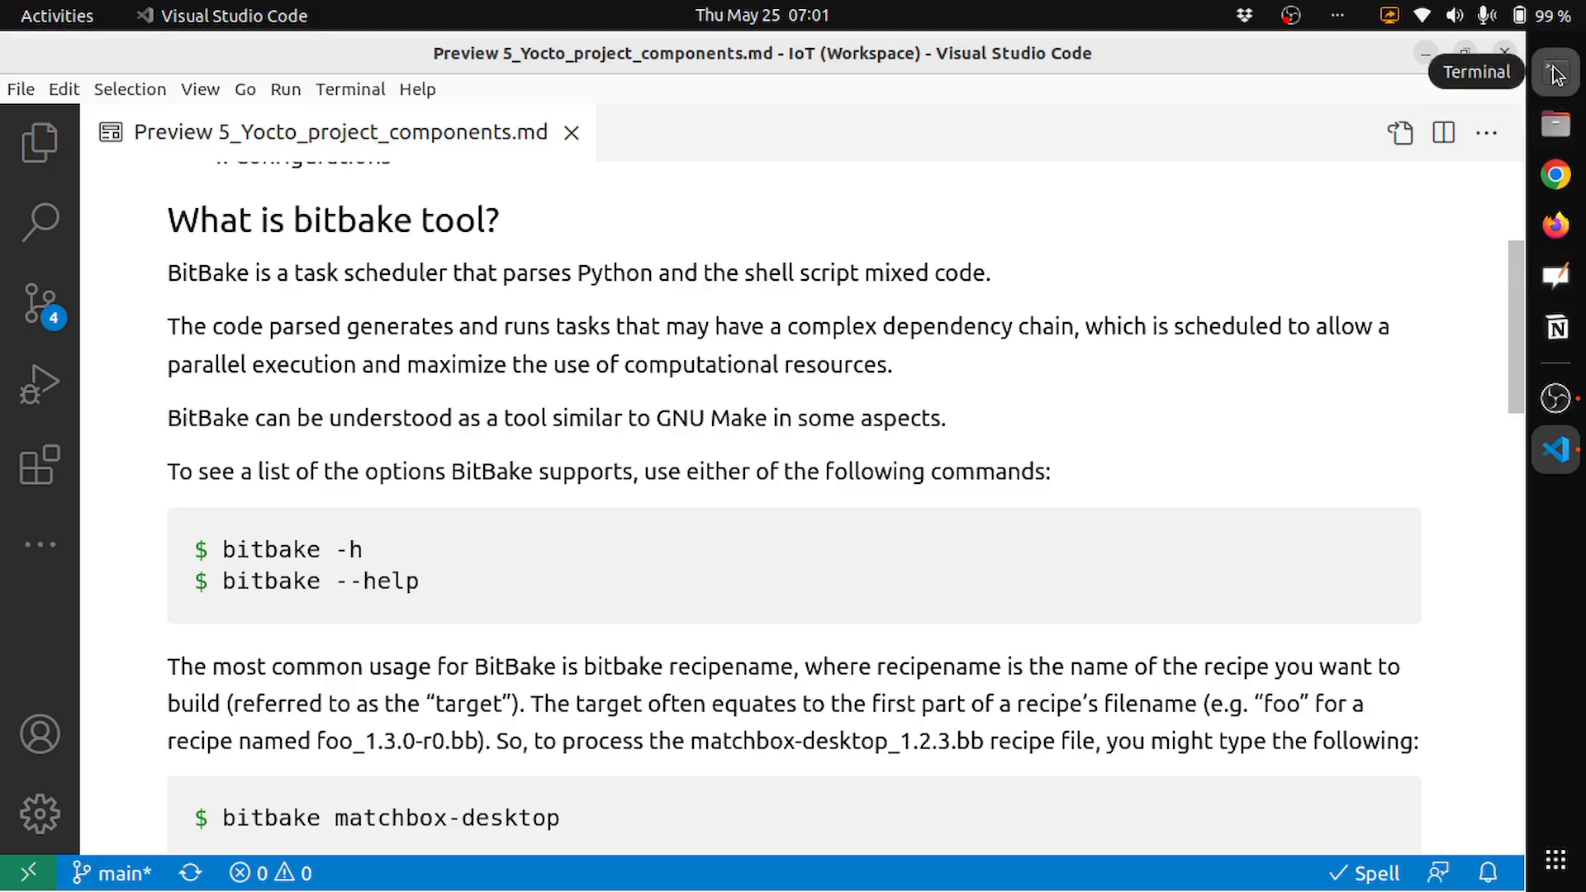
# In Terminal, change into dev/yocto_iot/poky and list its contents.
pyautogui.click(1557, 70)
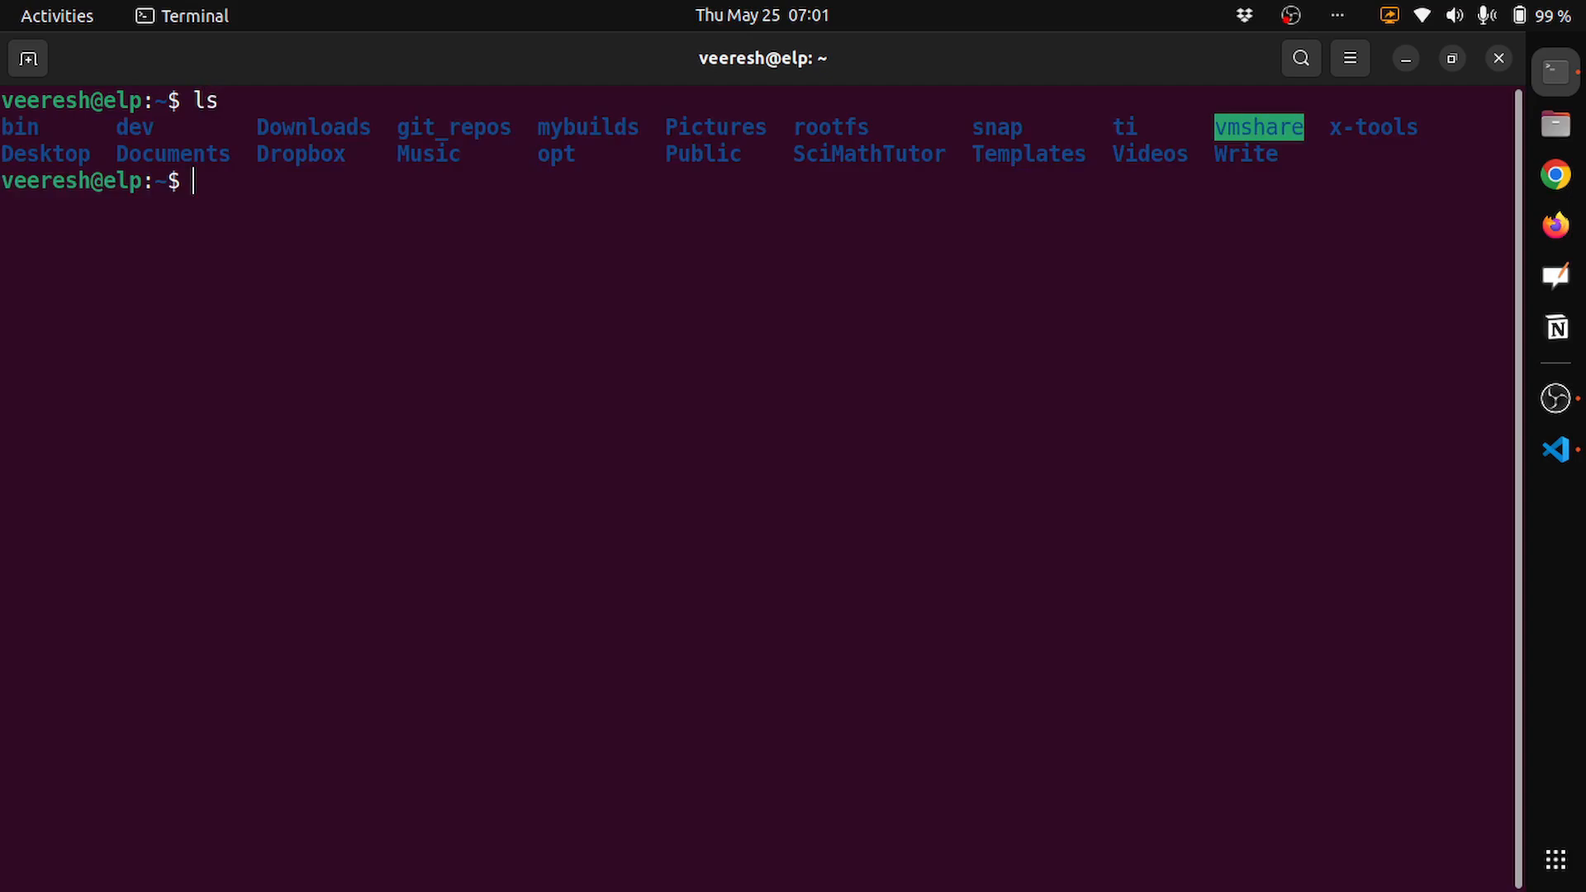
pyautogui.write('cd')
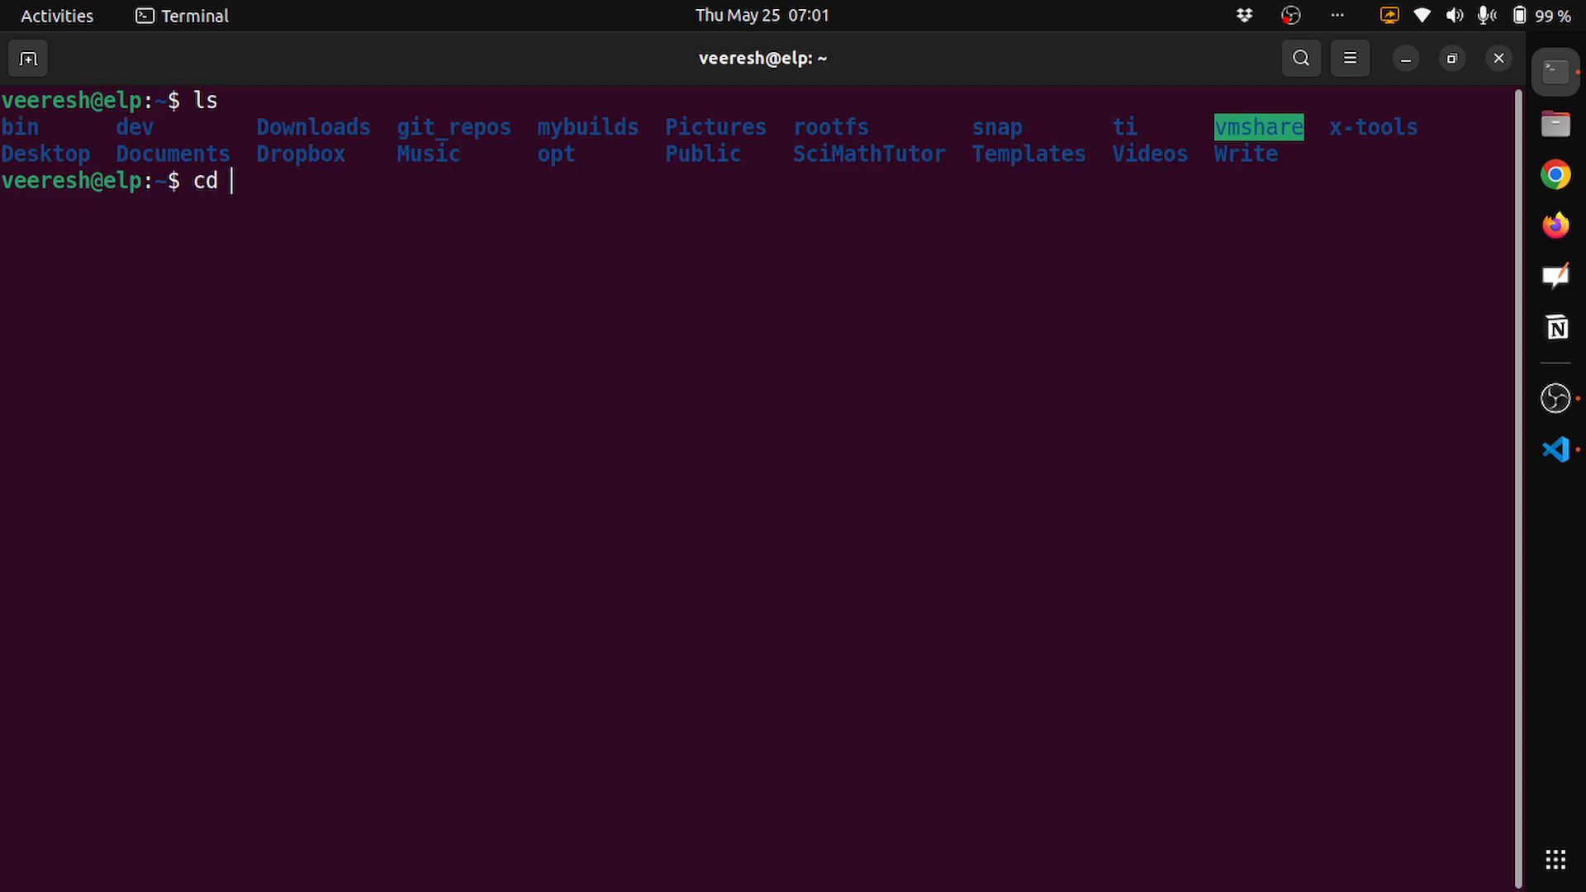
pyautogui.write('dev/')
pyautogui.write('ls')
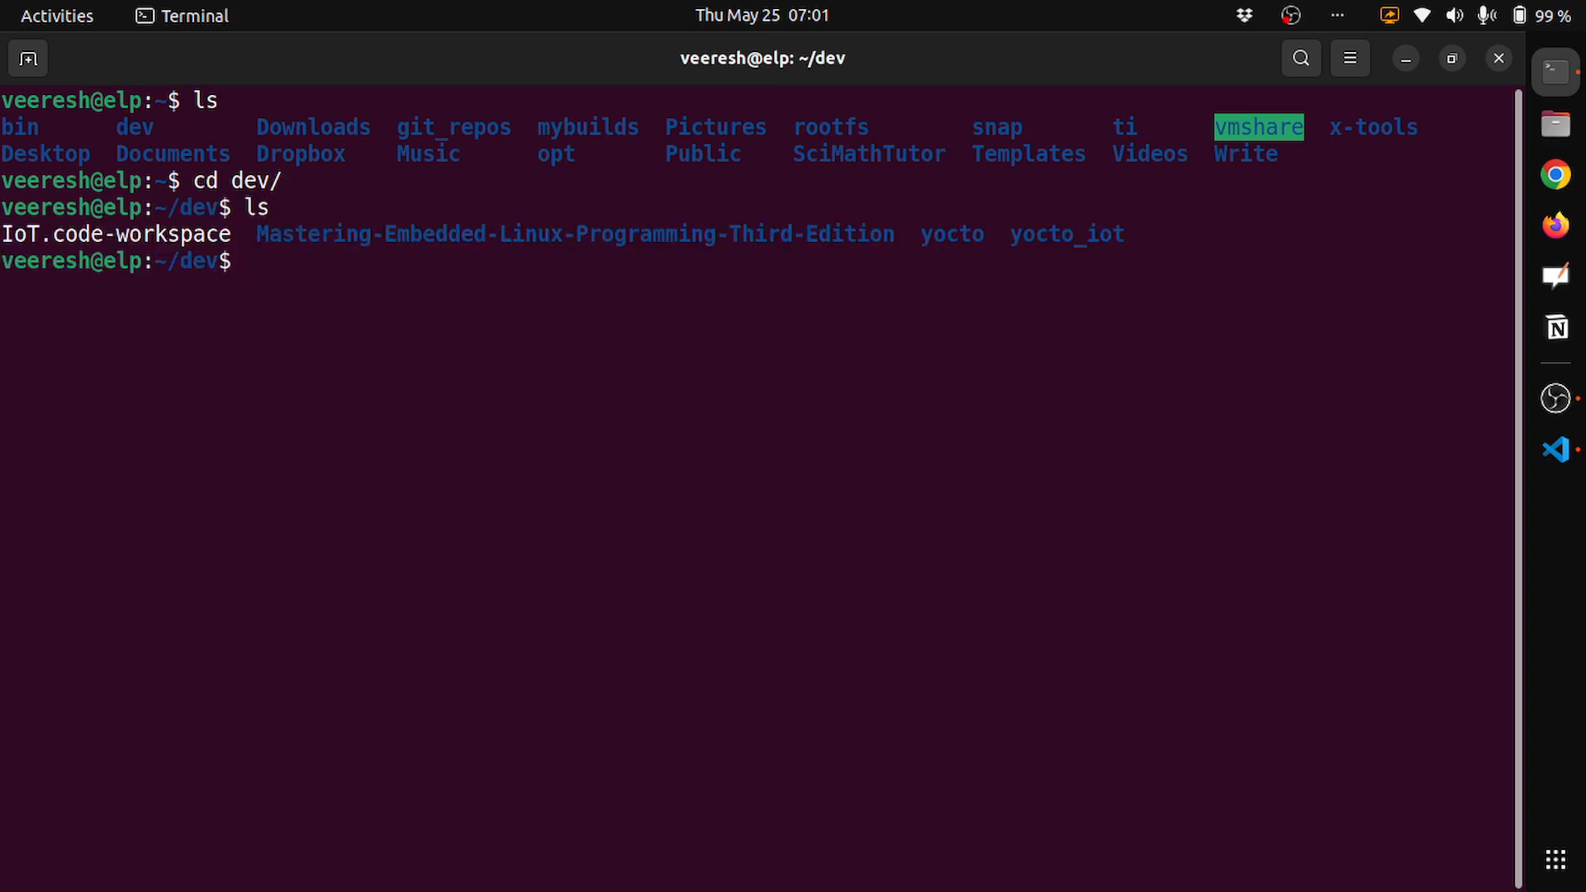
pyautogui.write('cd yocto_iot/')
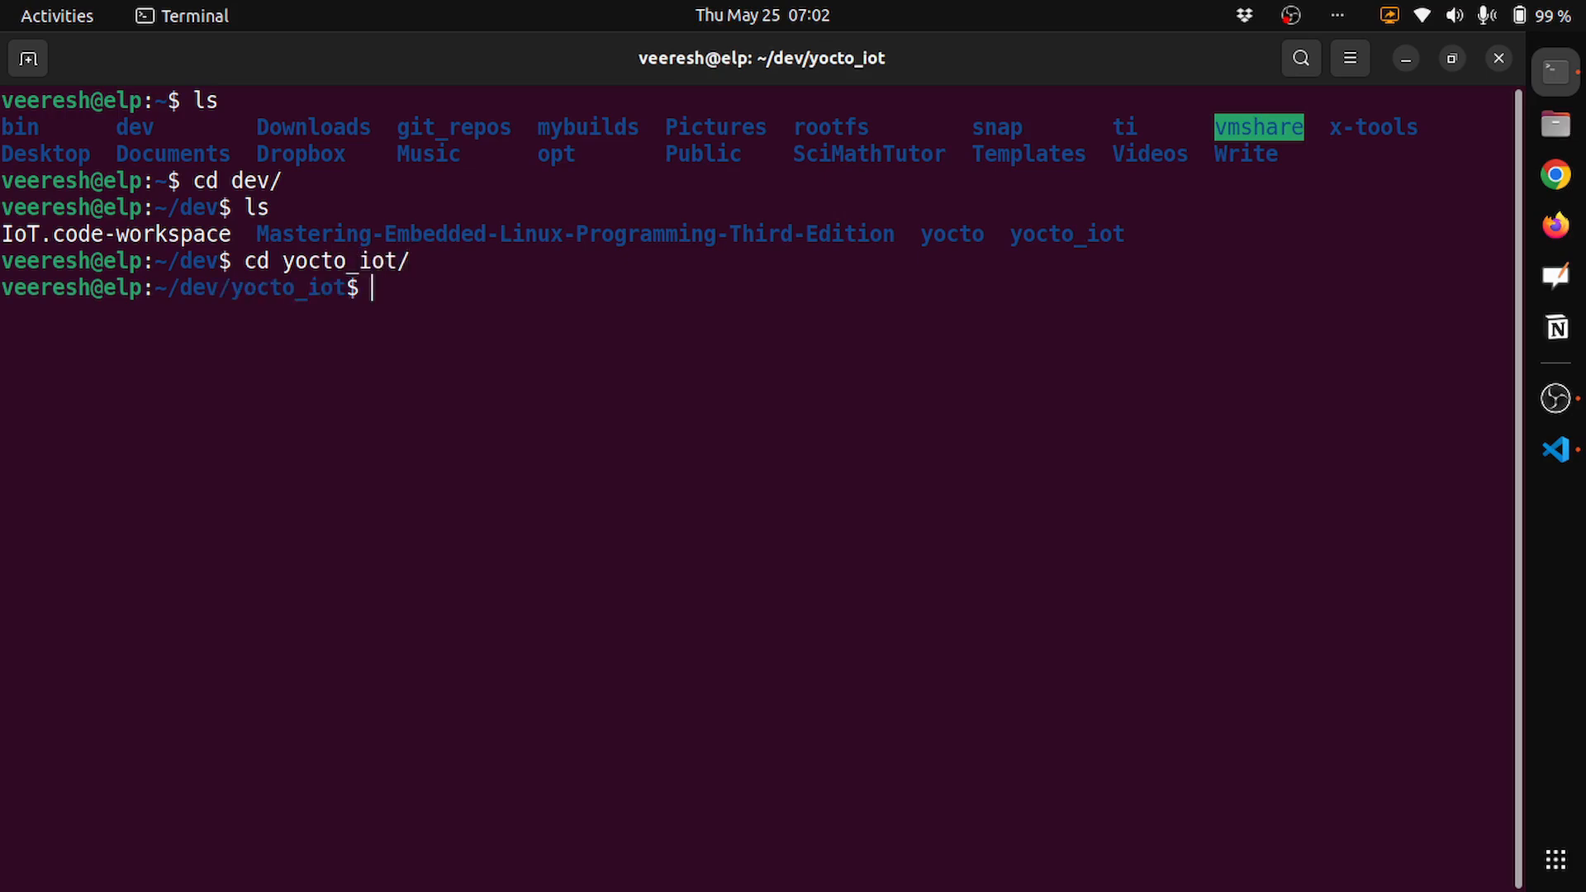
pyautogui.write('ls')
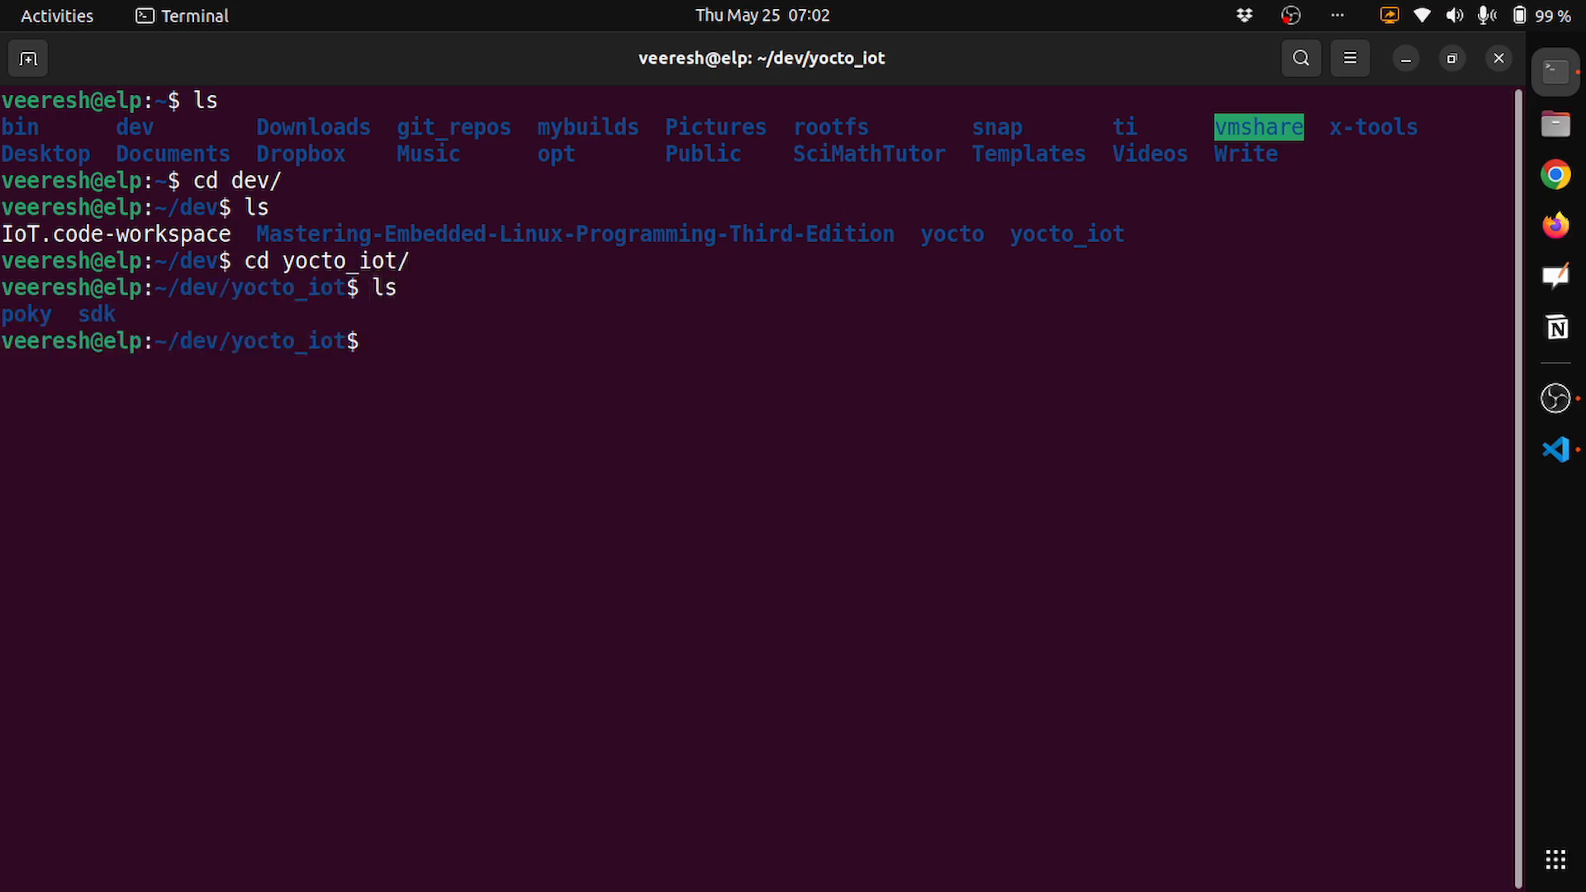
pyautogui.write('cd poky/')
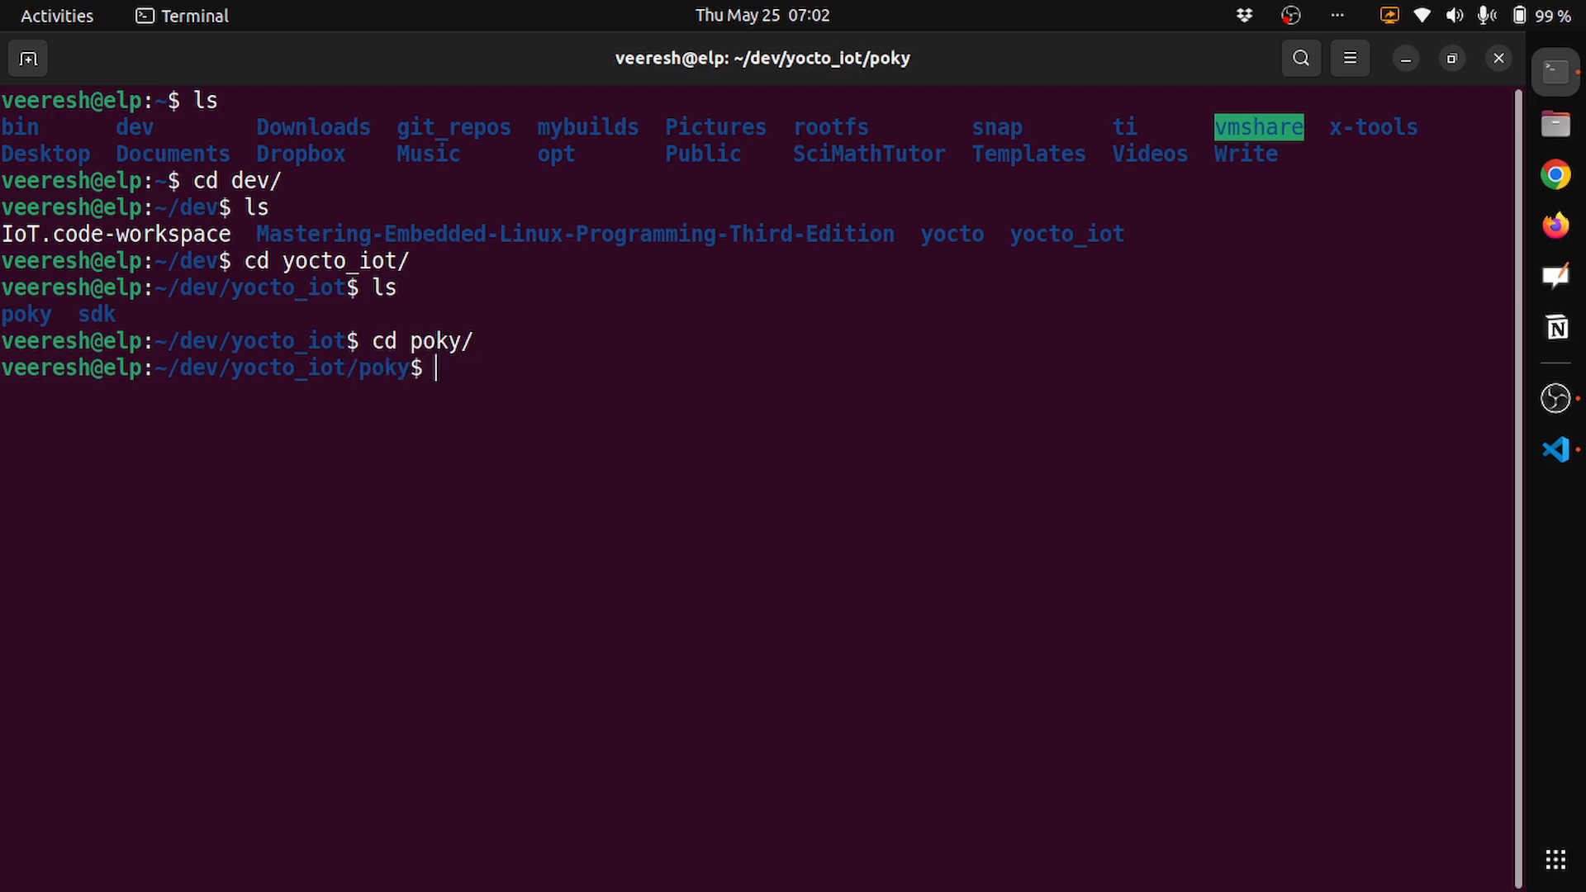
pyautogui.write('ls')
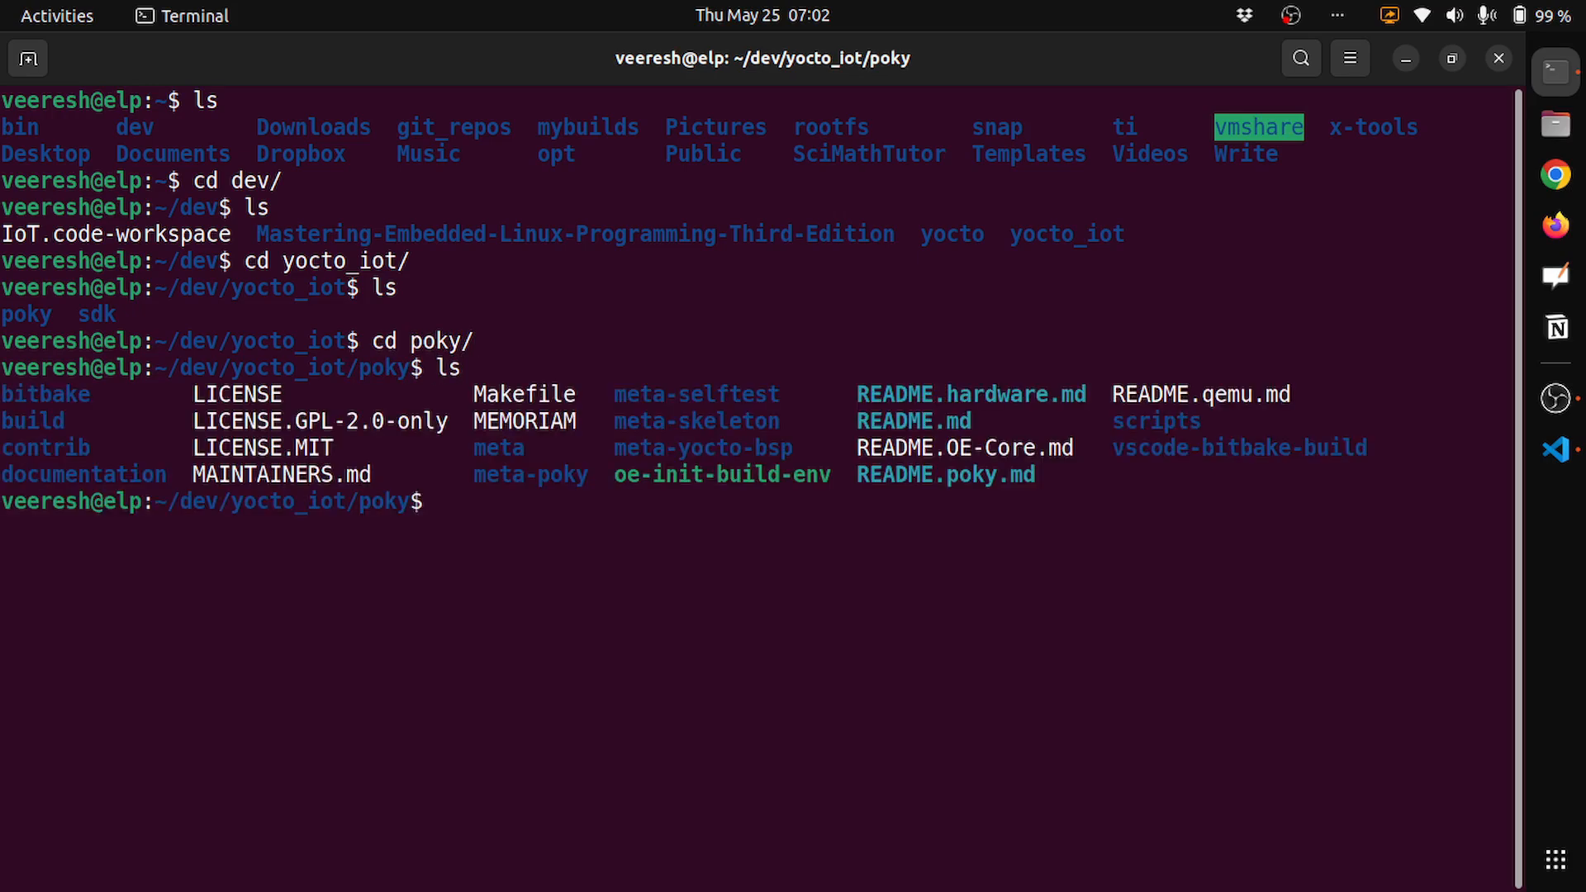
# Type the 'source oe-init-build-env' command without running it.
pyautogui.write('sour')
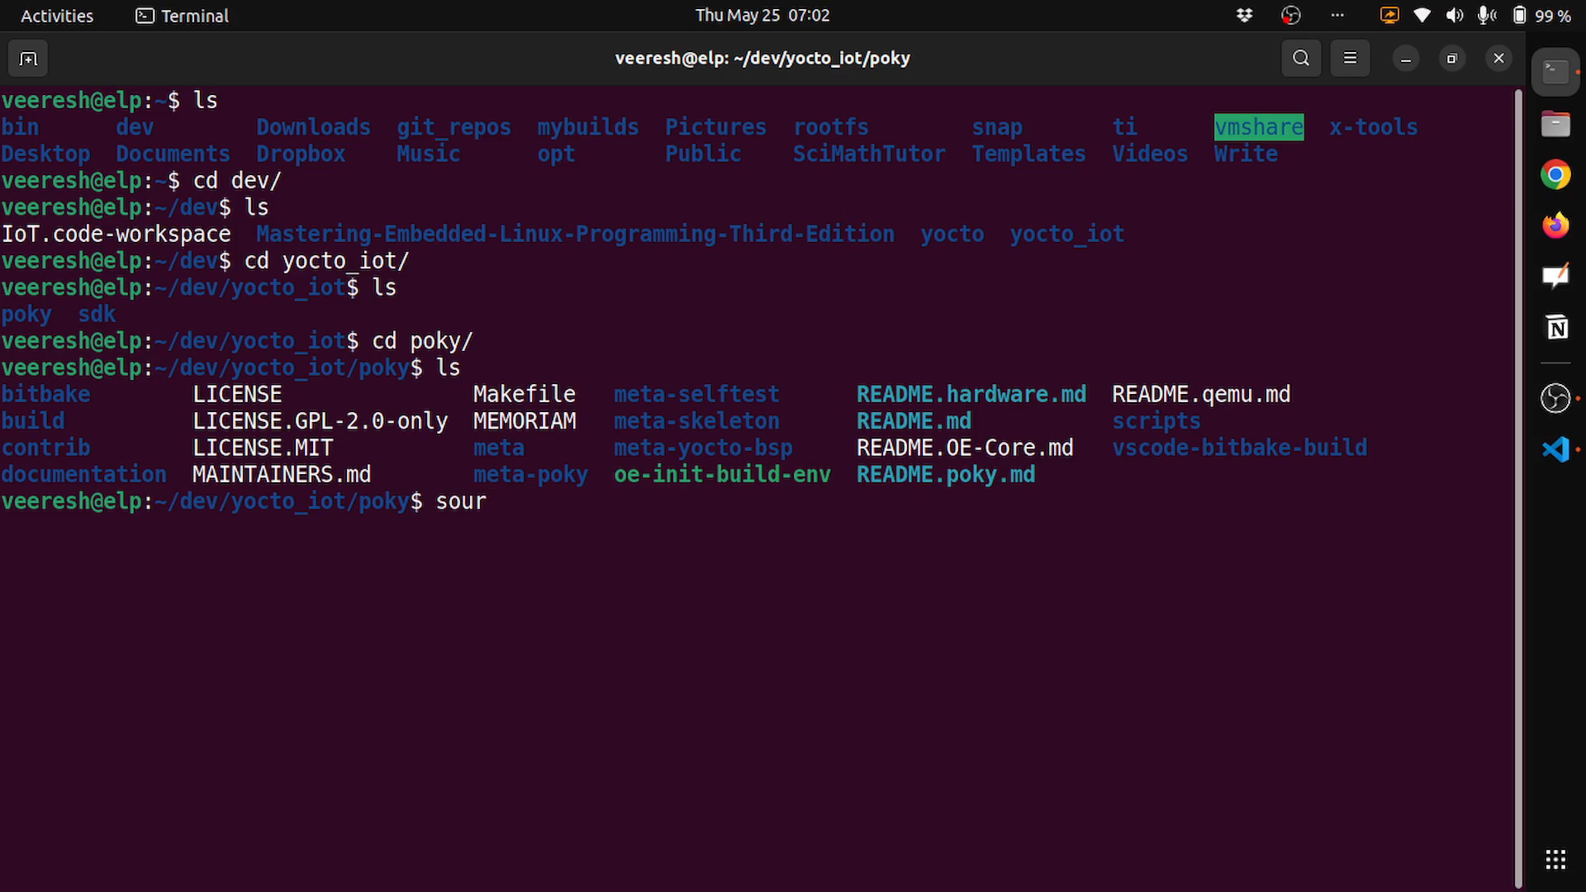
pyautogui.write('ce')
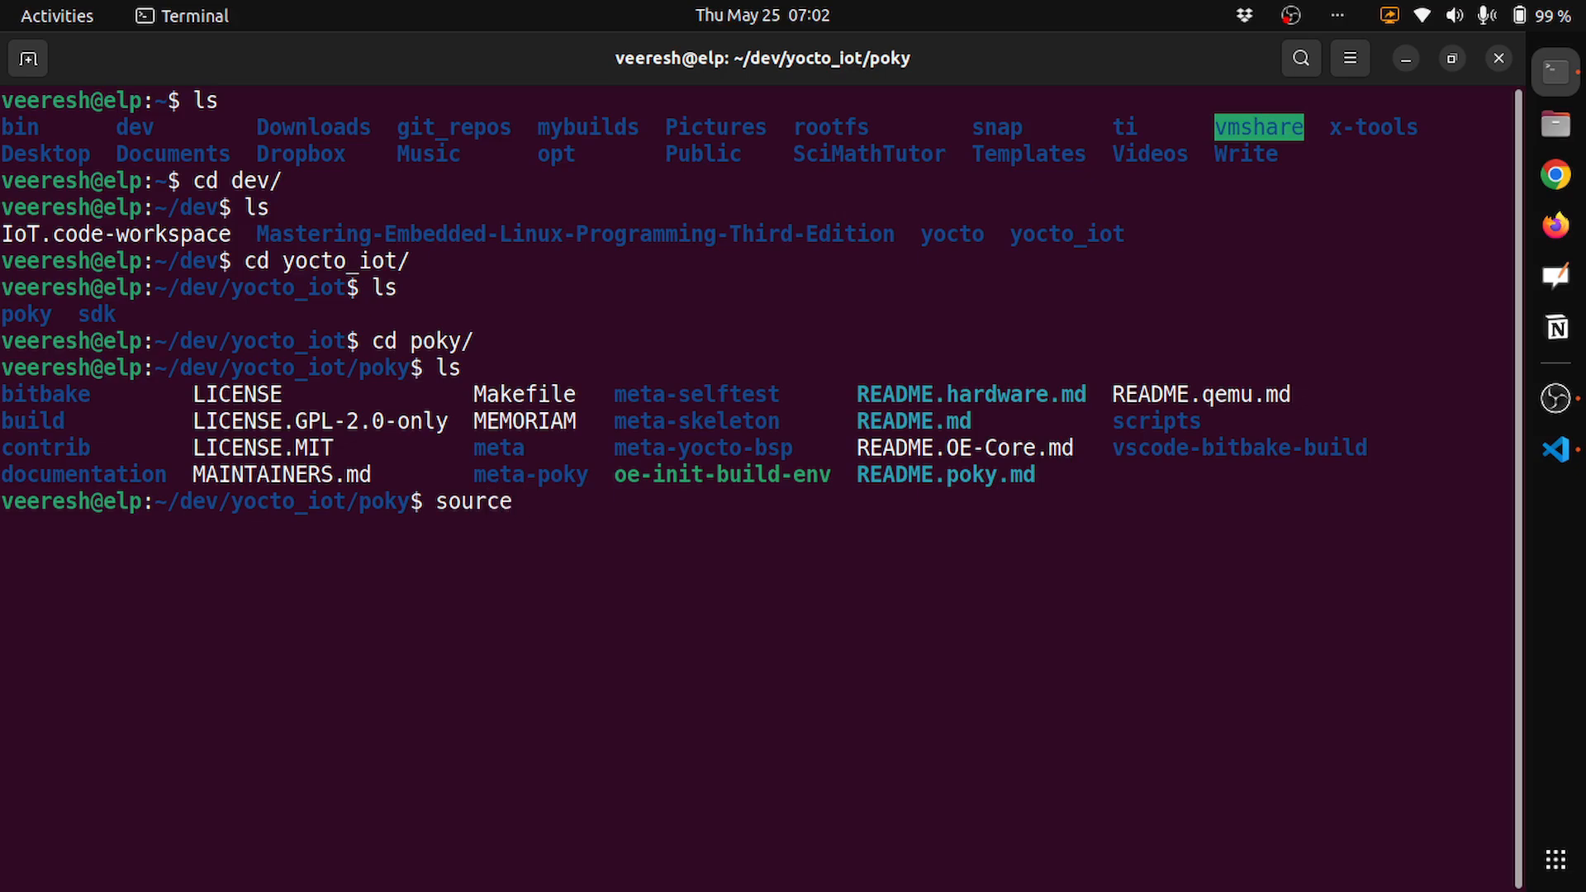
pyautogui.write('oe-init-build-env')
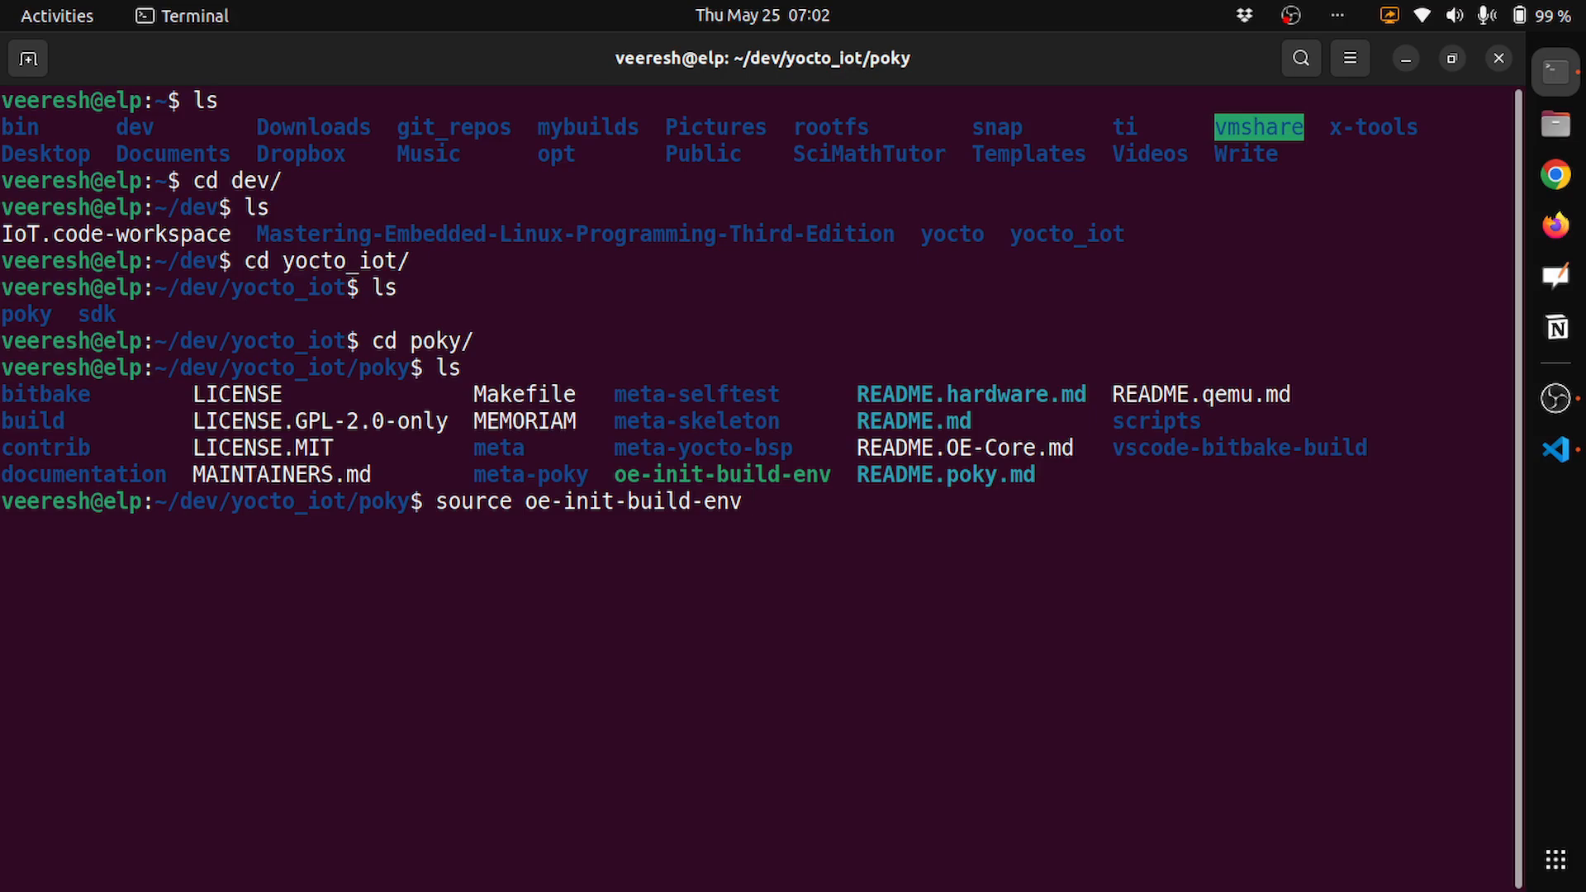
# Run 'source oe-init-build-env' to enter the poky build directory.
pyautogui.press('Return')
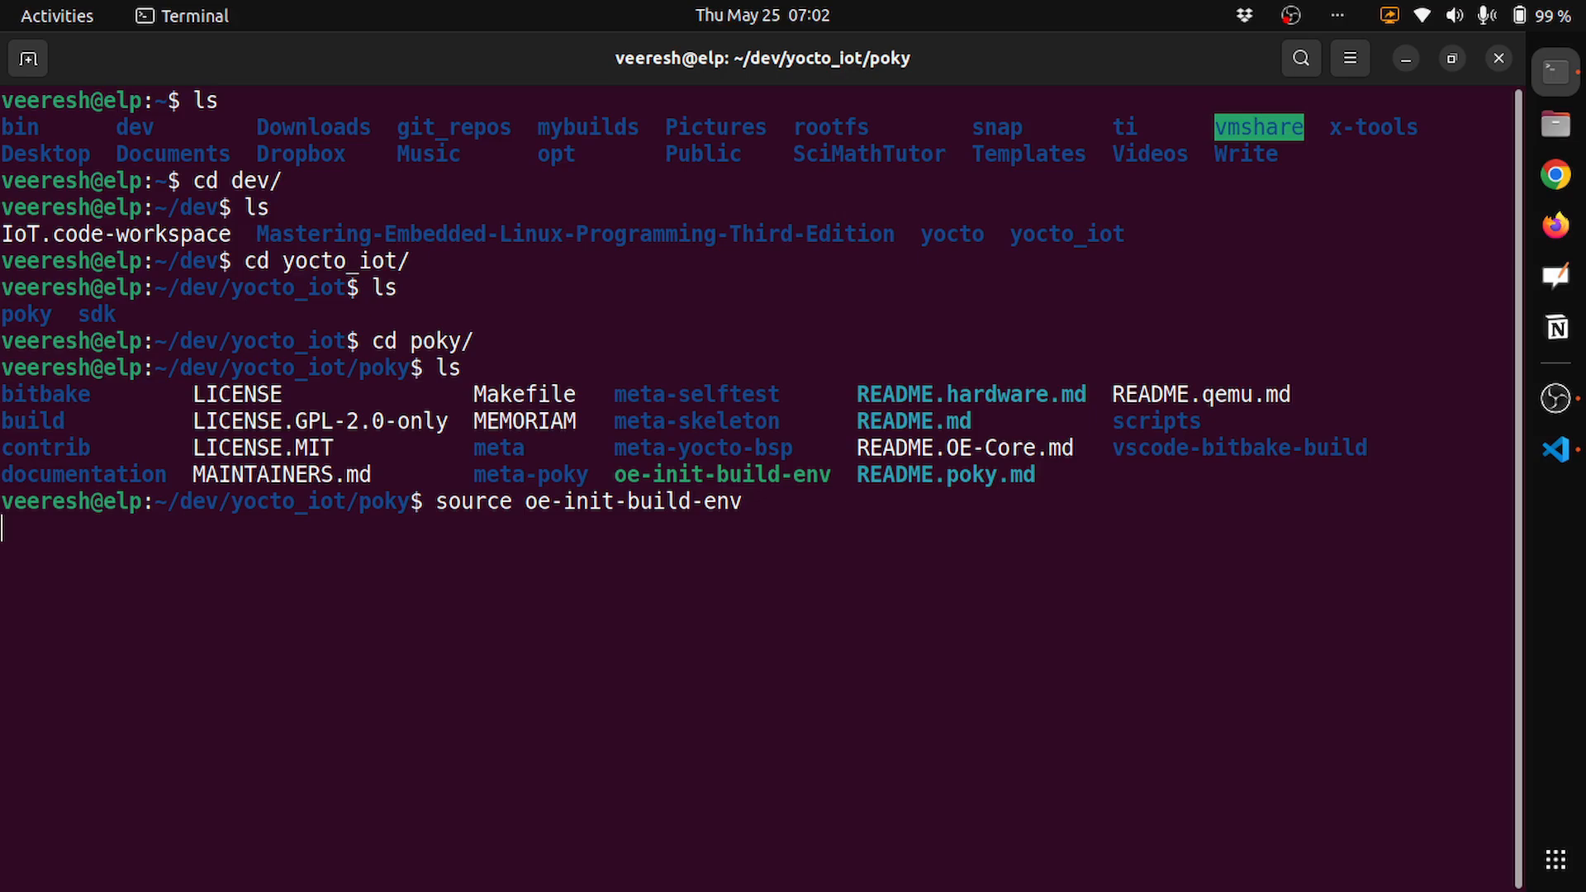
pyautogui.press('Return')
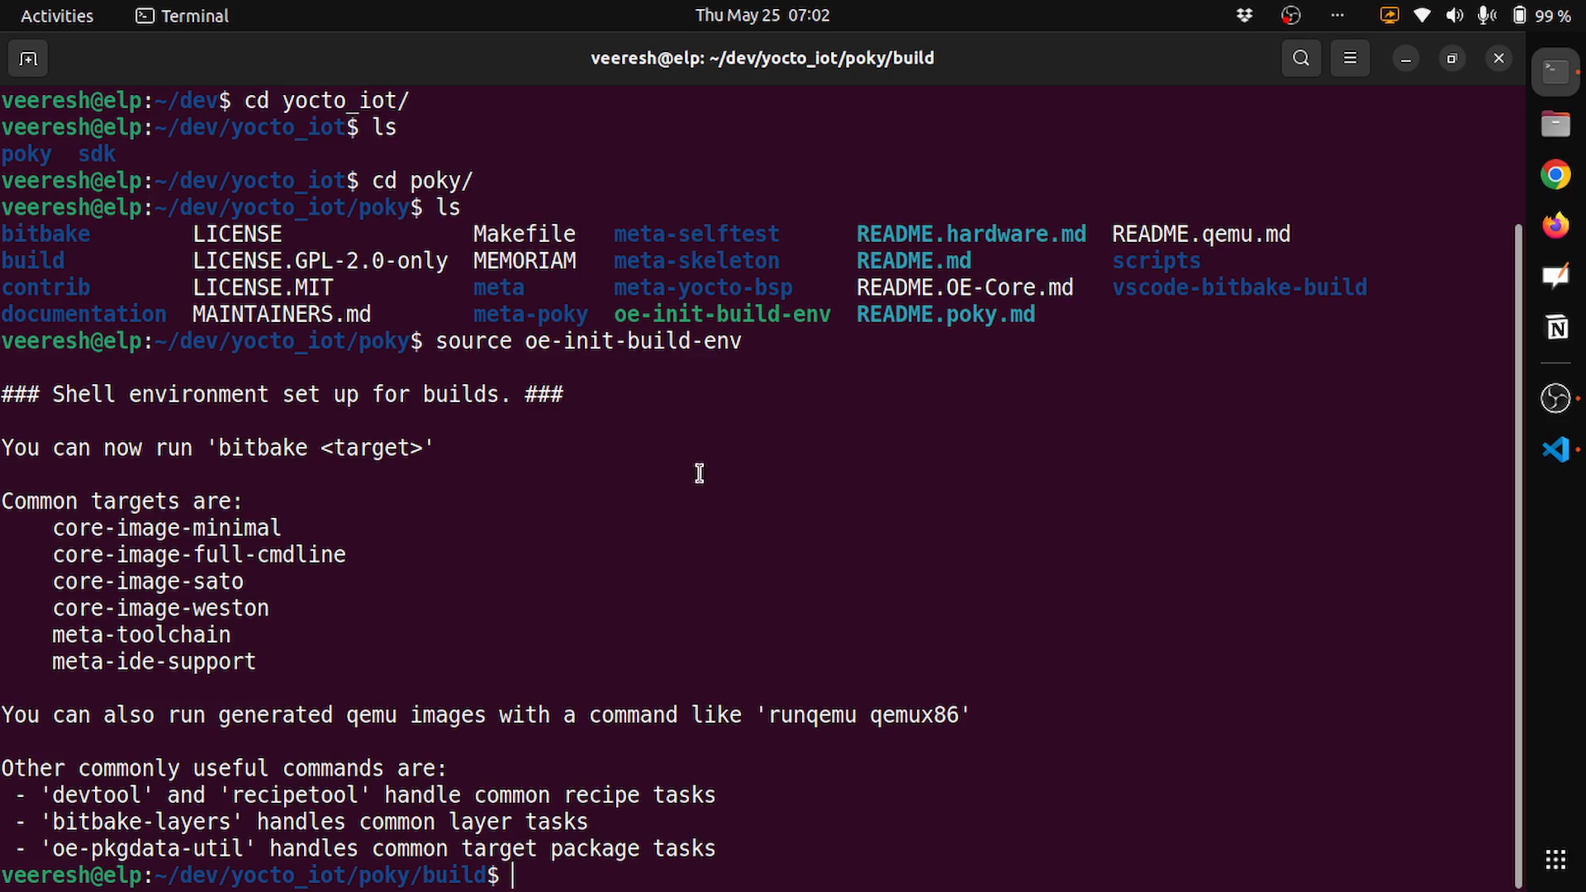
pyautogui.moveTo(403, 870)
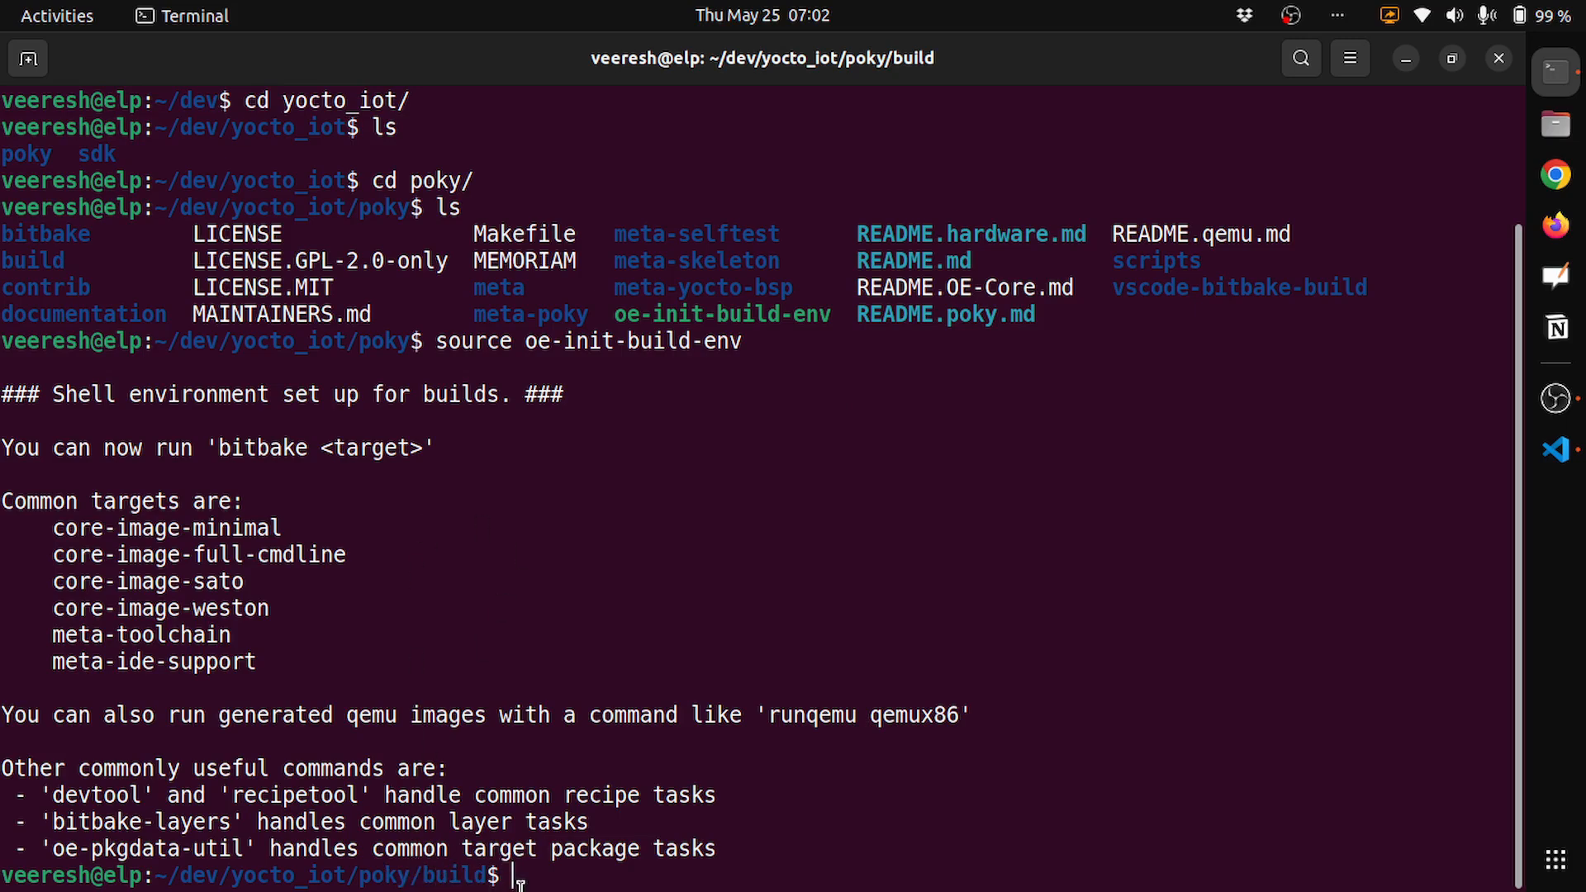
pyautogui.moveTo(551, 875)
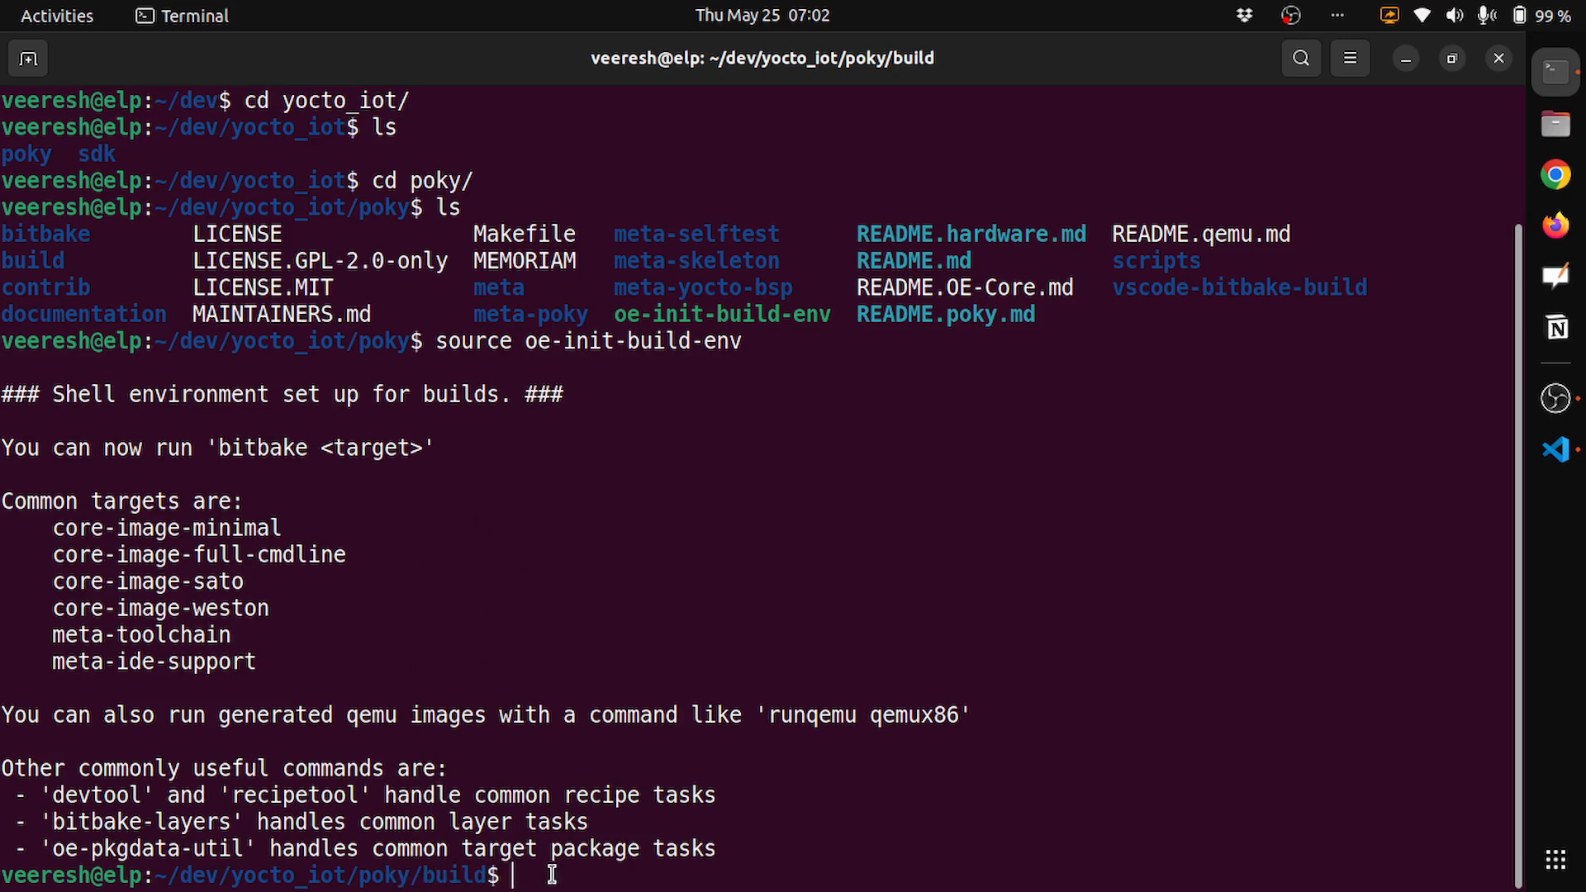
# Print BitBake's command-line options with 'bitbake -h' and scroll through the listing.
pyautogui.write('bitba')
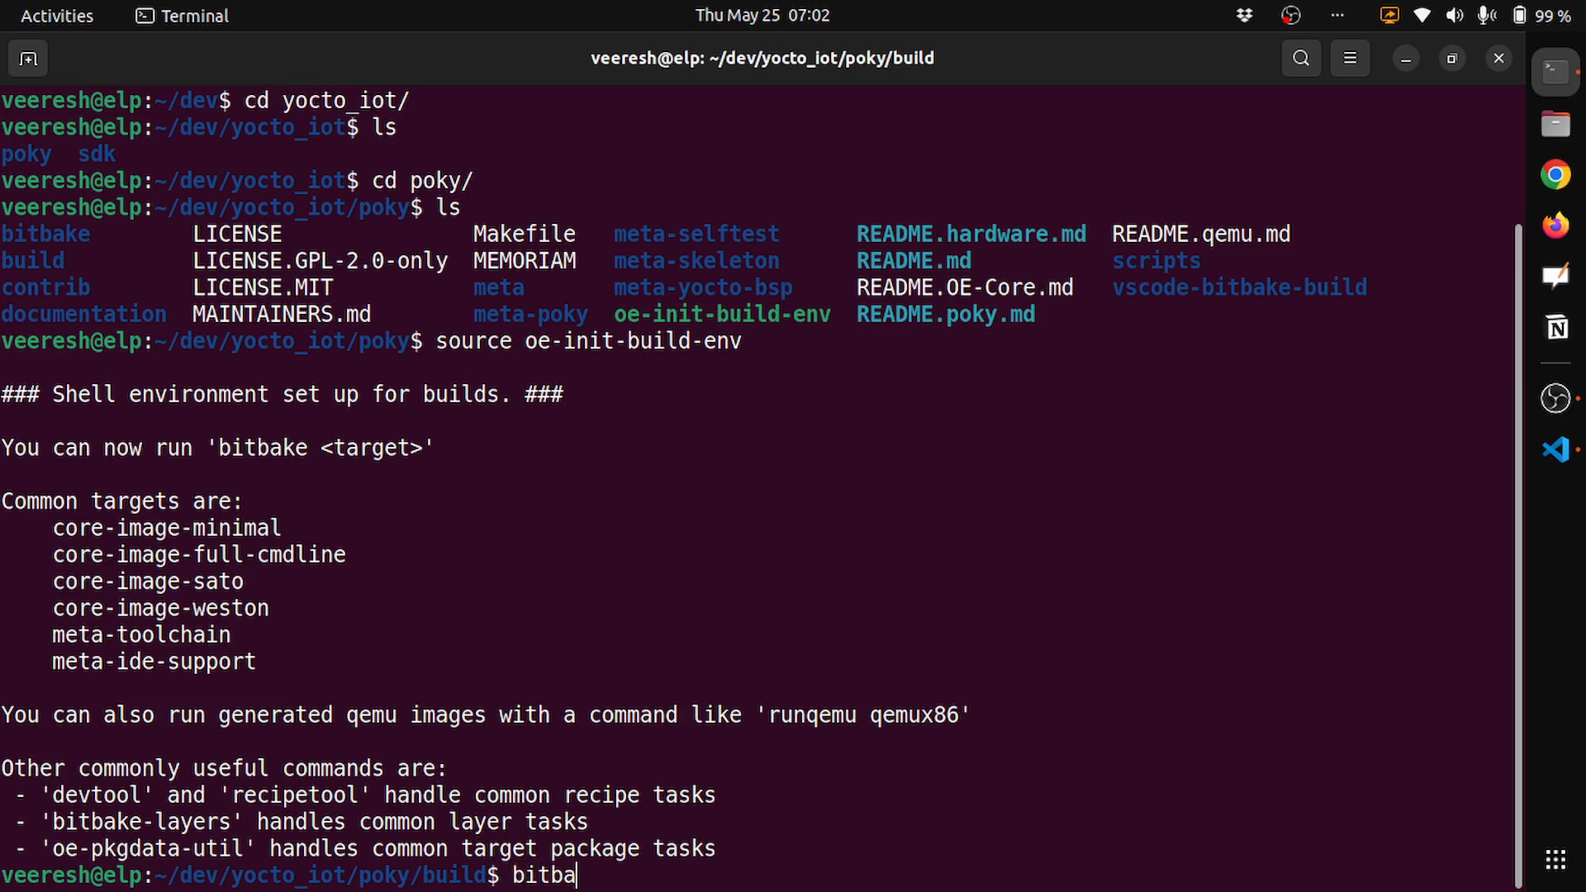
pyautogui.write('k -h')
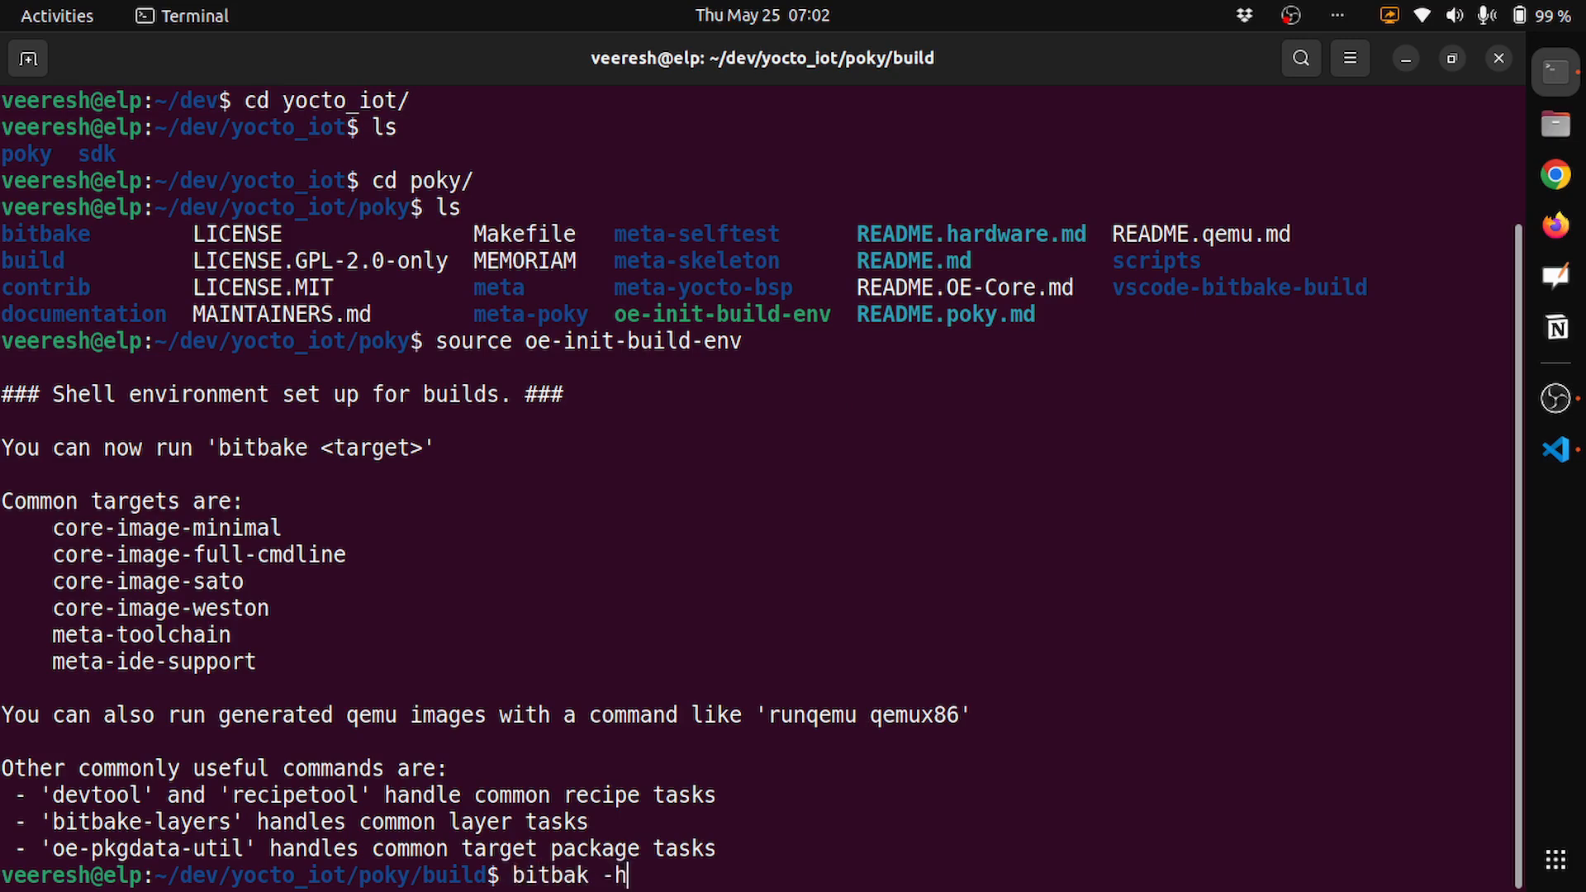
pyautogui.press('Return')
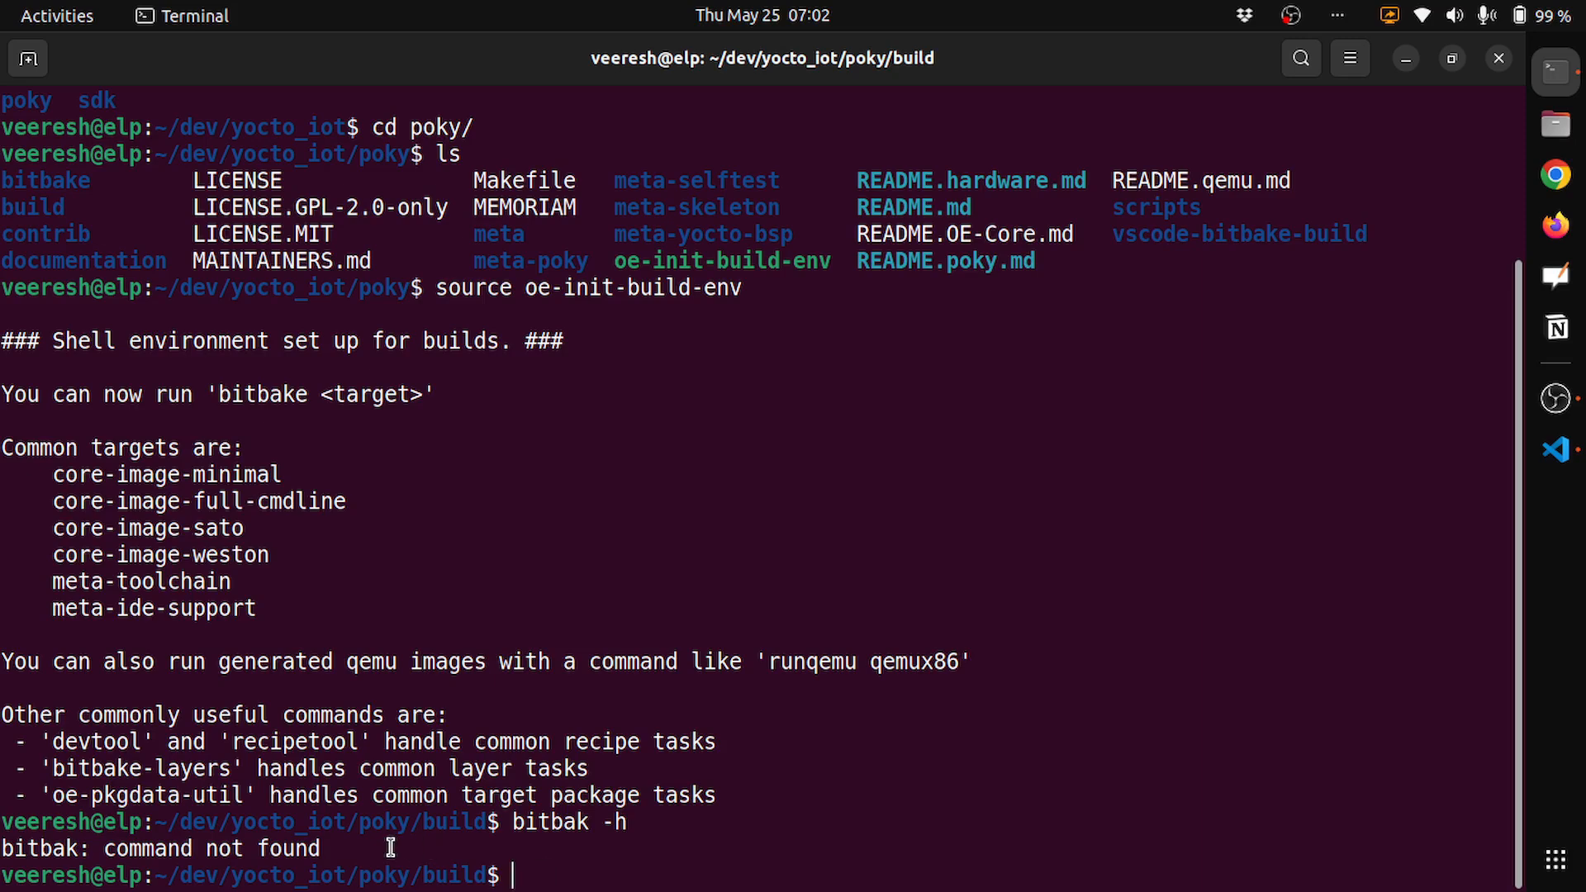
pyautogui.write('bitbak -h')
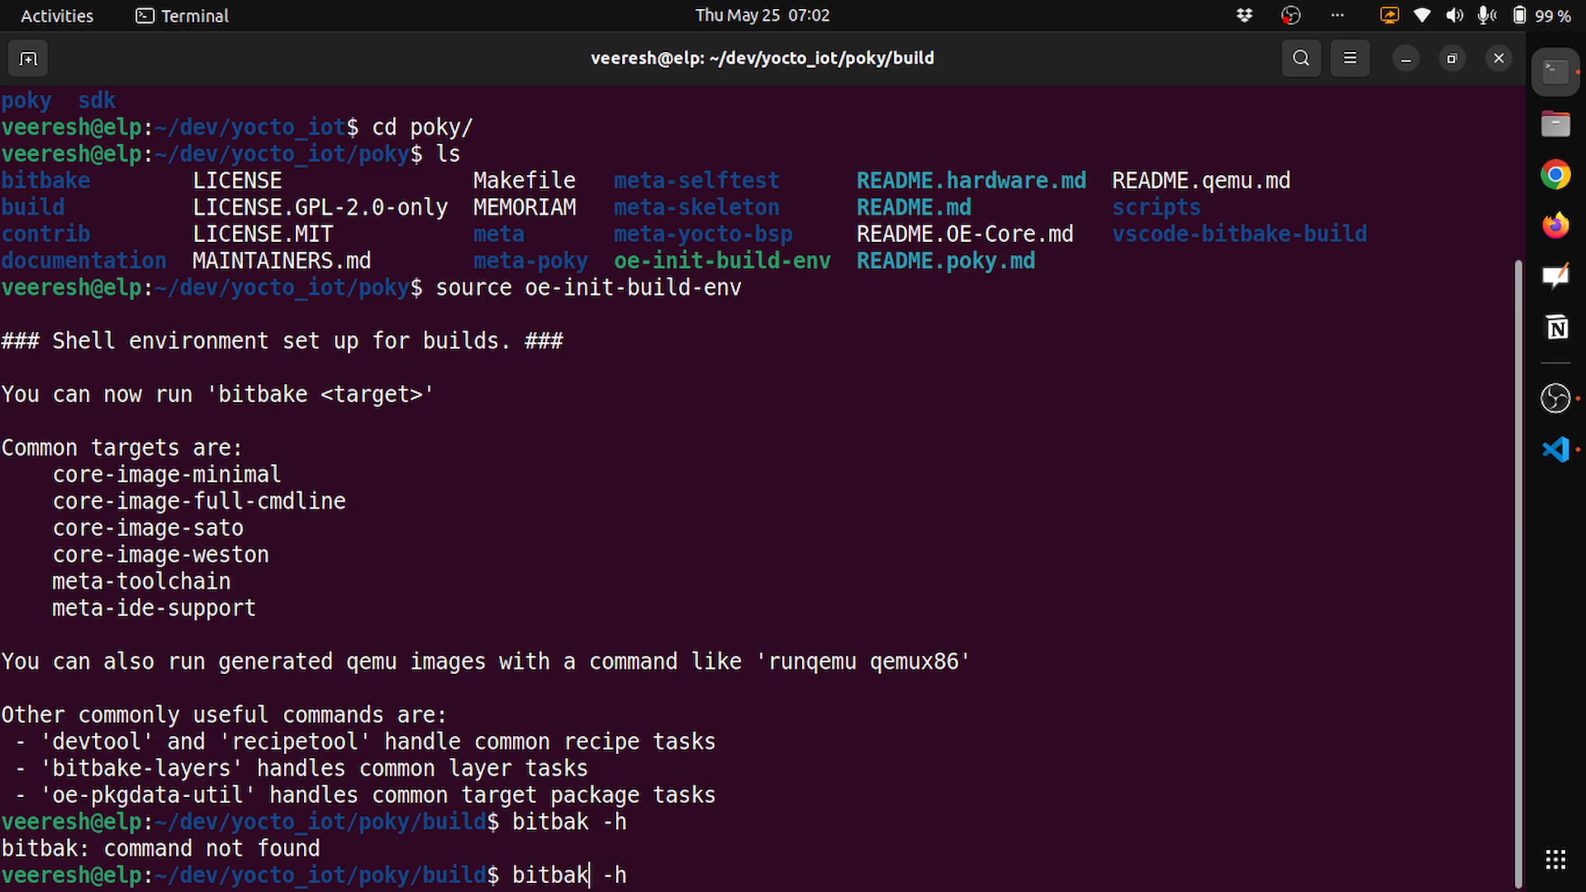
pyautogui.write('e')
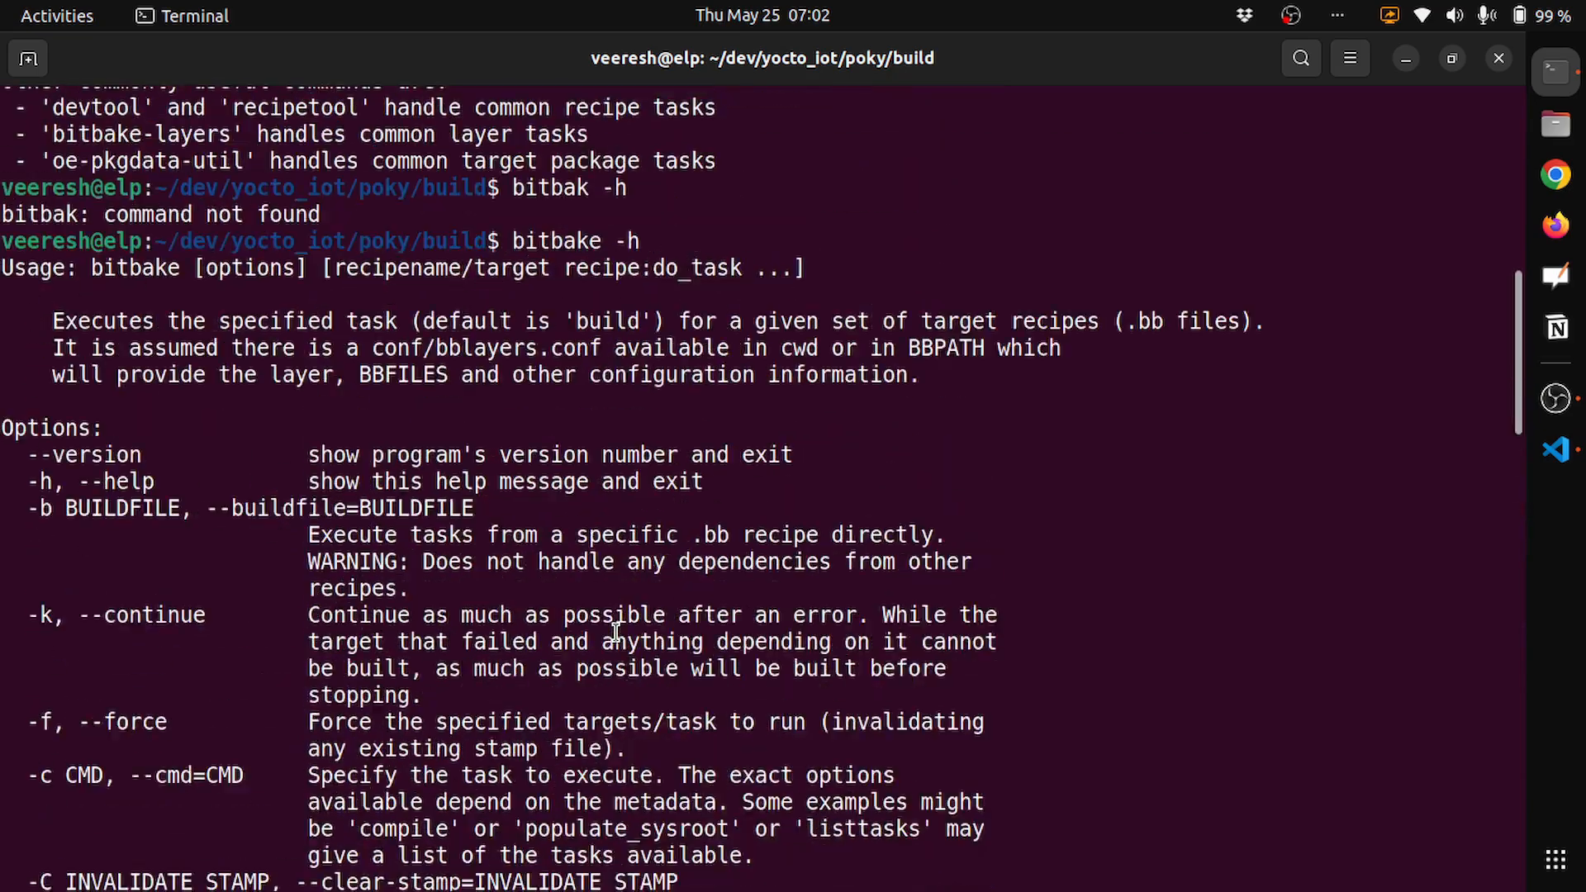
pyautogui.scroll(-3)
pyautogui.write('bitbake ')
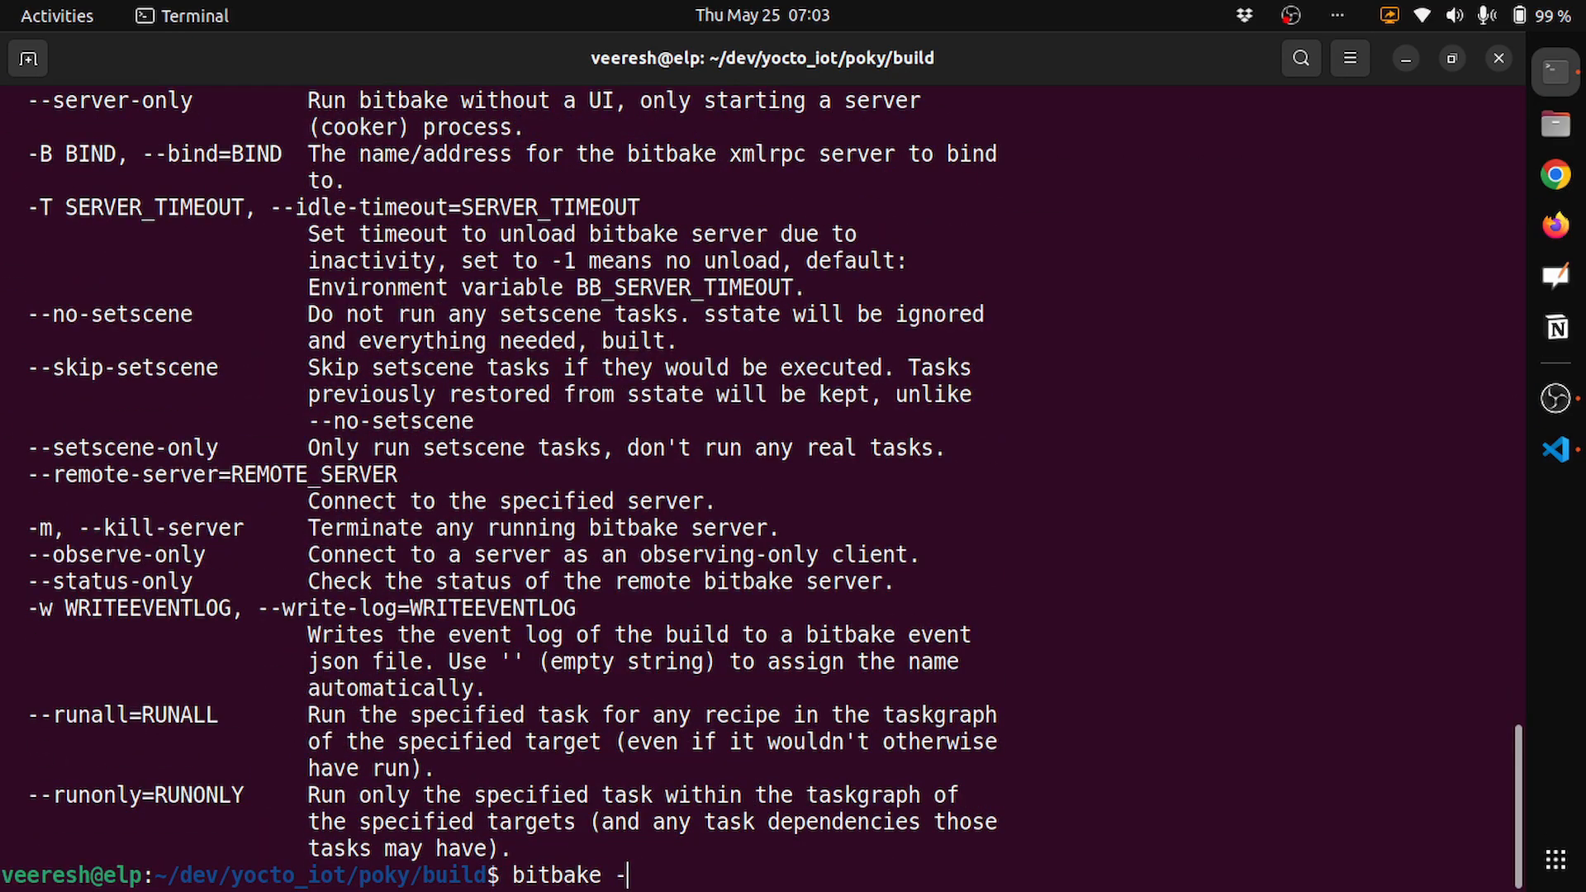
pyautogui.write('-he')
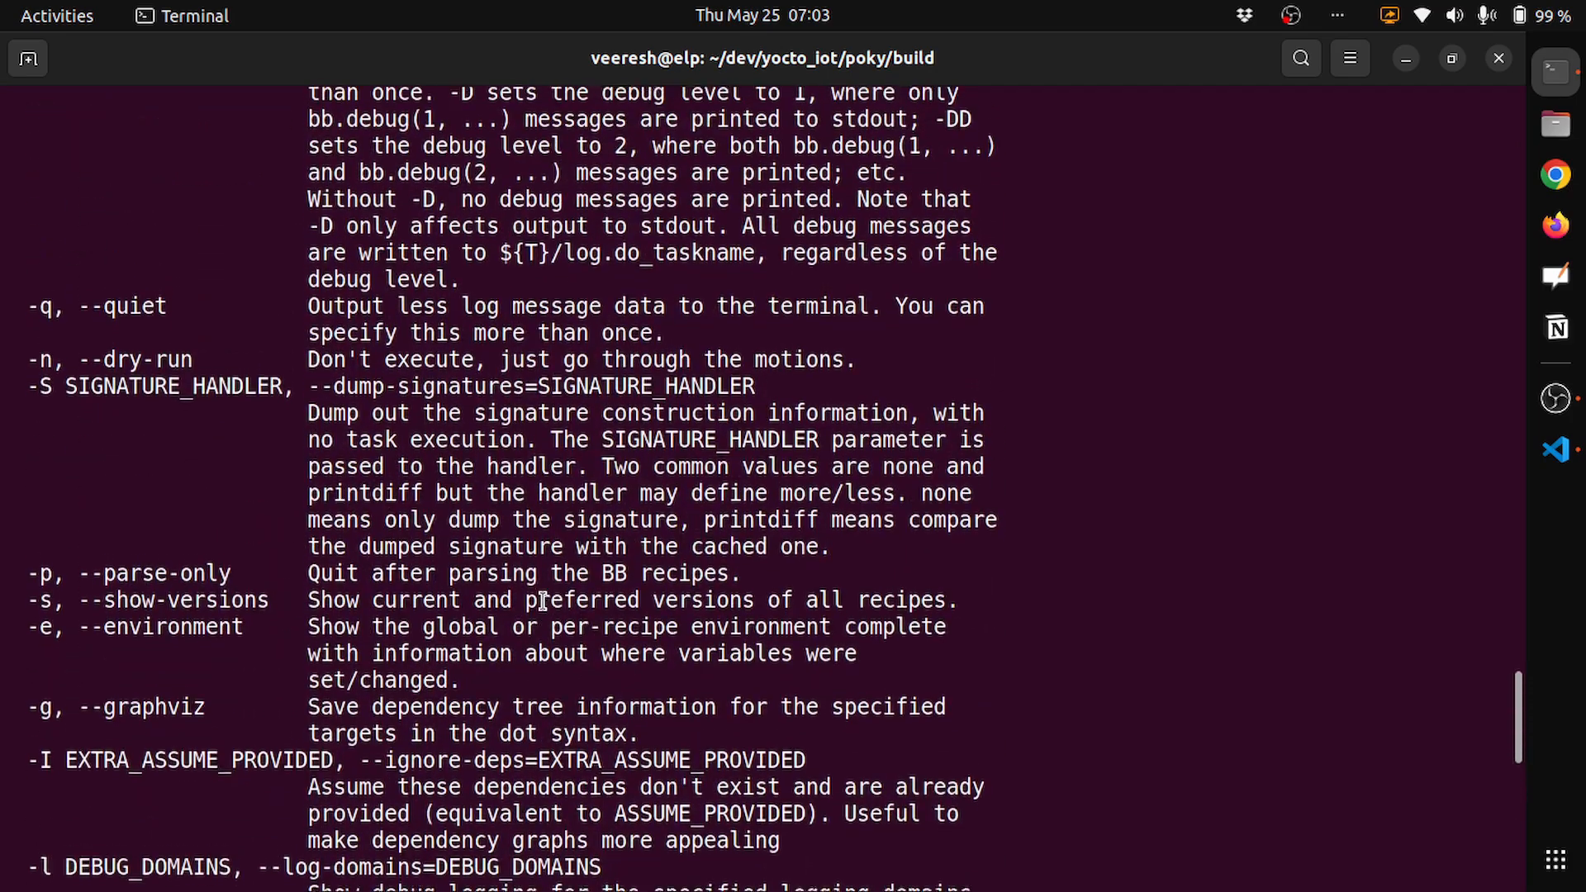
pyautogui.scroll(3)
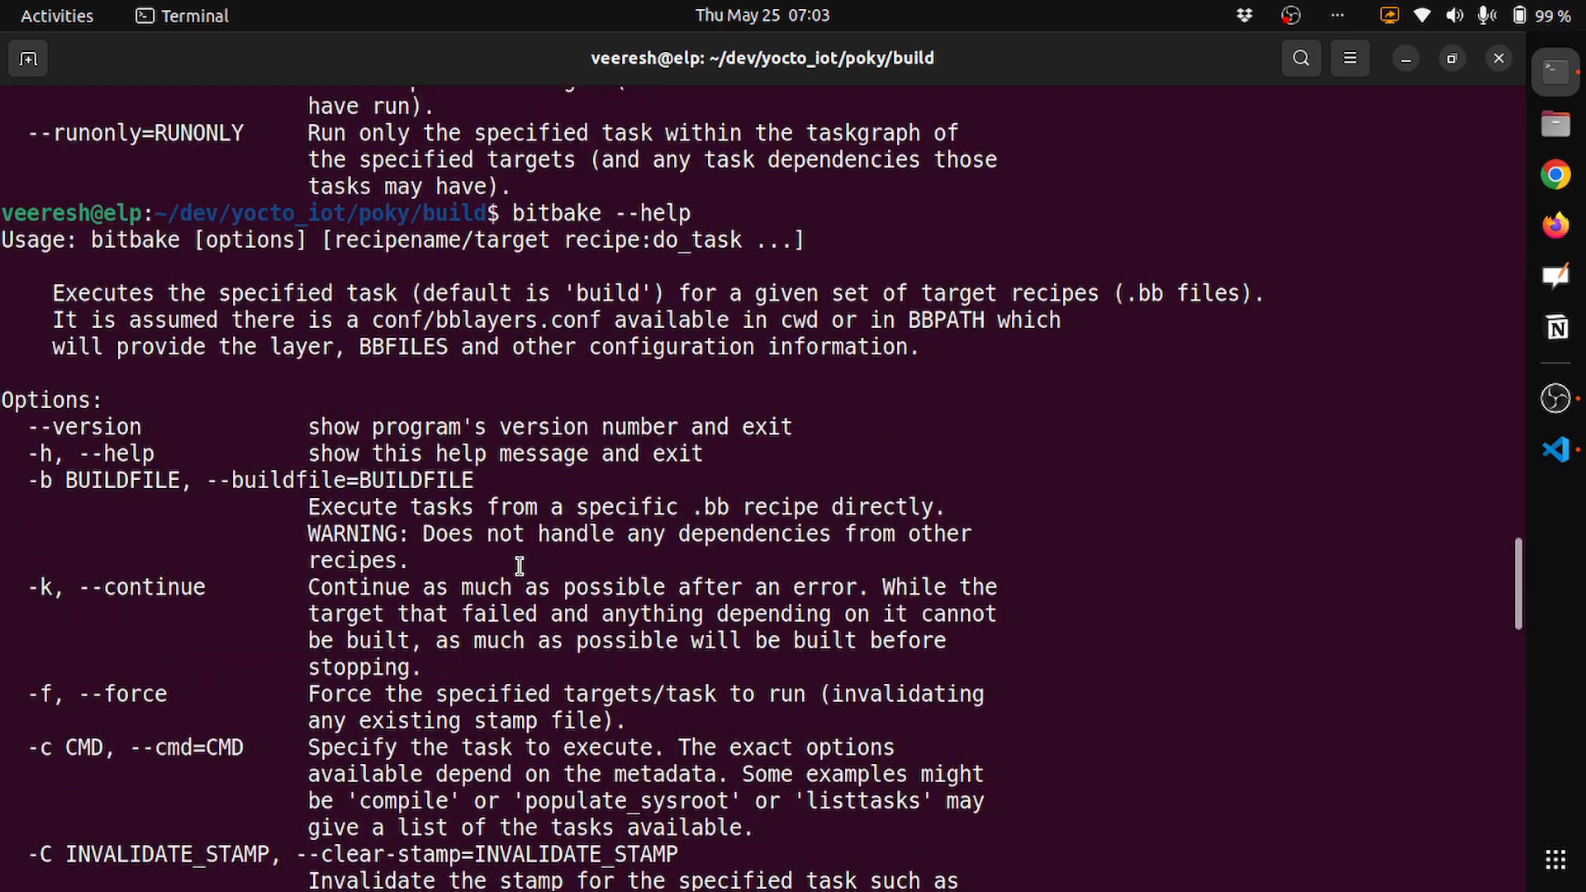
pyautogui.moveTo(848, 466)
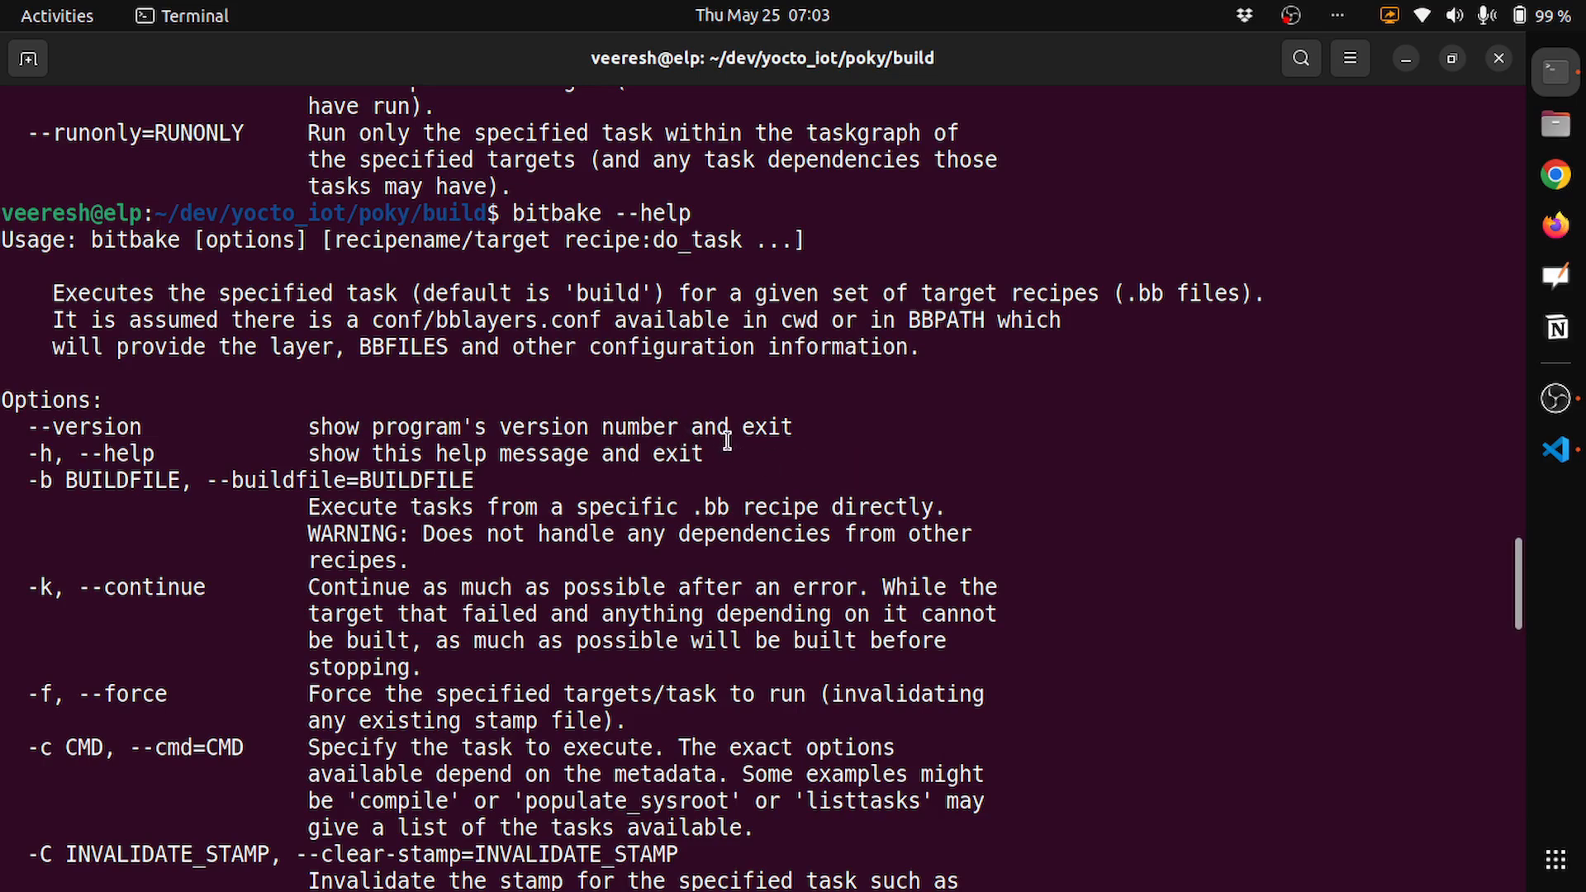
pyautogui.moveTo(816, 459)
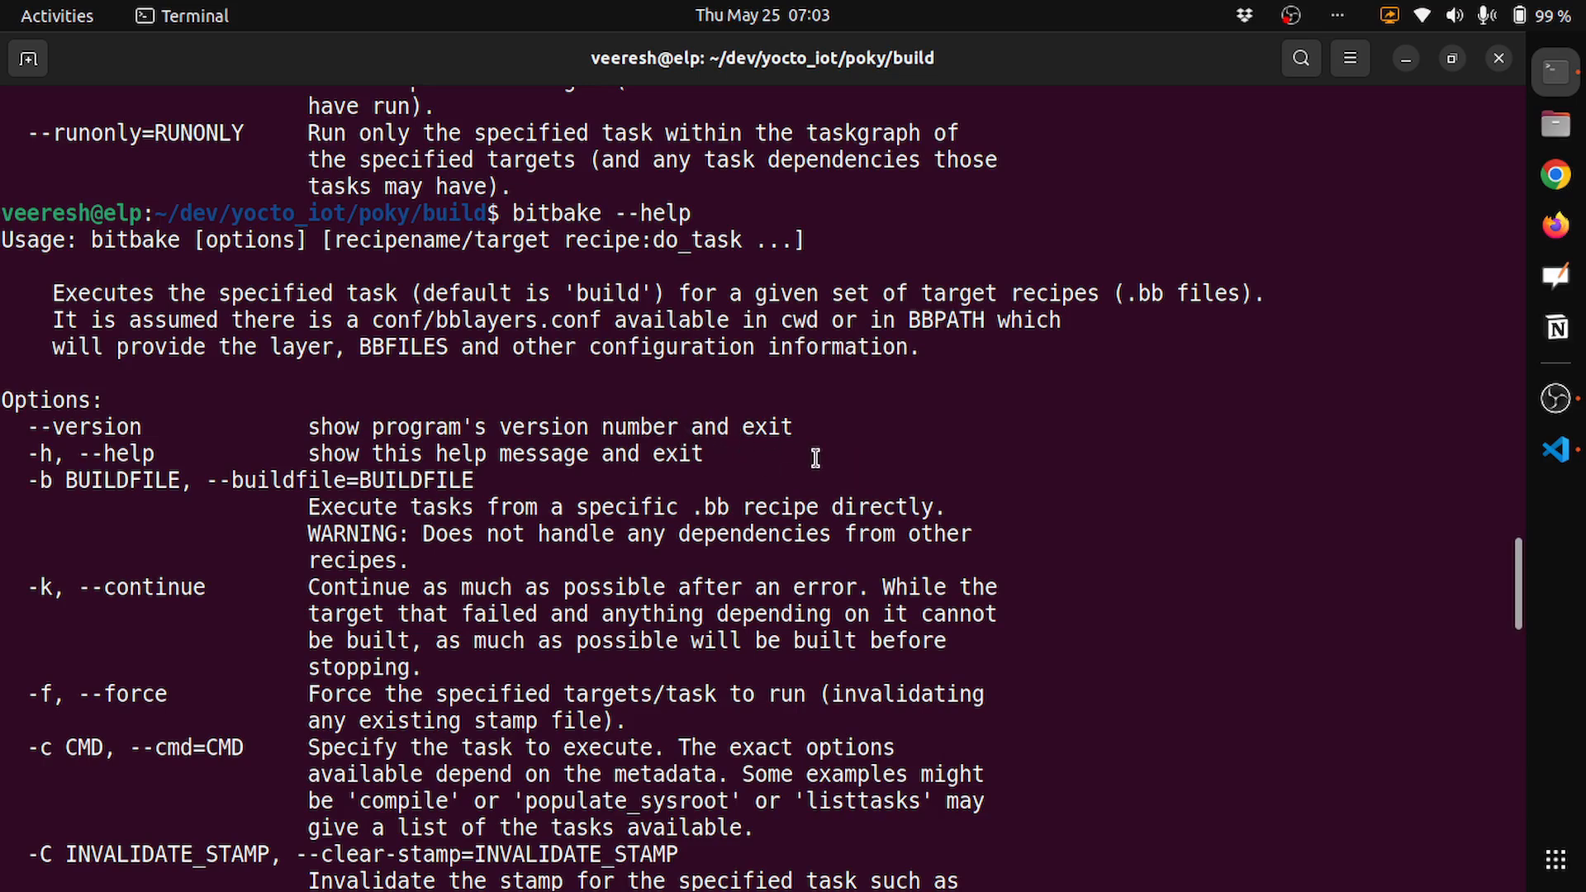
pyautogui.moveTo(881, 442)
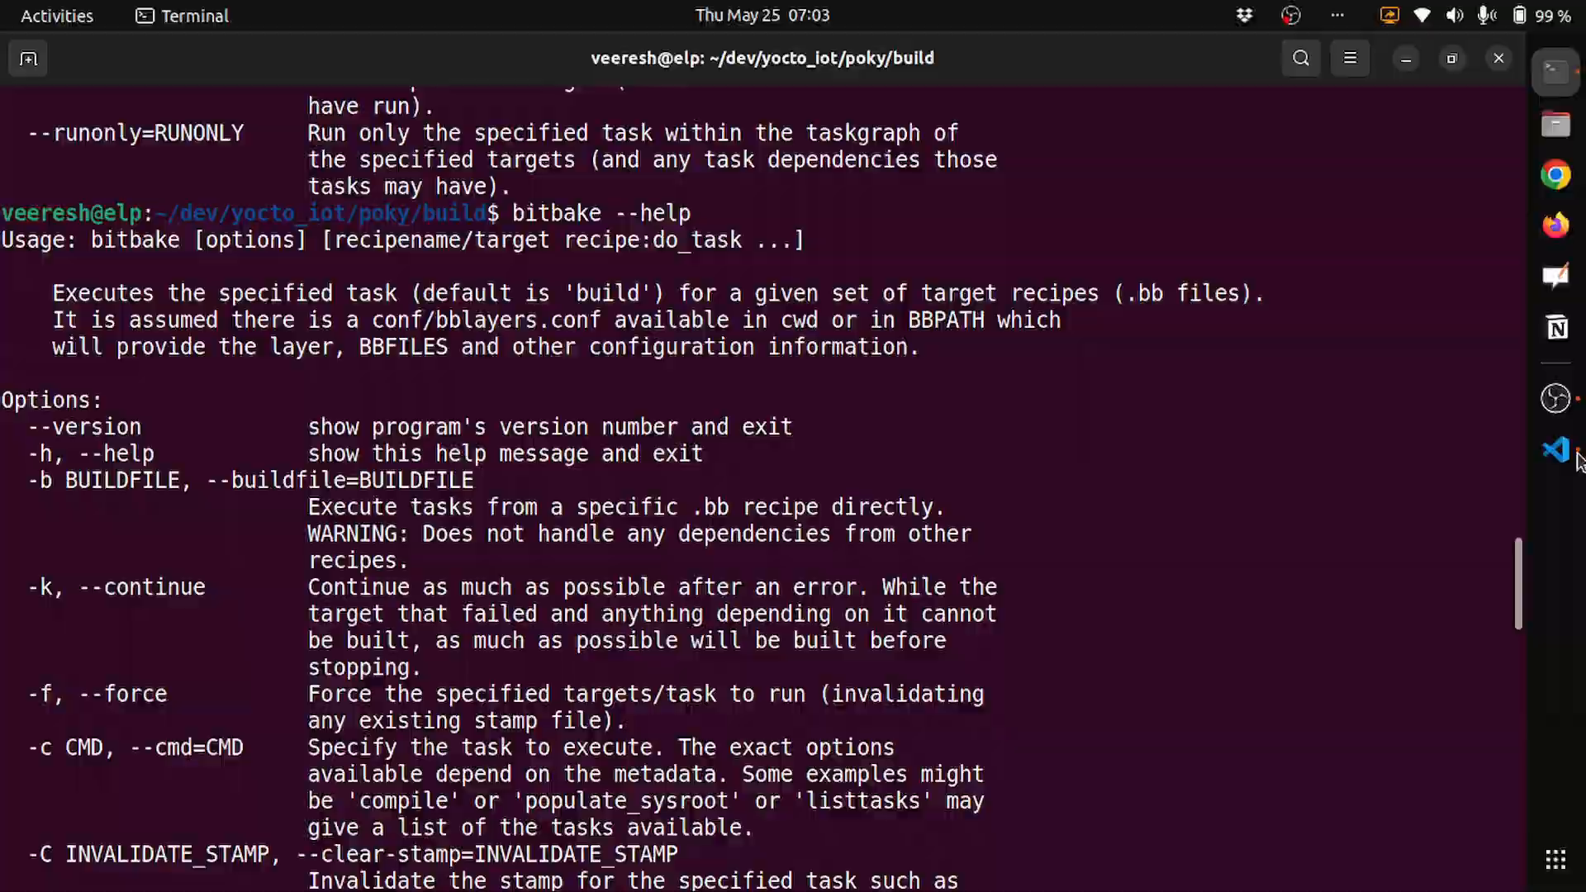
pyautogui.click(1554, 449)
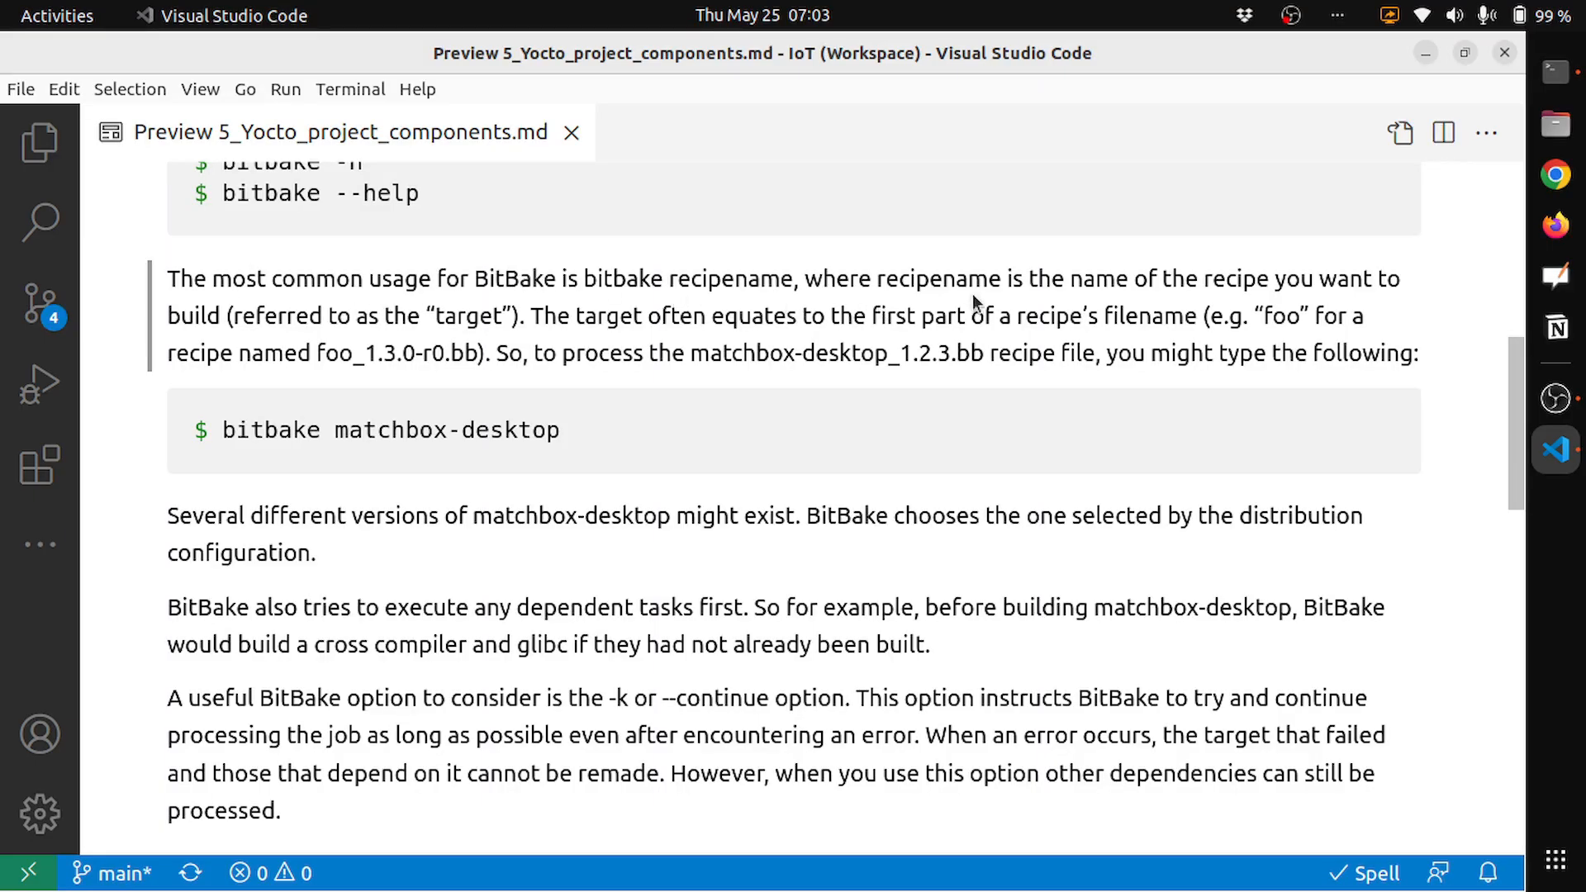
pyautogui.moveTo(1160, 292)
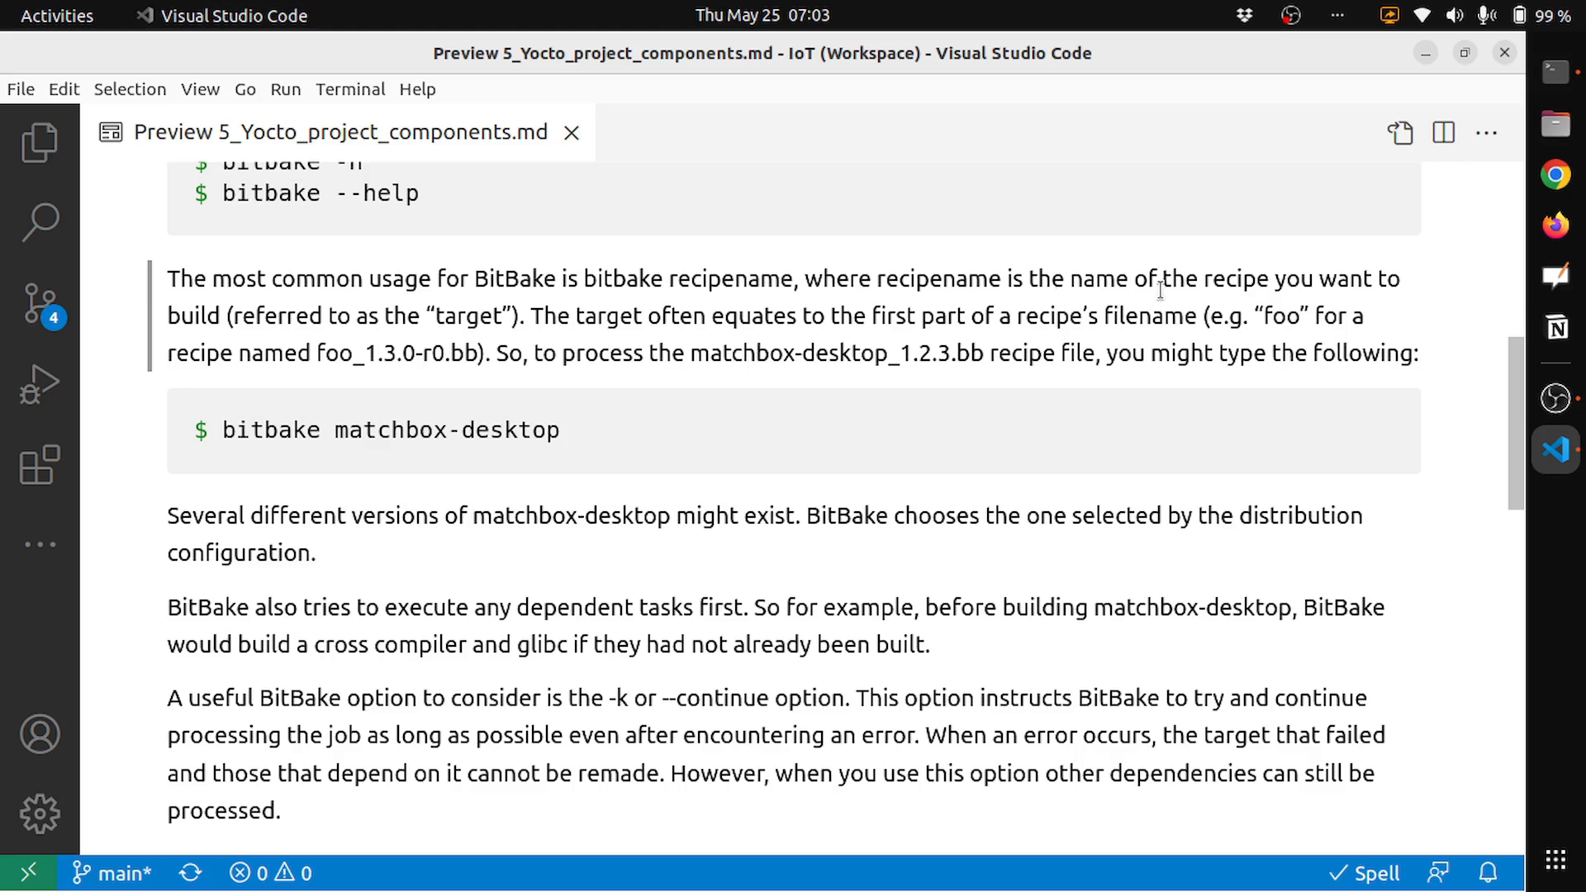
pyautogui.moveTo(381, 345)
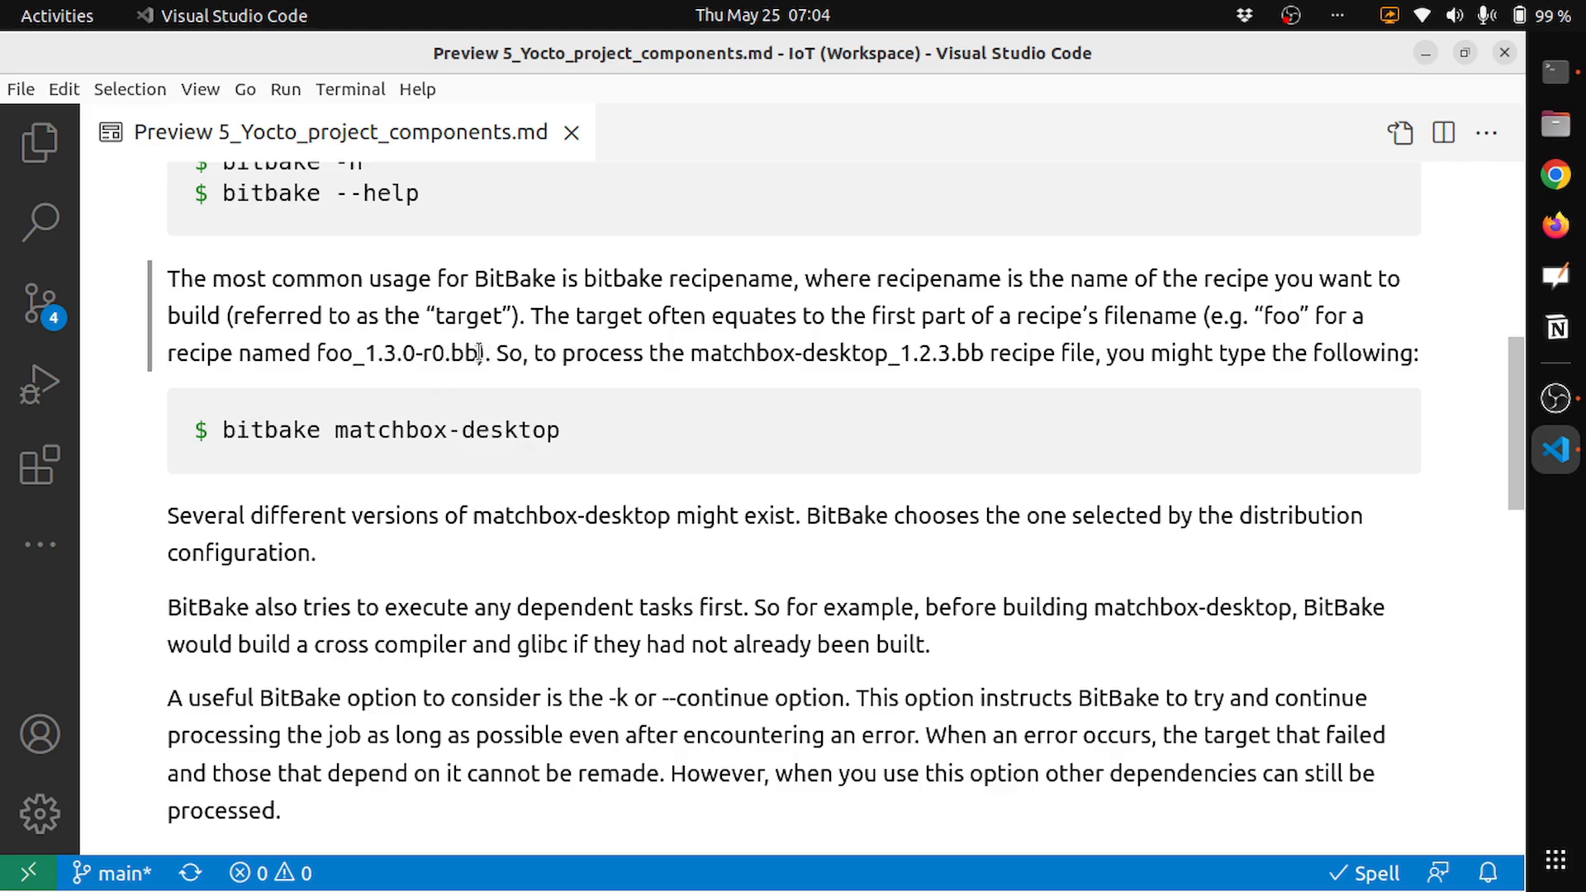
# Highlight 'foo' and '.bb' in the recipe filename, then the 'bitbake matchbox-desktop' command.
pyautogui.doubleClick(461, 353)
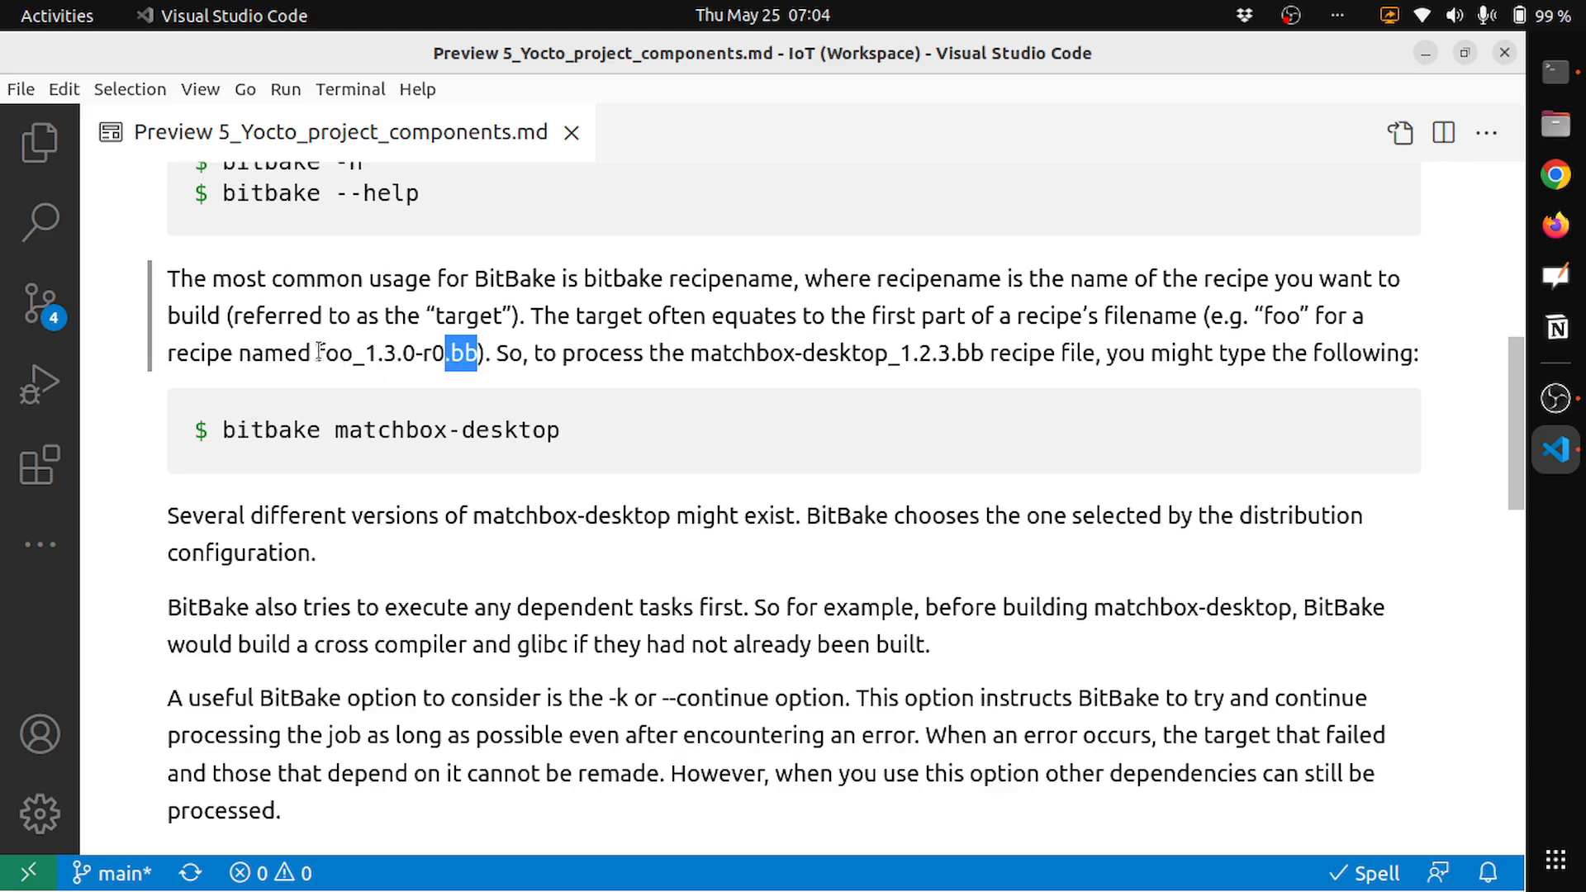
pyautogui.doubleClick(325, 354)
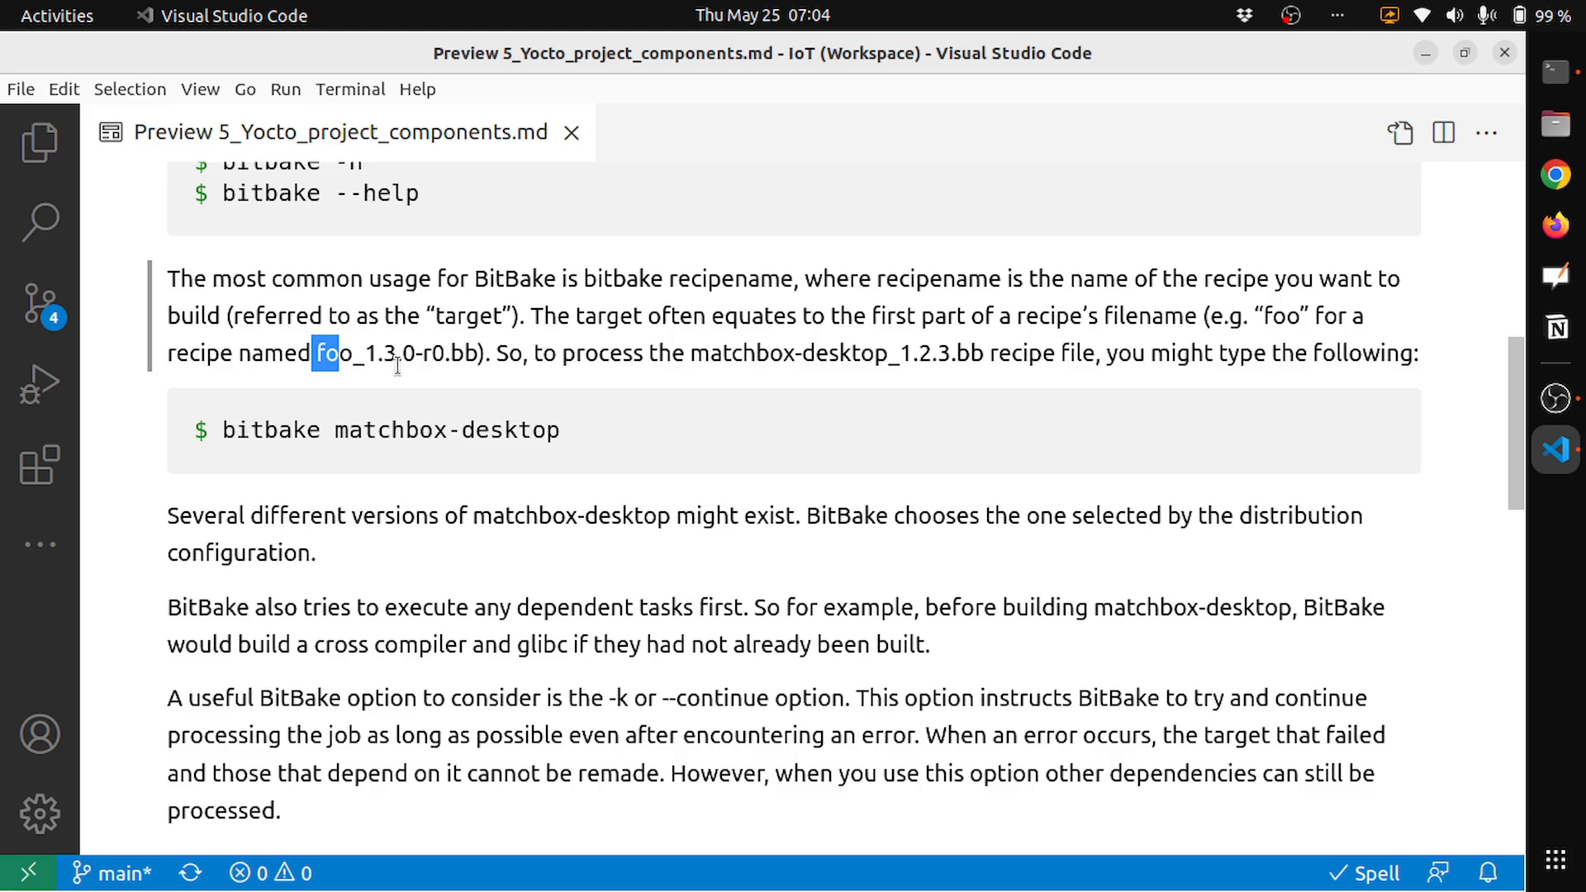
pyautogui.moveTo(422, 353)
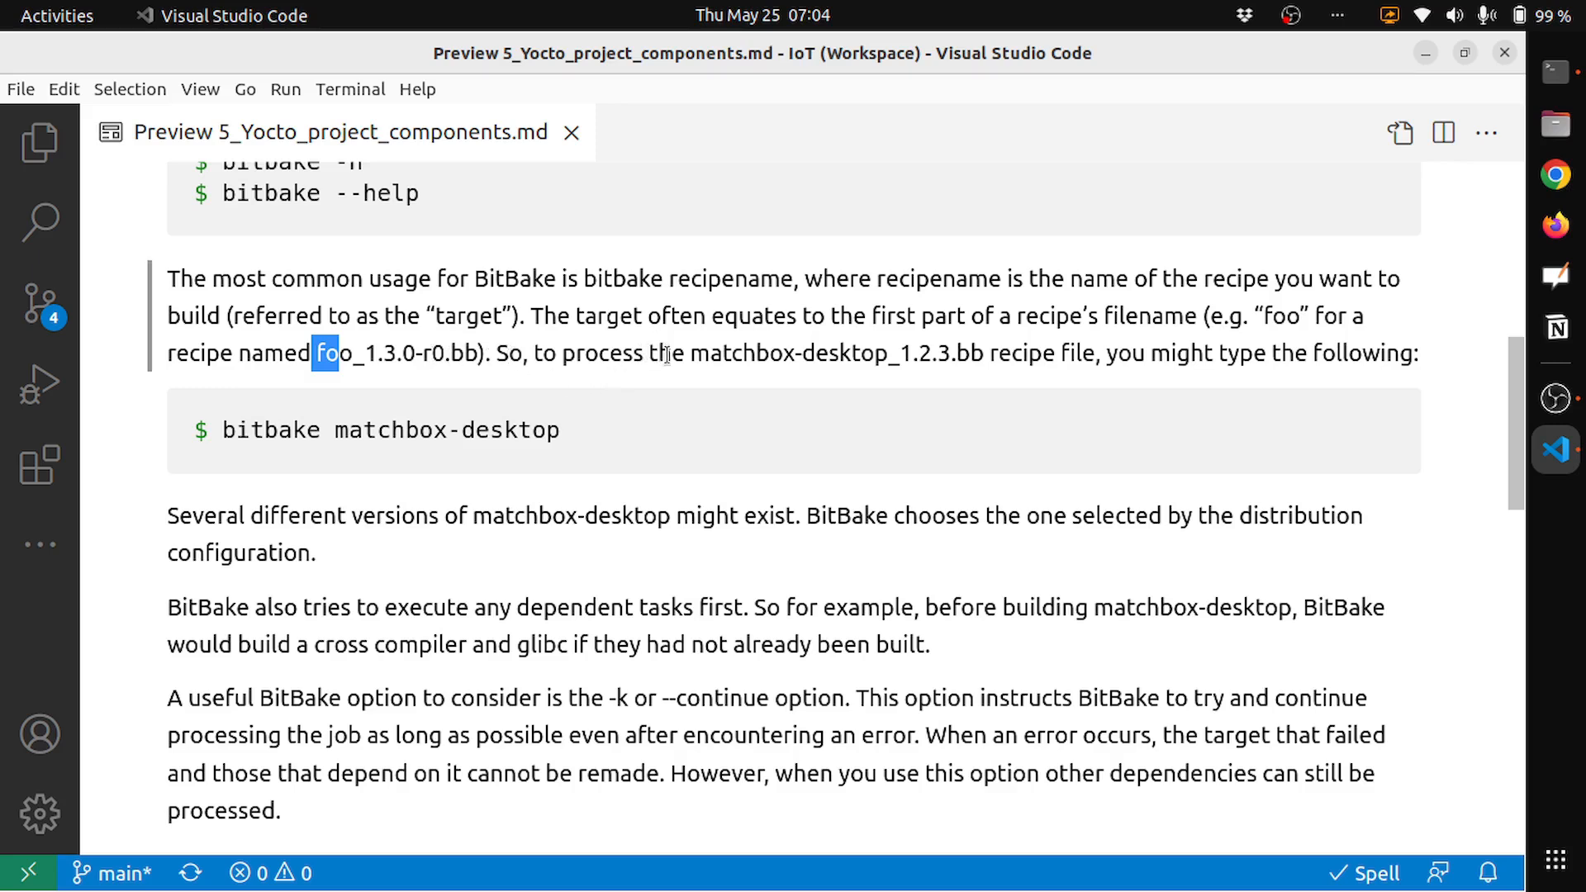
pyautogui.moveTo(784, 381)
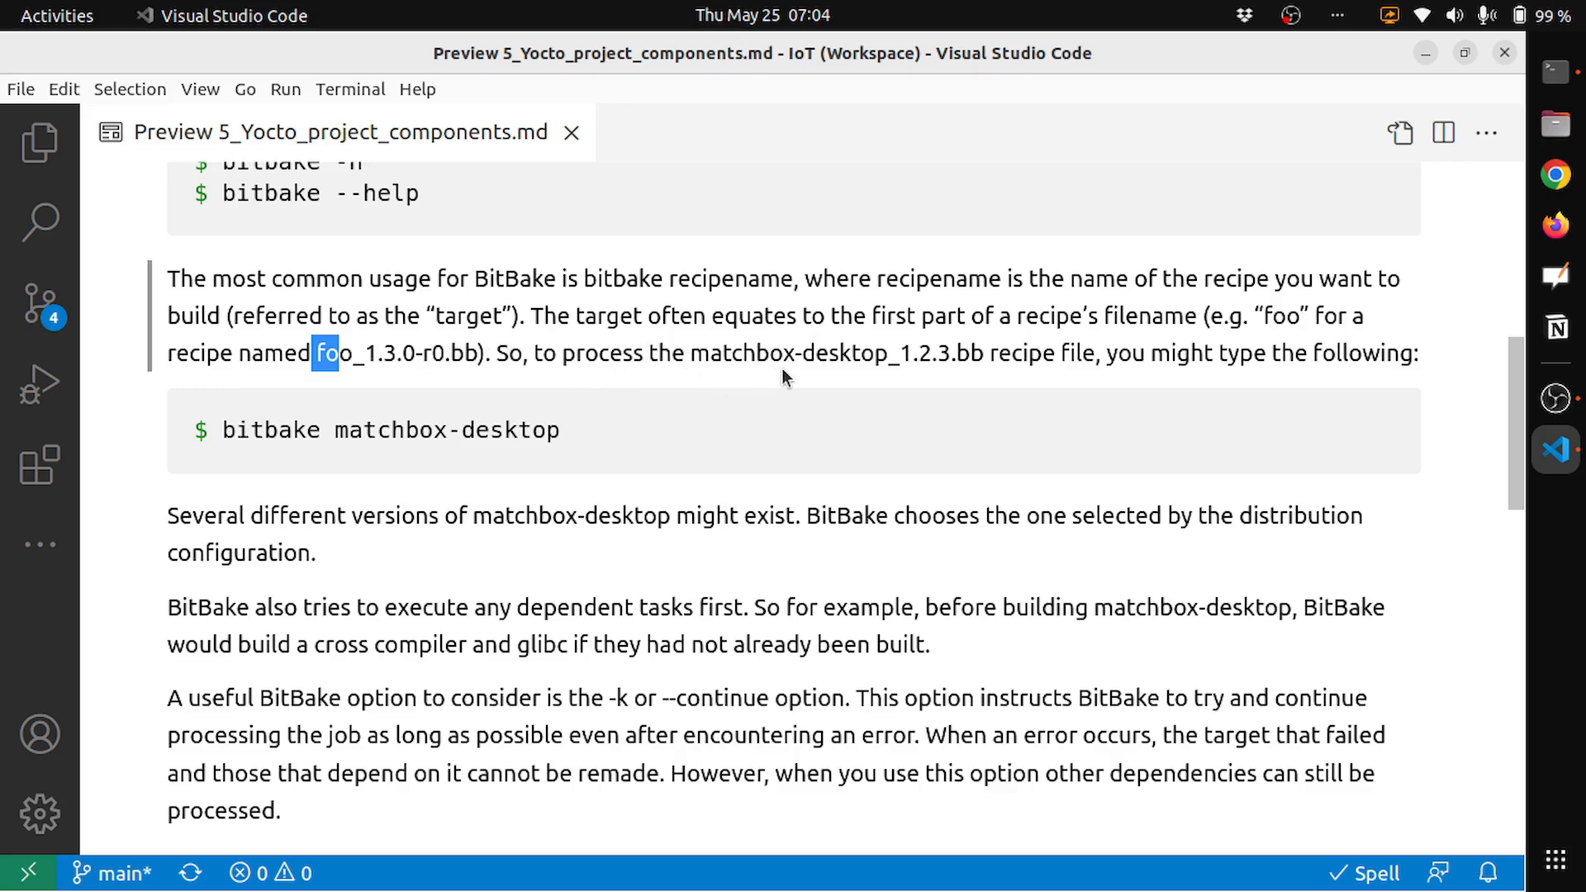
pyautogui.moveTo(853, 370)
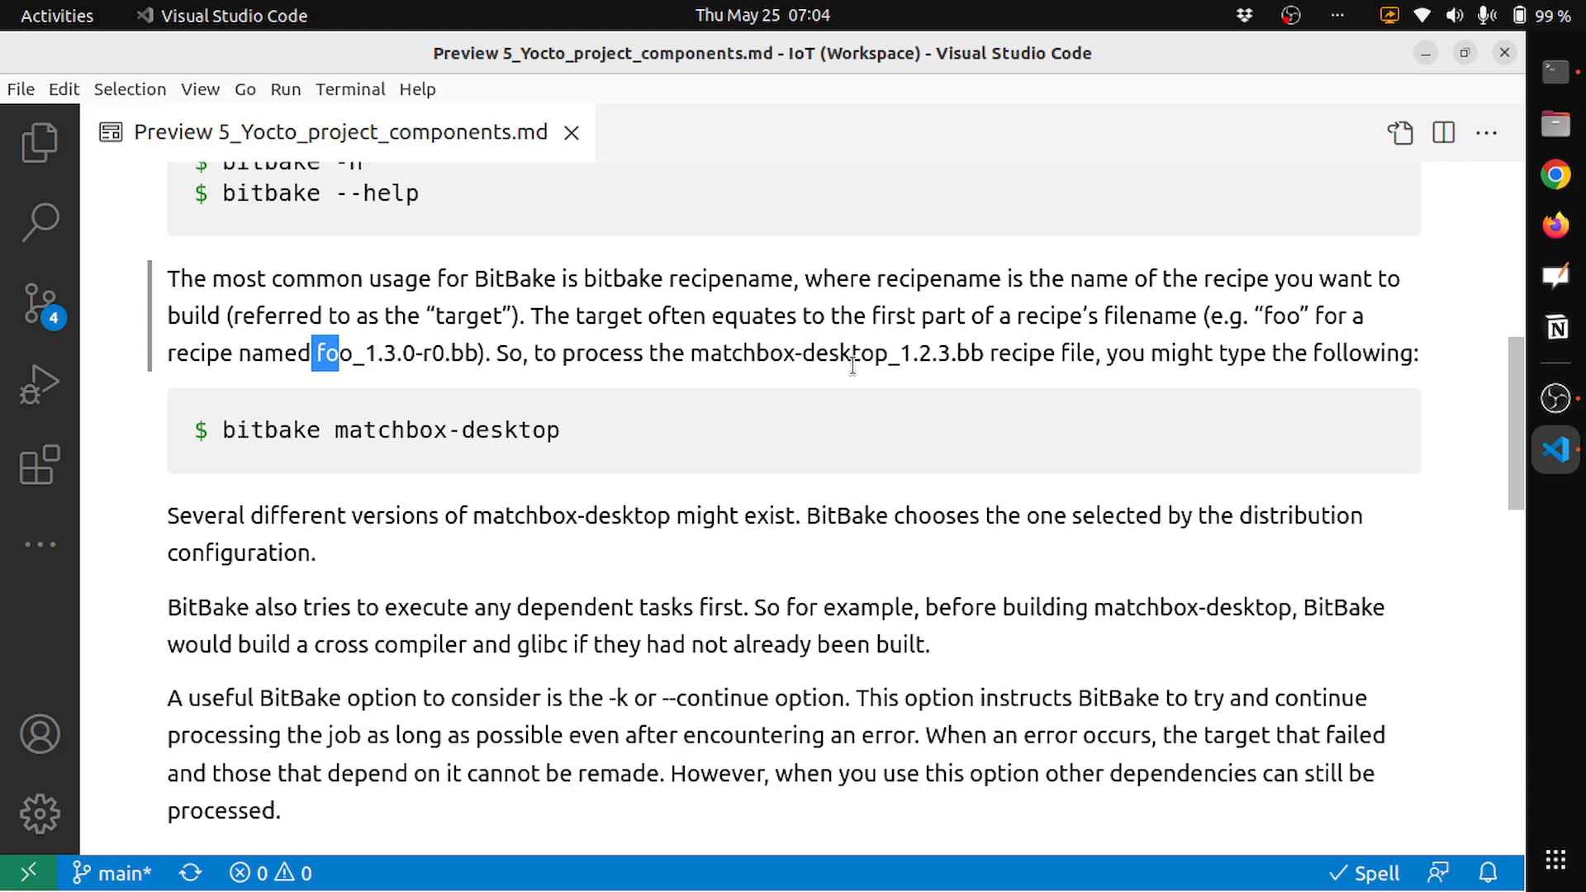
pyautogui.moveTo(916, 379)
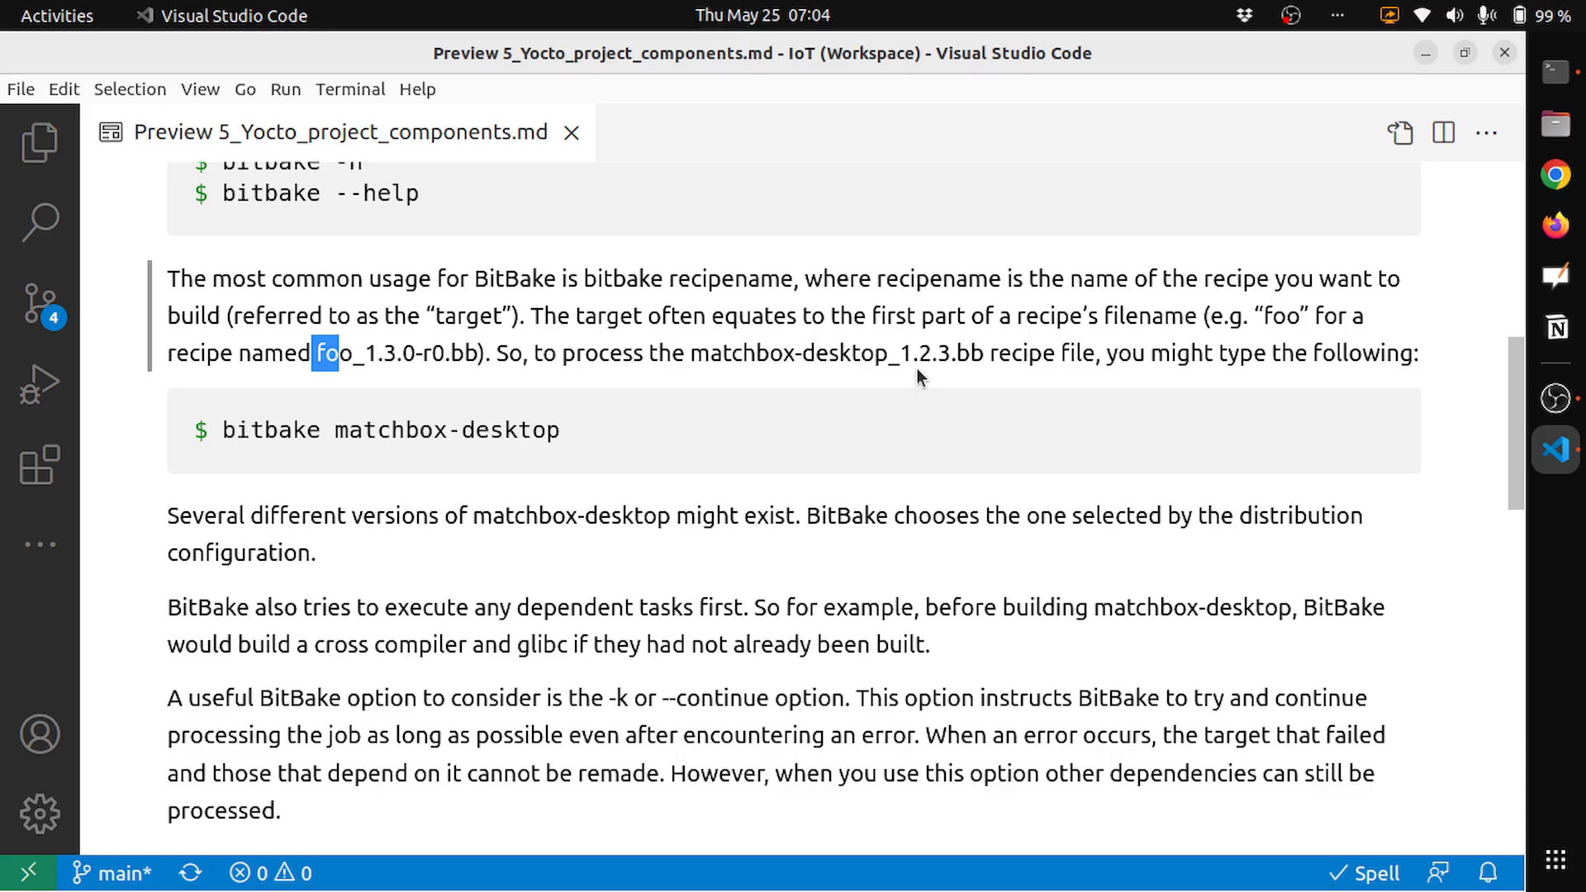
pyautogui.moveTo(1010, 385)
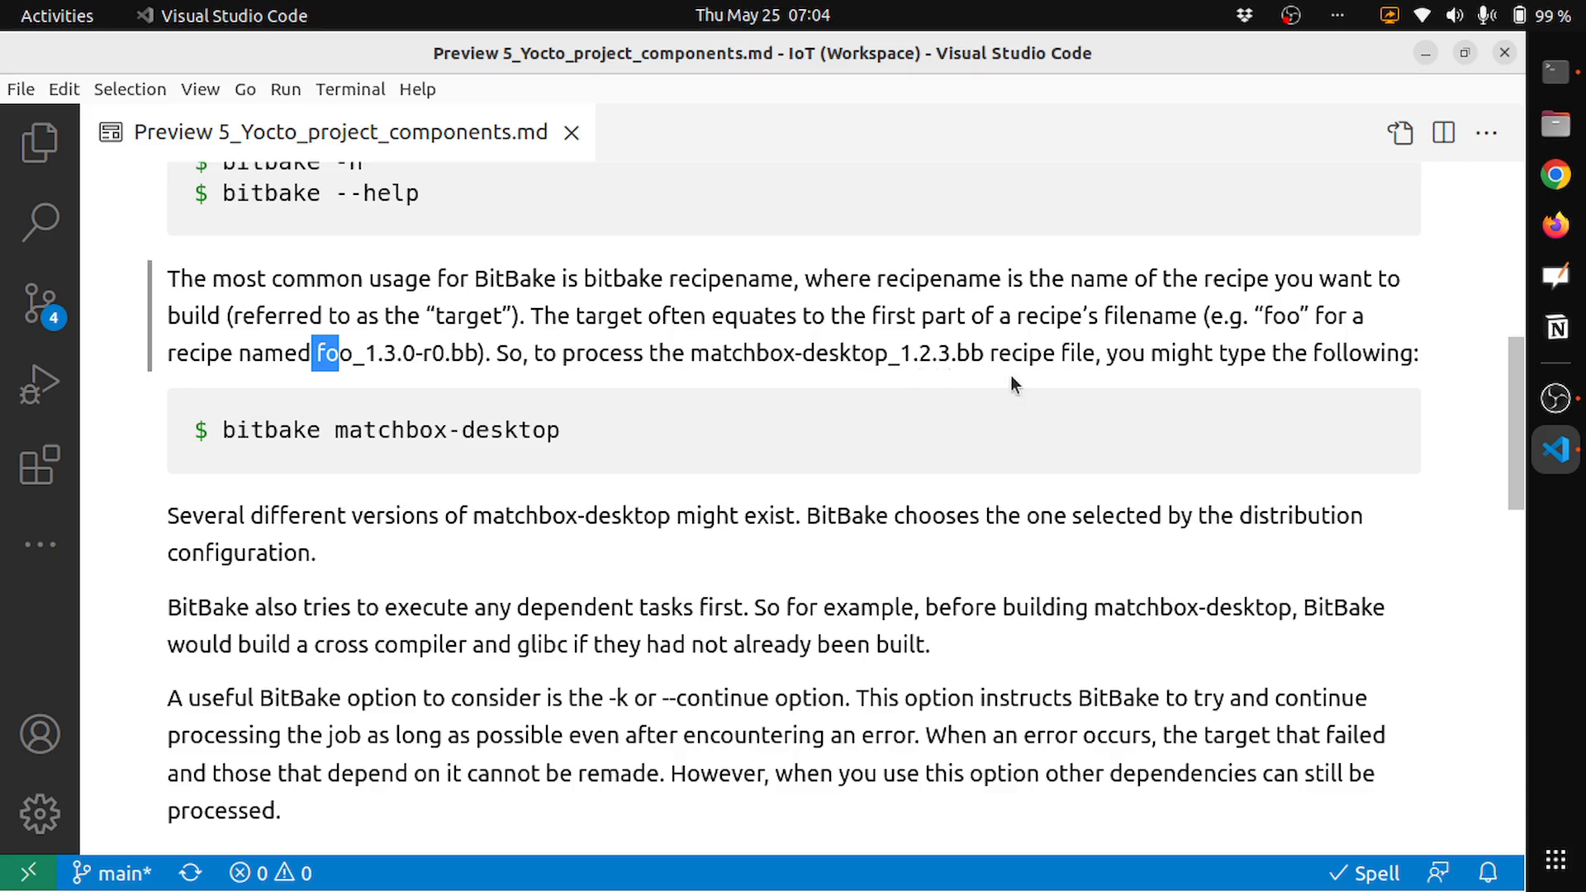
pyautogui.moveTo(1174, 383)
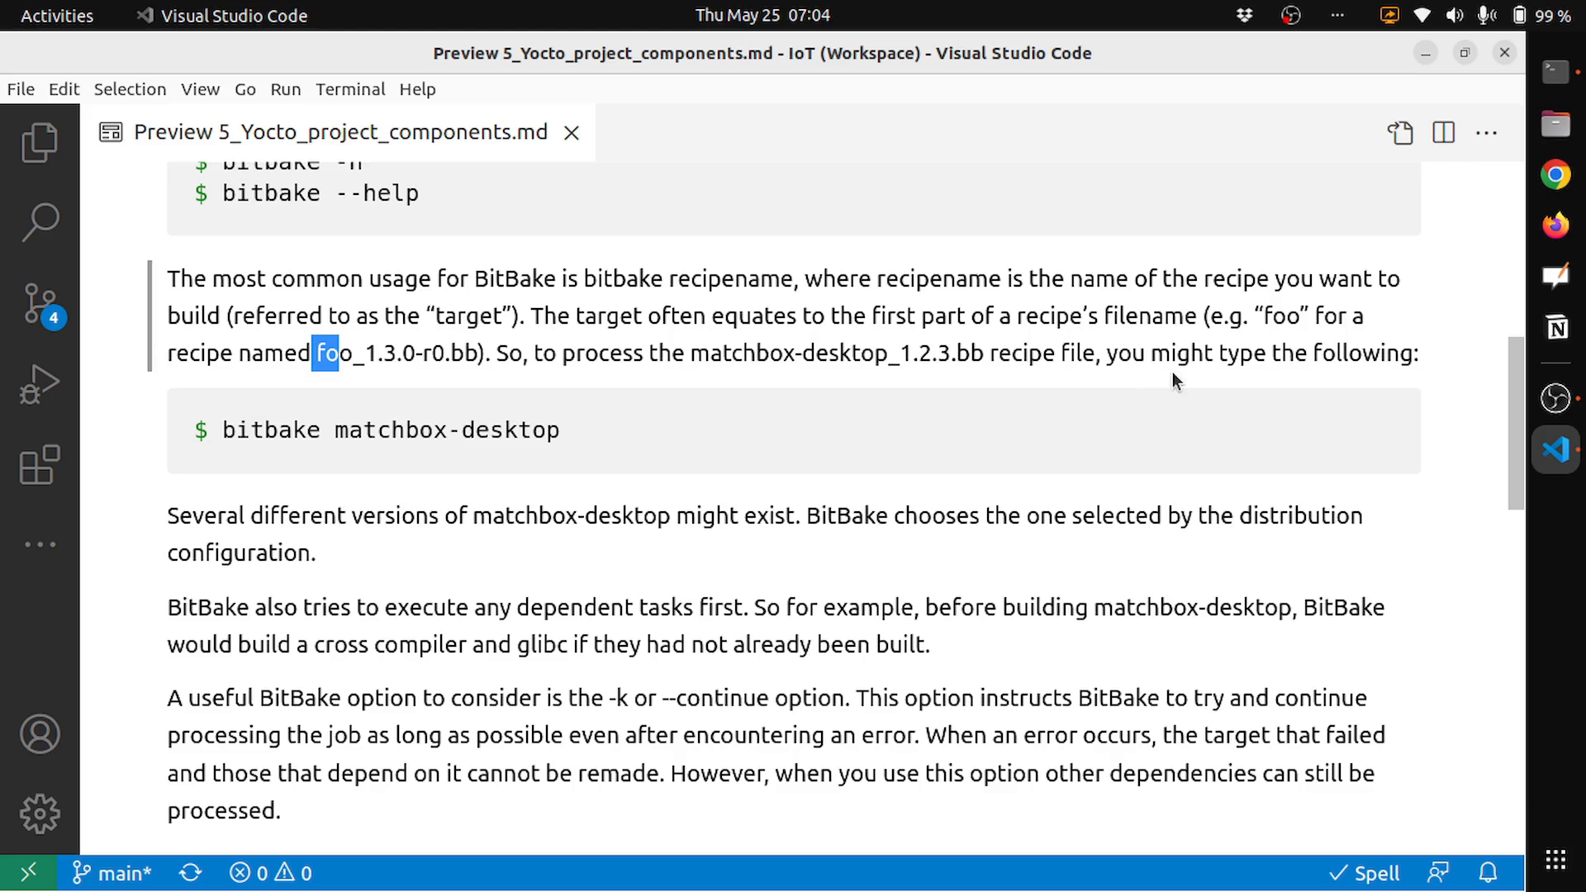
pyautogui.doubleClick(540, 430)
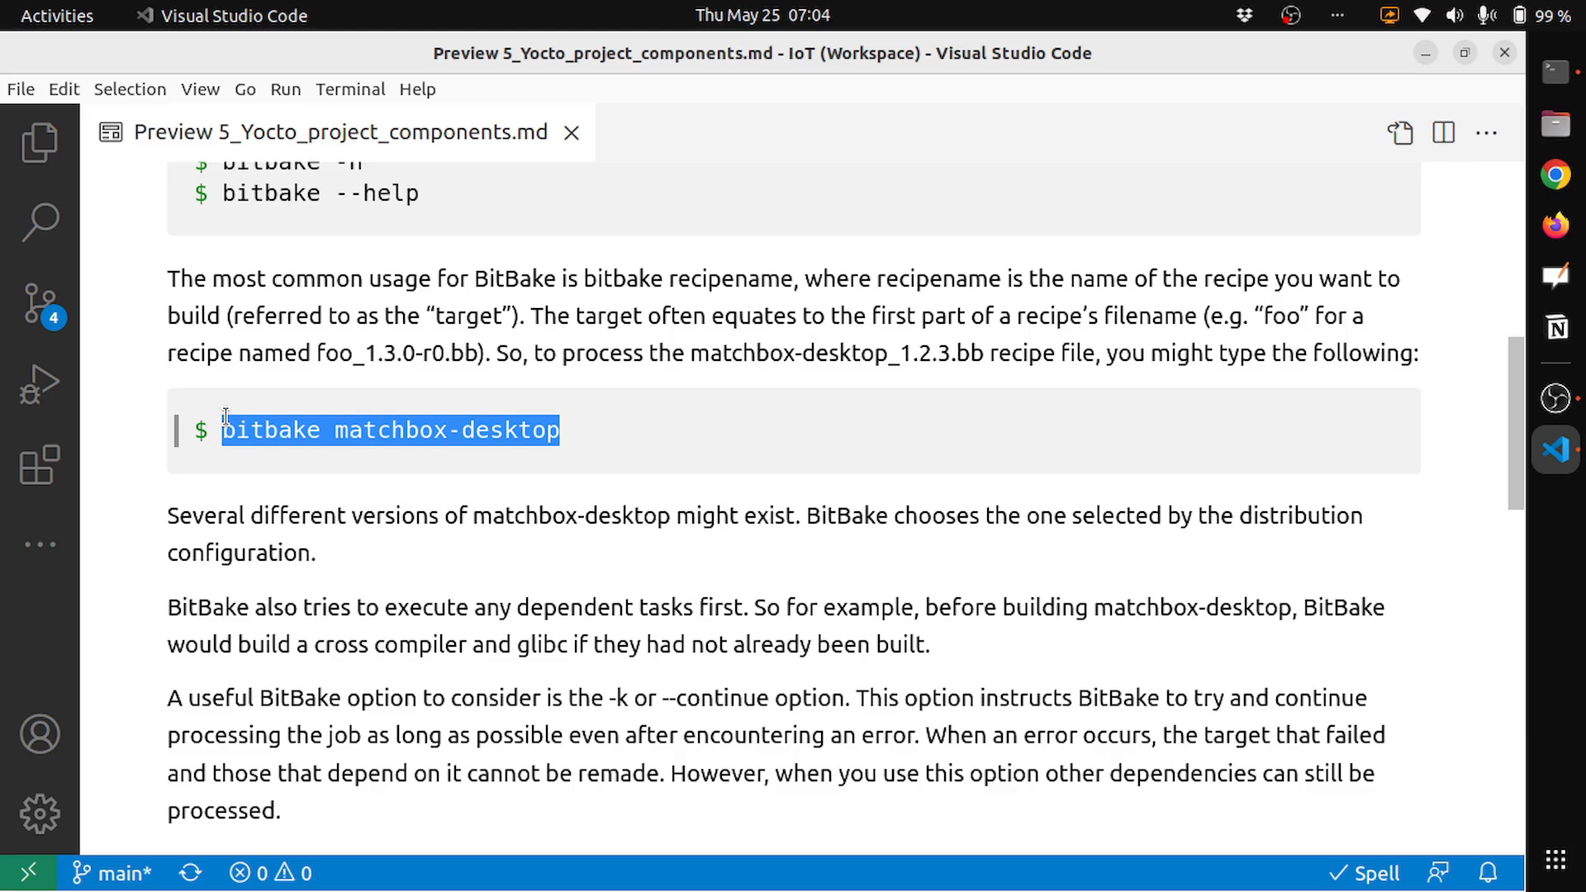
pyautogui.moveTo(1556, 399)
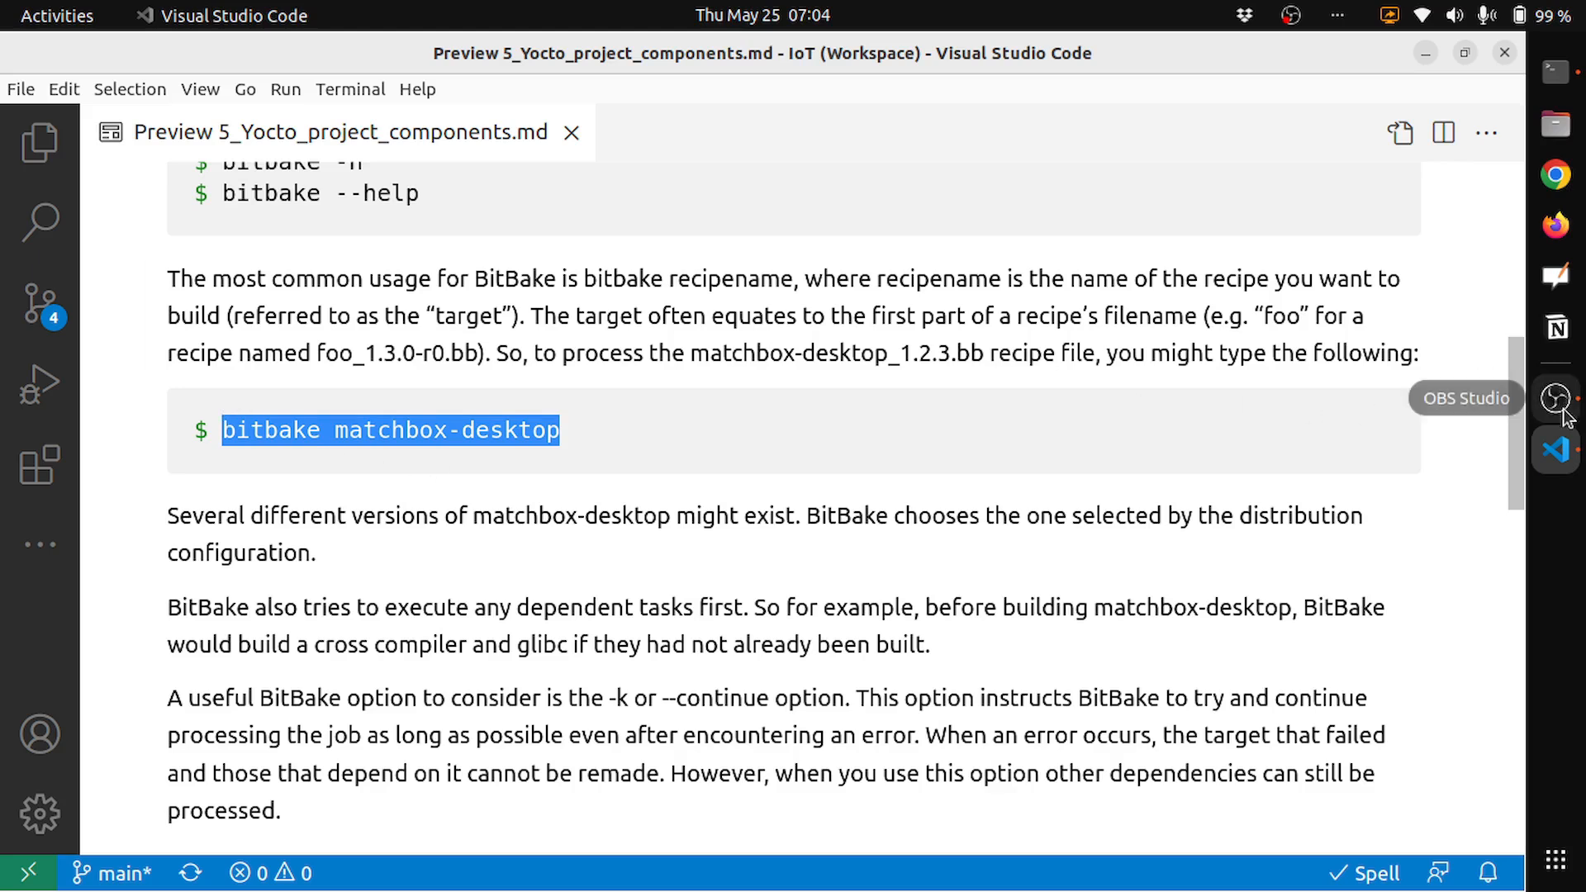
pyautogui.moveTo(1557, 69)
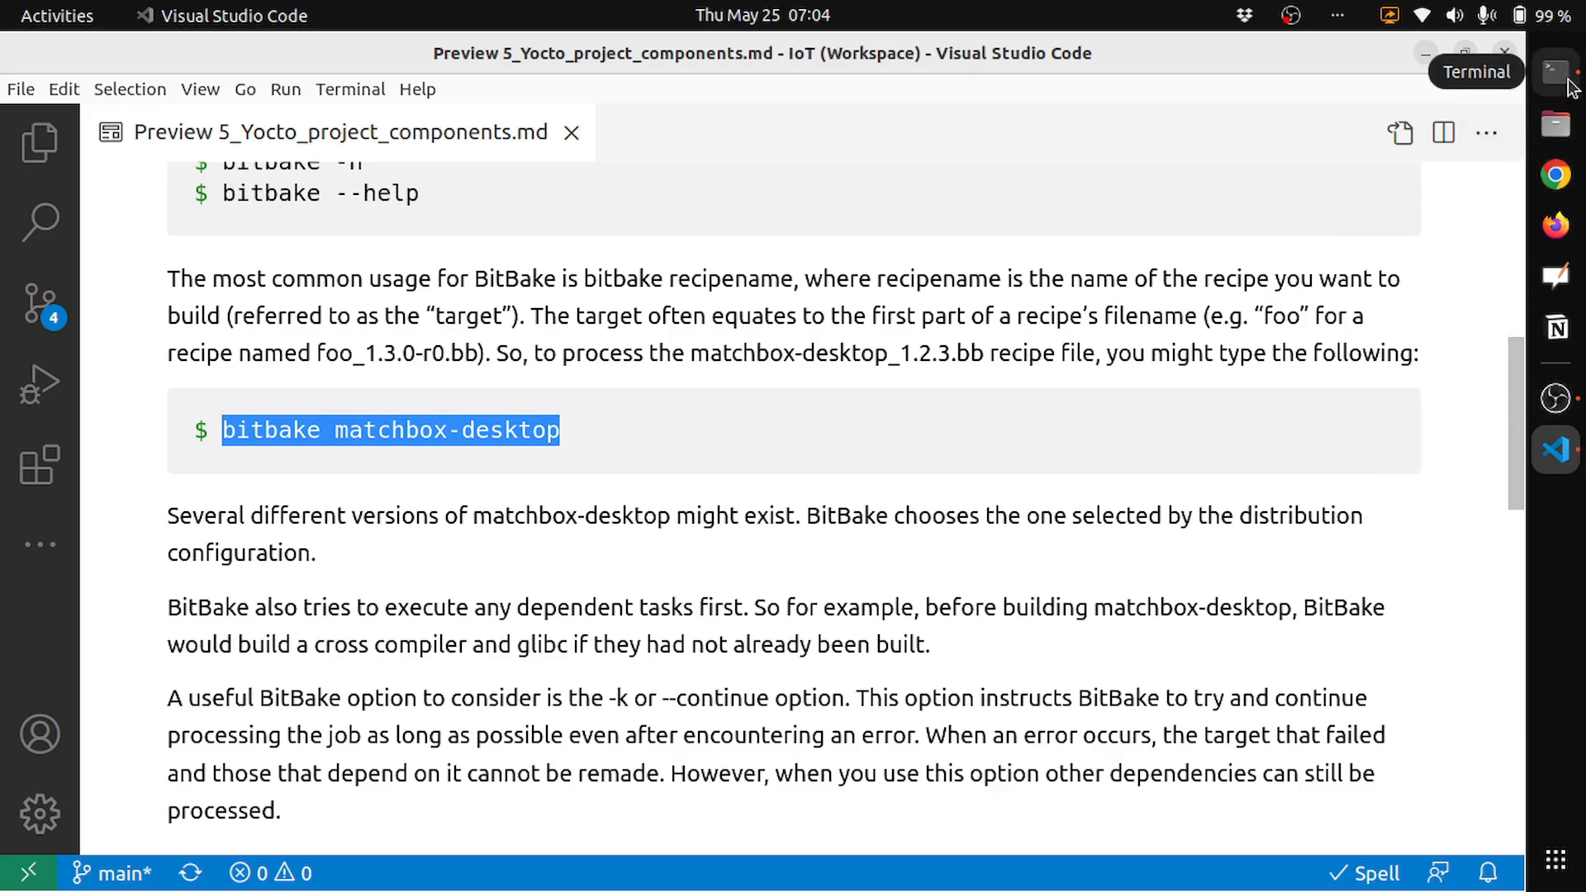
# Run 'bitbake matchbox-desktop' in Terminal and follow it into task execution.
pyautogui.click(1553, 69)
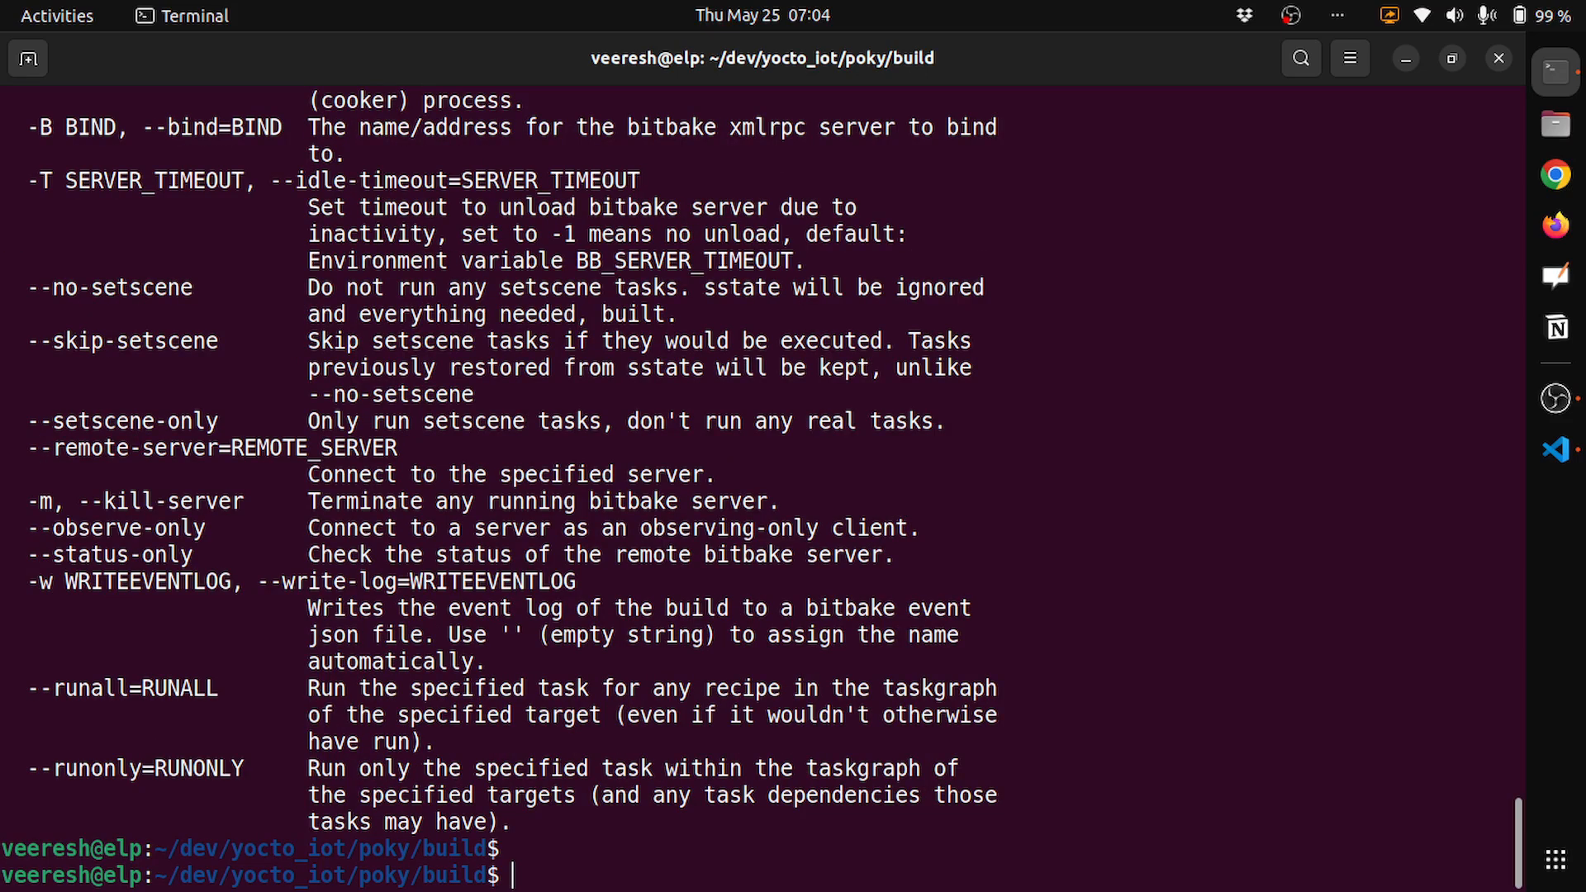
pyautogui.write('bitbake matchbox-desktop')
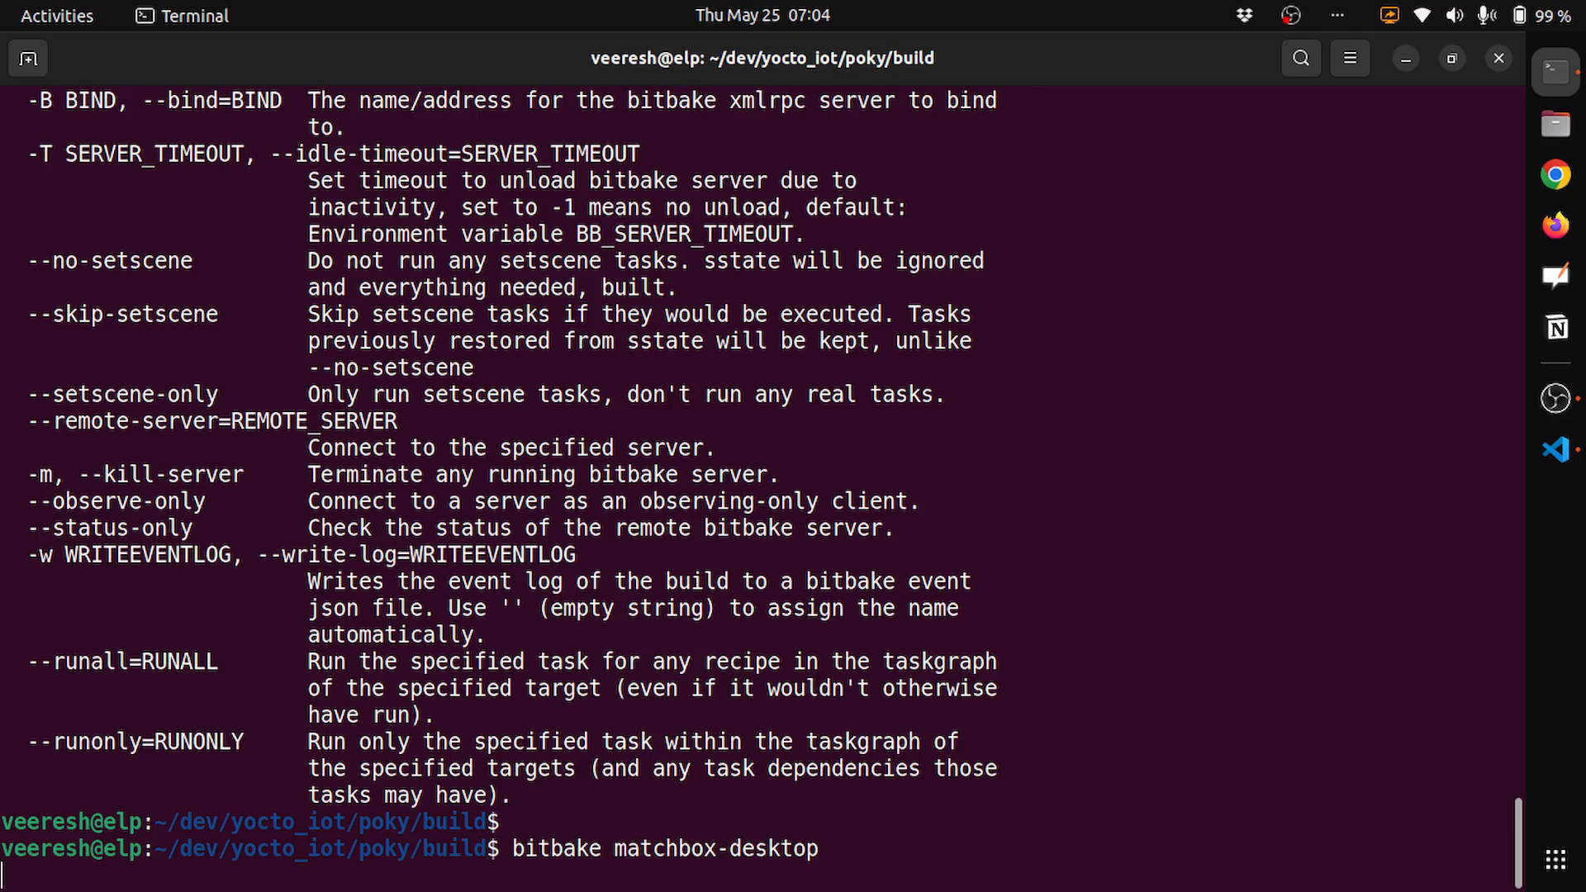
pyautogui.press('Return')
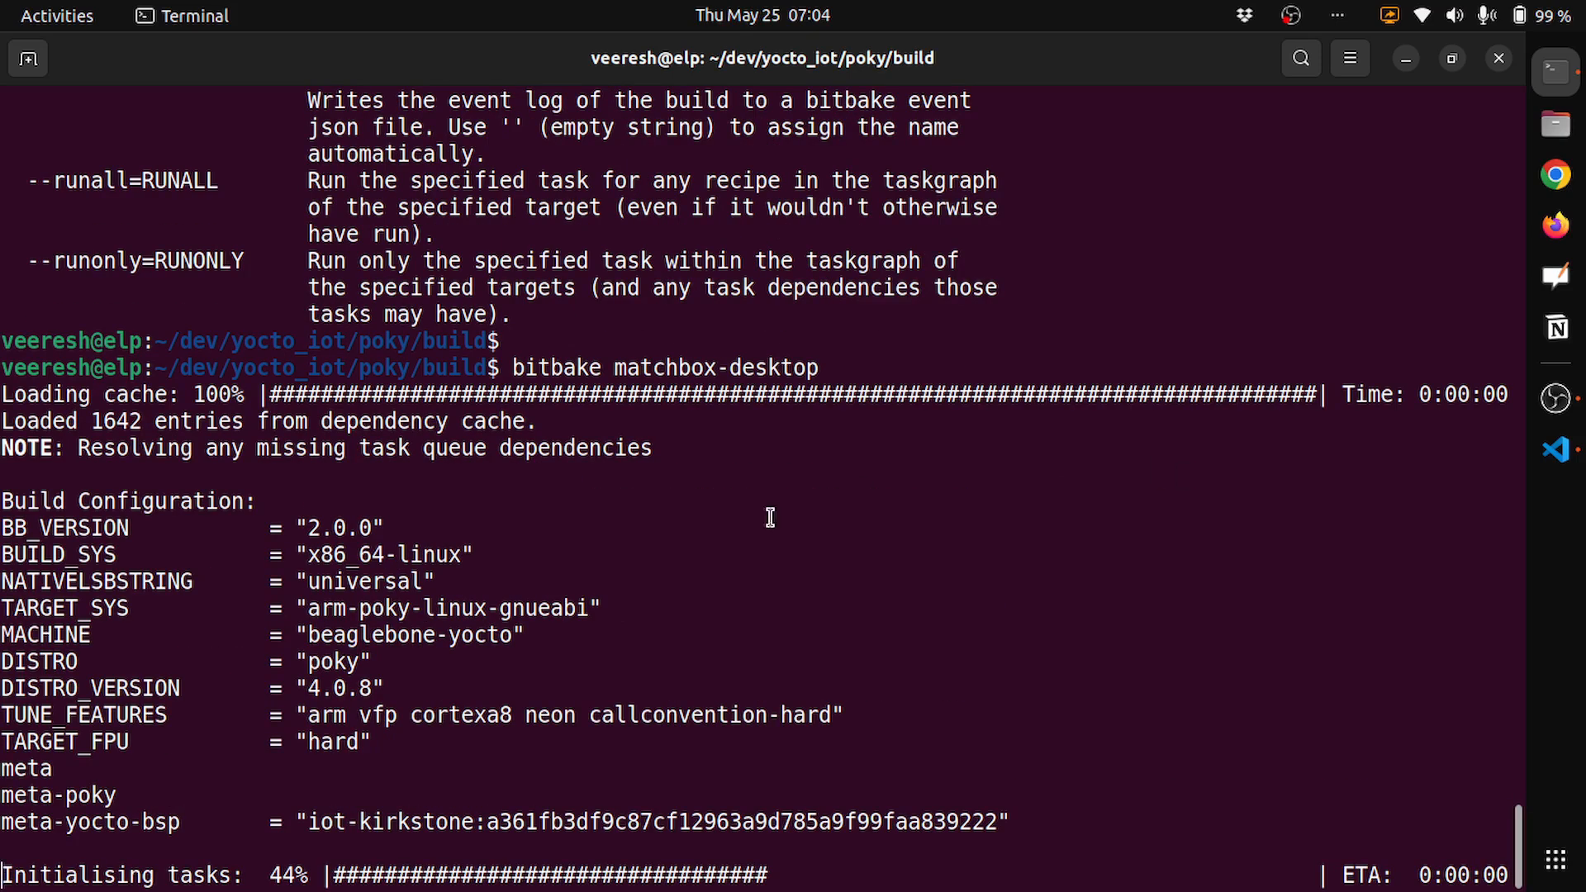
pyautogui.moveTo(472, 685)
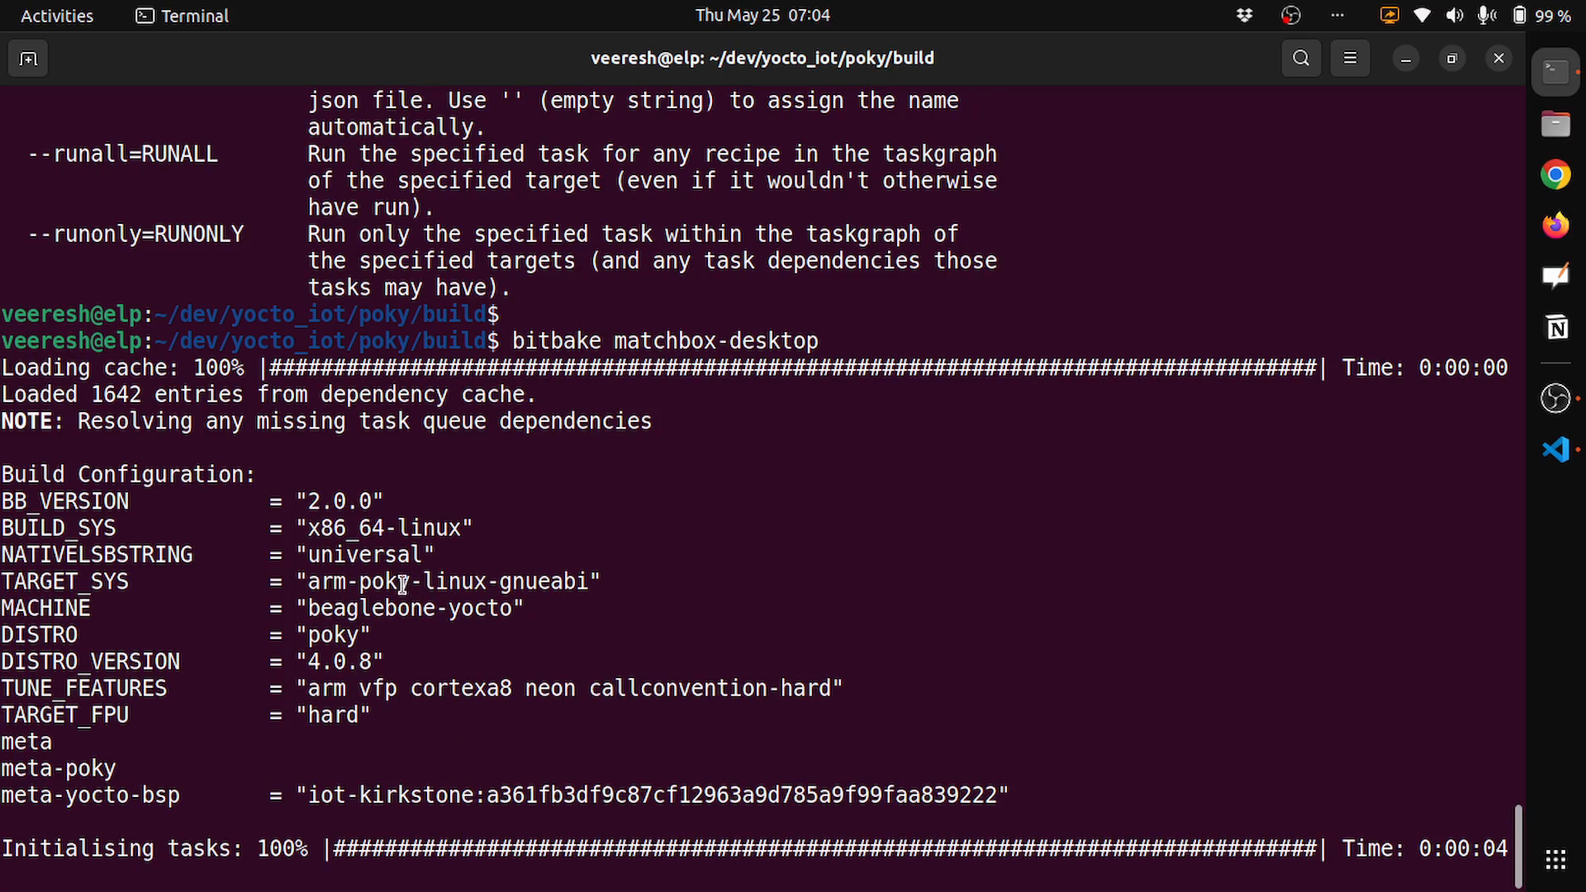
pyautogui.scroll(-3)
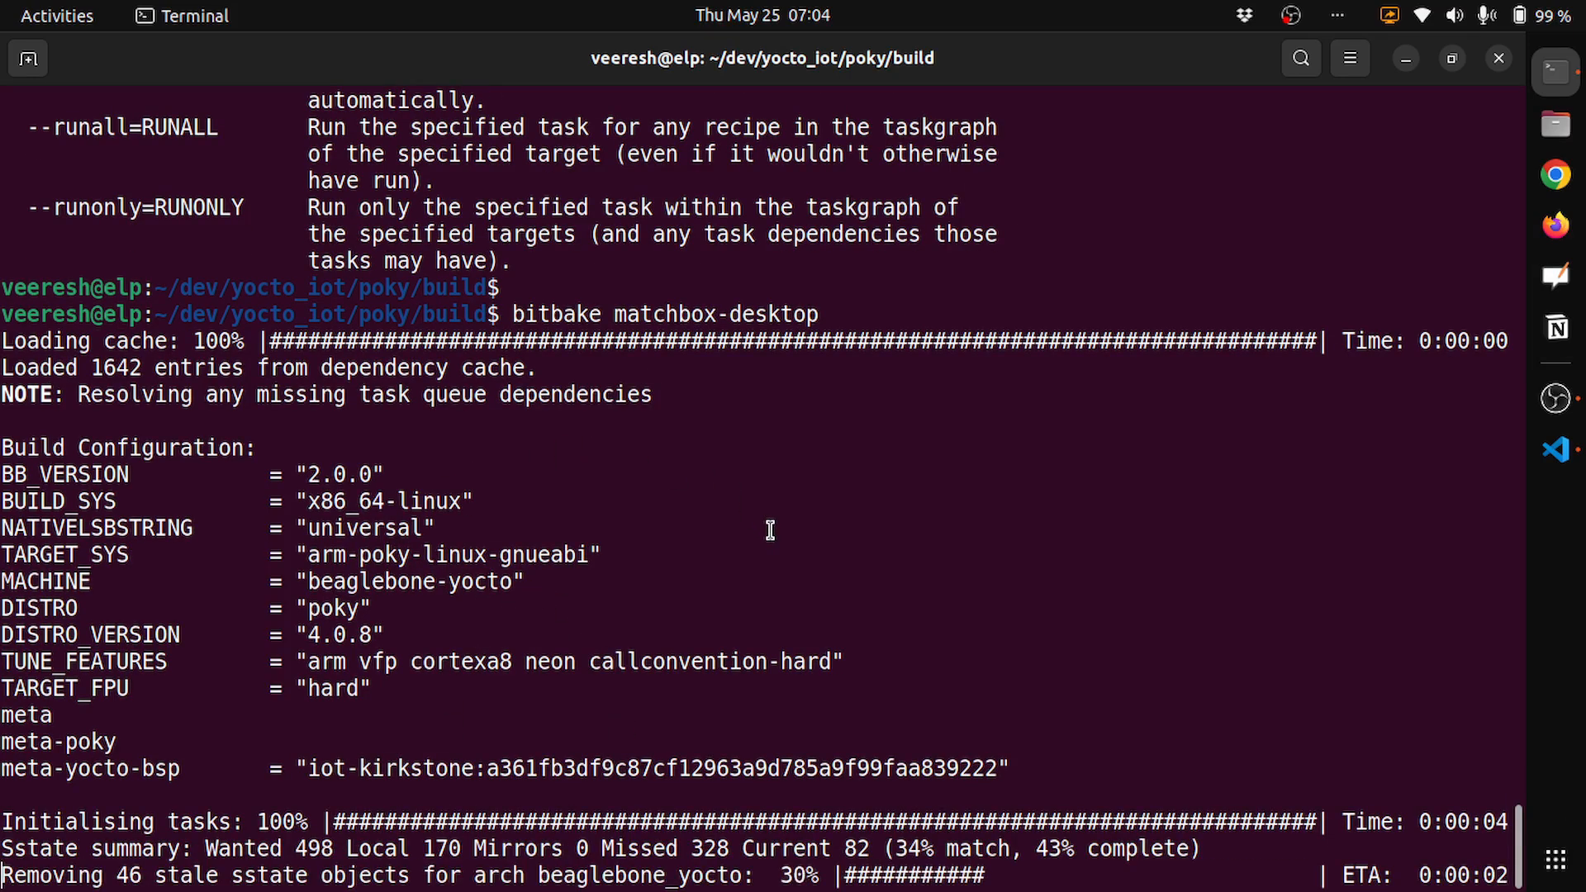
pyautogui.moveTo(907, 558)
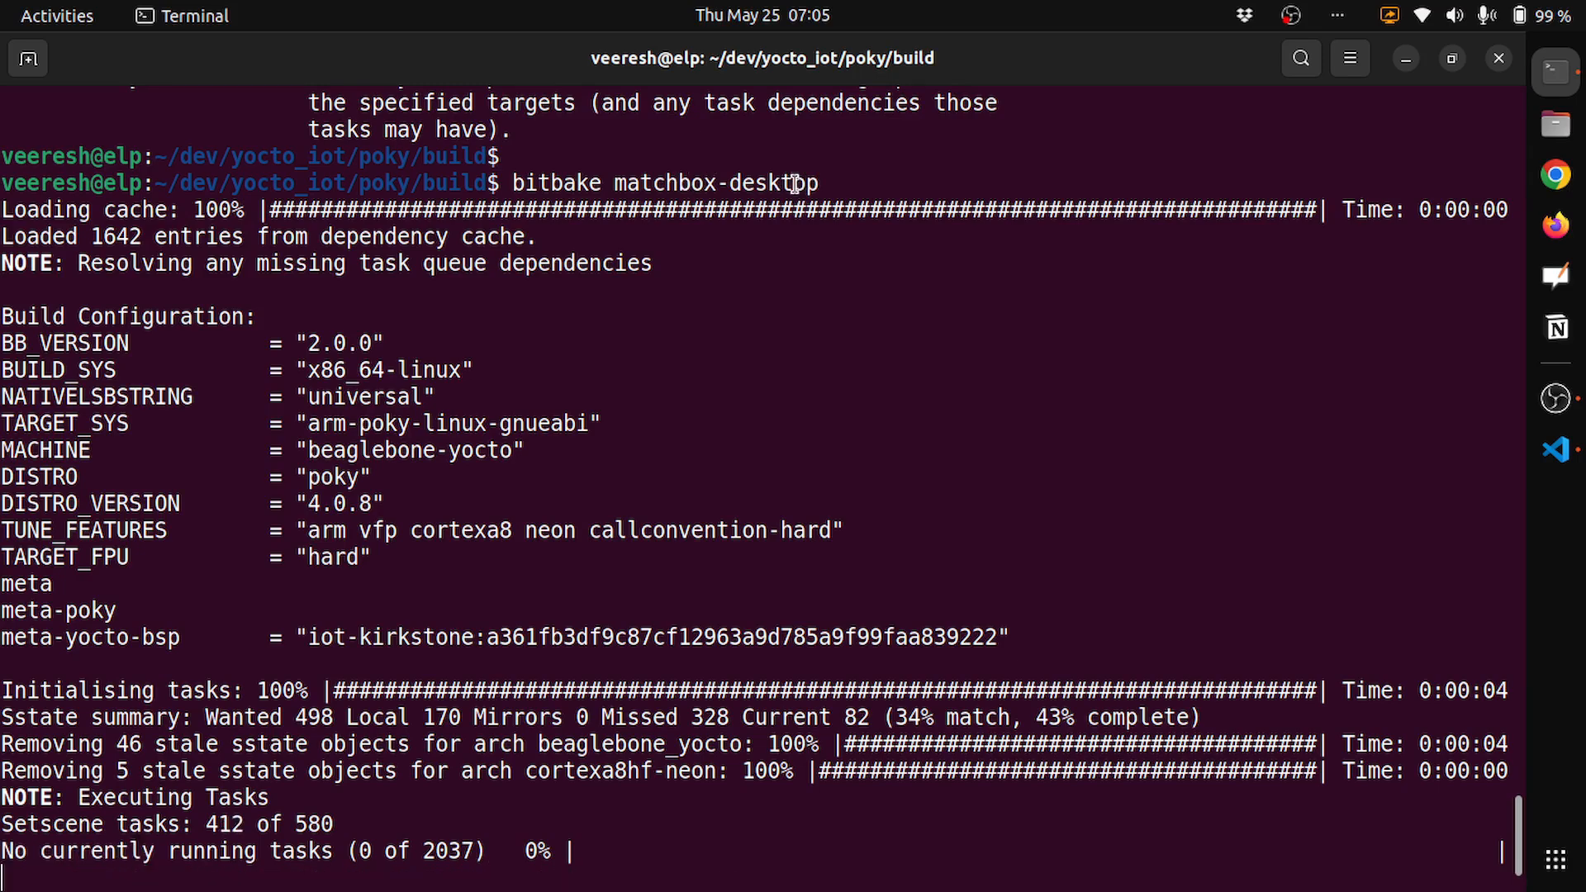
pyautogui.doubleClick(719, 183)
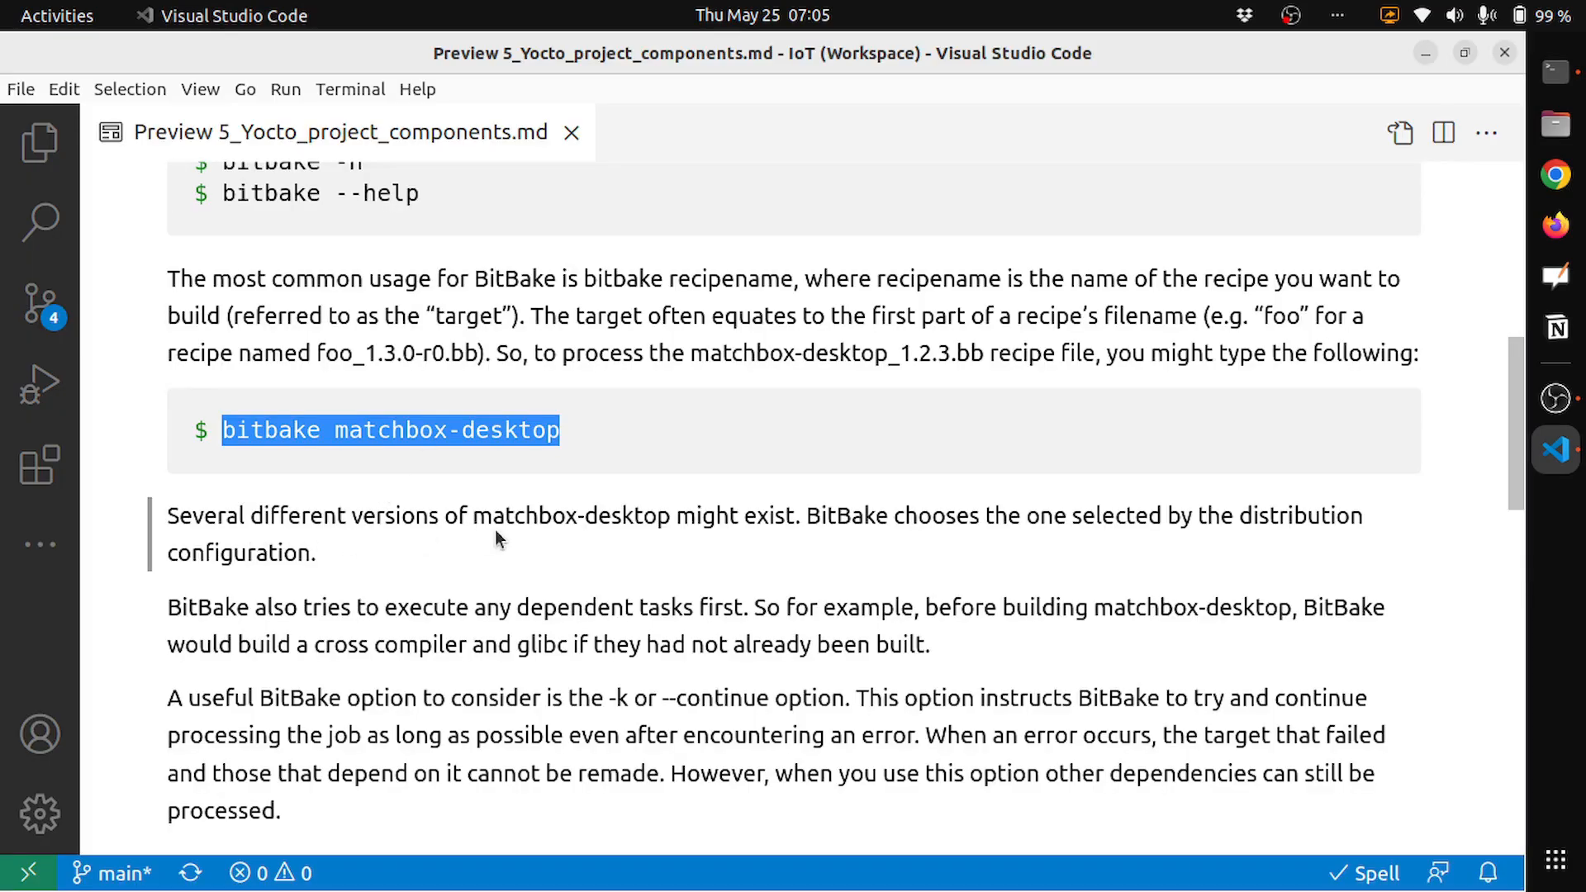
pyautogui.moveTo(1003, 517)
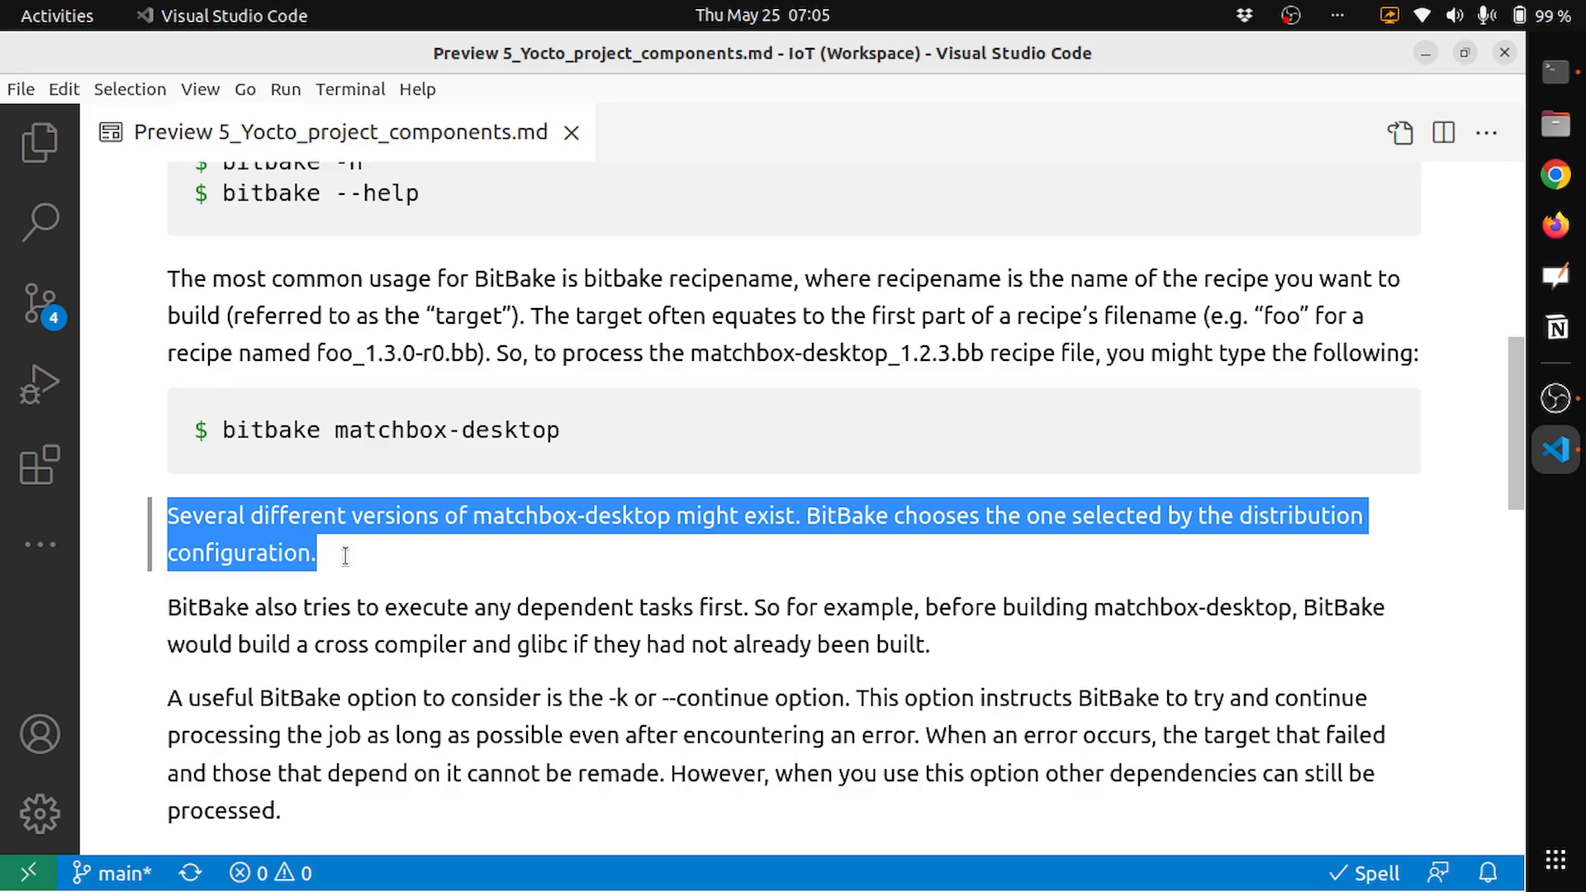
pyautogui.moveTo(432, 561)
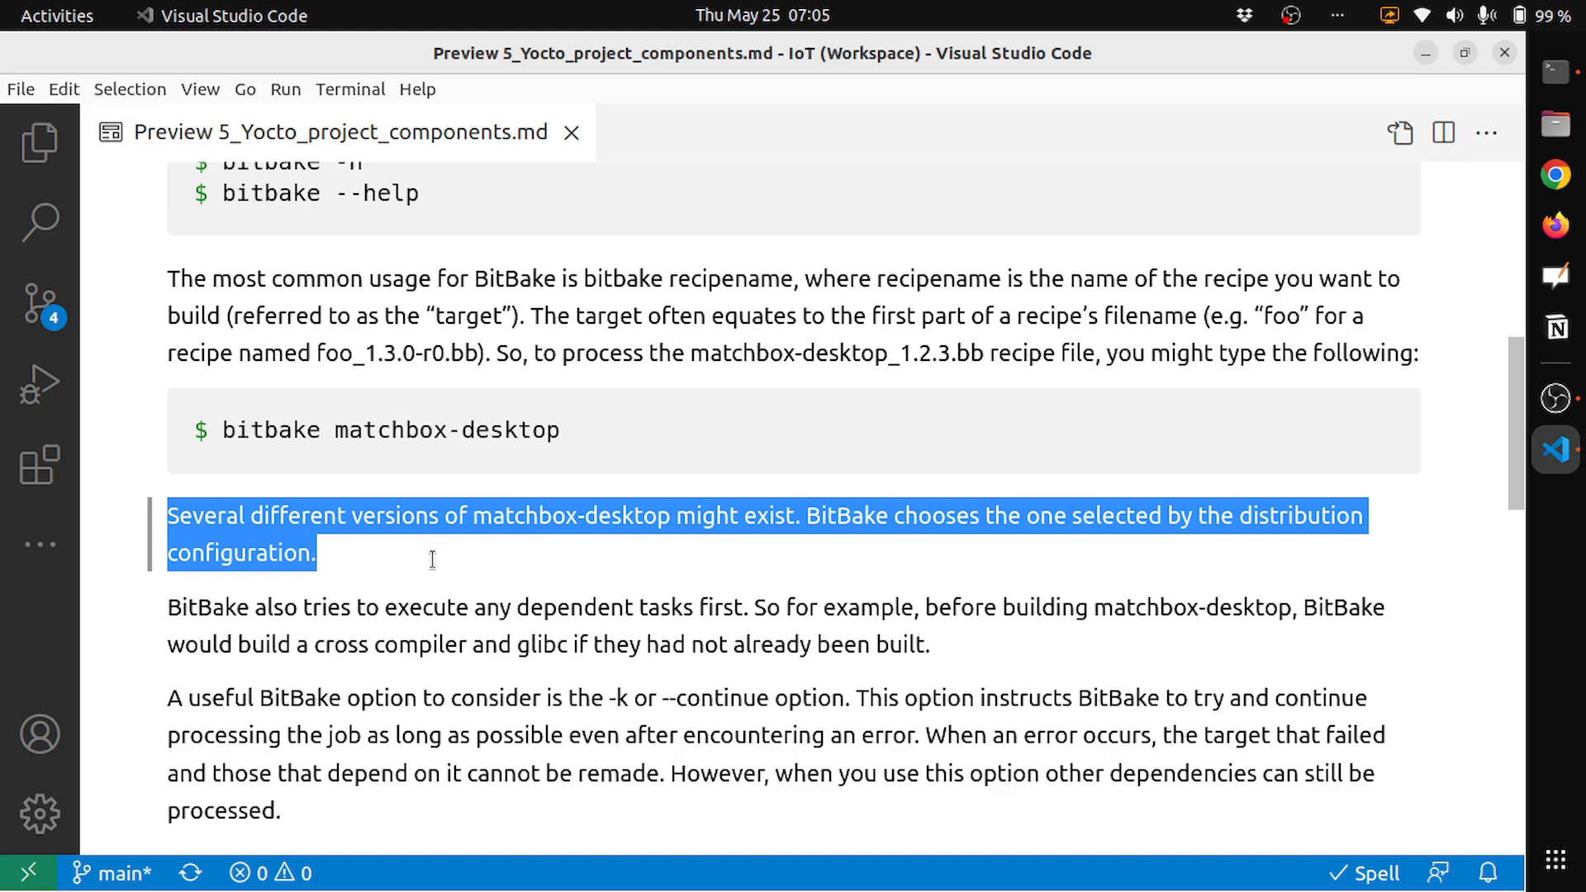
# Scroll the notes to the paragraphs on matchbox-desktop versions and dependent tasks.
pyautogui.scroll(-3)
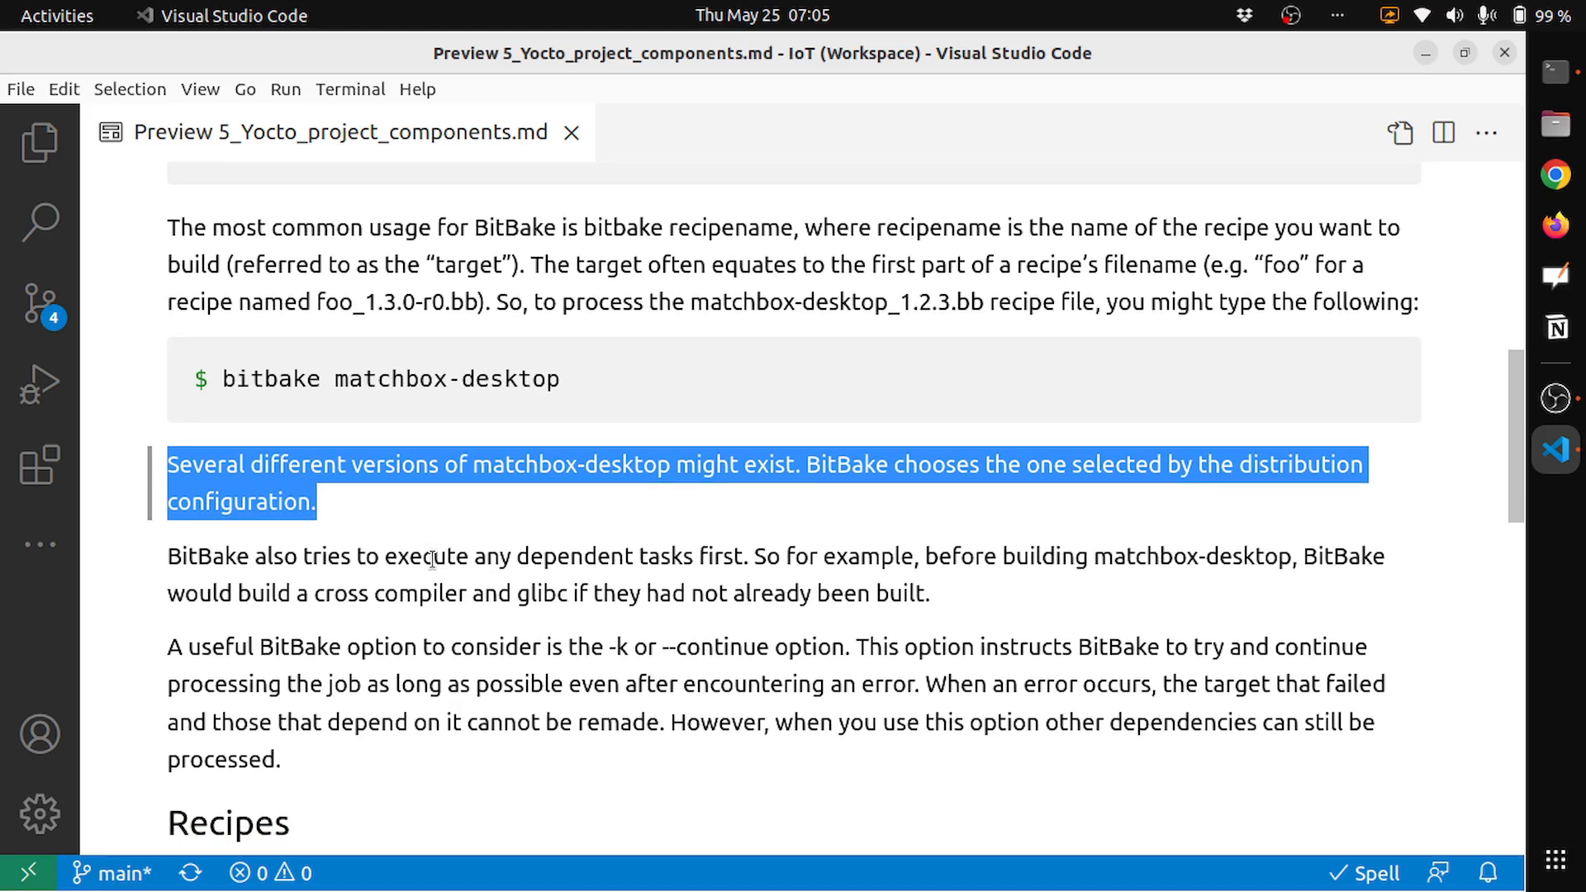
pyautogui.scroll(-3)
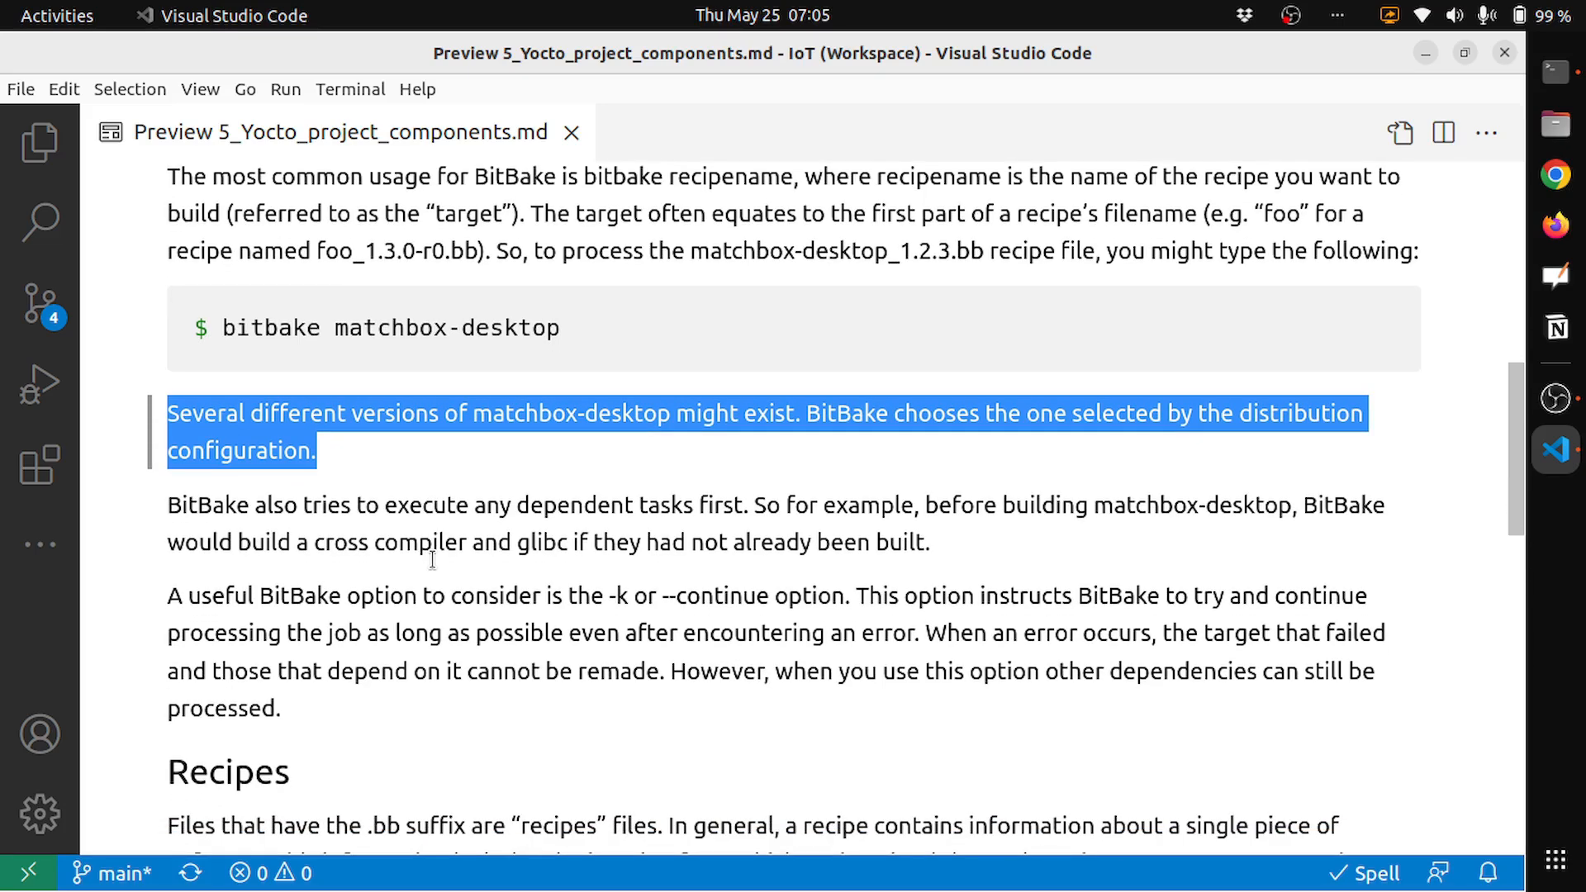
pyautogui.moveTo(353, 528)
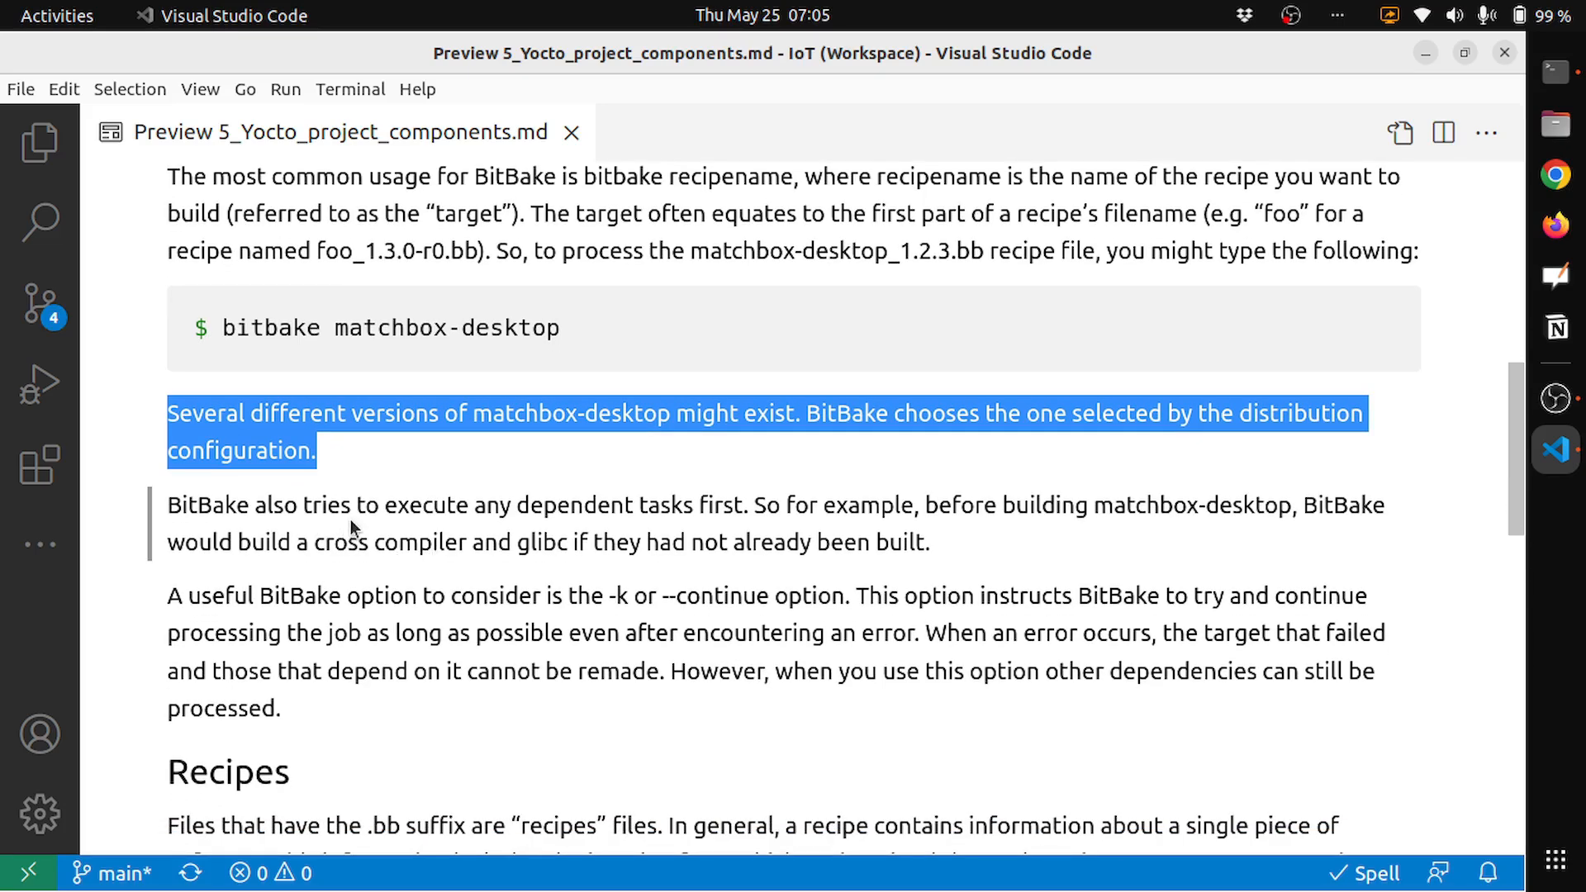
pyautogui.moveTo(720, 519)
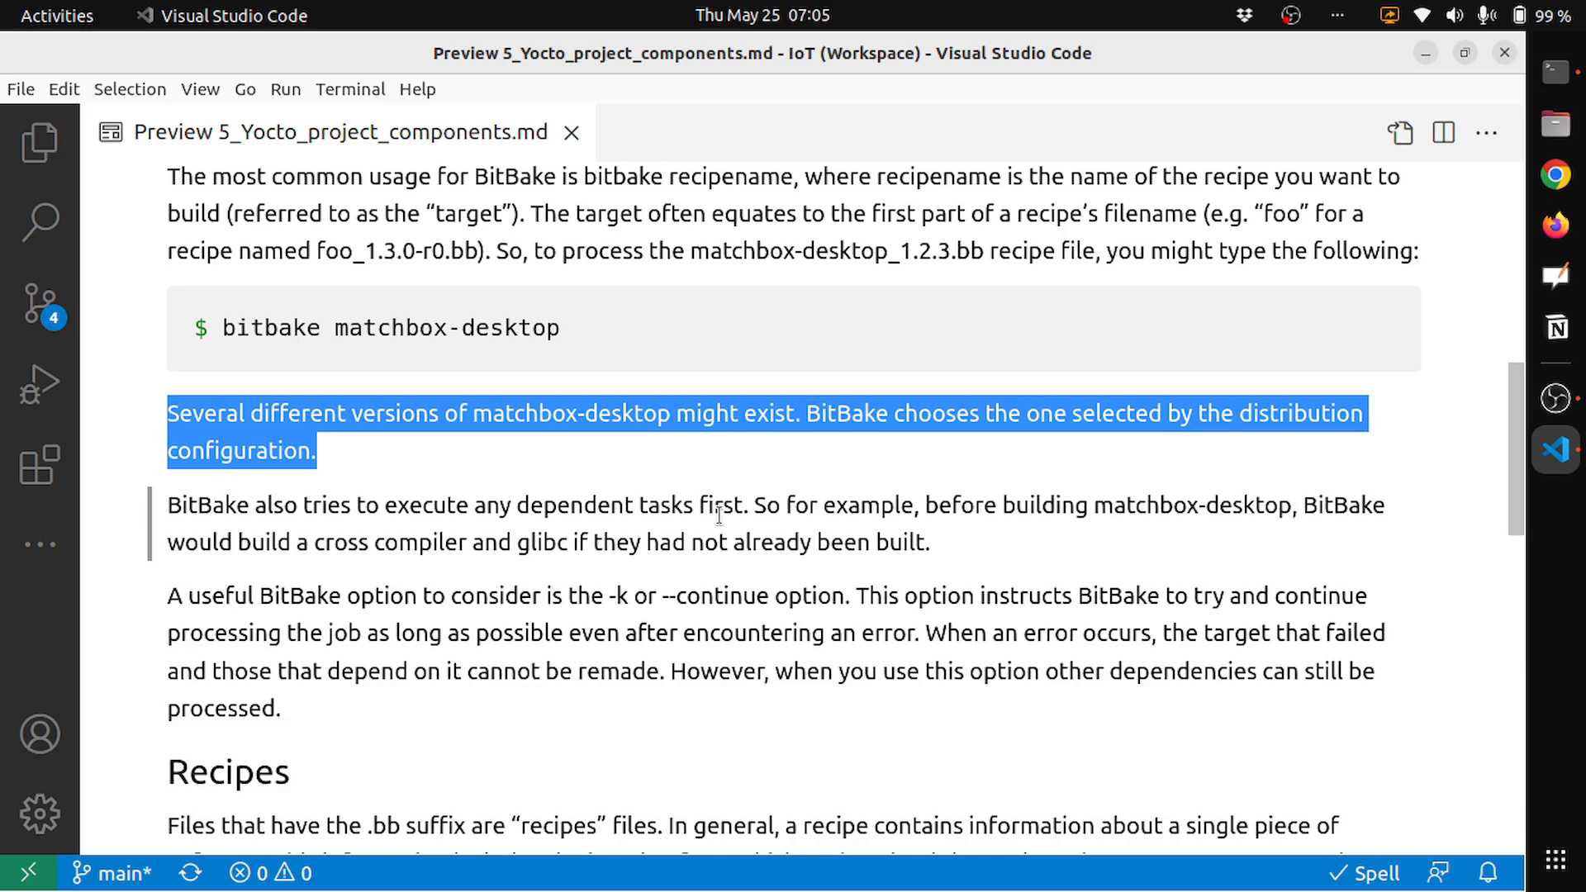
pyautogui.moveTo(1102, 513)
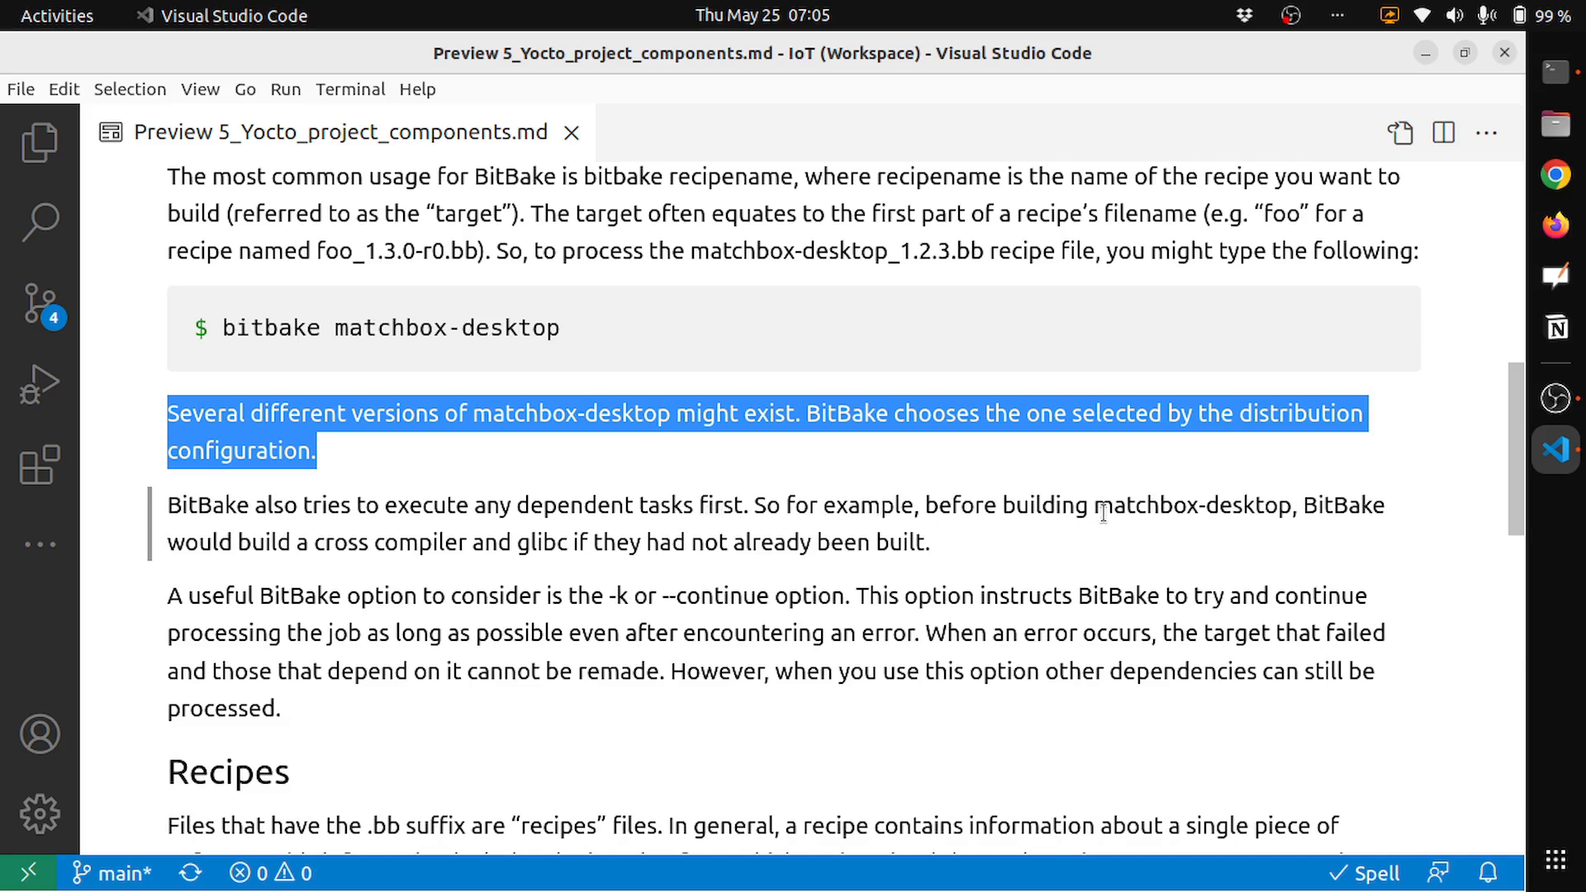
pyautogui.moveTo(274, 542)
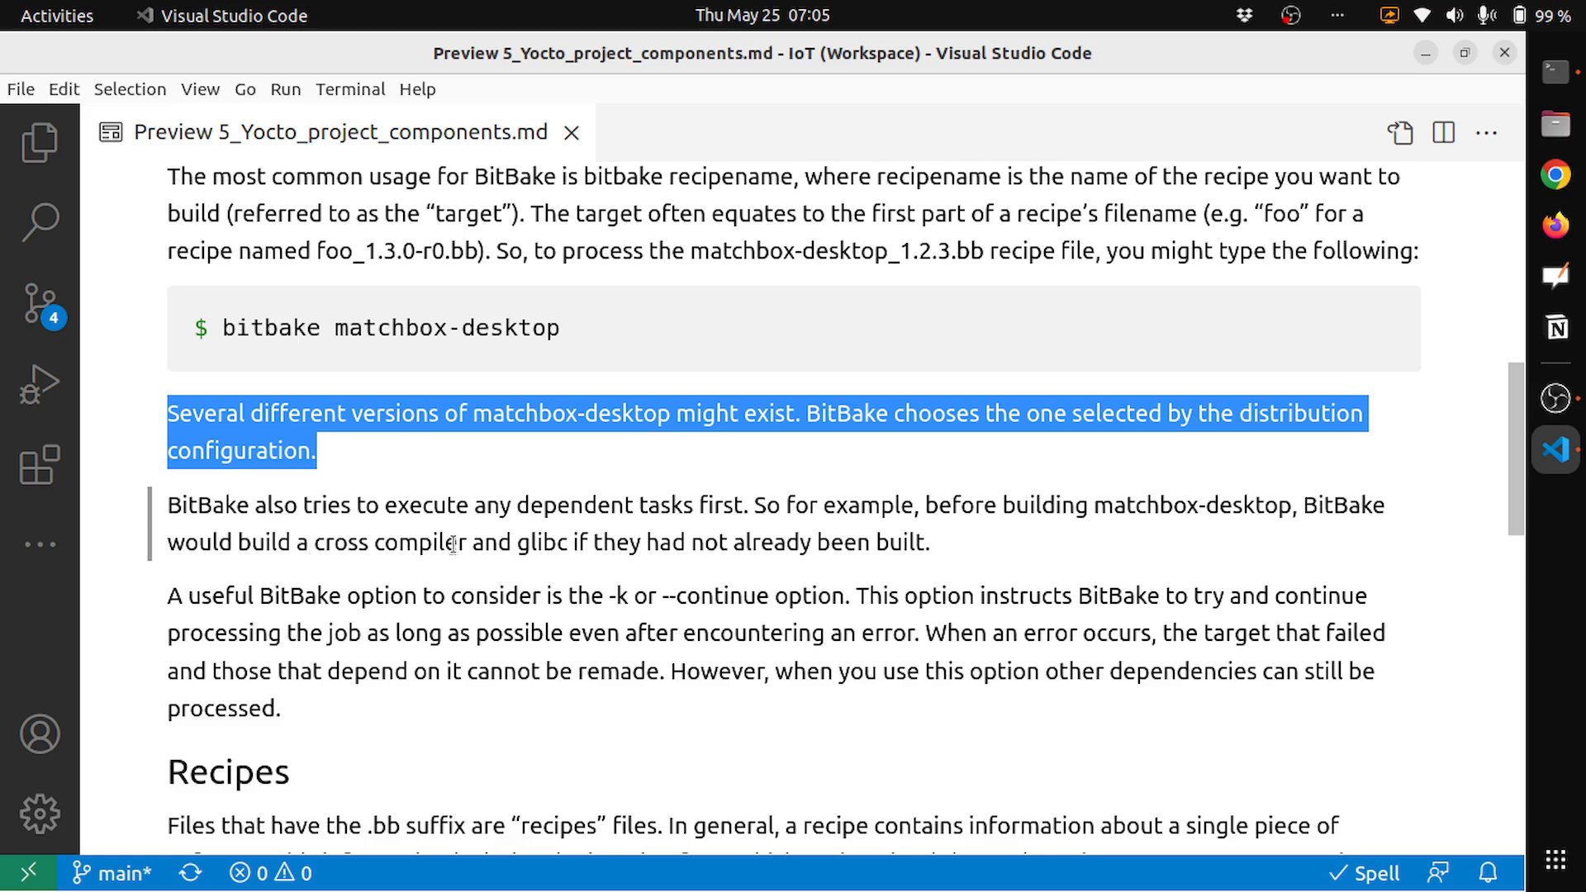
pyautogui.moveTo(649, 567)
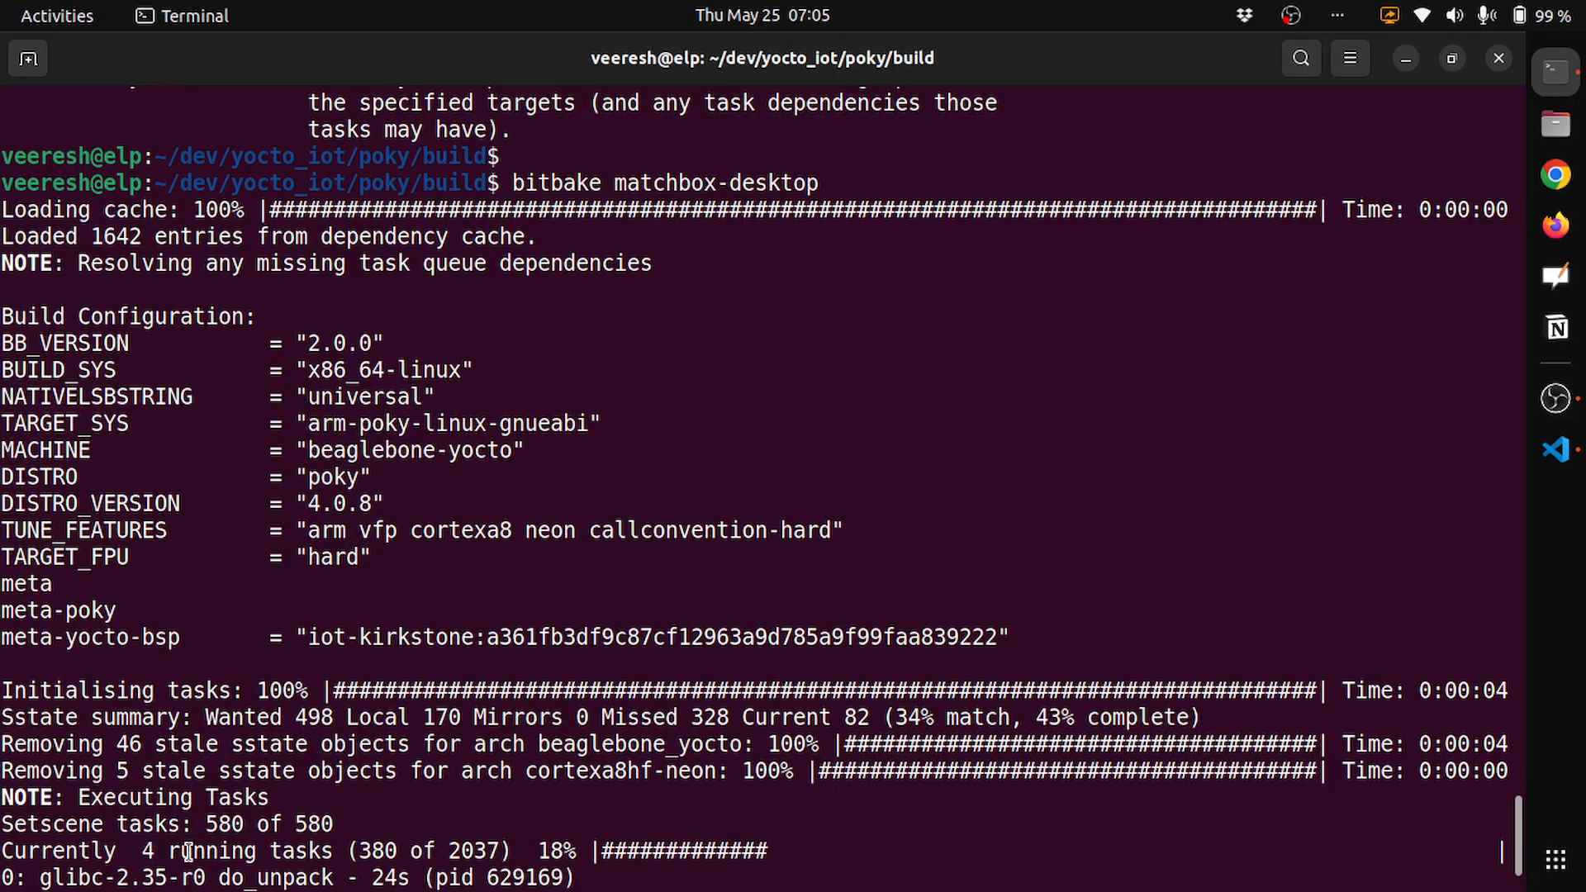
# Scroll the Terminal output to check the matchbox-desktop build progress.
pyautogui.scroll(-3)
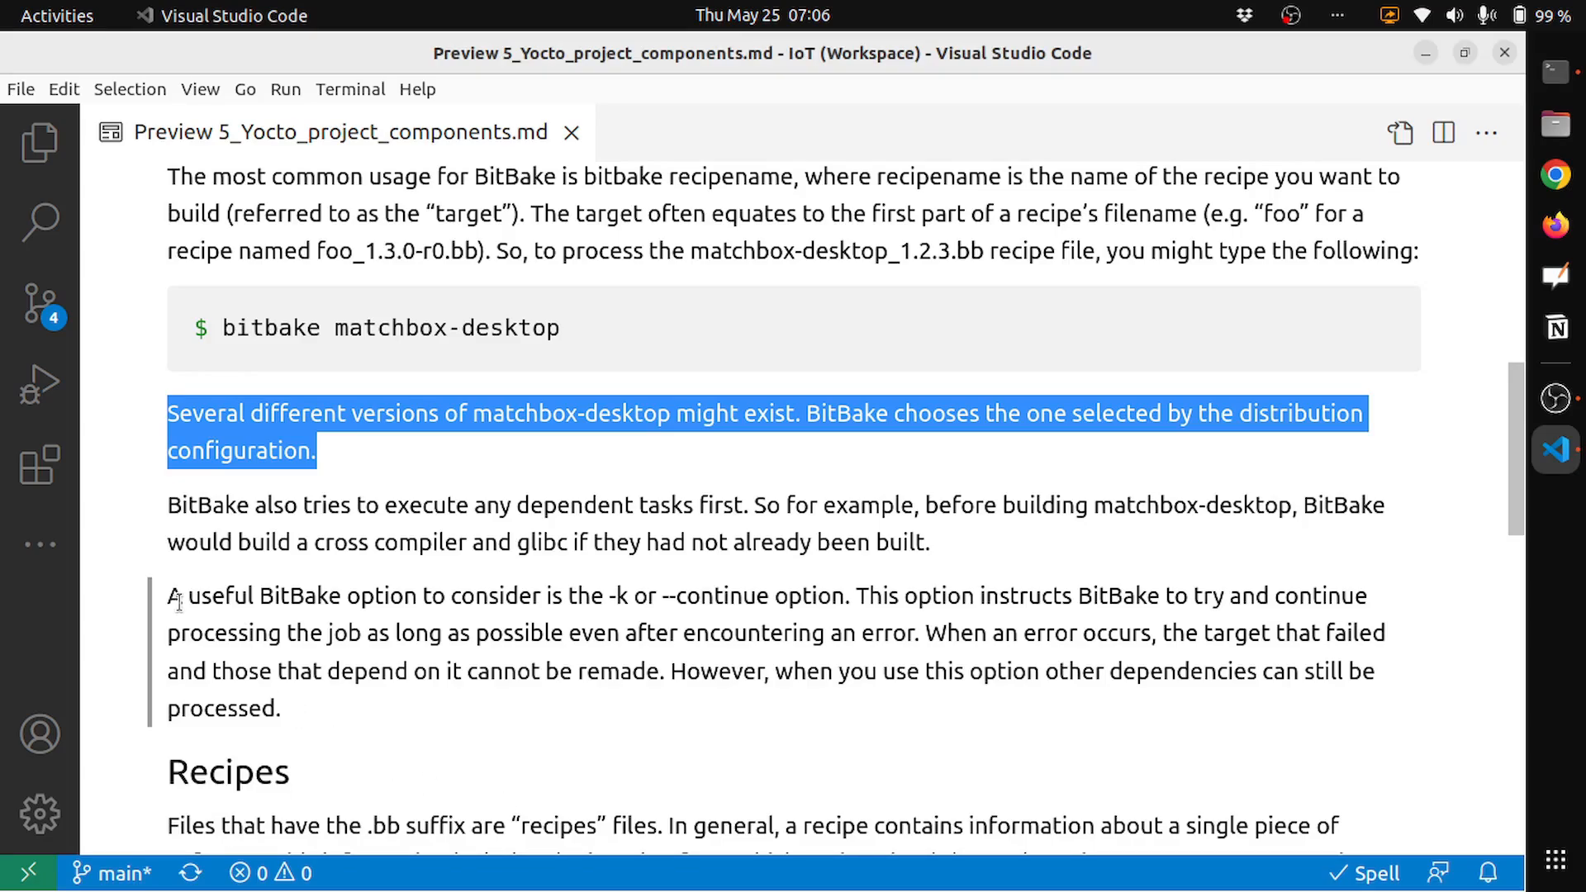
pyautogui.moveTo(169, 604)
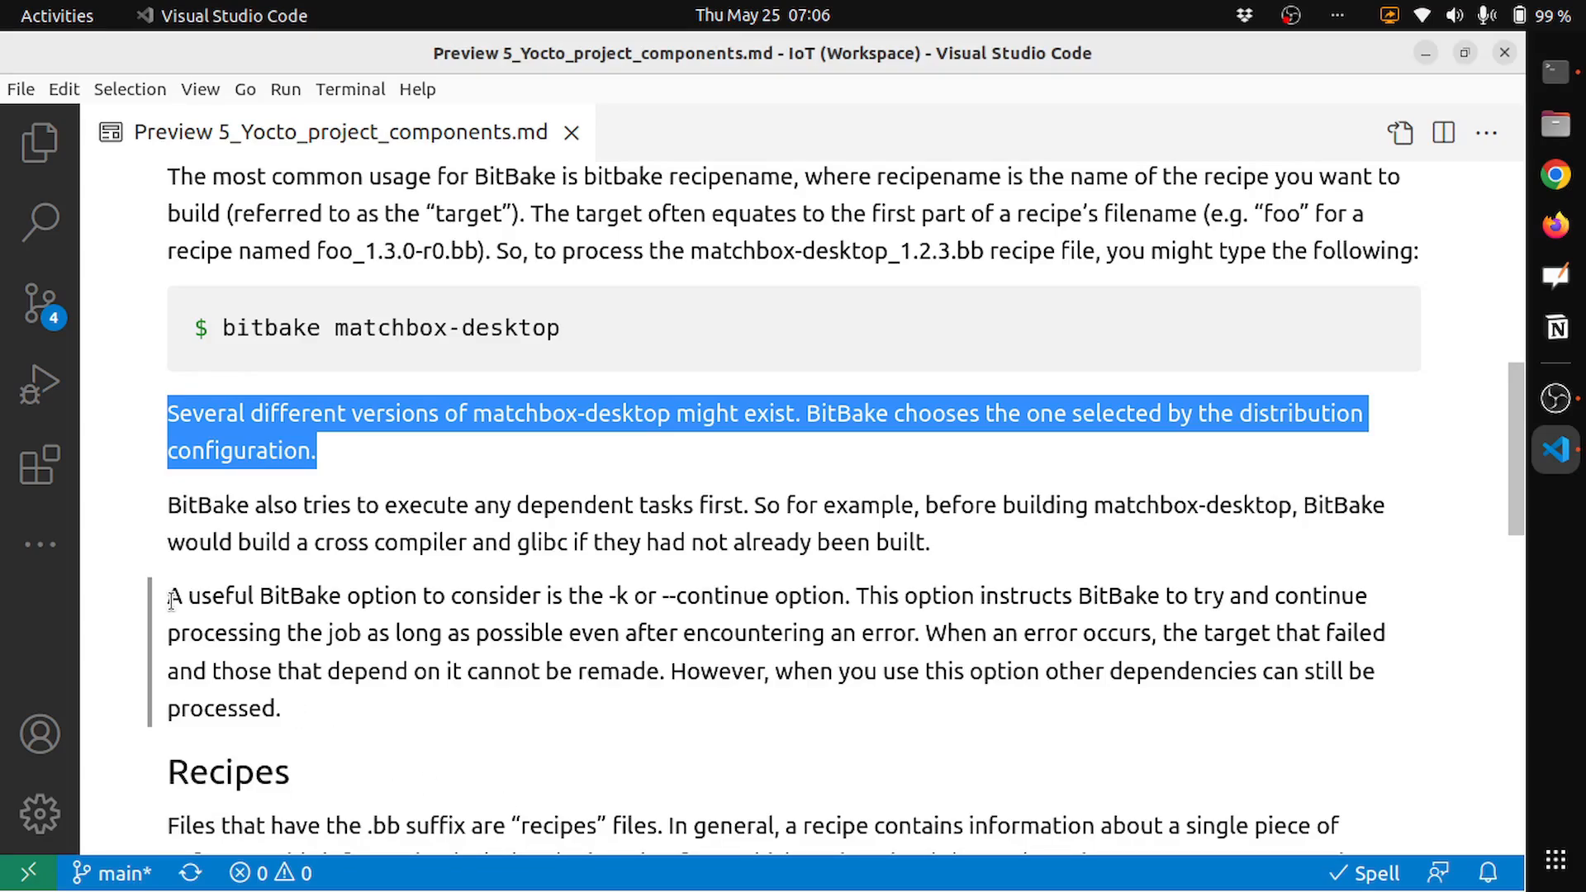
pyautogui.moveTo(429, 627)
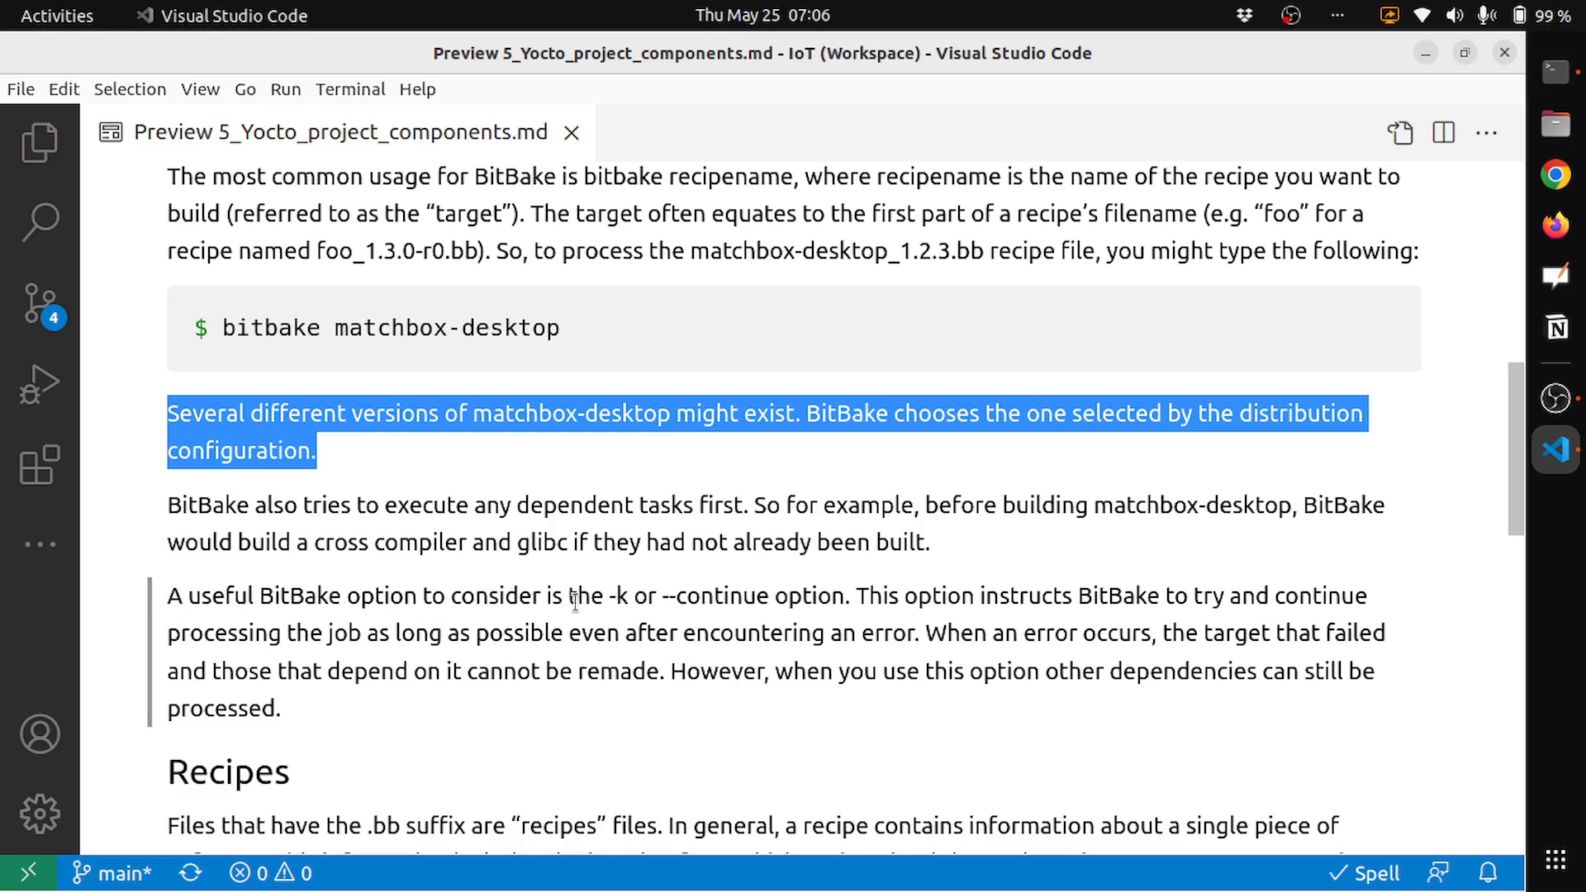
pyautogui.moveTo(911, 597)
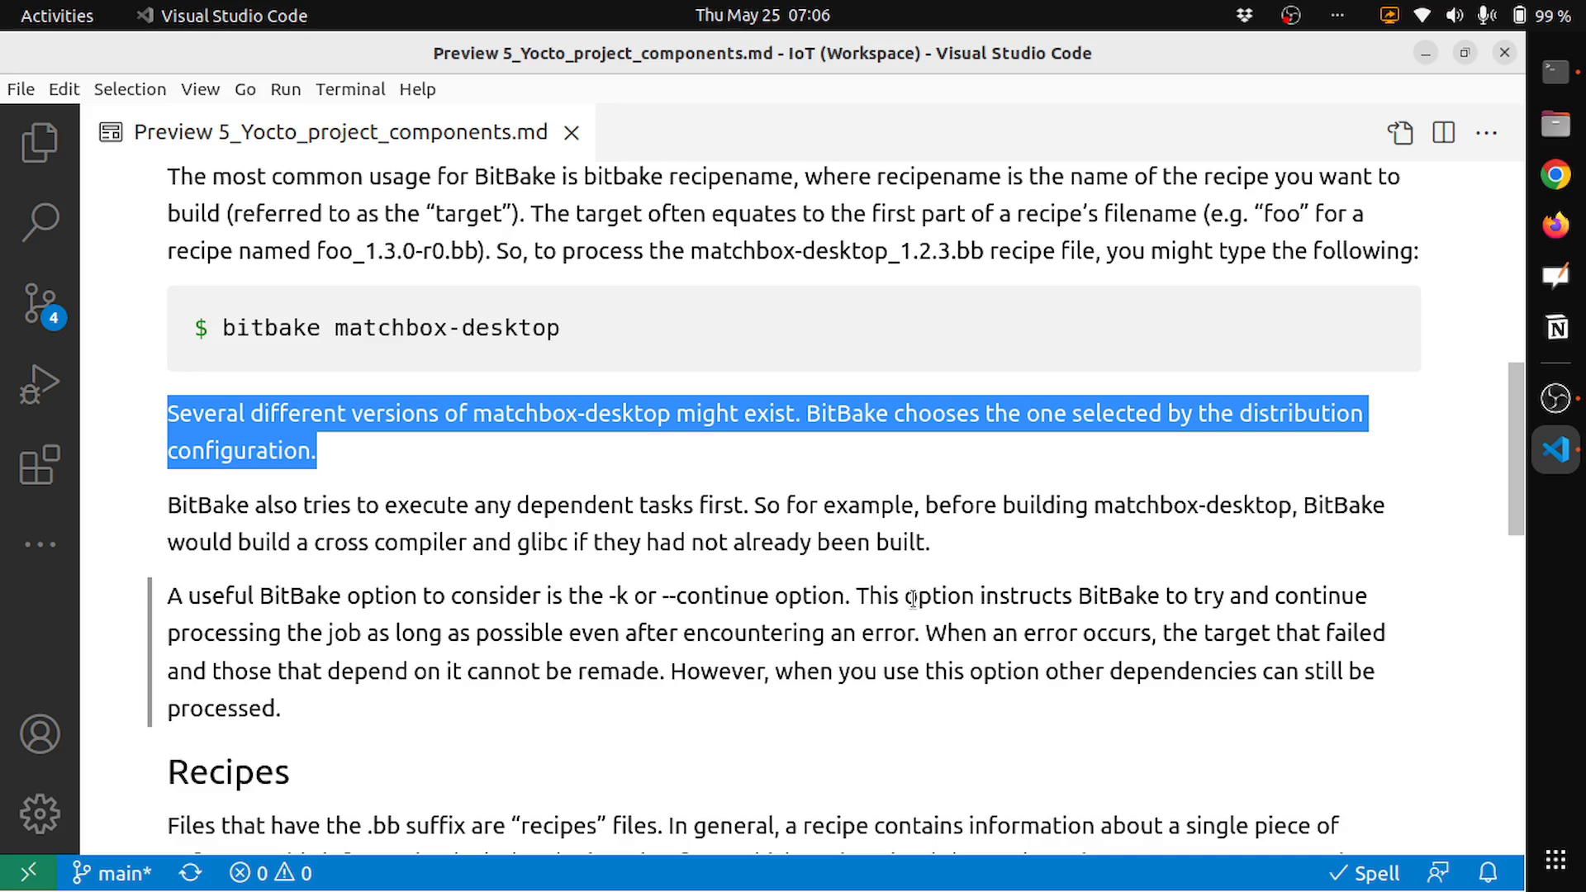
pyautogui.moveTo(1108, 620)
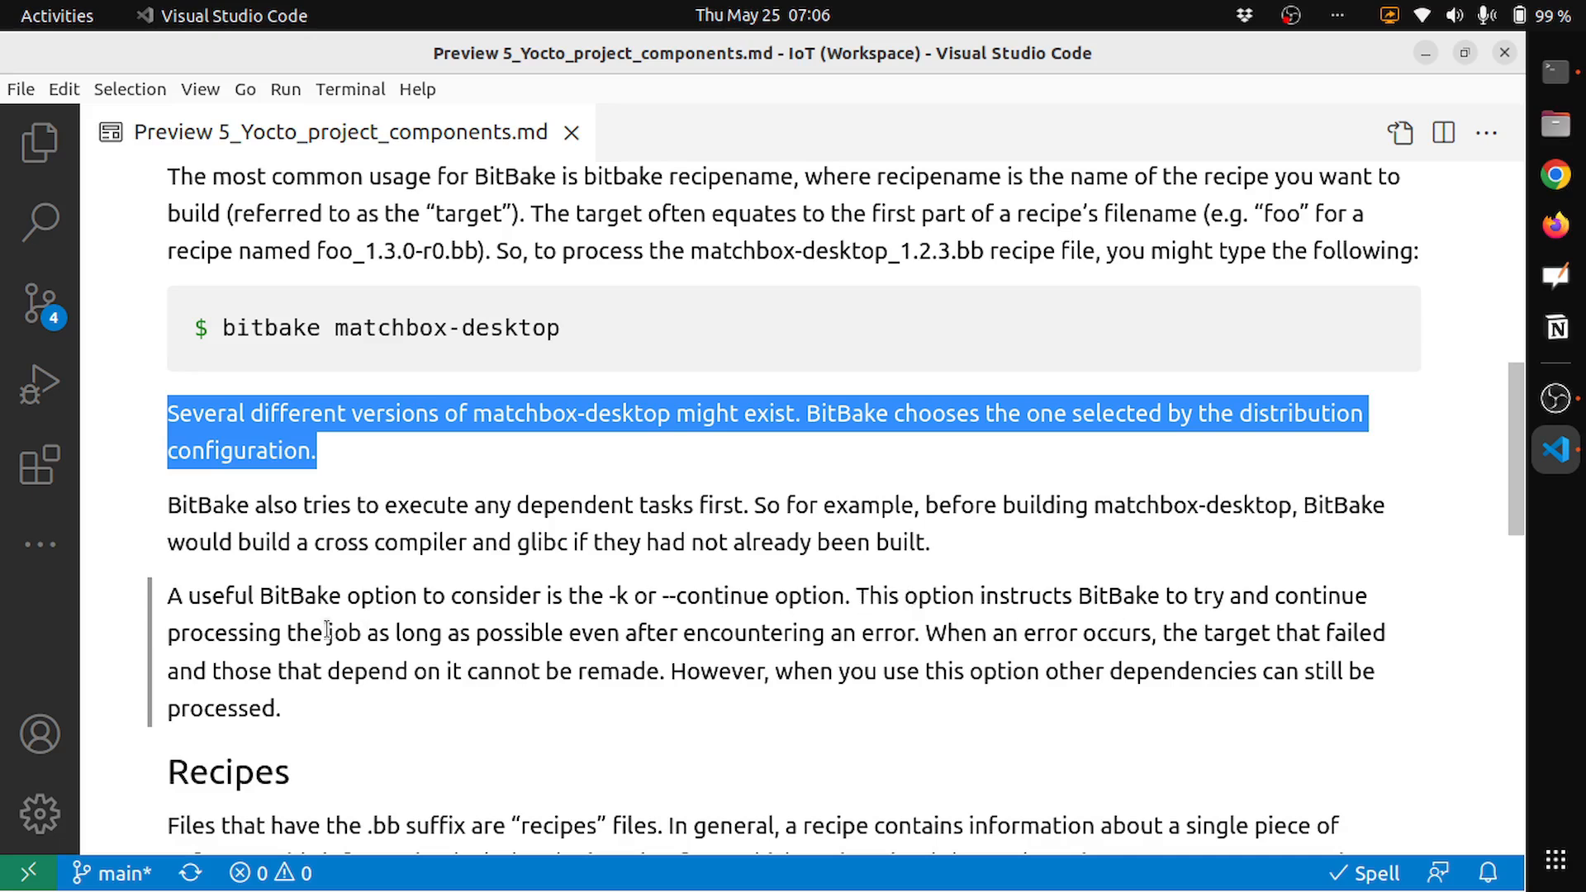
pyautogui.moveTo(636, 657)
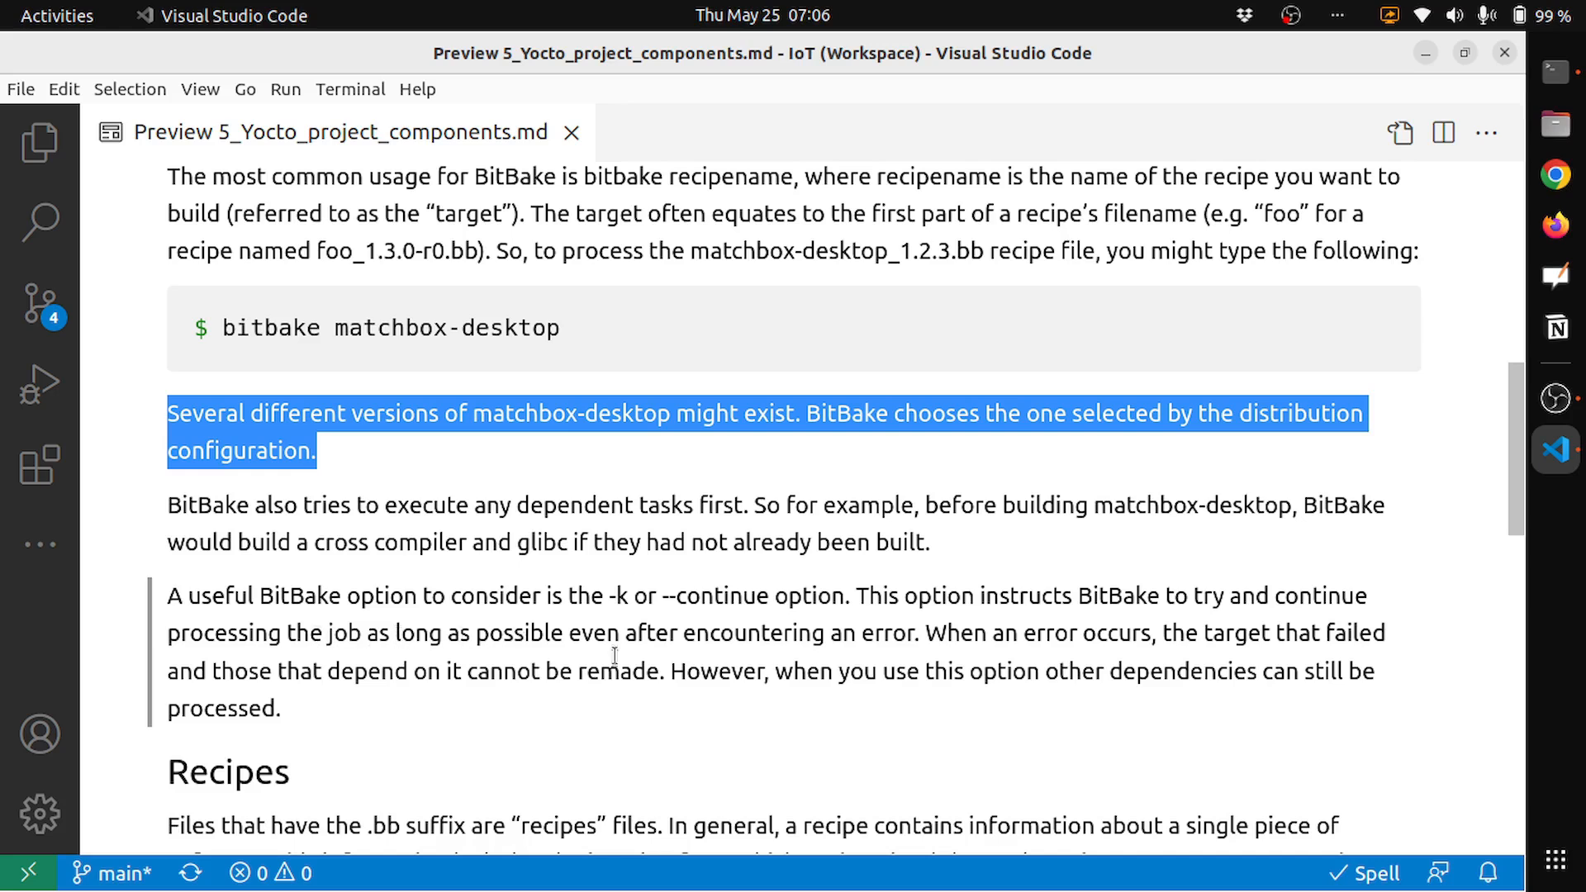
# Deselect the matchbox-desktop versions paragraph and scroll down to the Recipes heading.
pyautogui.click(814, 715)
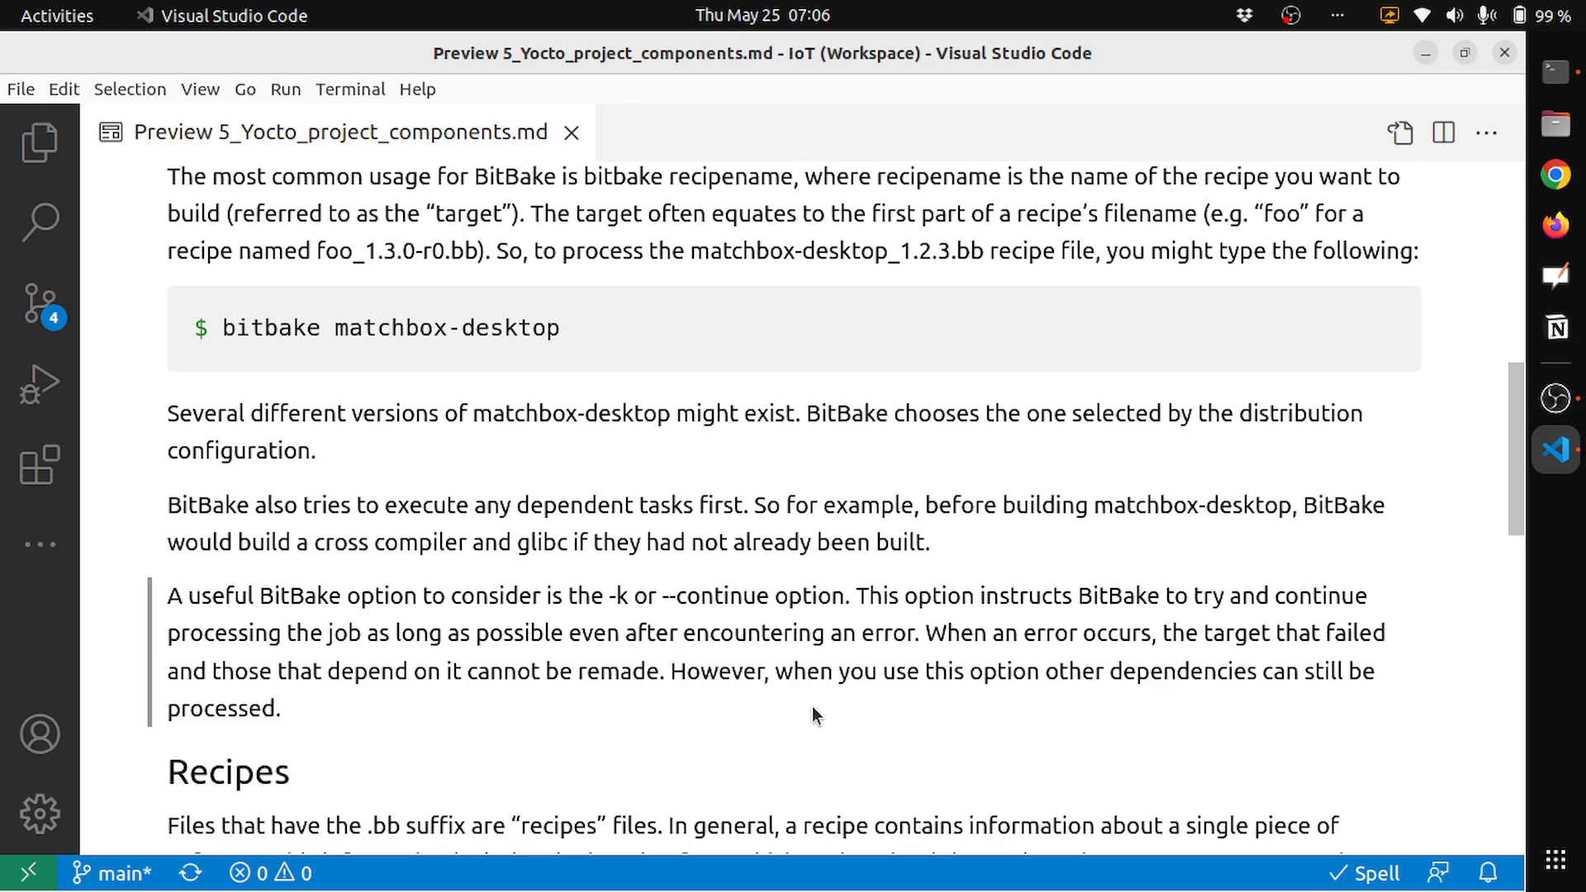
pyautogui.moveTo(951, 724)
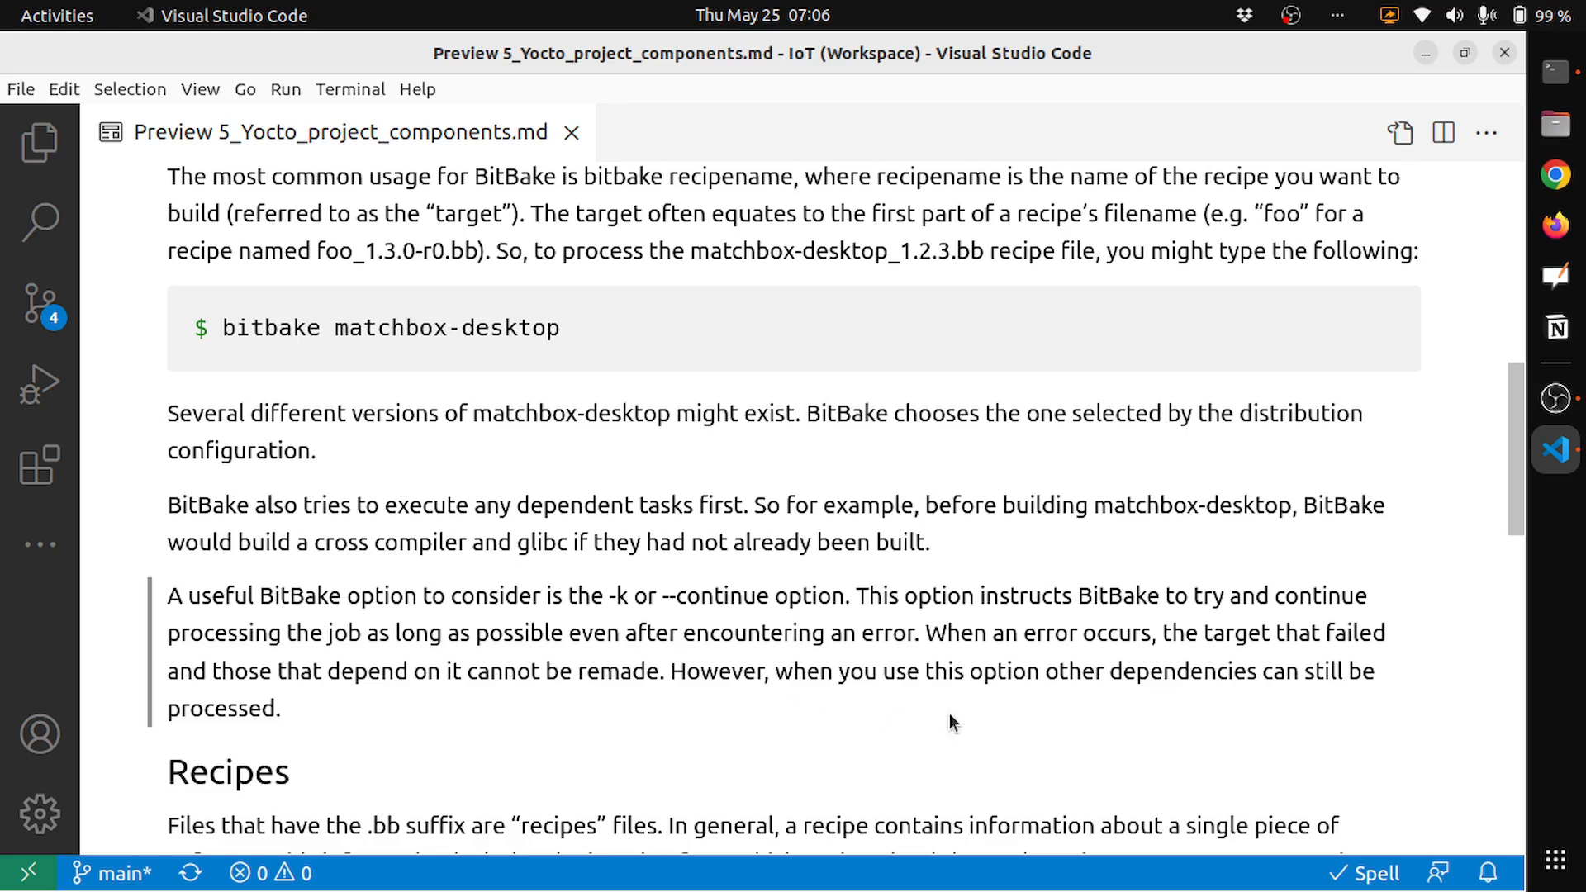
pyautogui.moveTo(991, 728)
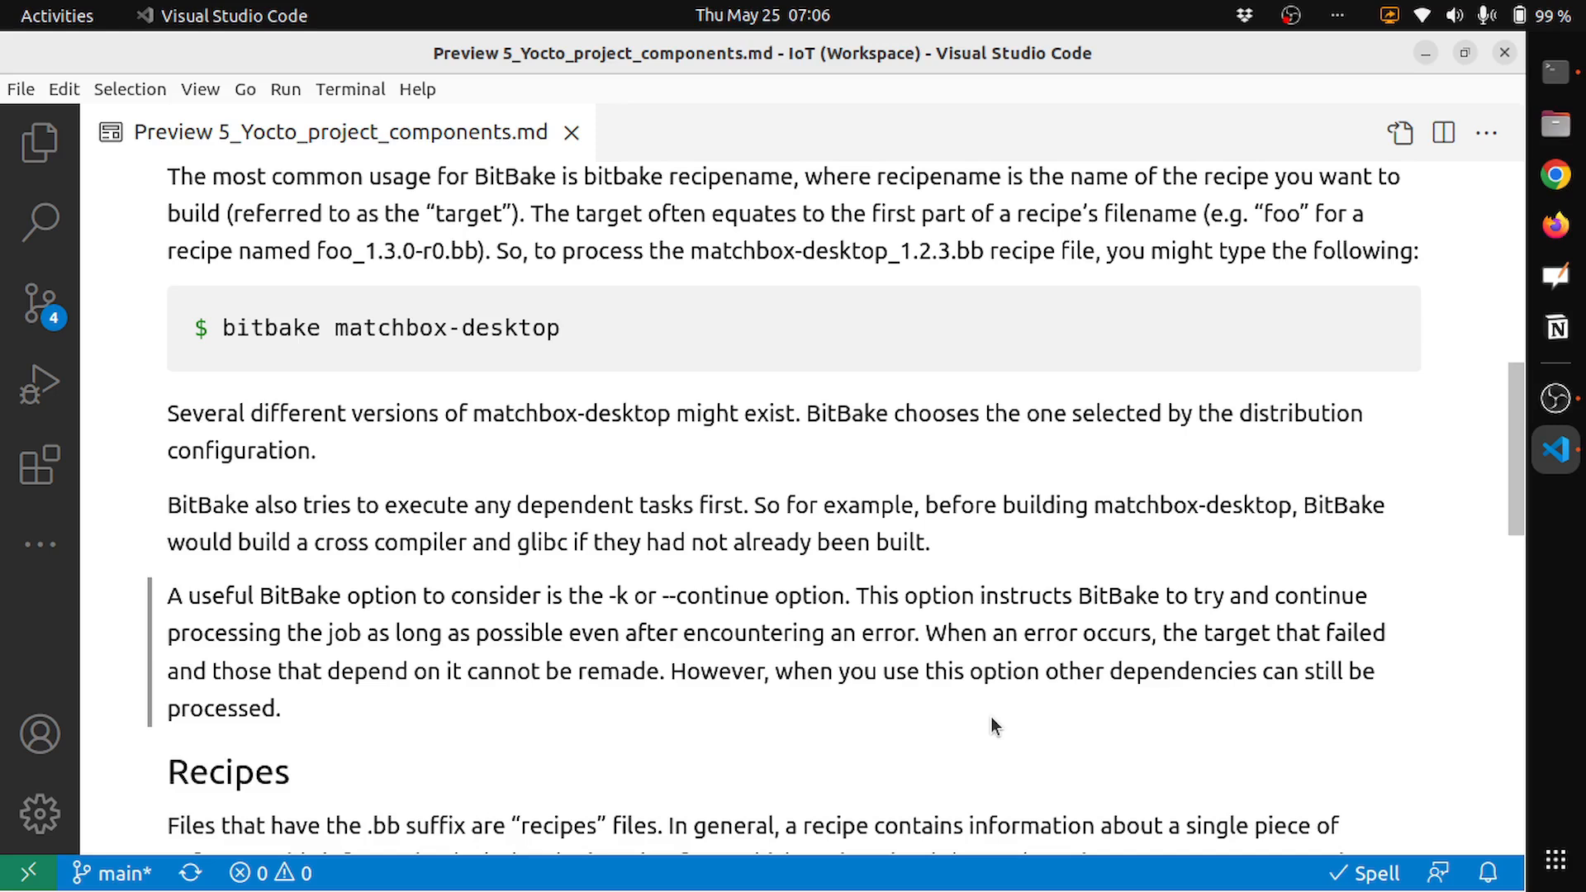
pyautogui.moveTo(747, 686)
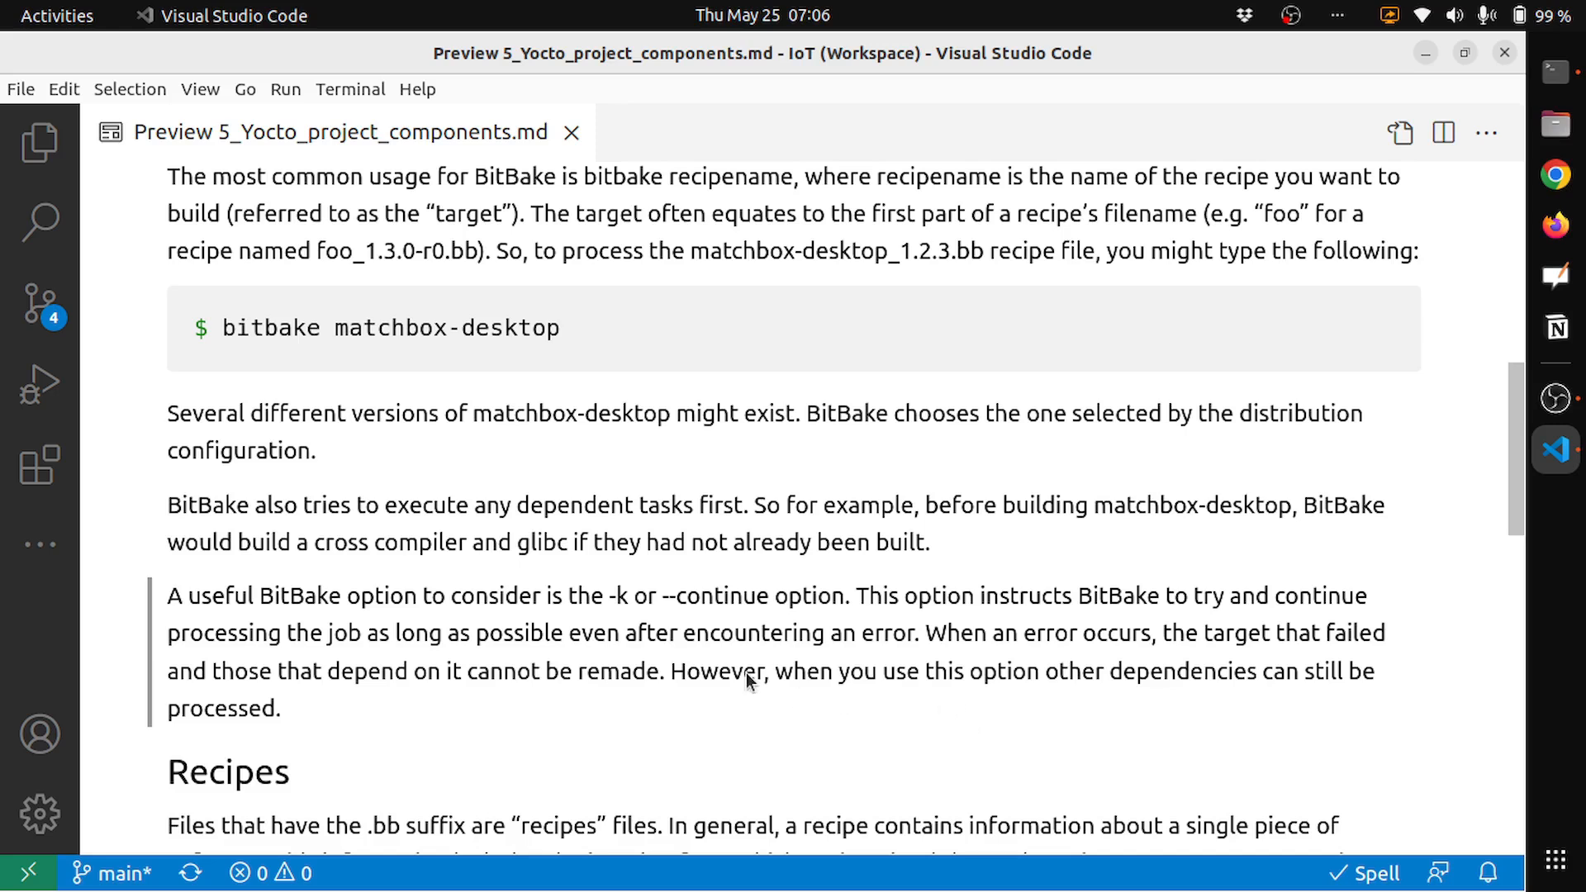
pyautogui.moveTo(634, 597)
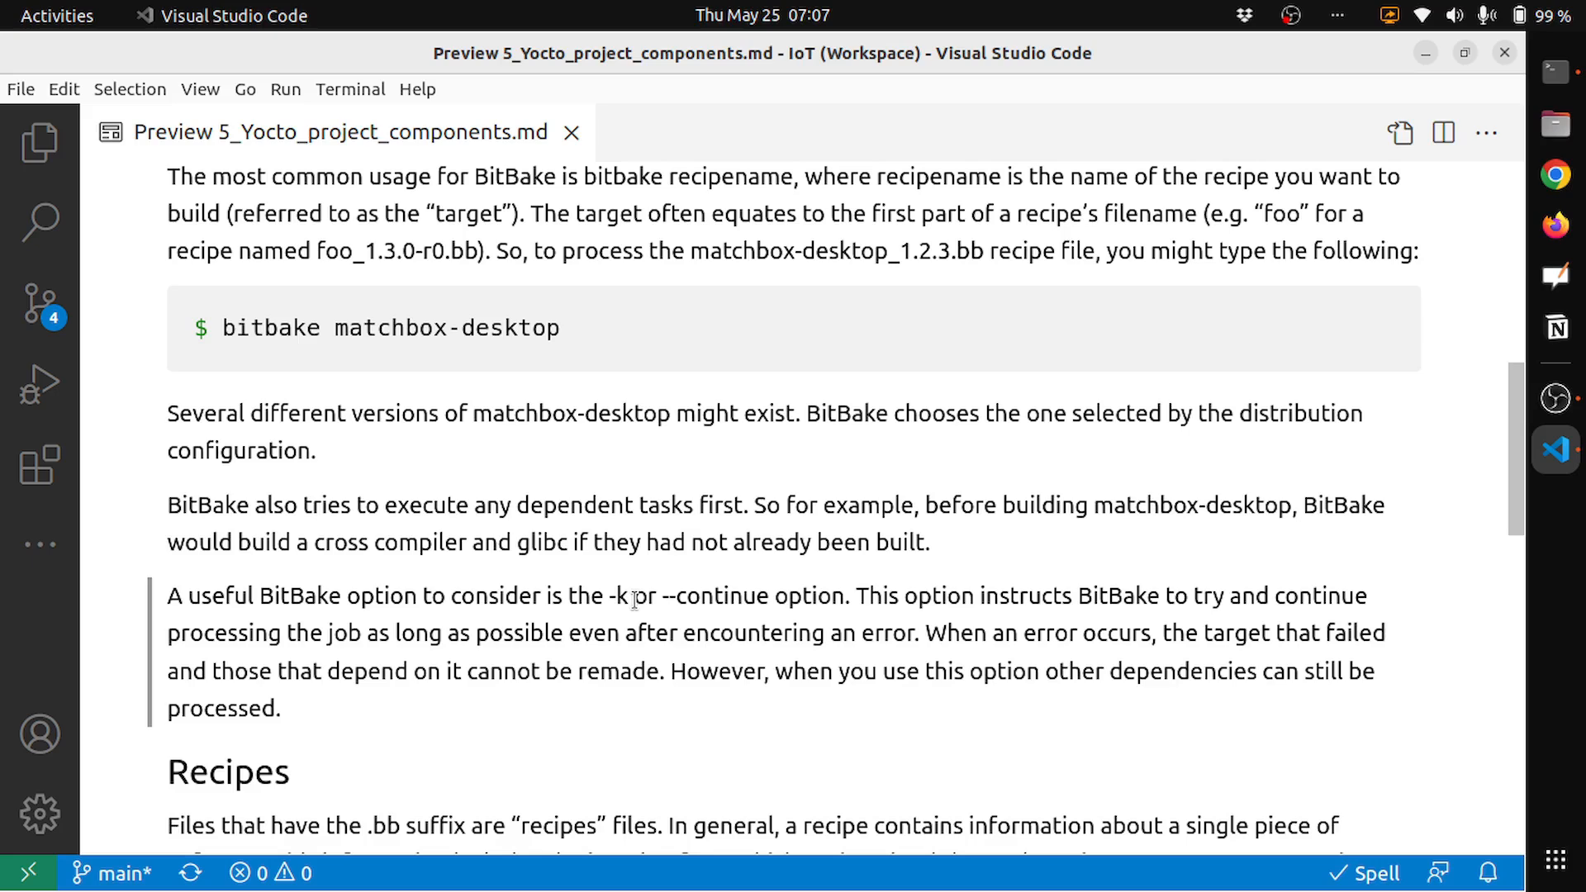
pyautogui.scroll(-3)
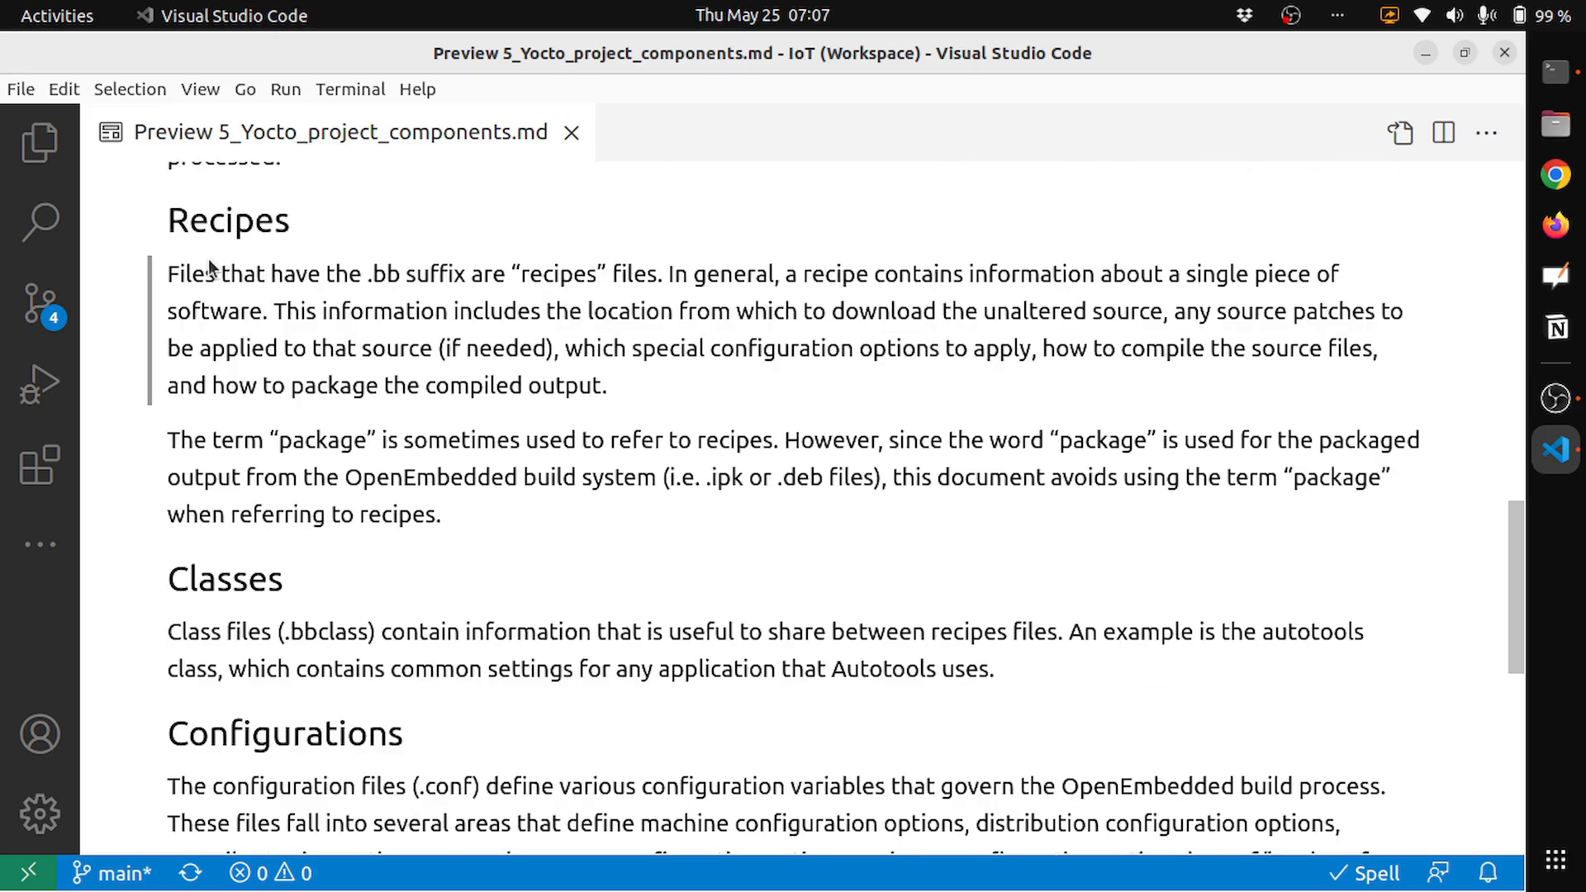
pyautogui.moveTo(251, 305)
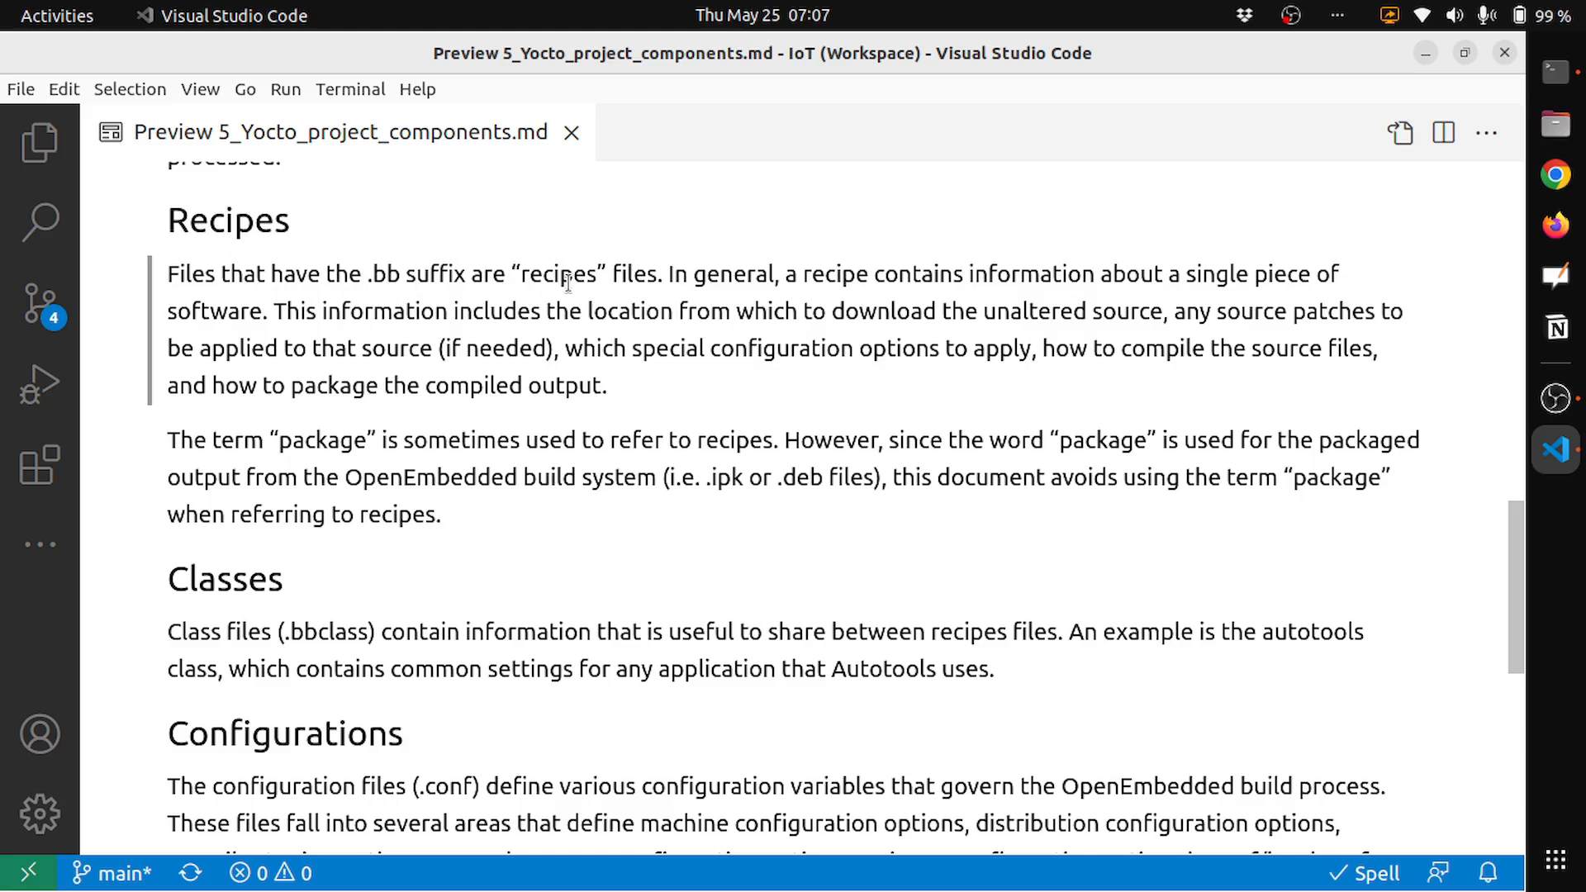
pyautogui.moveTo(794, 304)
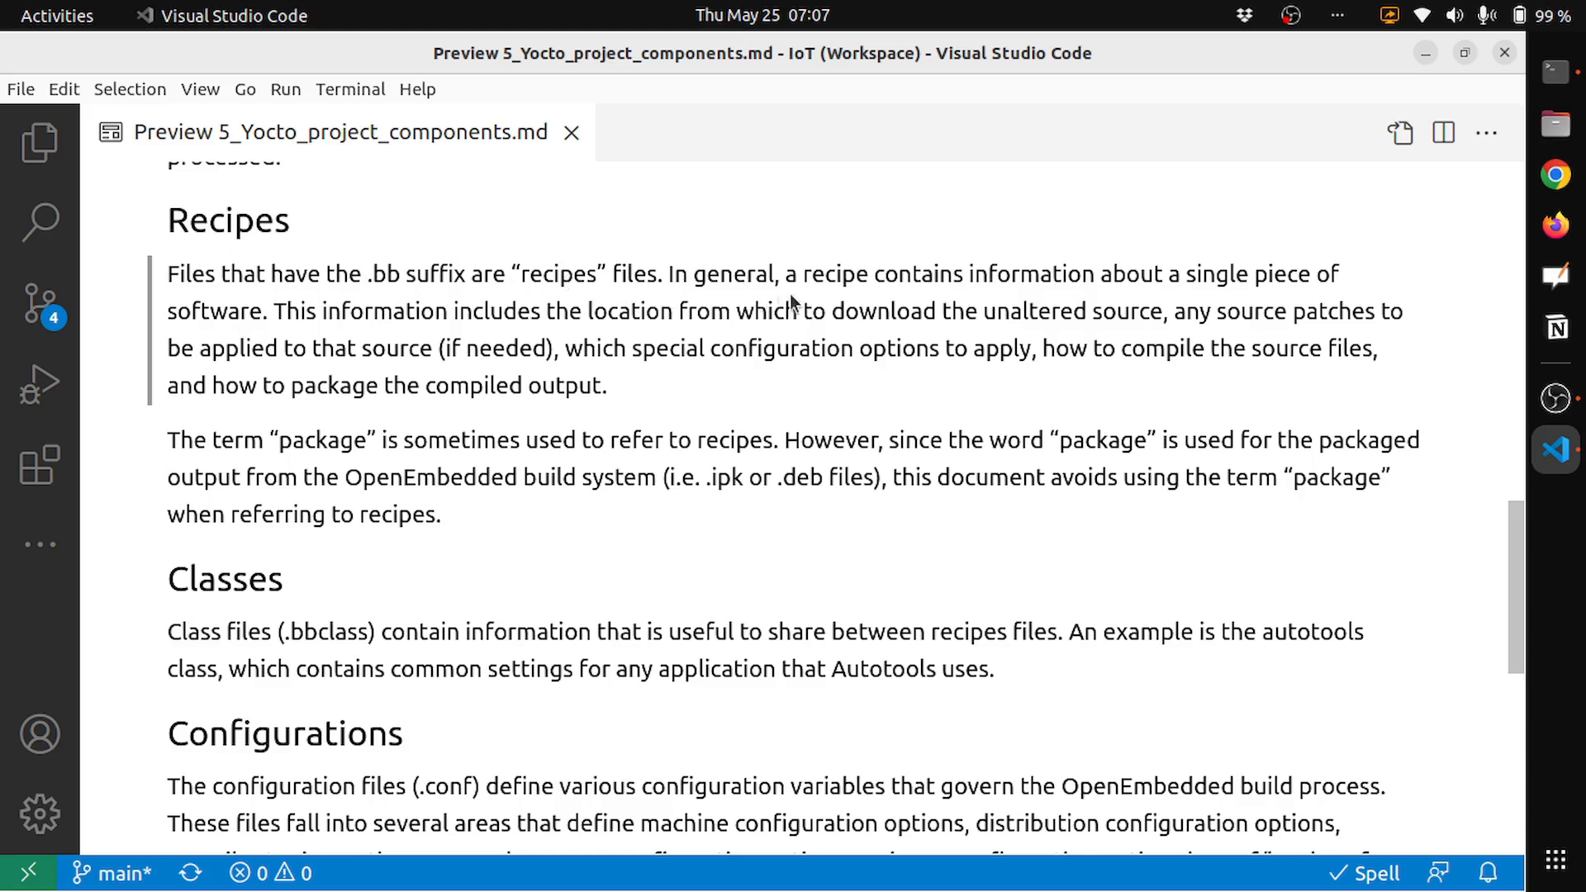
pyautogui.moveTo(1048, 411)
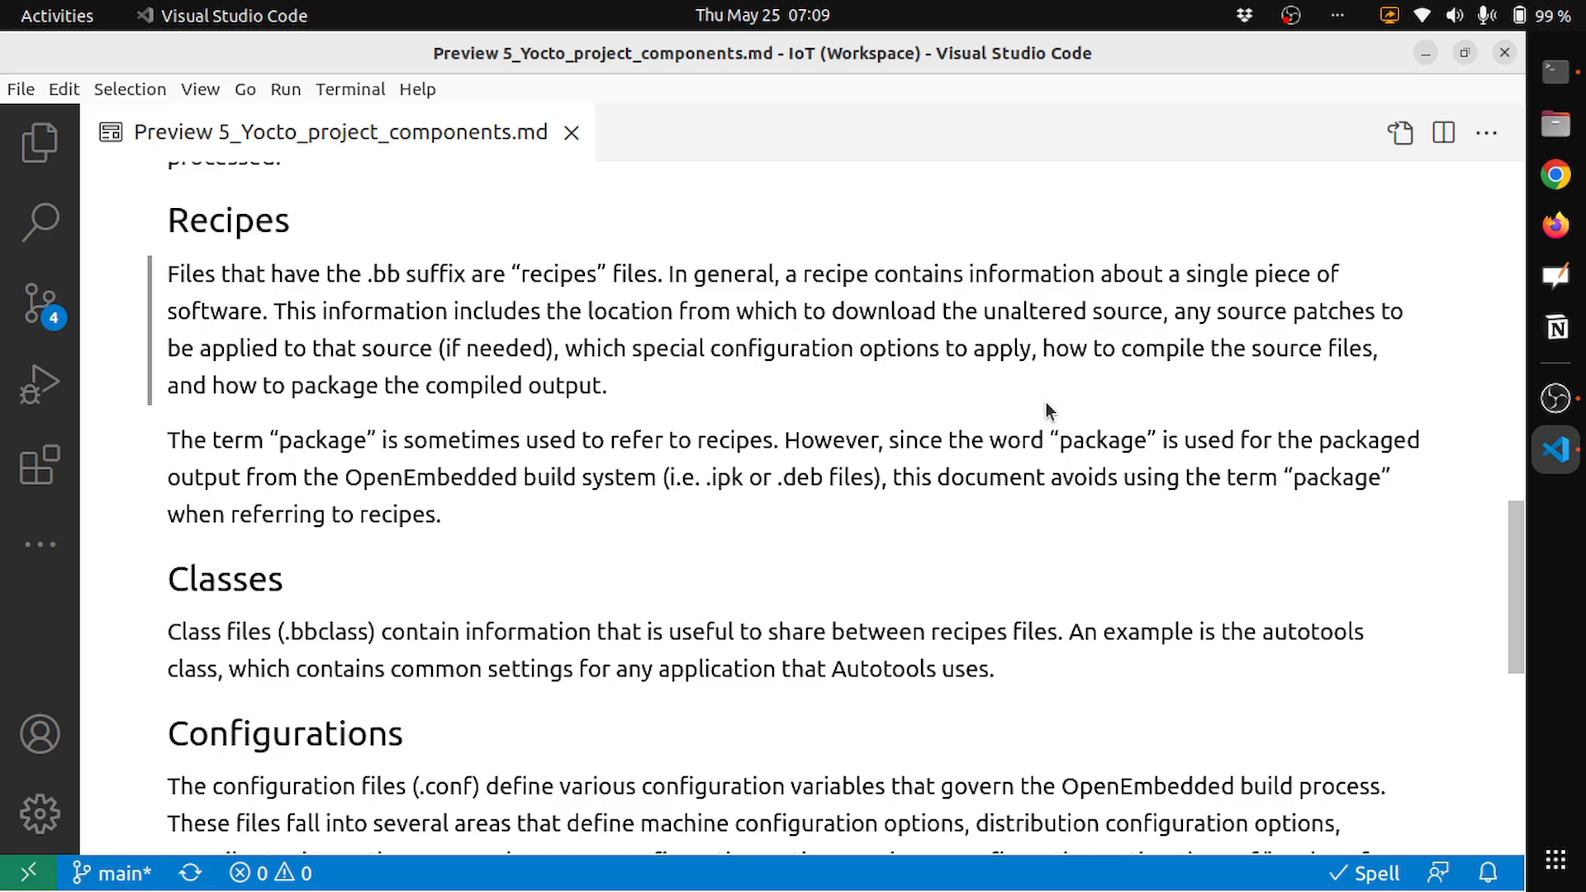
pyautogui.moveTo(1078, 402)
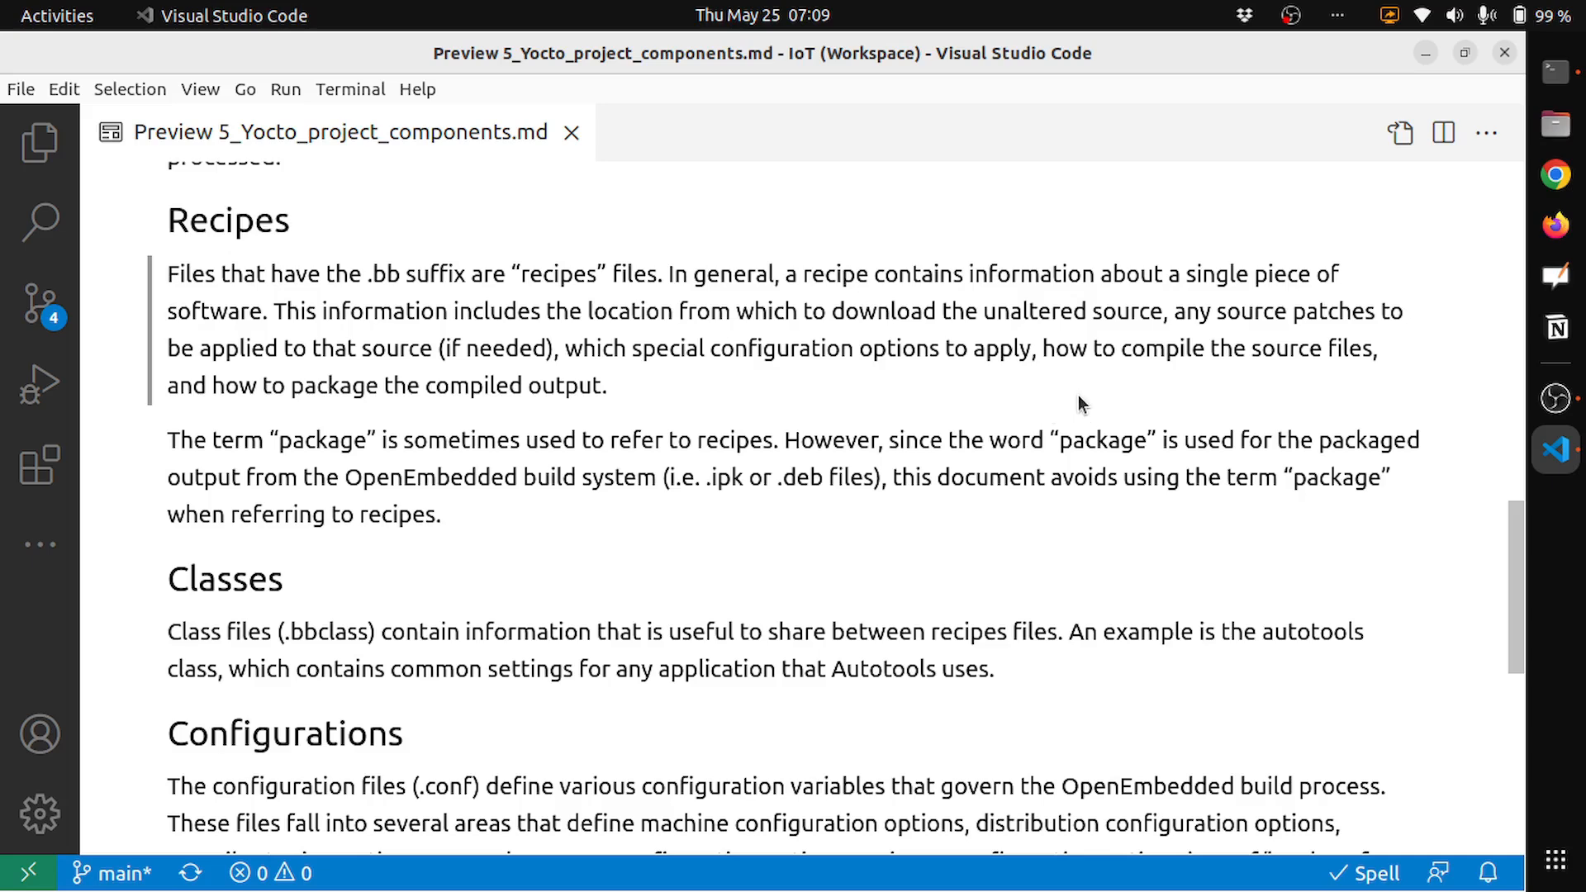
# Scroll the notes to the end, showing the Classes and Configurations sections.
pyautogui.scroll(-3)
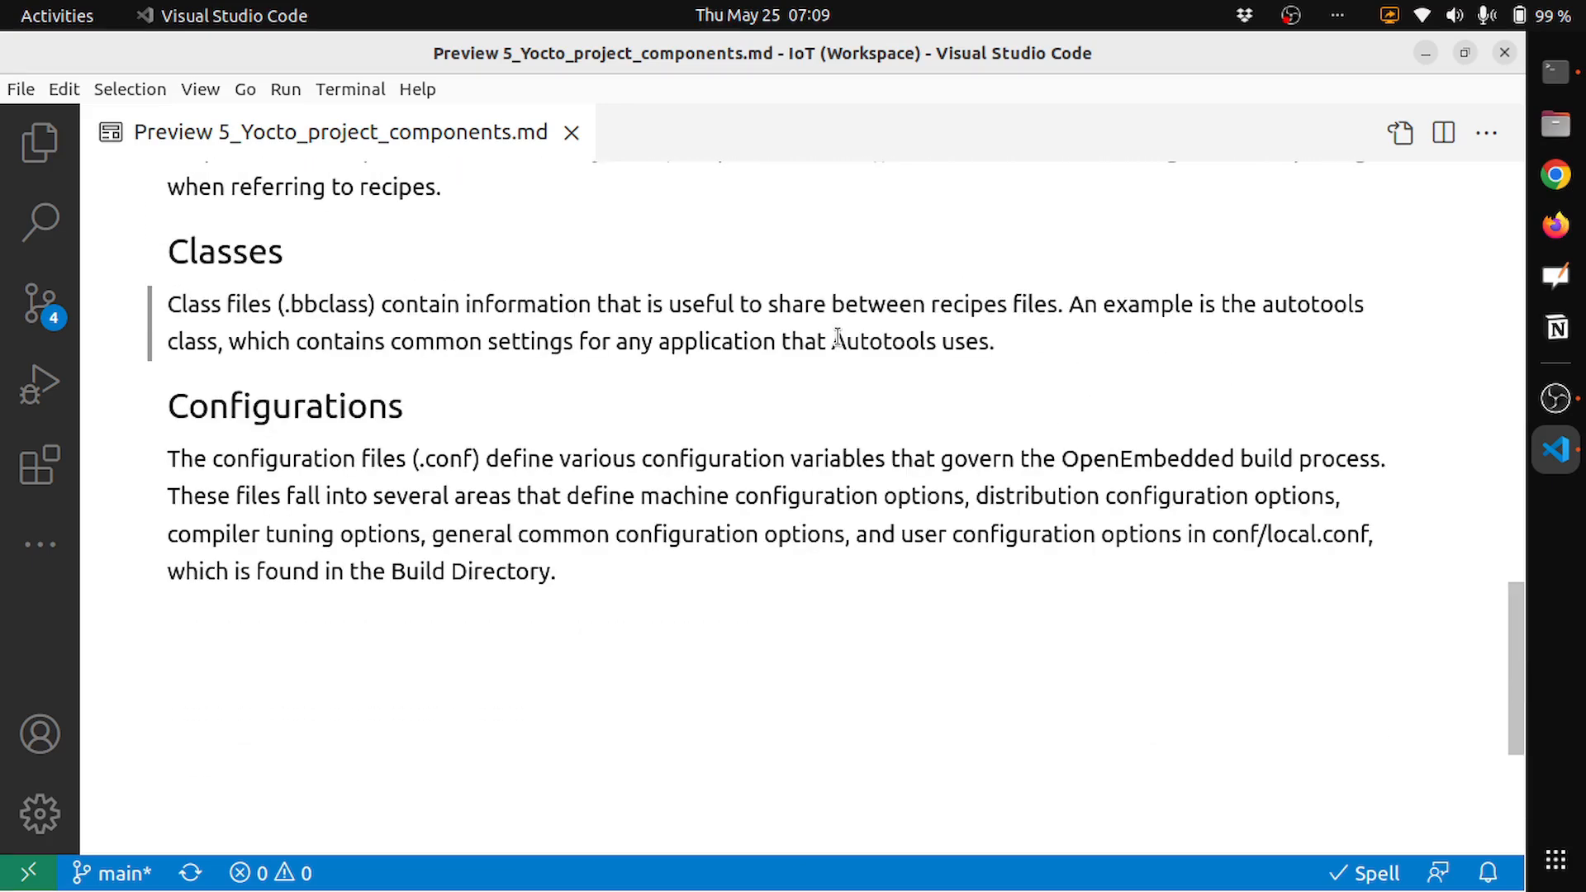
pyautogui.moveTo(223, 316)
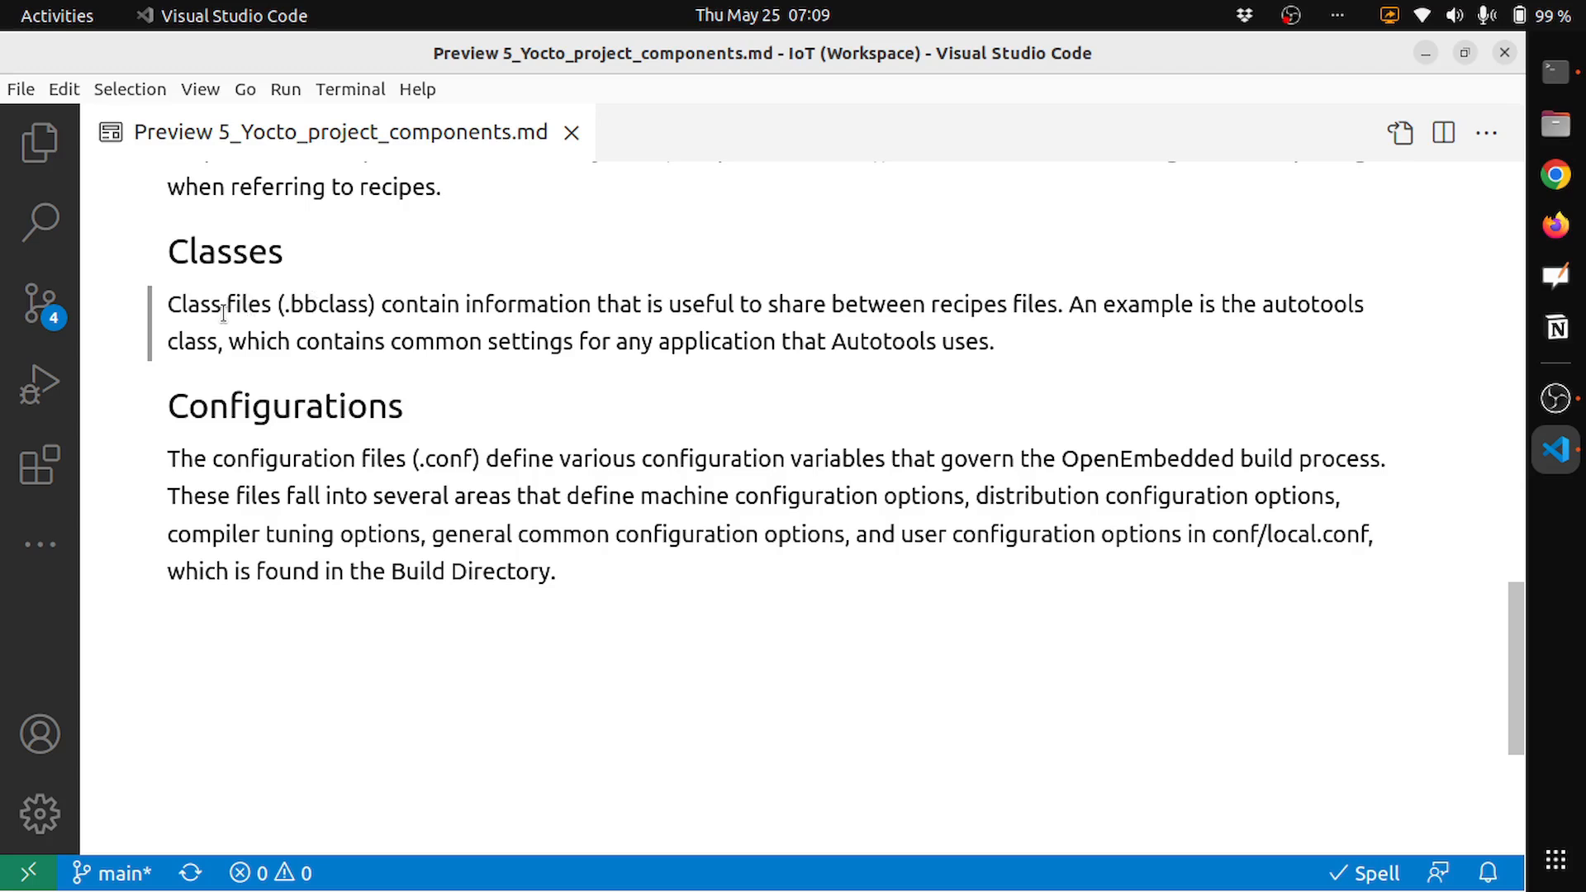
pyautogui.moveTo(294, 328)
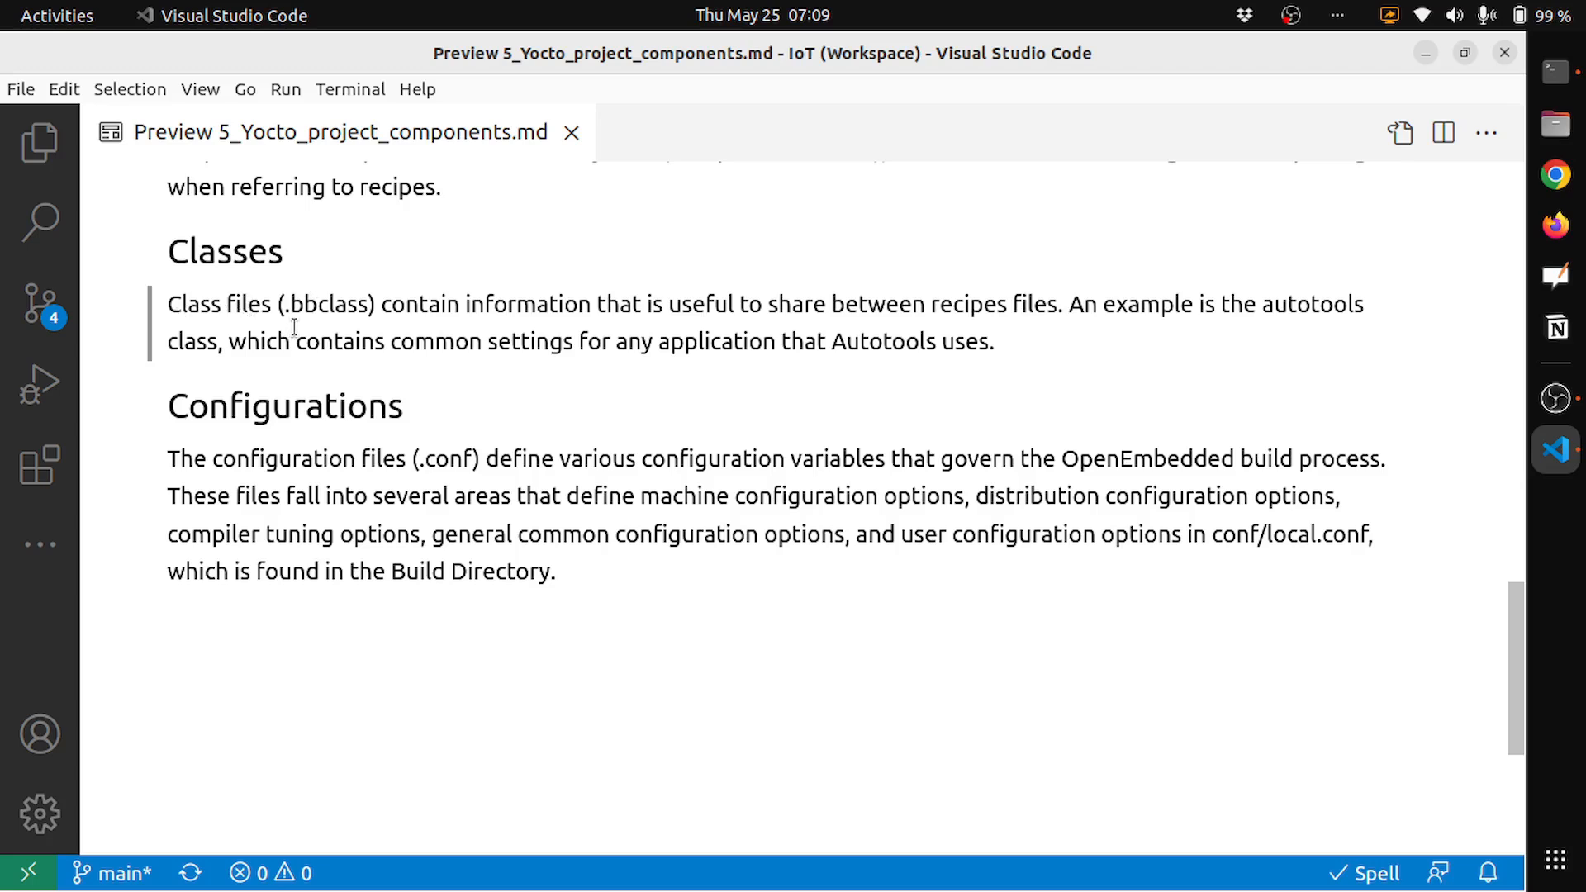
pyautogui.moveTo(718, 342)
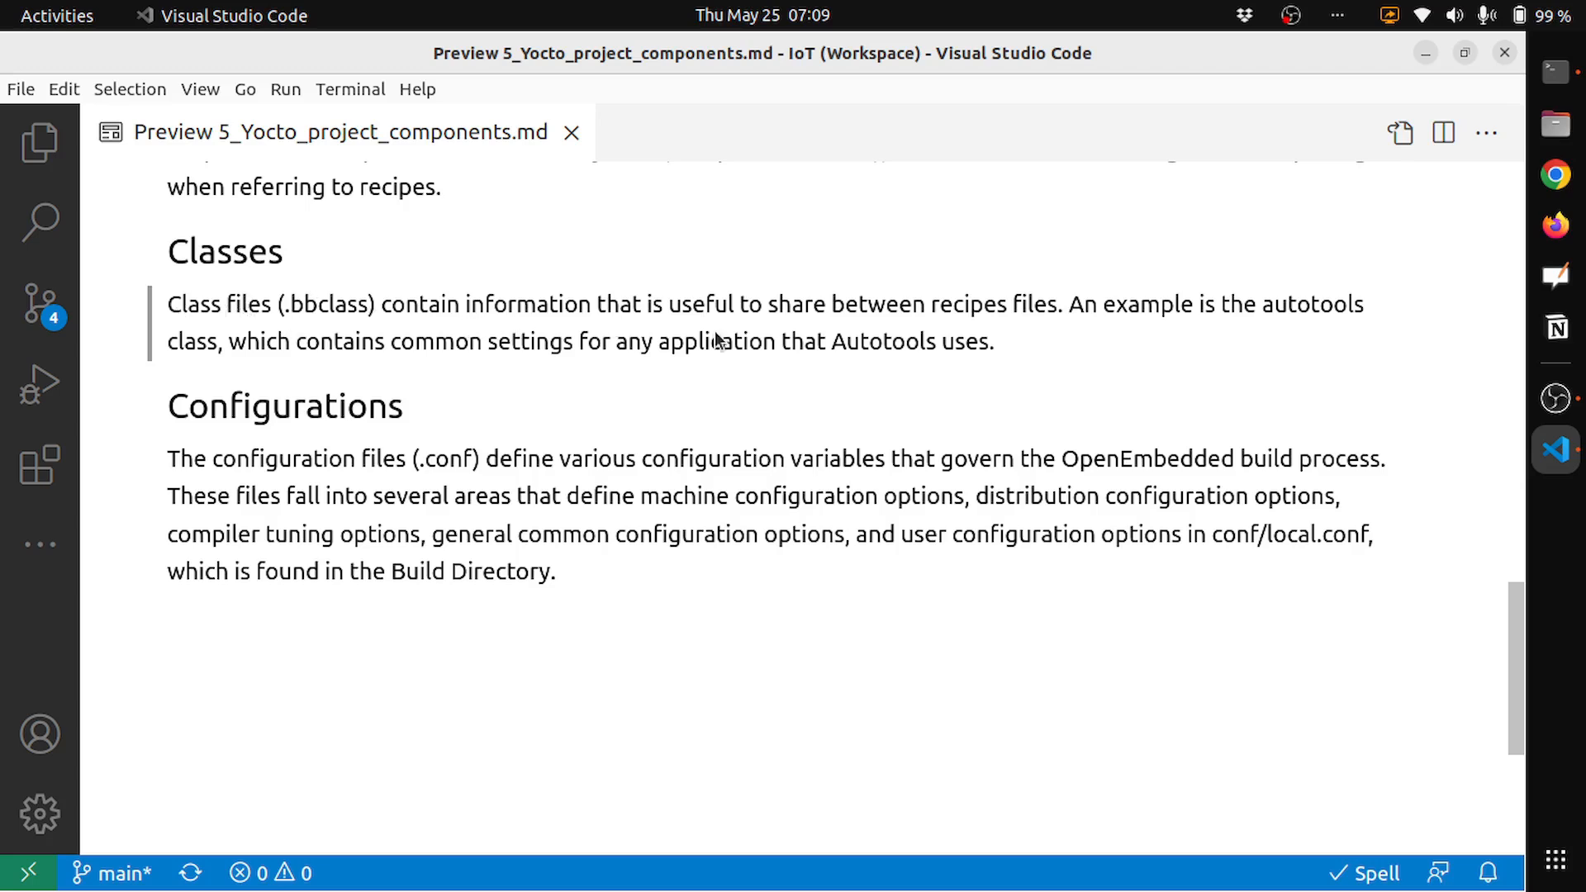
pyautogui.moveTo(1068, 373)
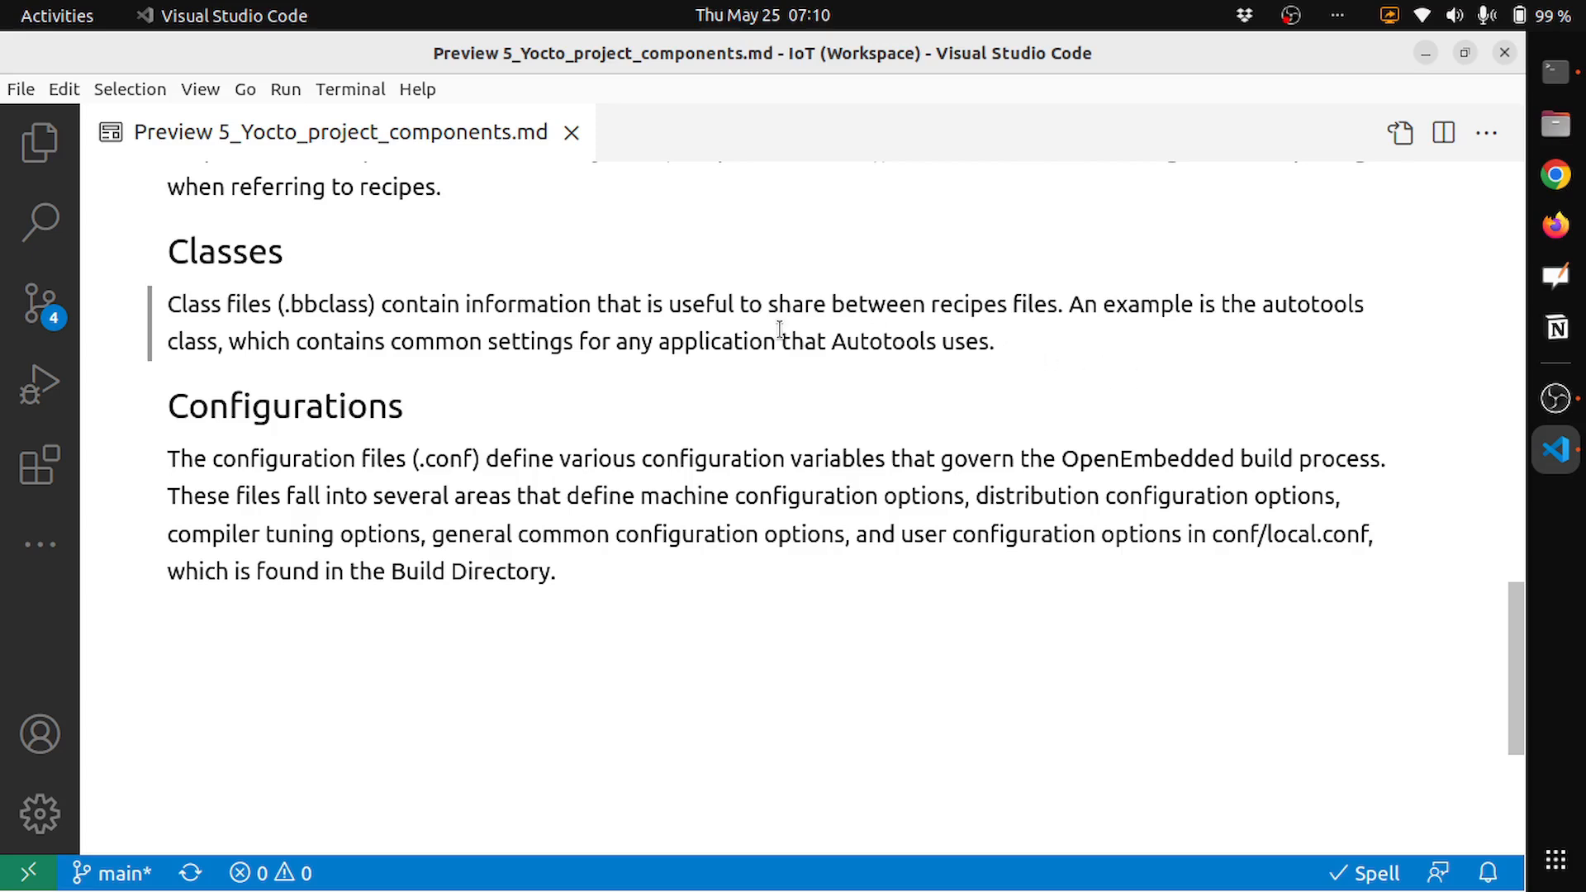
pyautogui.moveTo(640, 370)
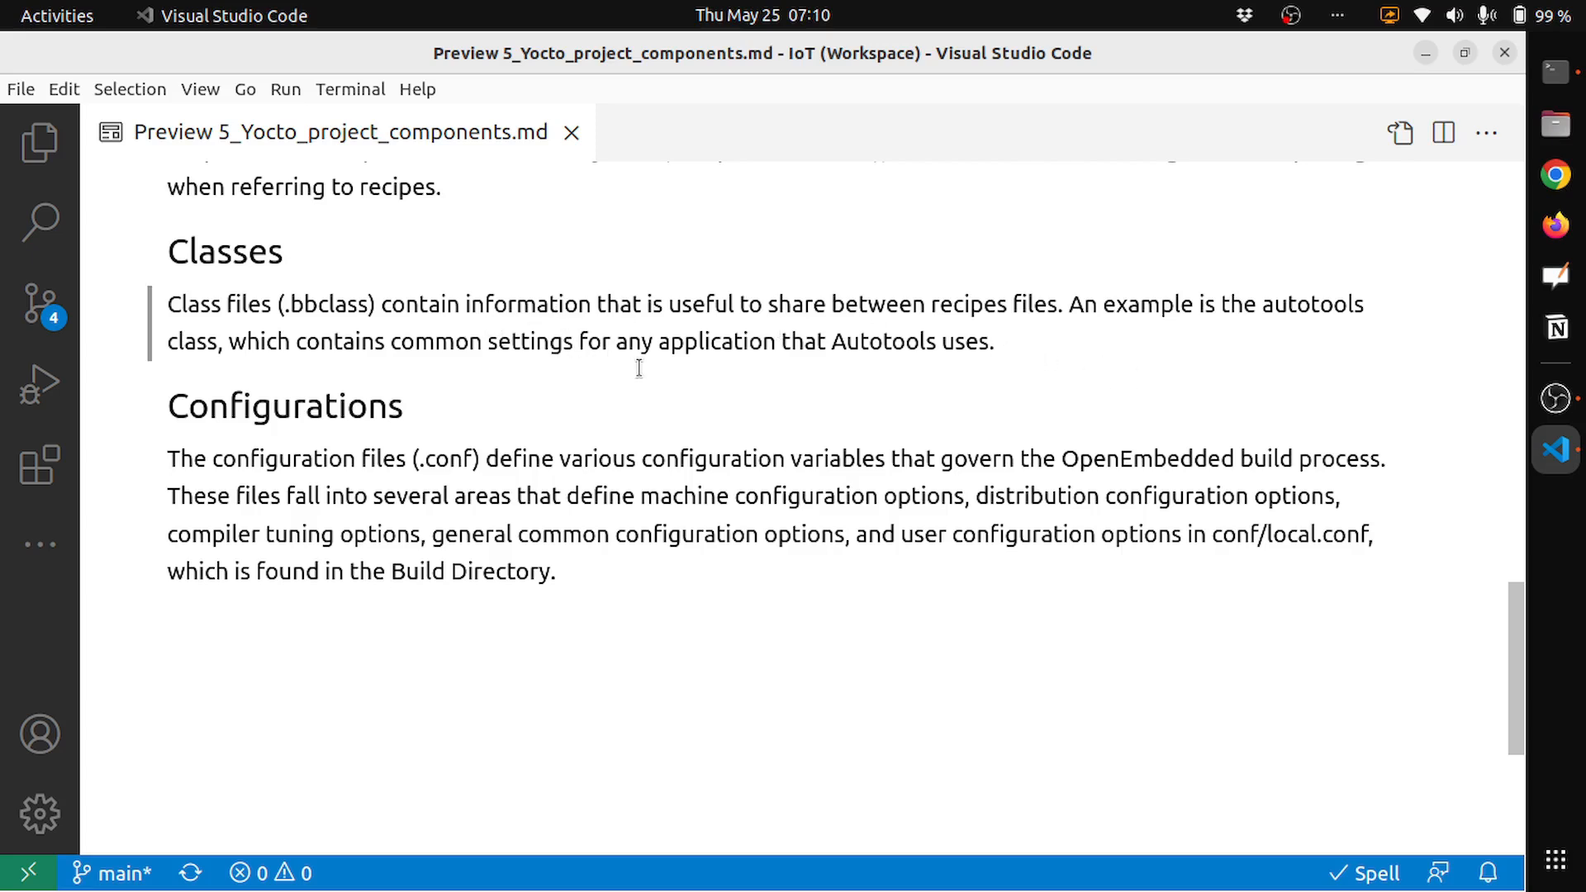
pyautogui.moveTo(923, 342)
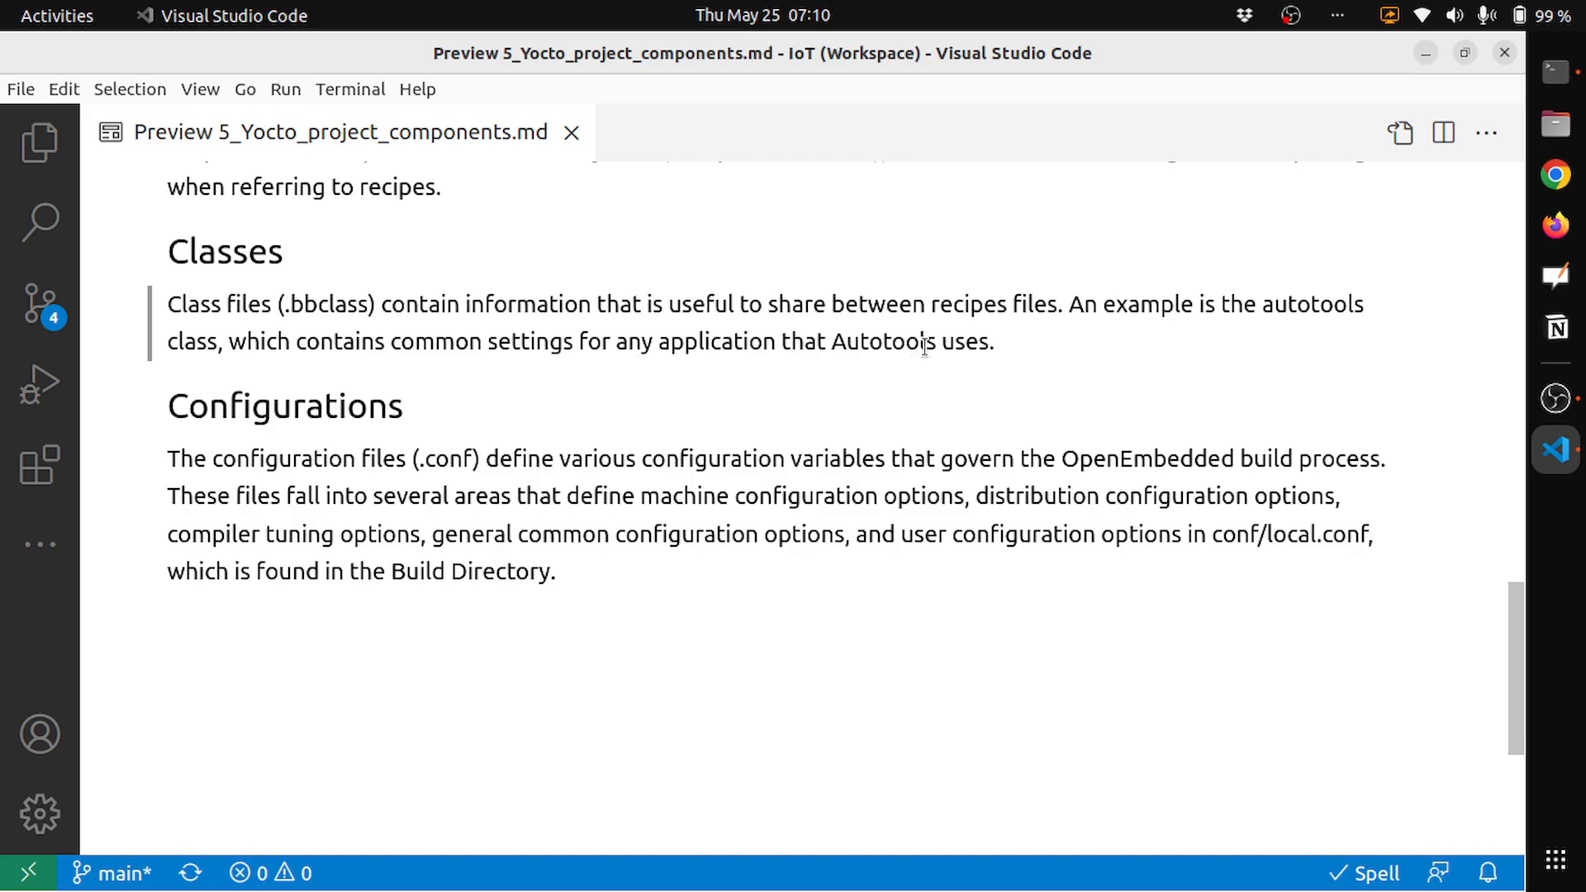
pyautogui.moveTo(999, 357)
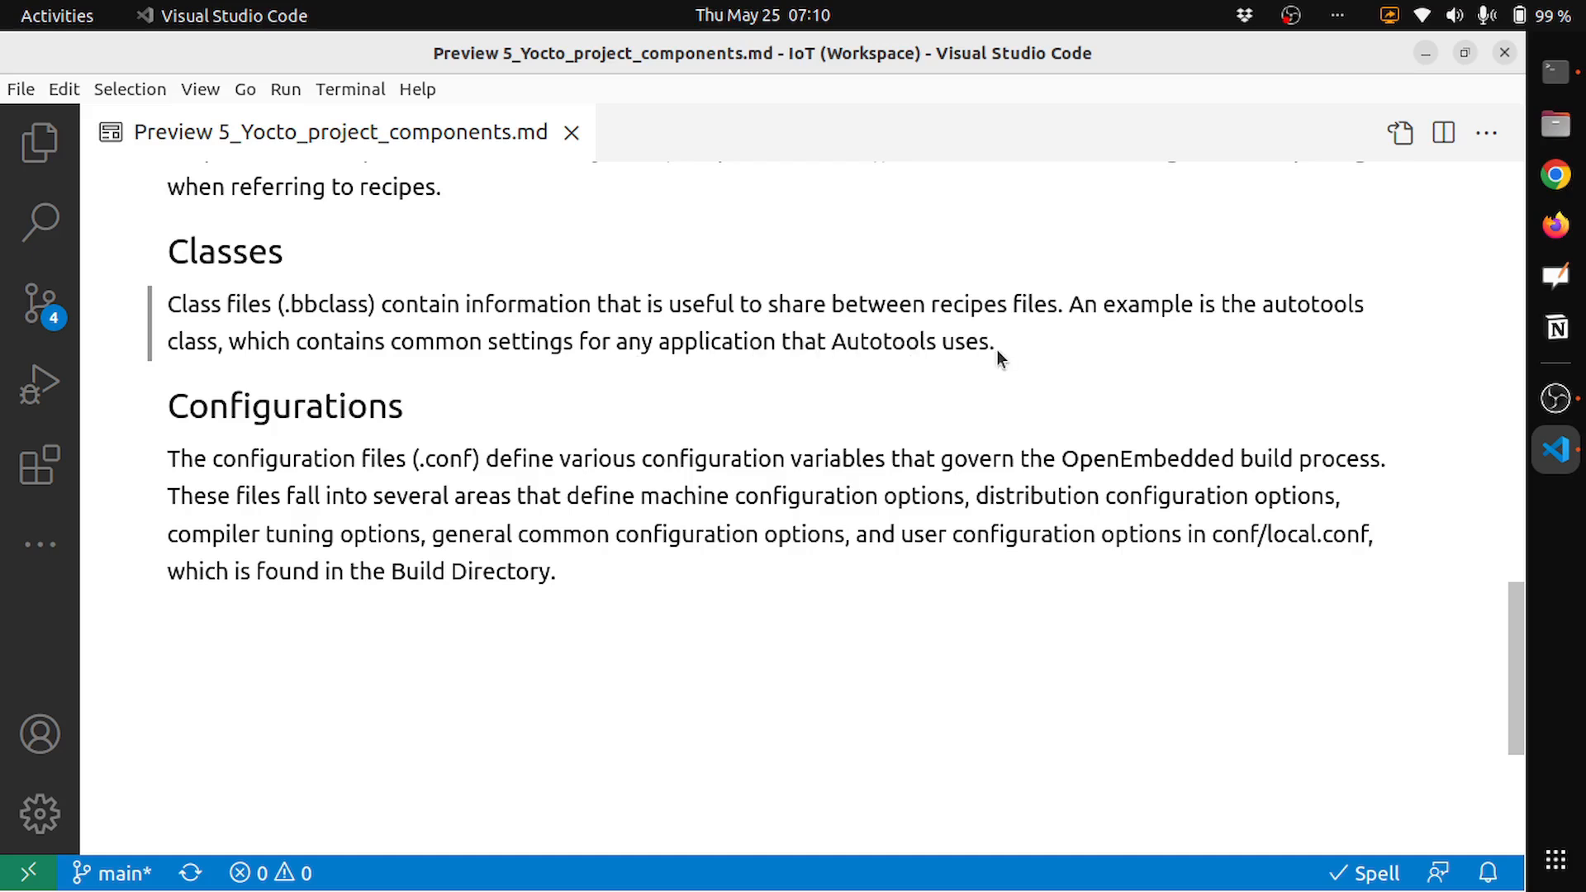
# Open Quick Open with Ctrl+P over the Yocto components notes preview.
pyautogui.press('ctrl+p')
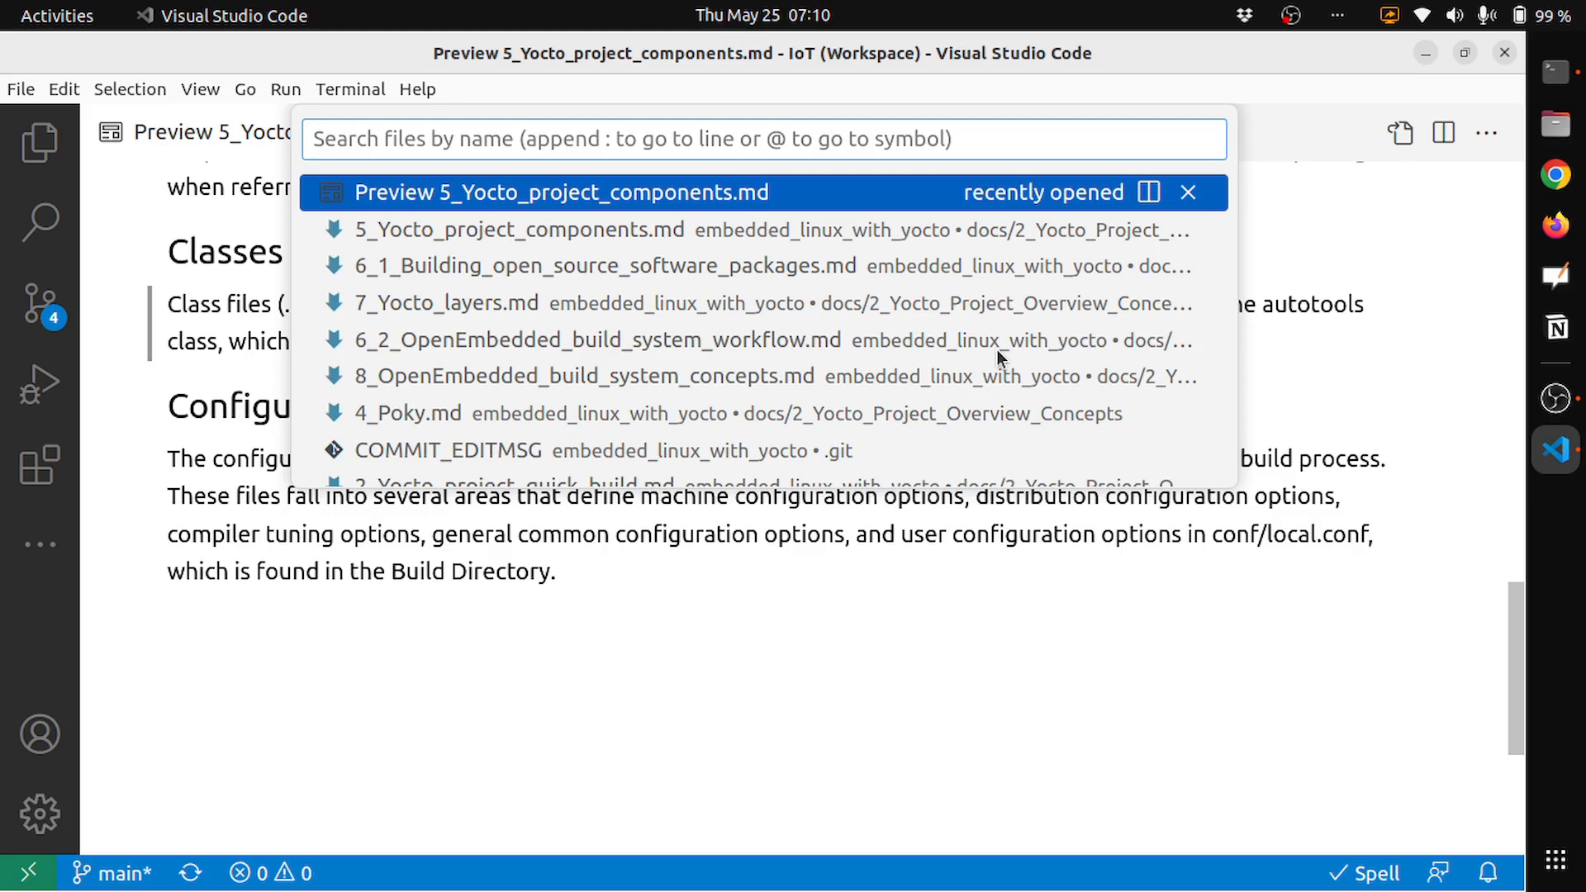
# Browse .bb recipe matches, then search .class and scroll the poky/meta/classes .bbclass results.
pyautogui.write('.bb')
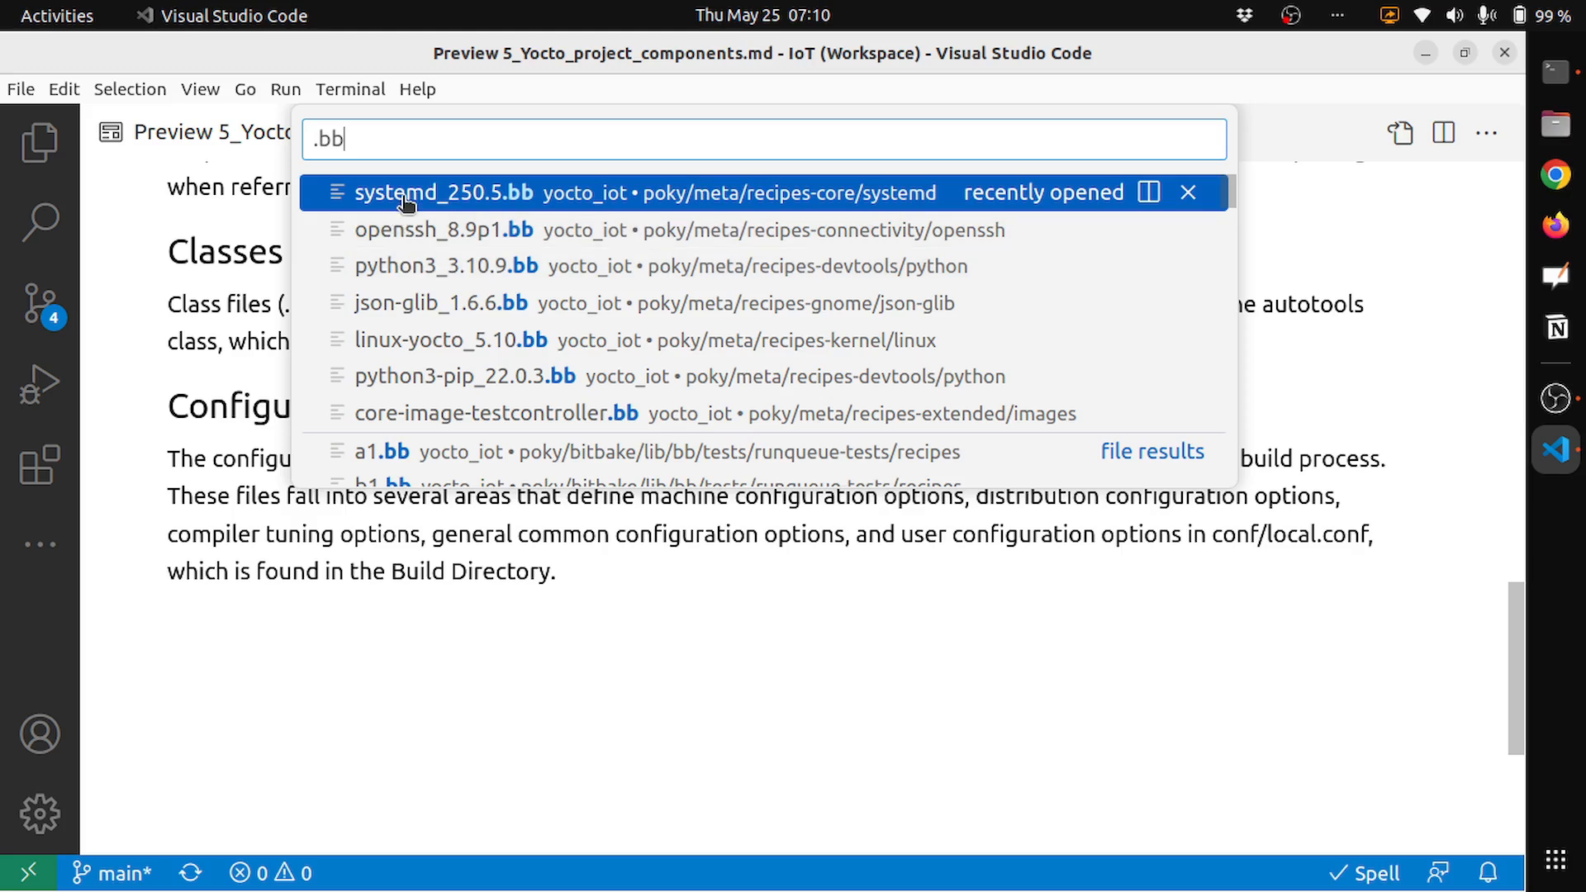
pyautogui.moveTo(482, 248)
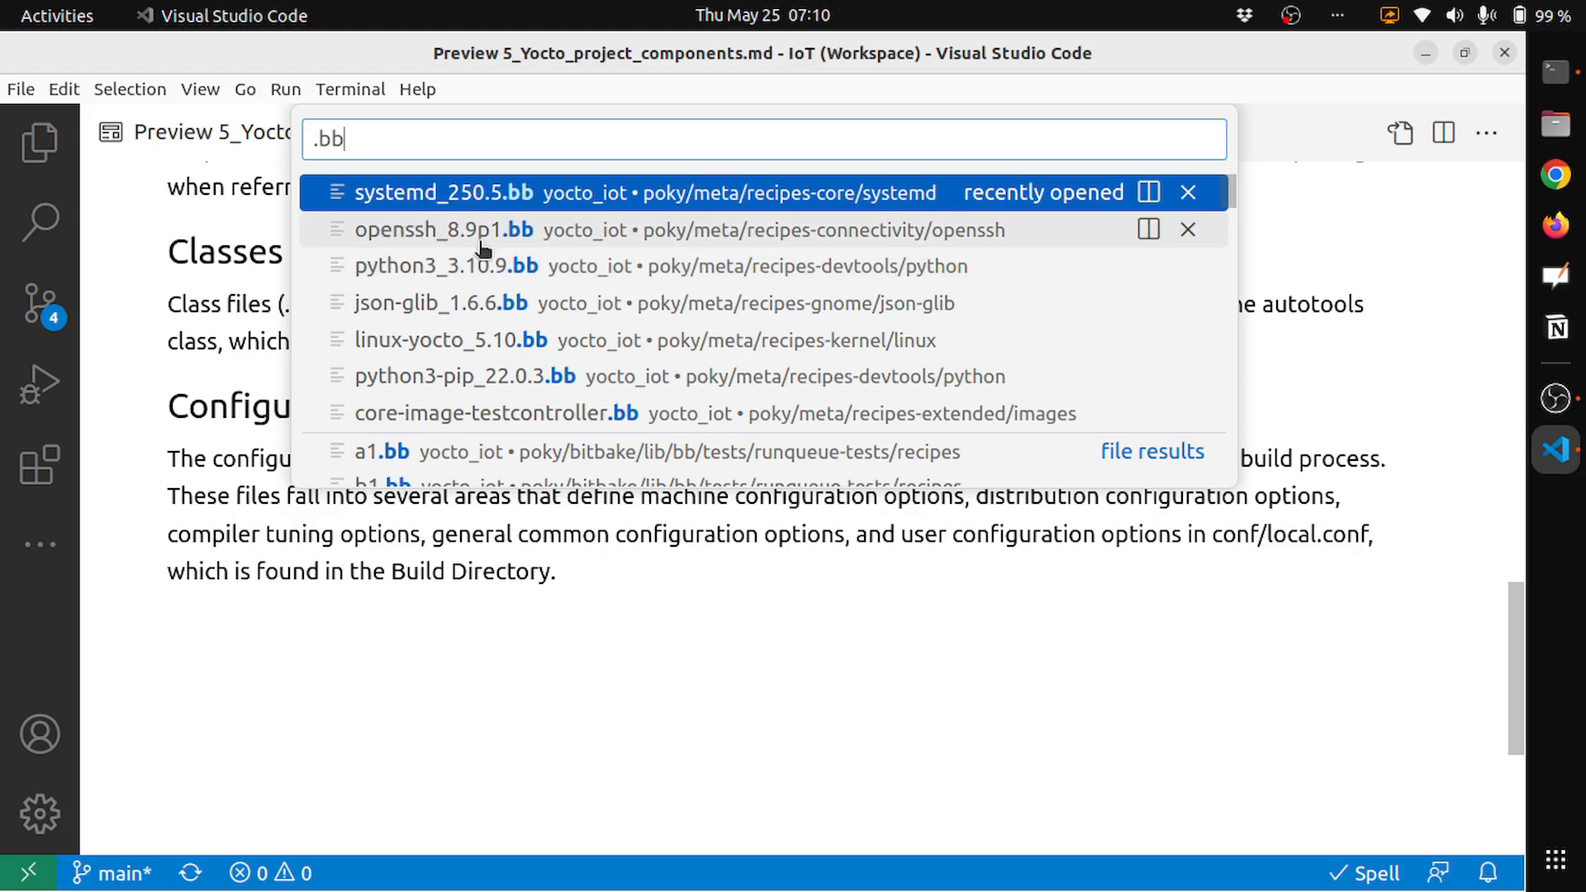
pyautogui.moveTo(480, 272)
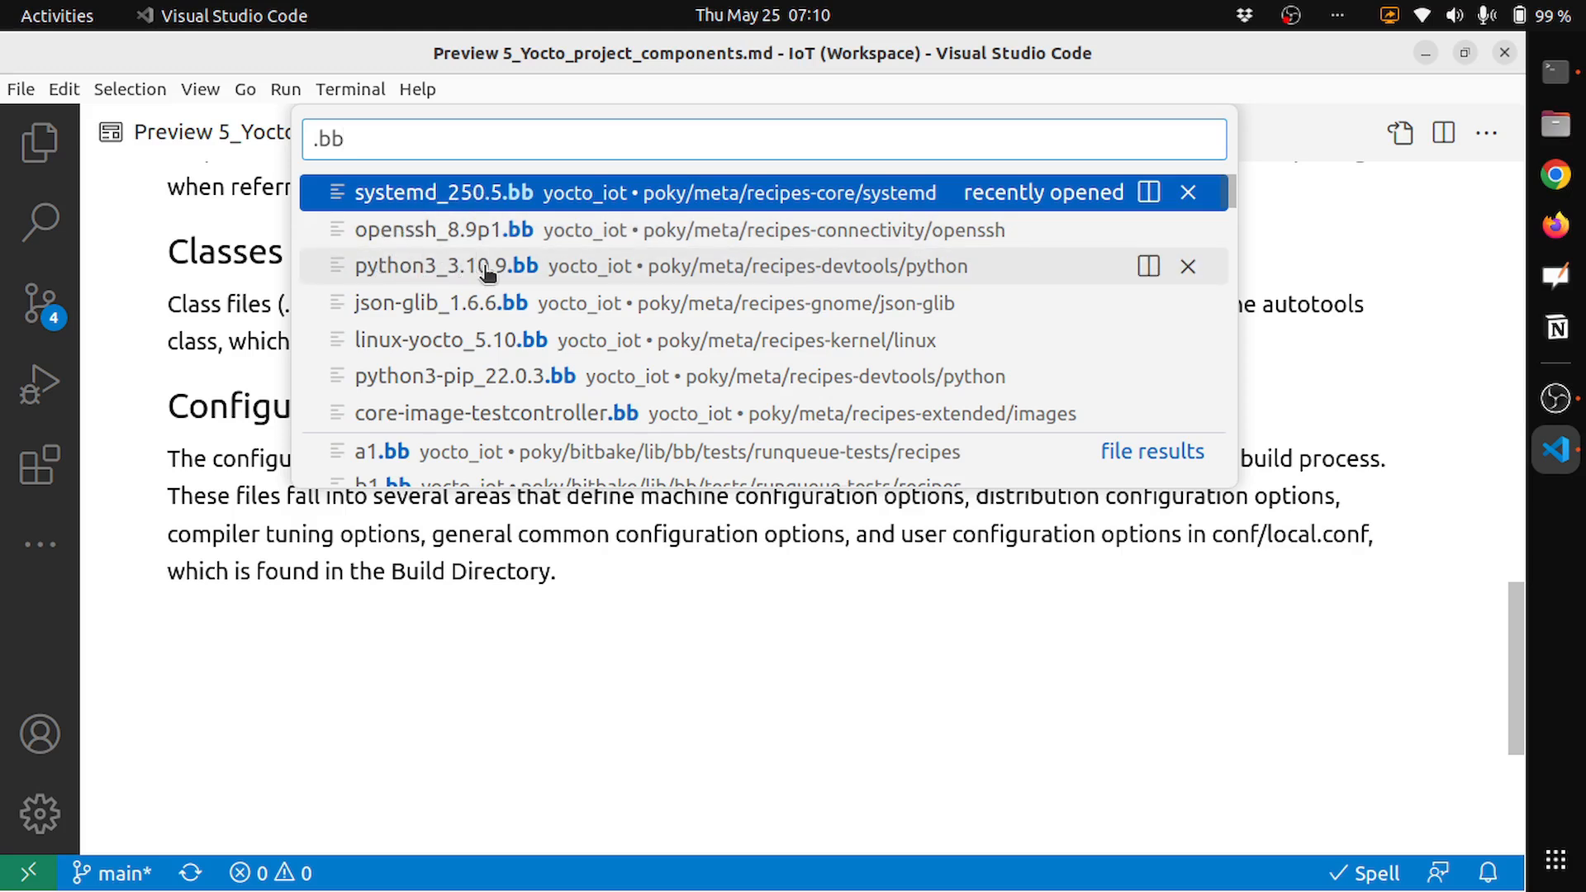
pyautogui.press('Backspace')
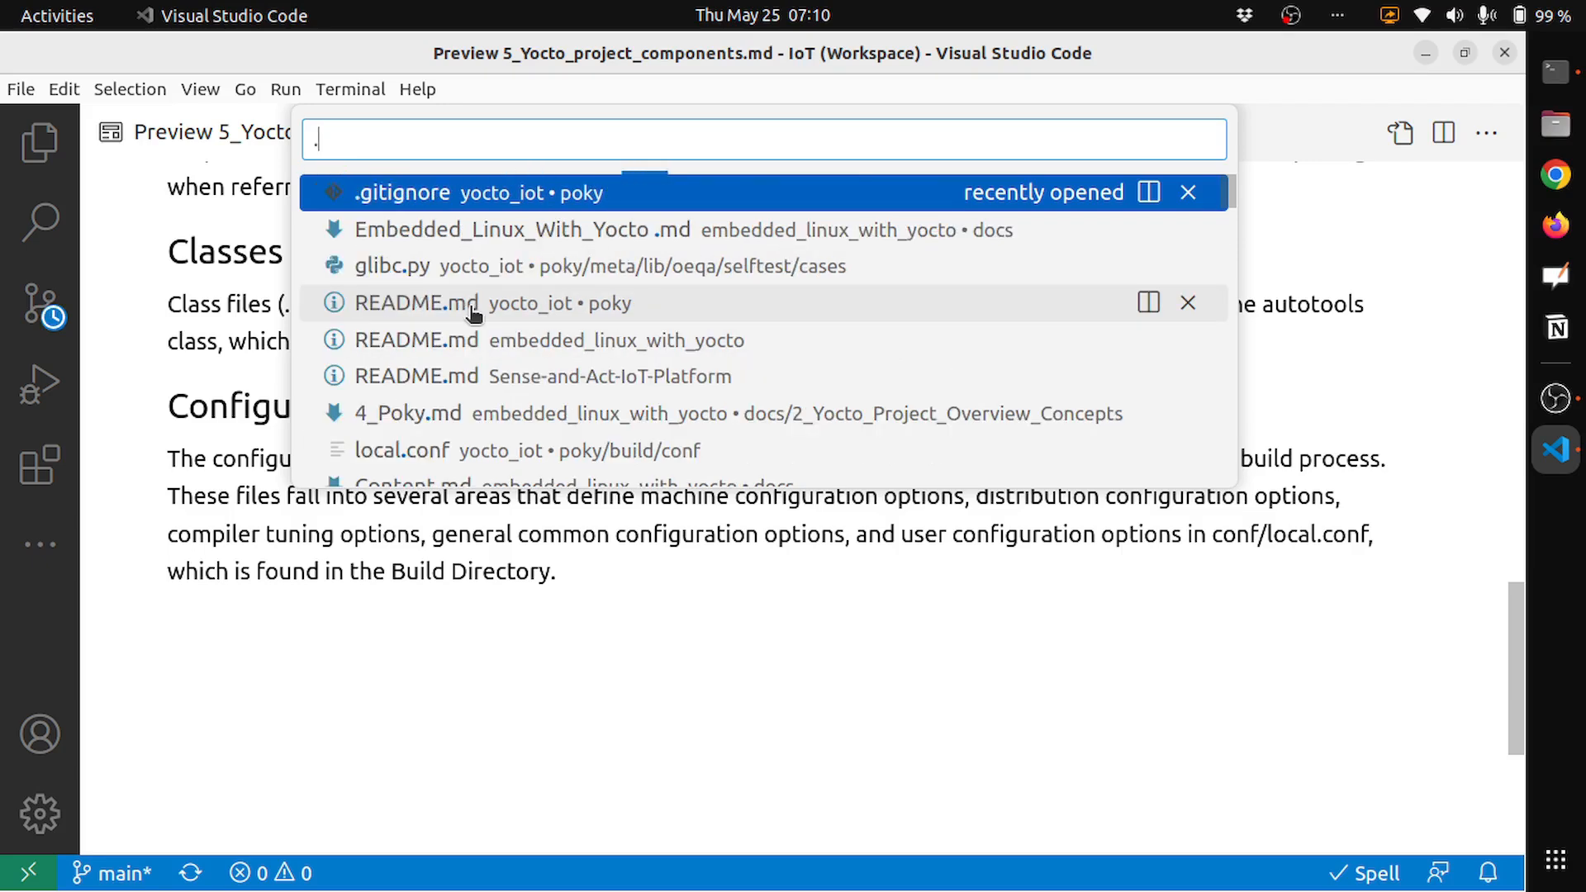
pyautogui.write('.class')
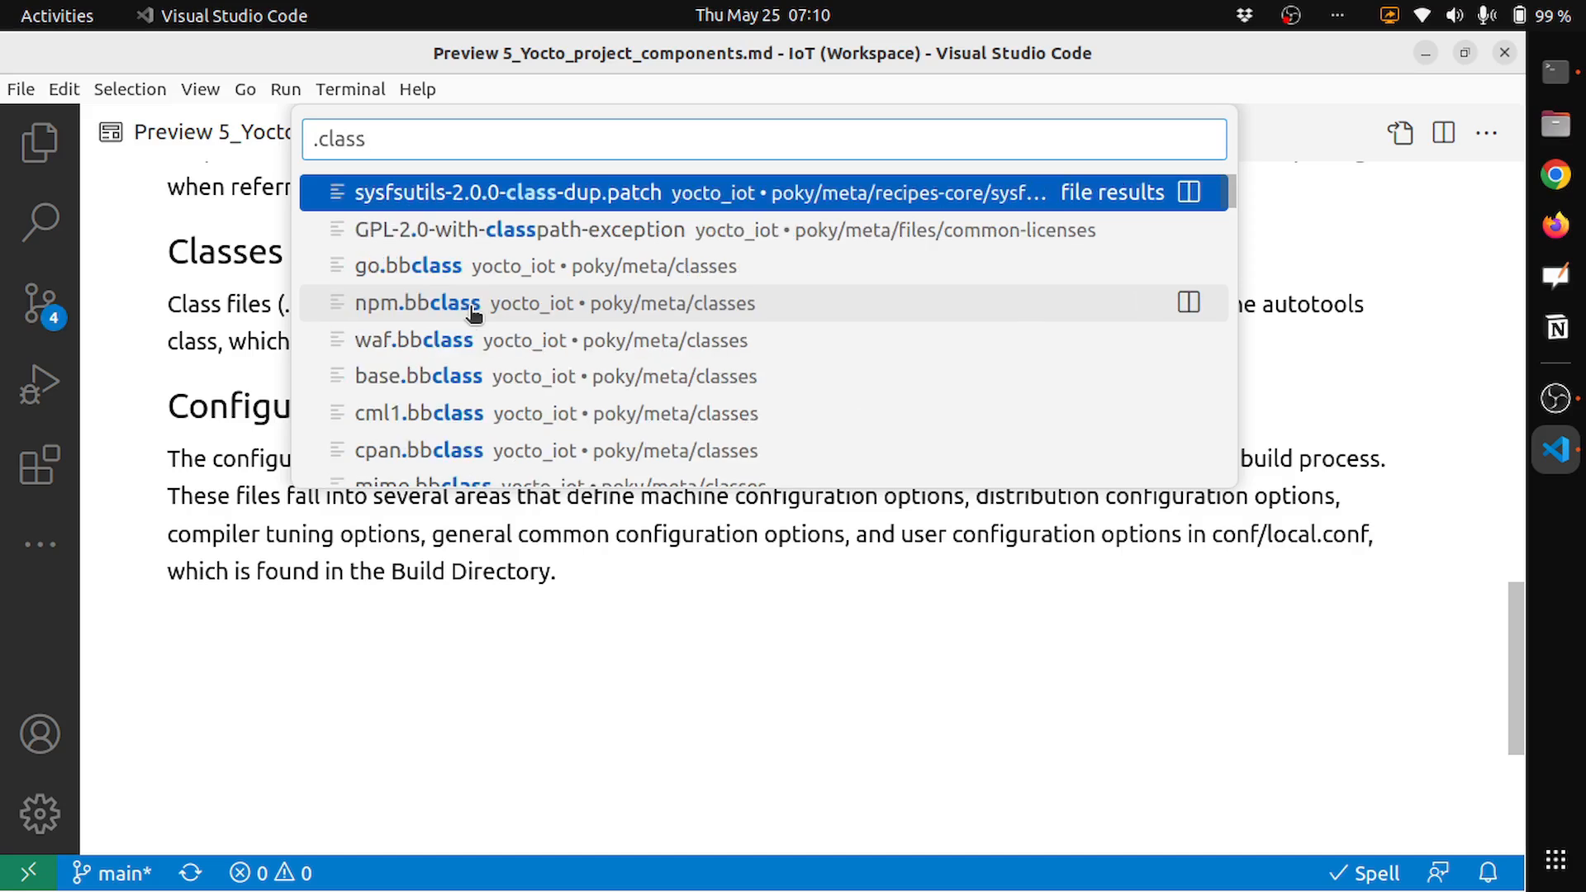
pyautogui.moveTo(432, 242)
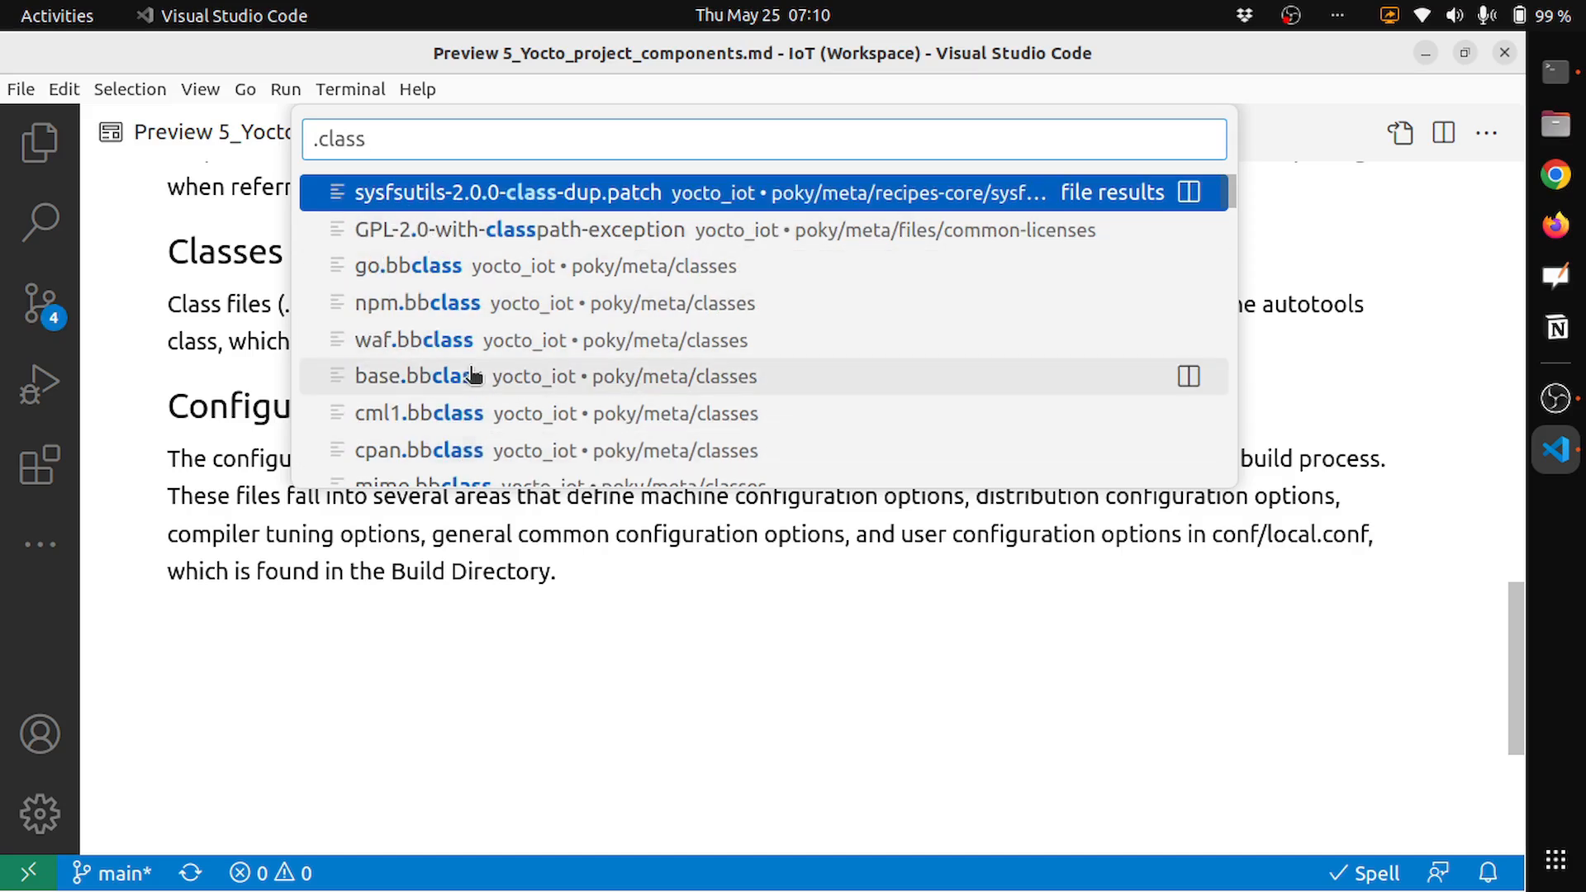
pyautogui.scroll(-3)
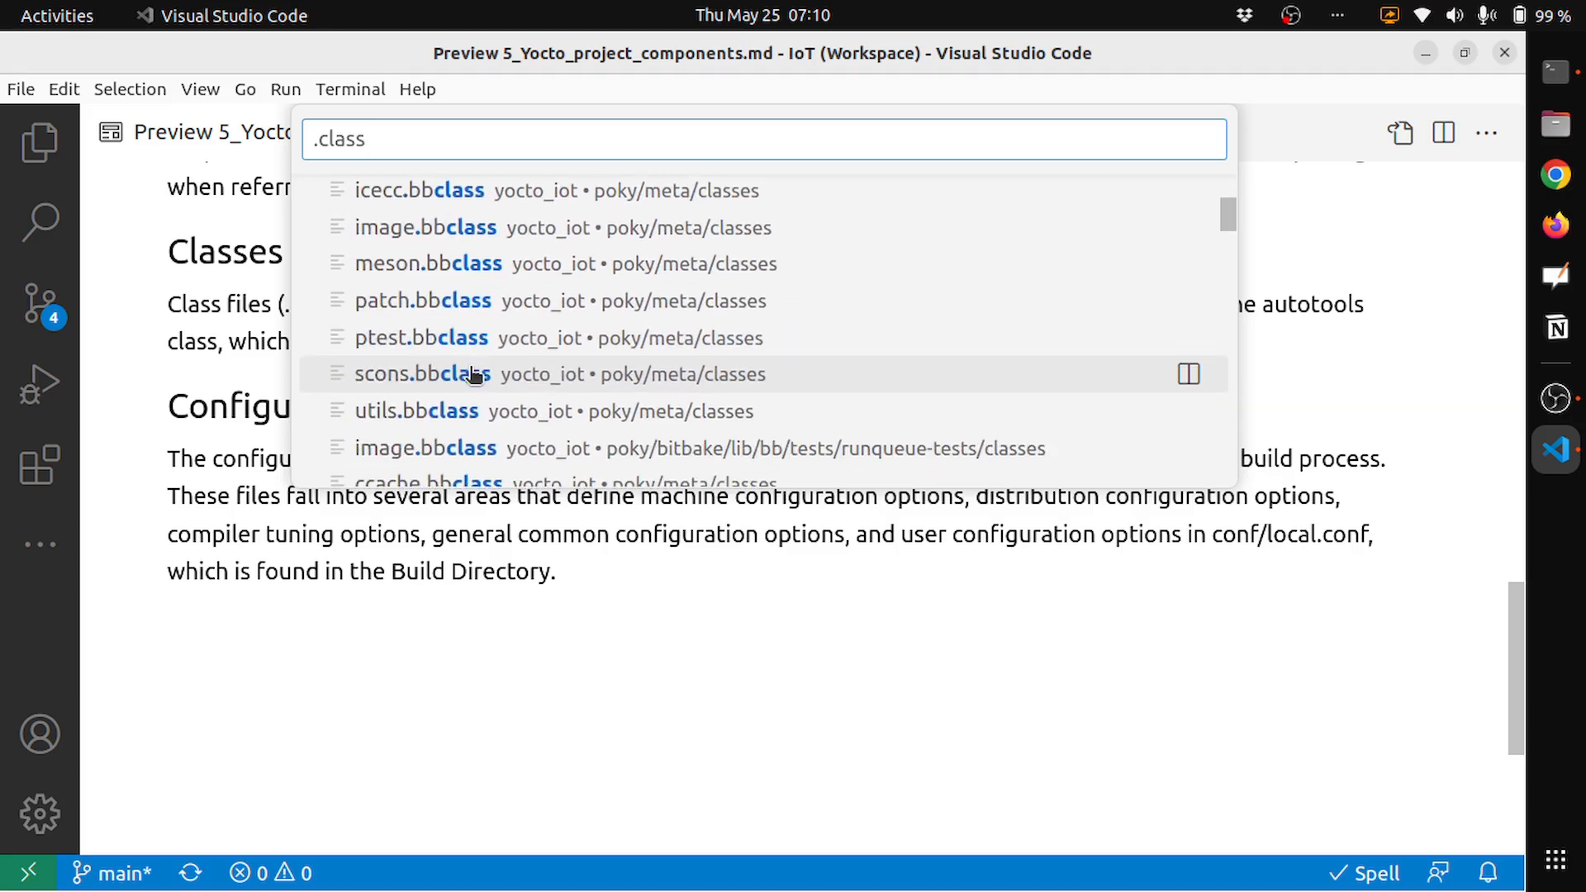
pyautogui.scroll(-3)
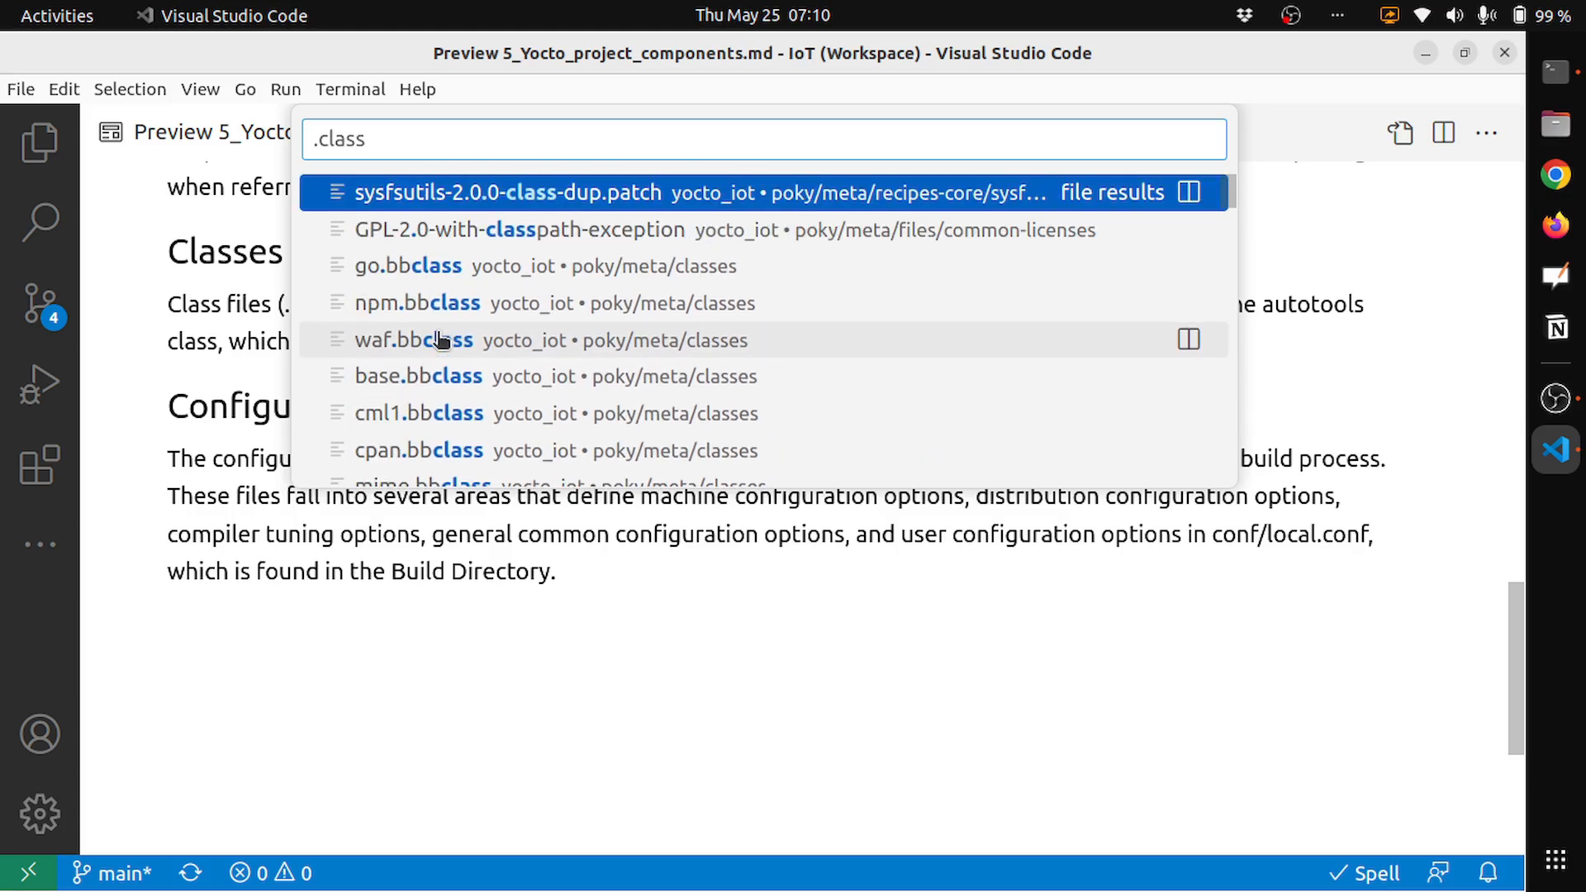
pyautogui.moveTo(397, 209)
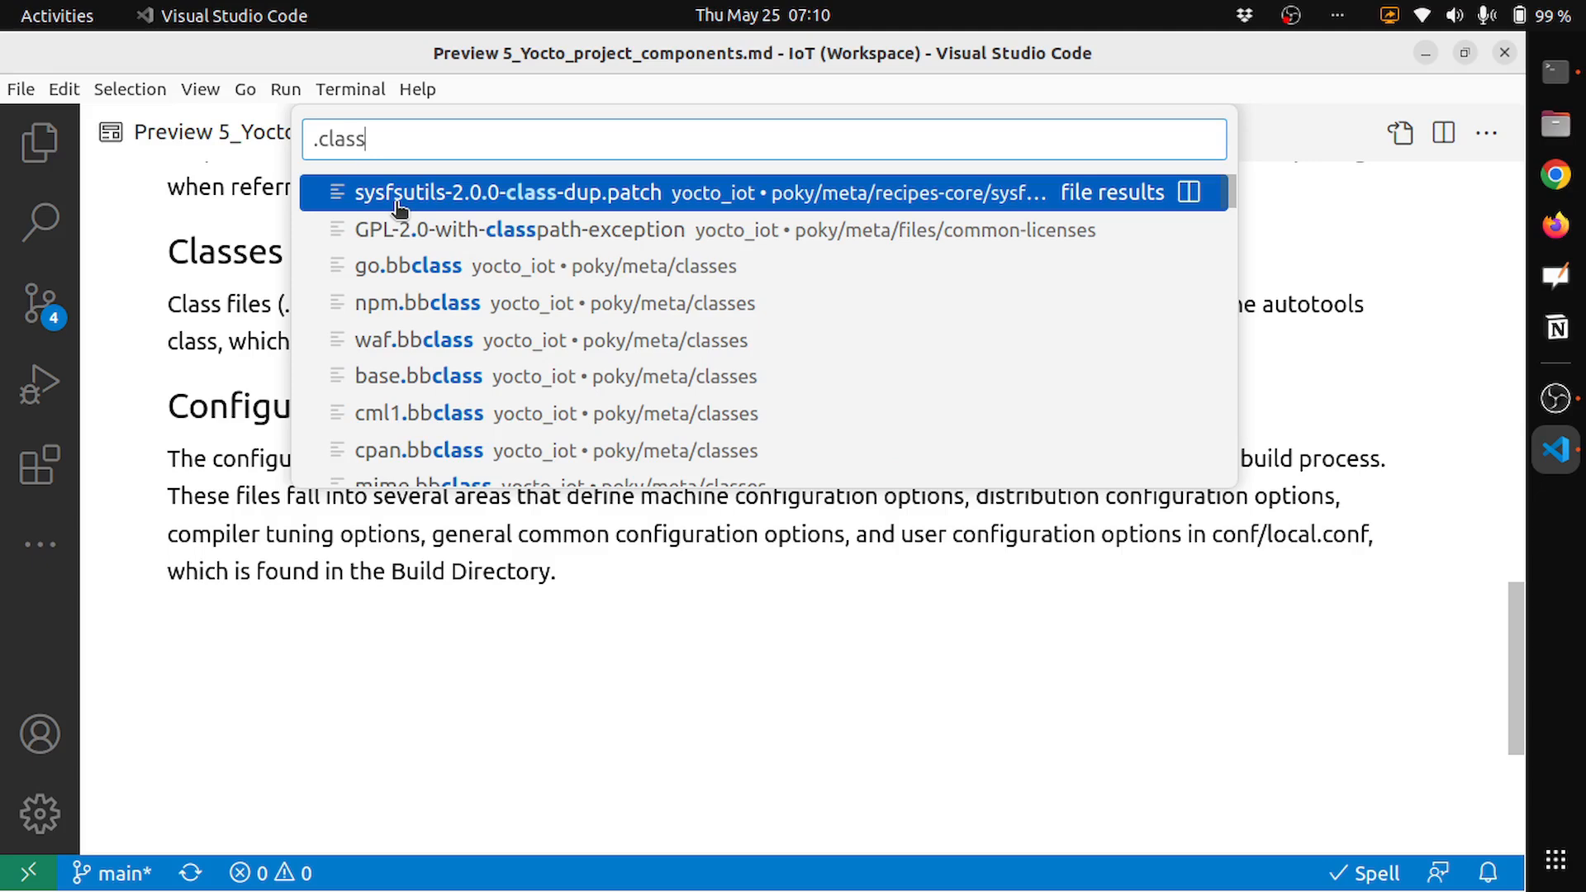
pyautogui.click(480, 193)
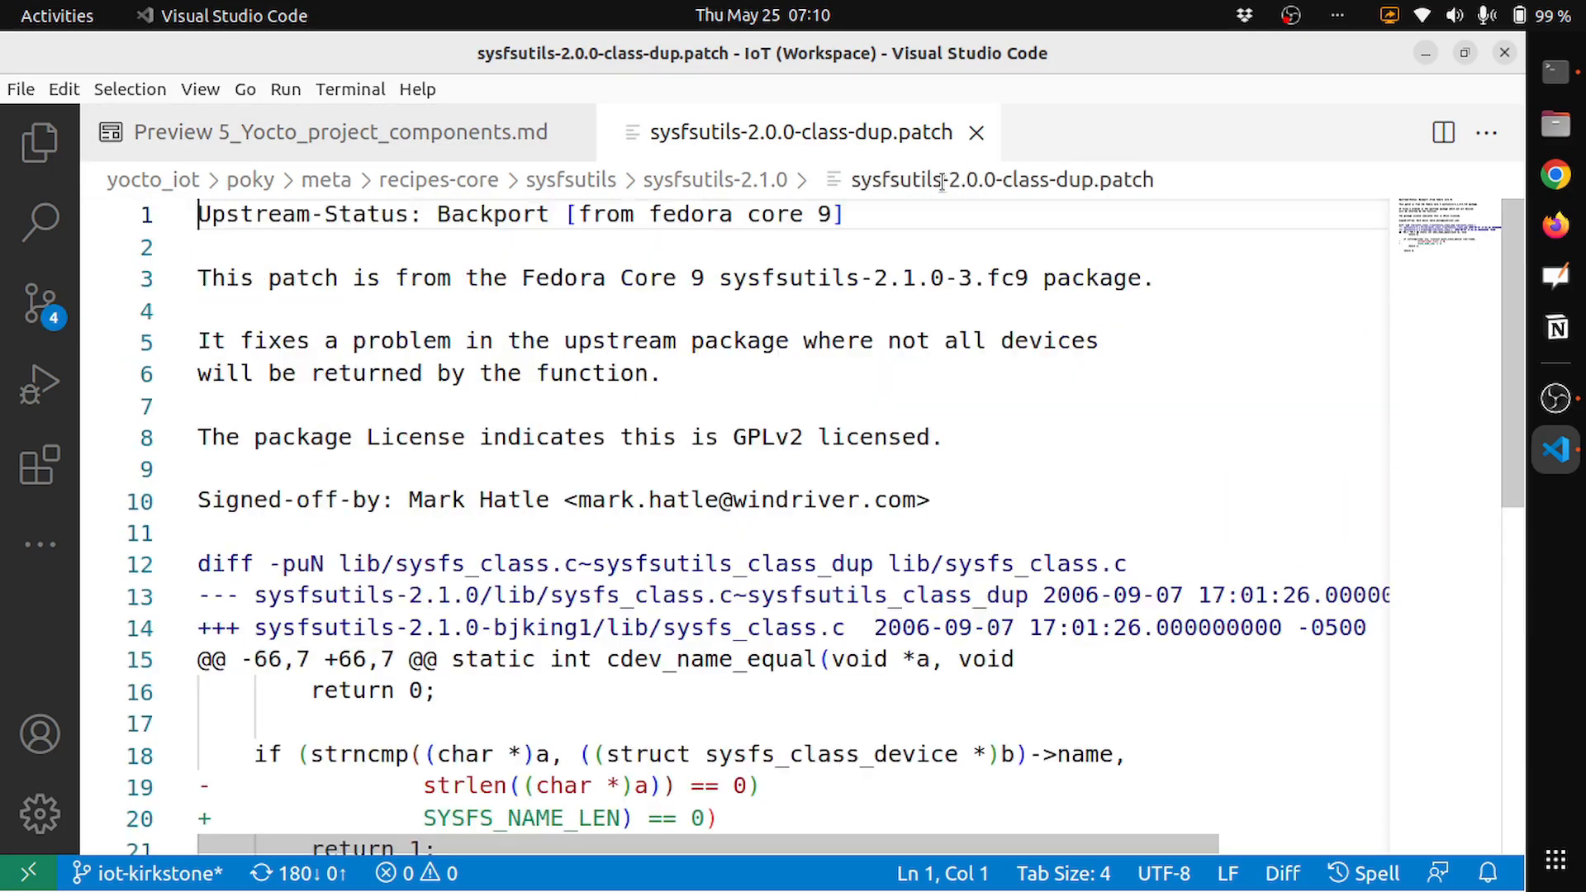
pyautogui.click(978, 132)
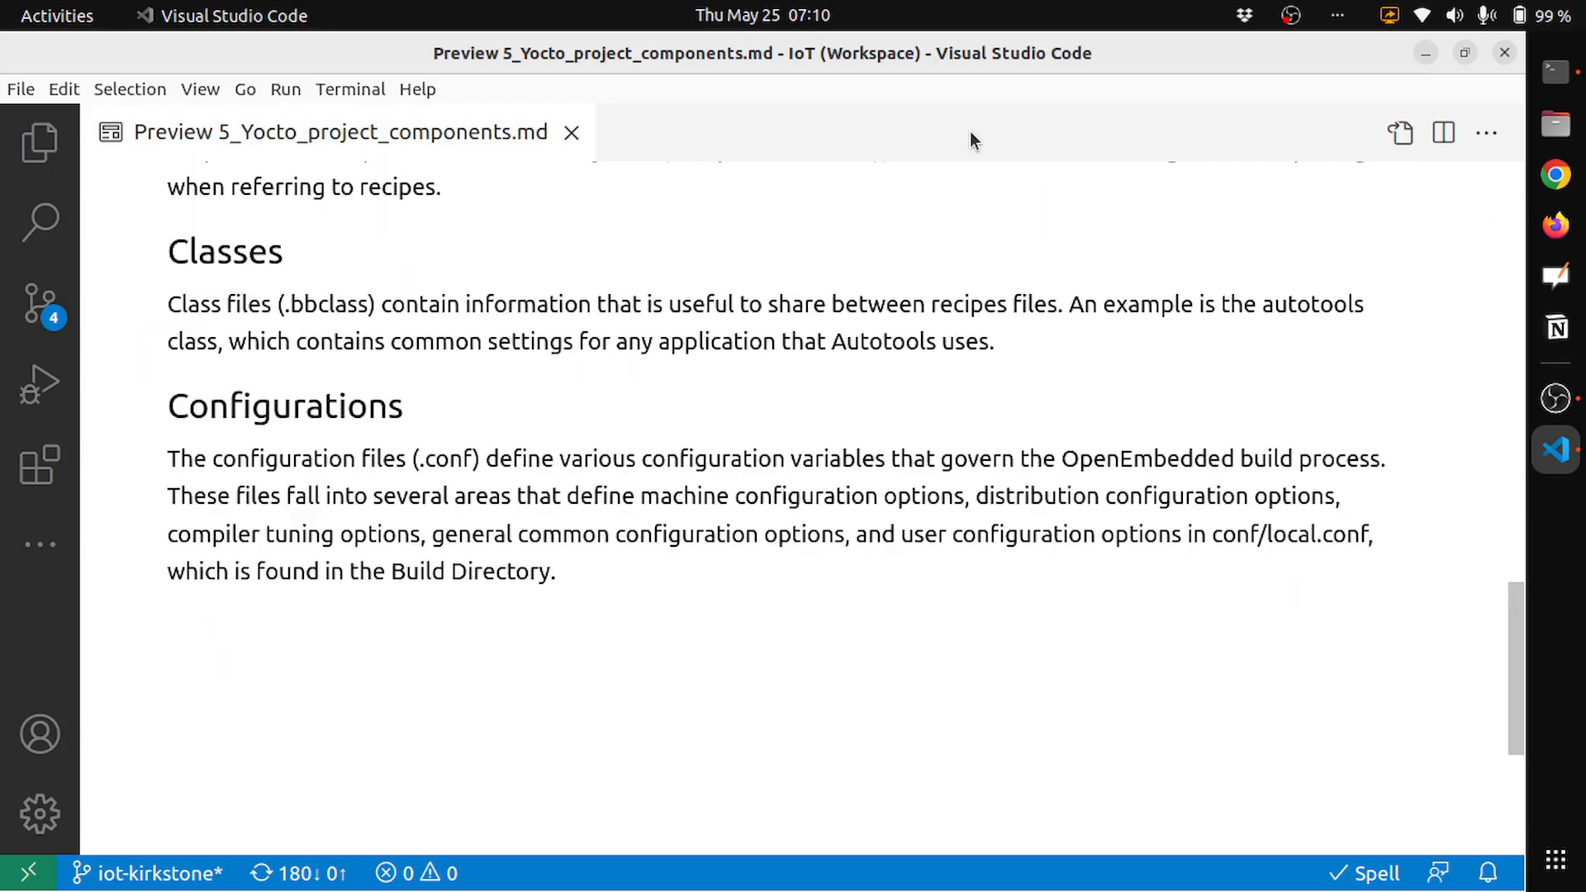
pyautogui.press('ctrl+p')
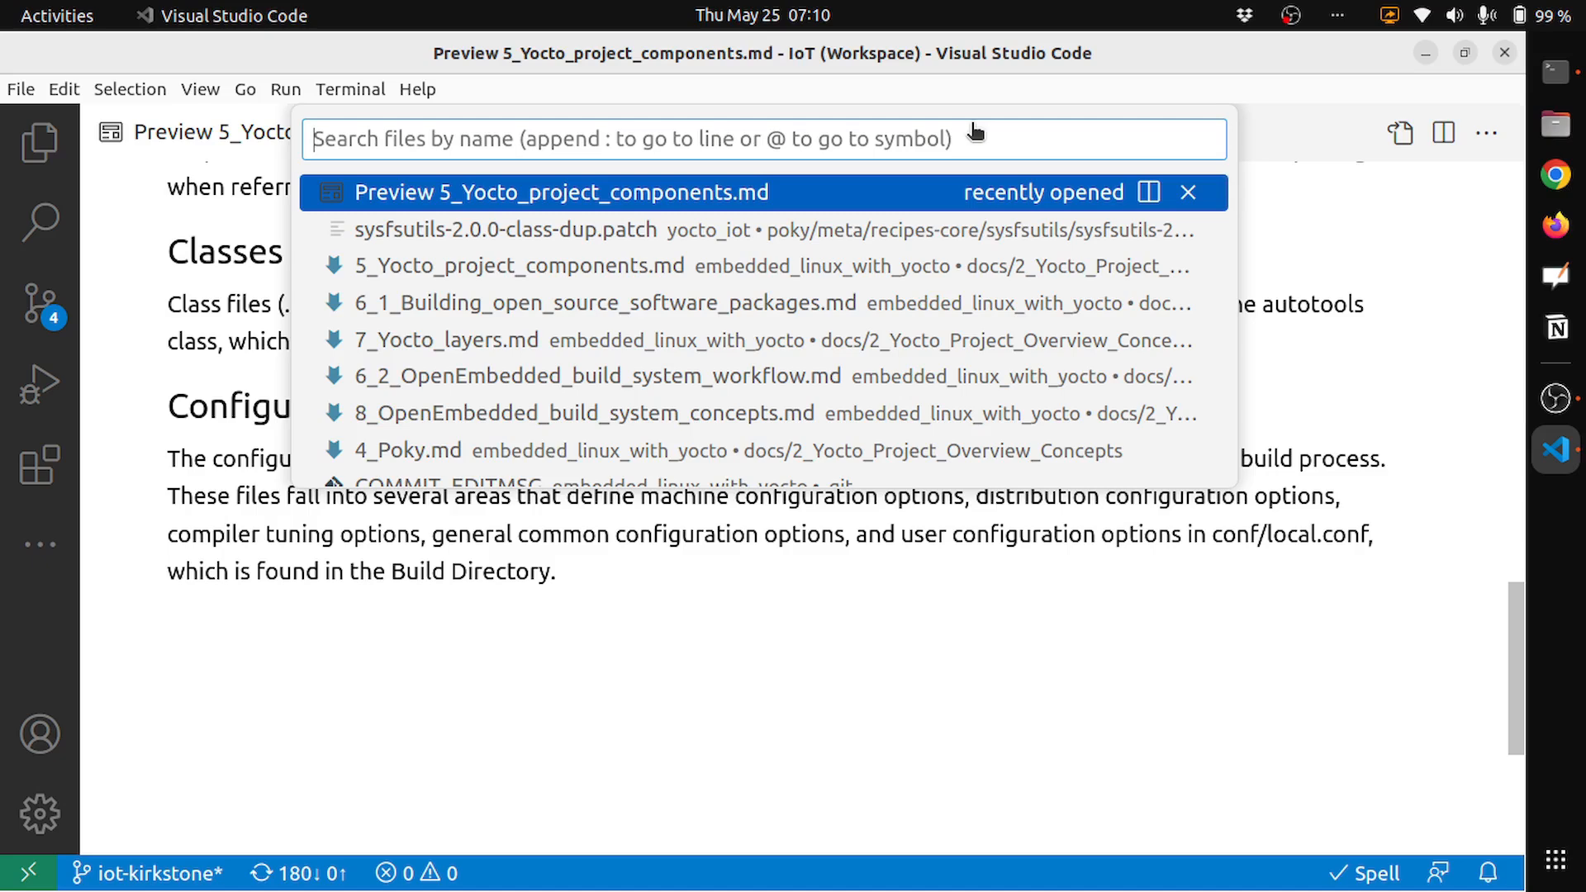
pyautogui.write('.cal')
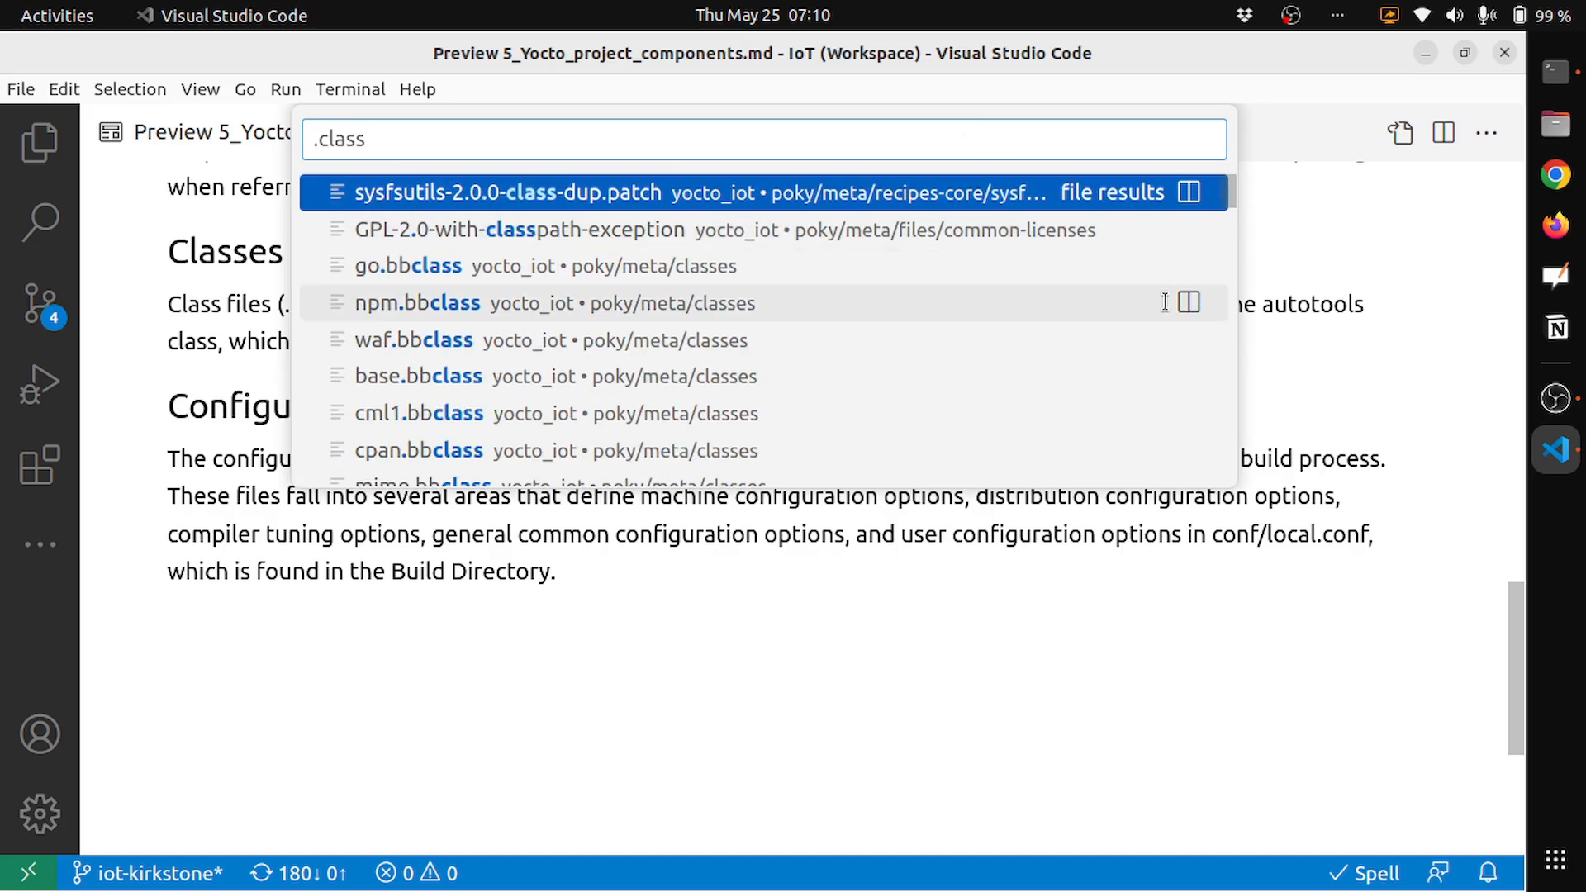
# Open go.bbclass from the finder and scroll through its contents.
pyautogui.click(407, 265)
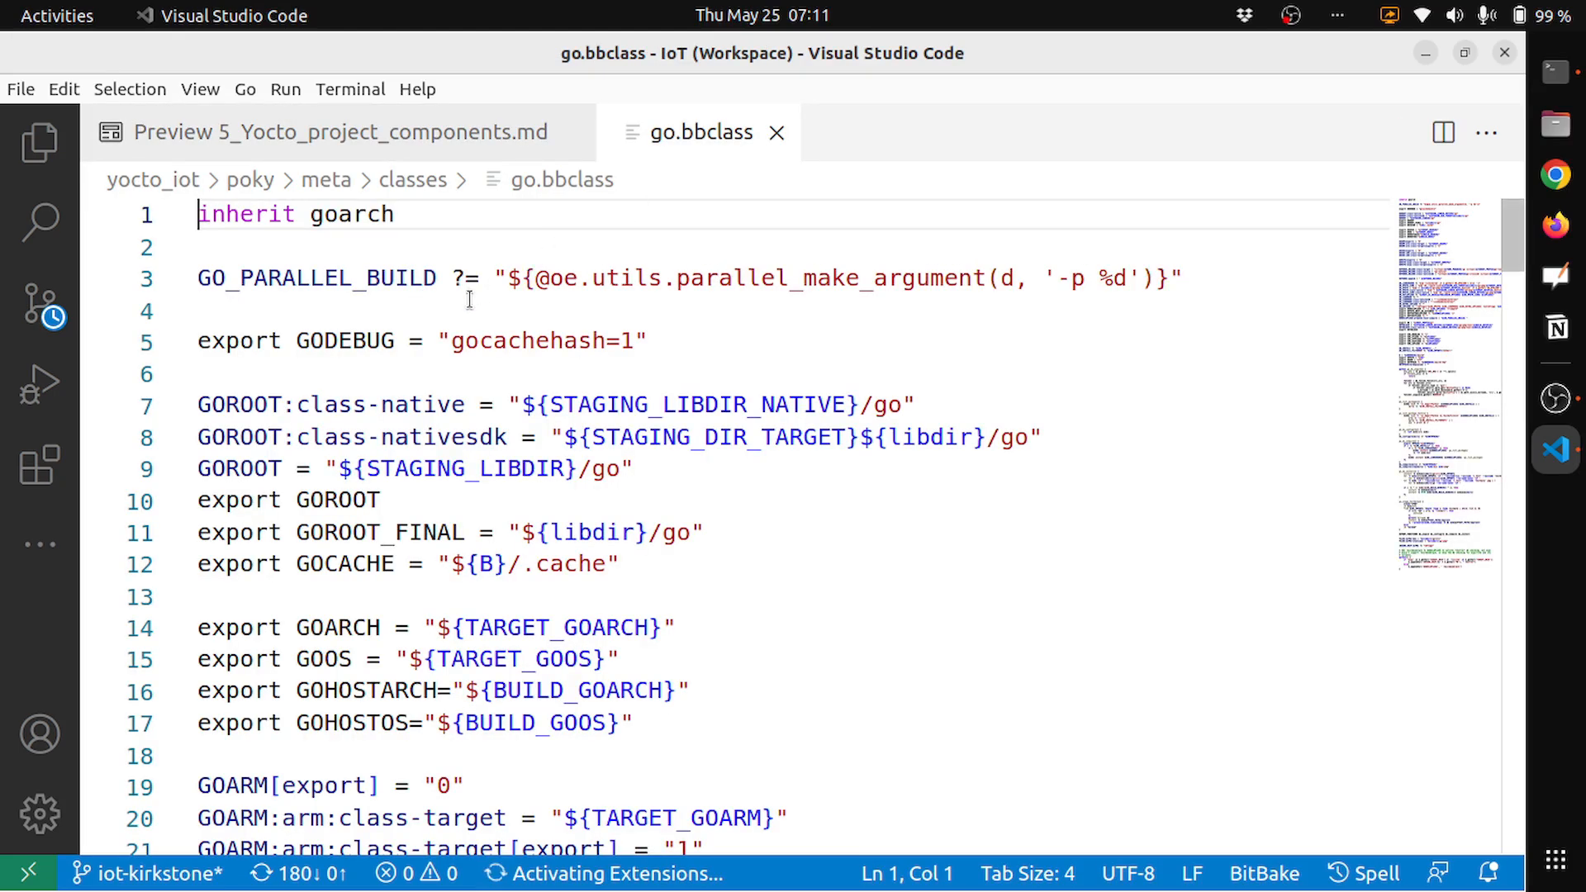
pyautogui.scroll(-3)
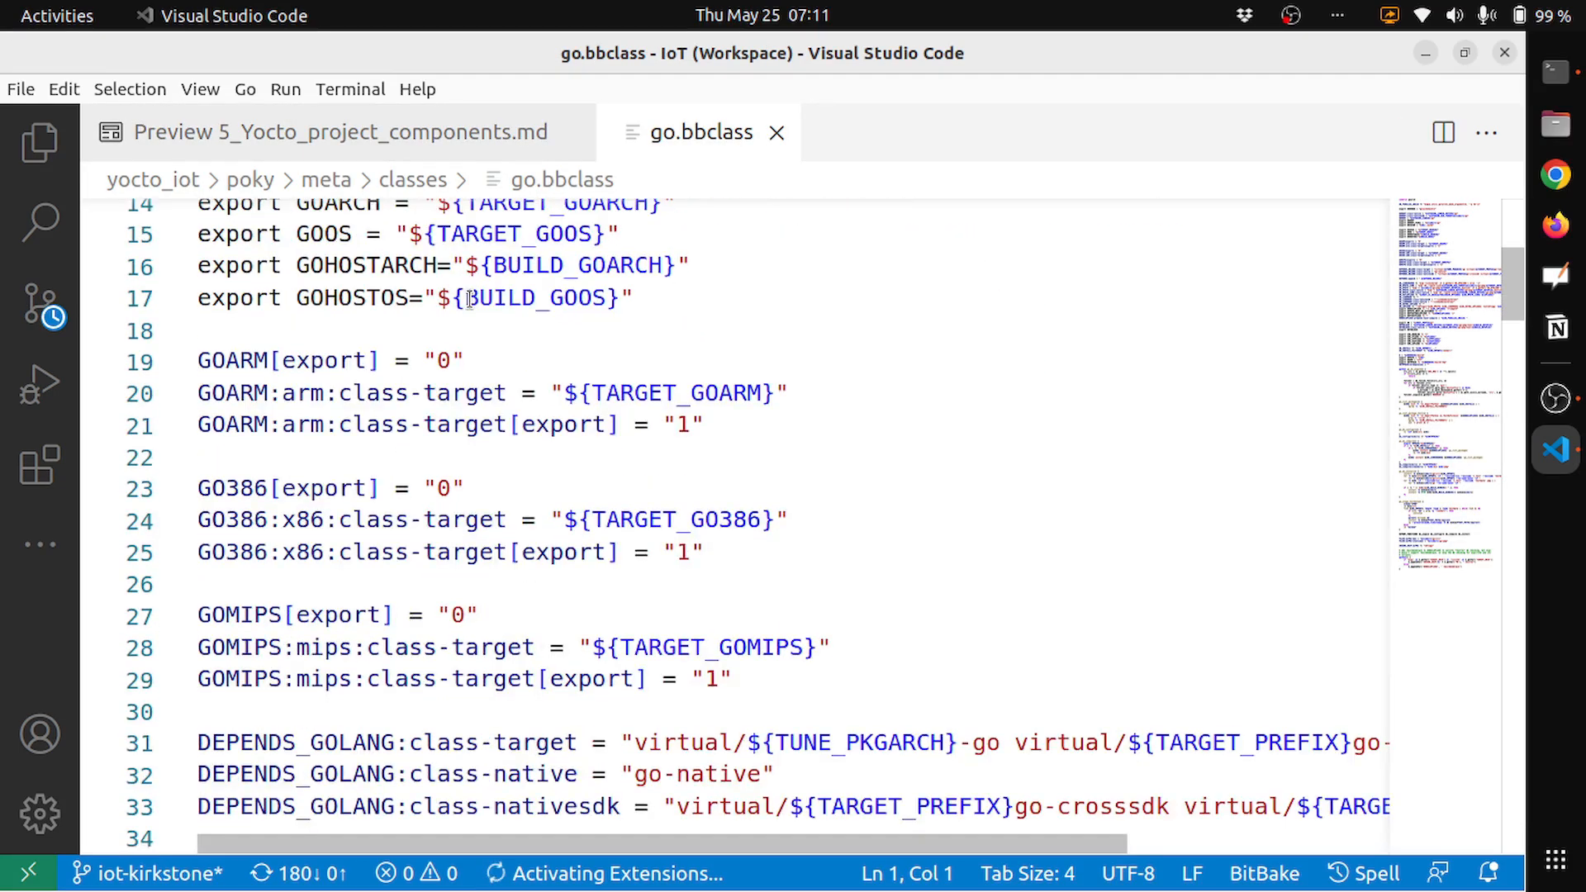
pyautogui.scroll(-3)
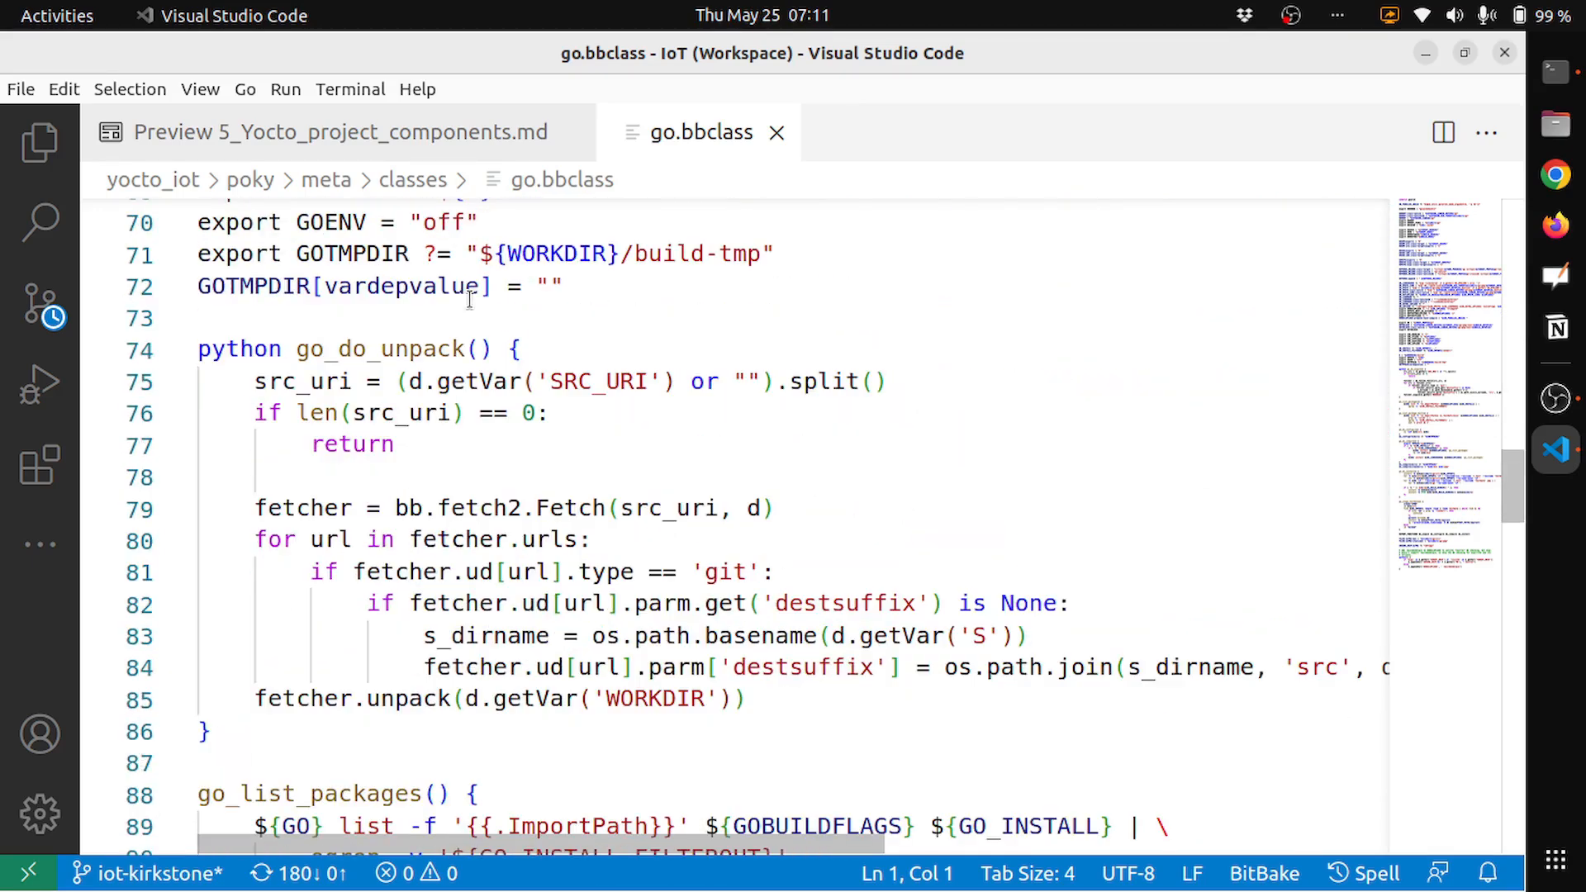
pyautogui.scroll(-3)
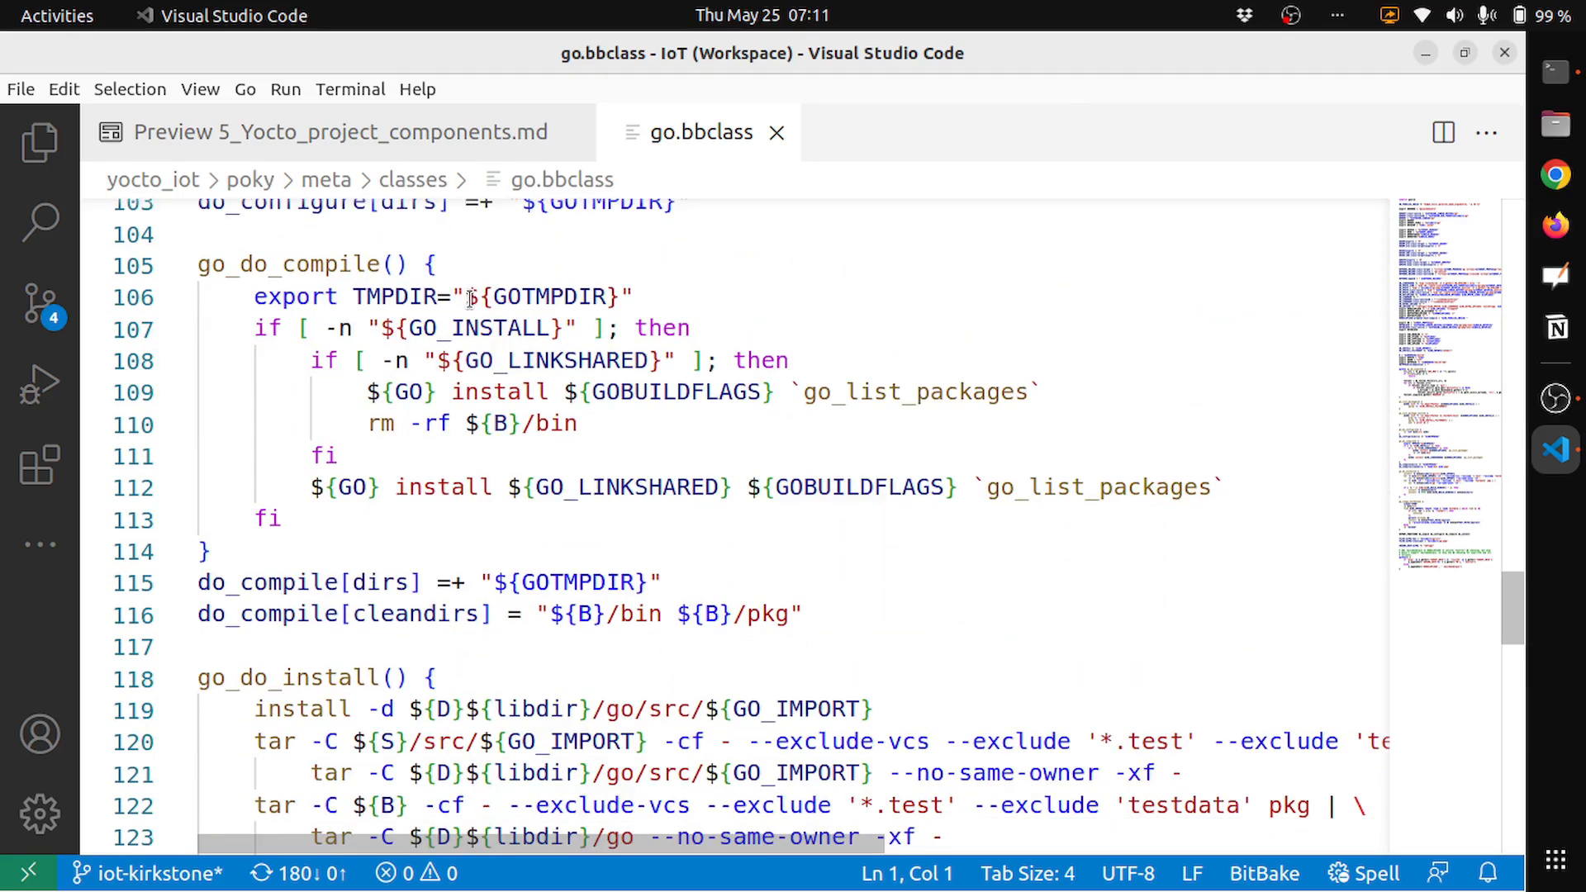
pyautogui.scroll(-3)
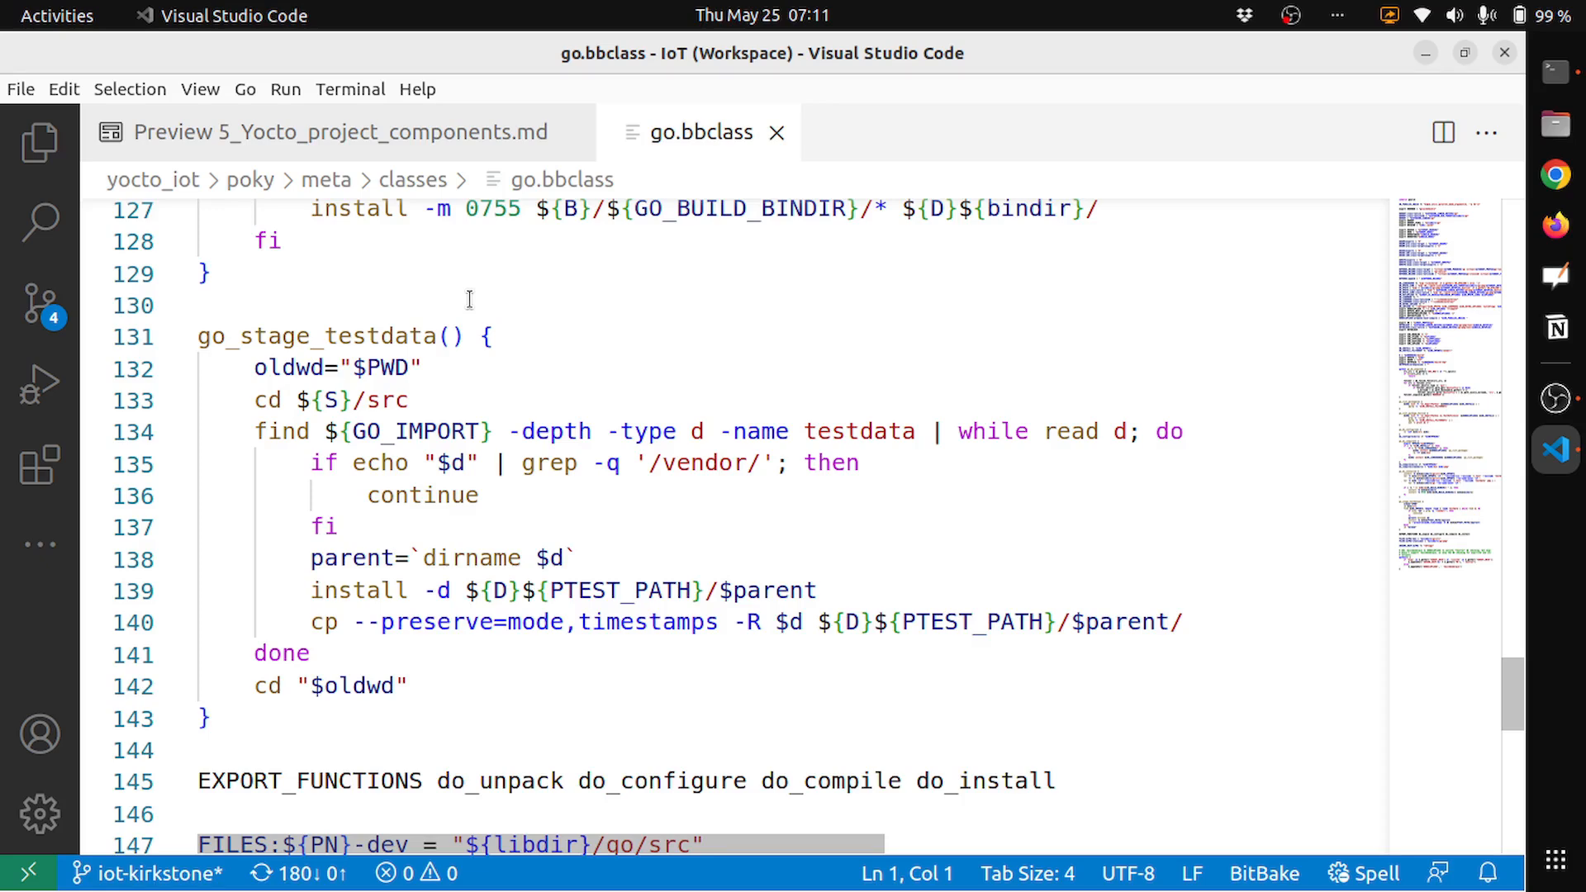
pyautogui.moveTo(507, 327)
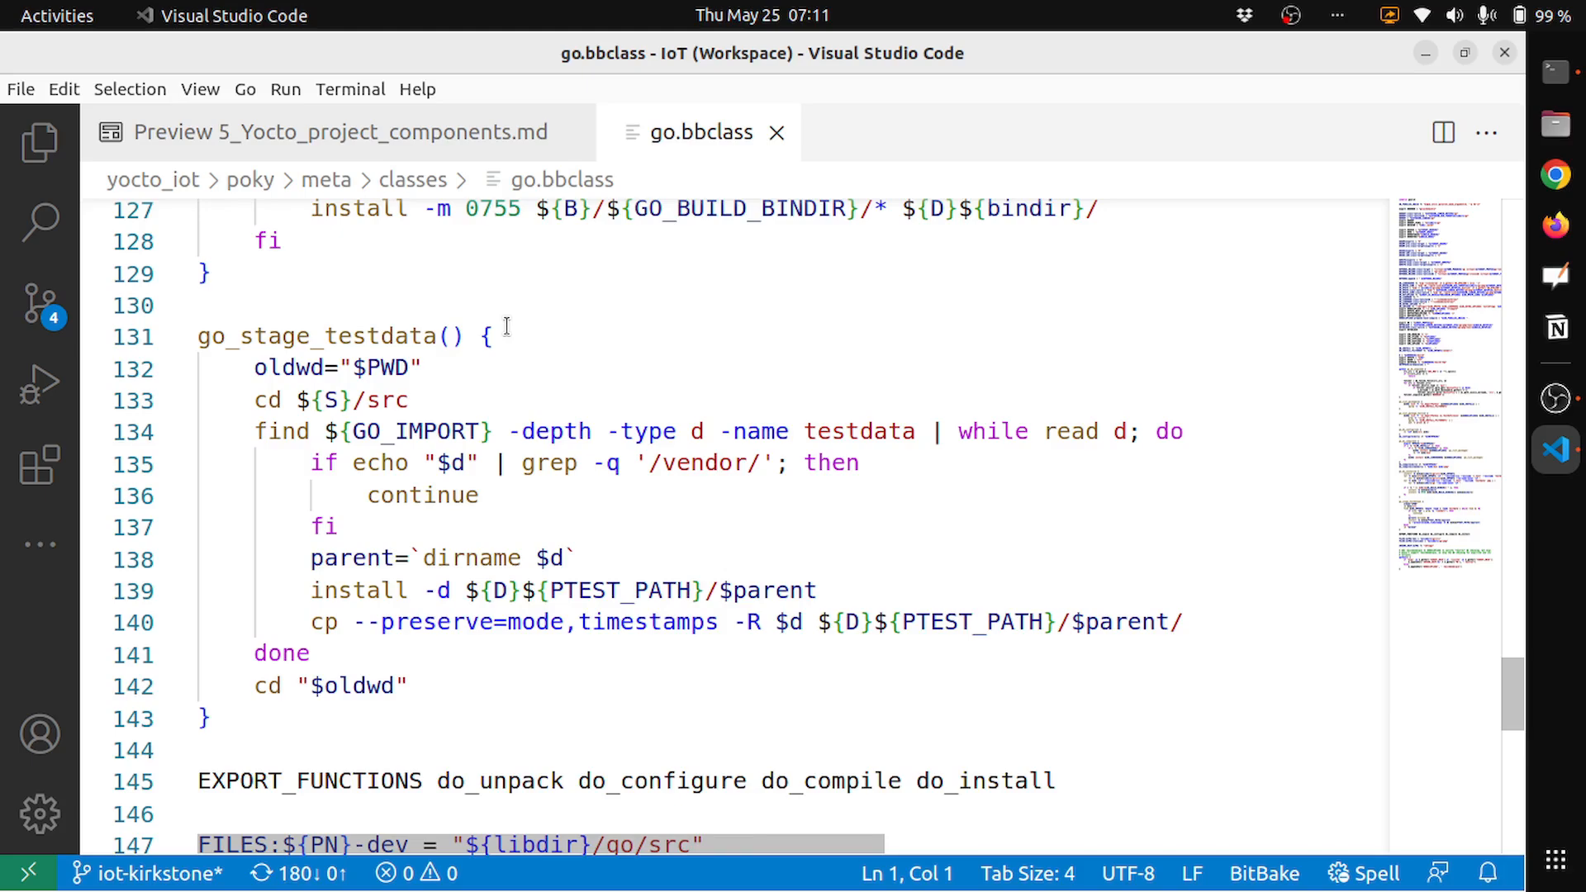
pyautogui.scroll(-3)
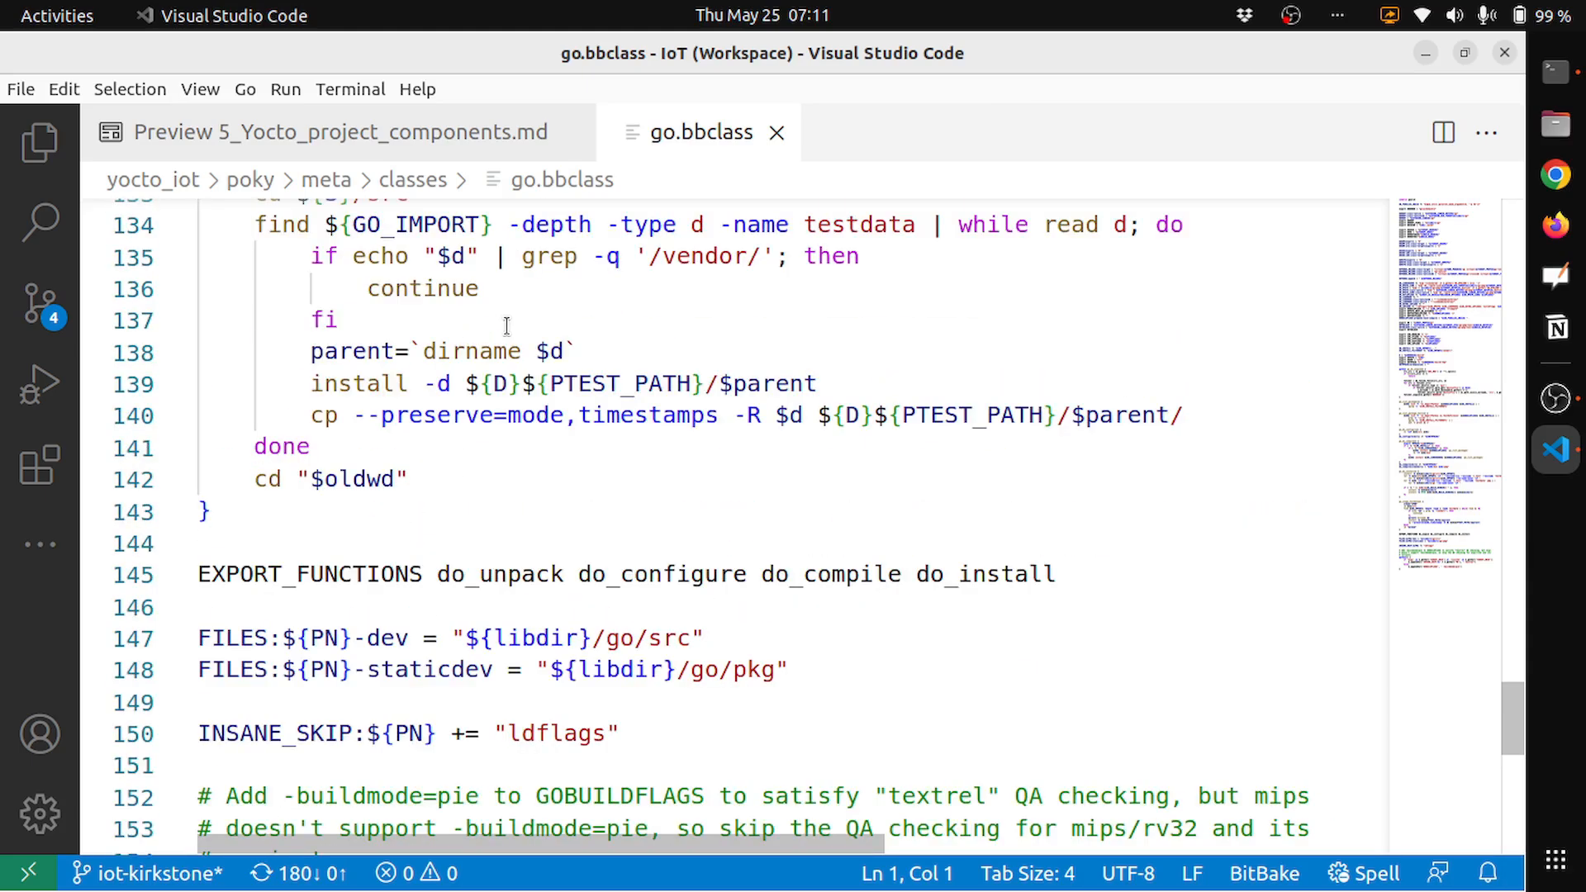
pyautogui.moveTo(35, 145)
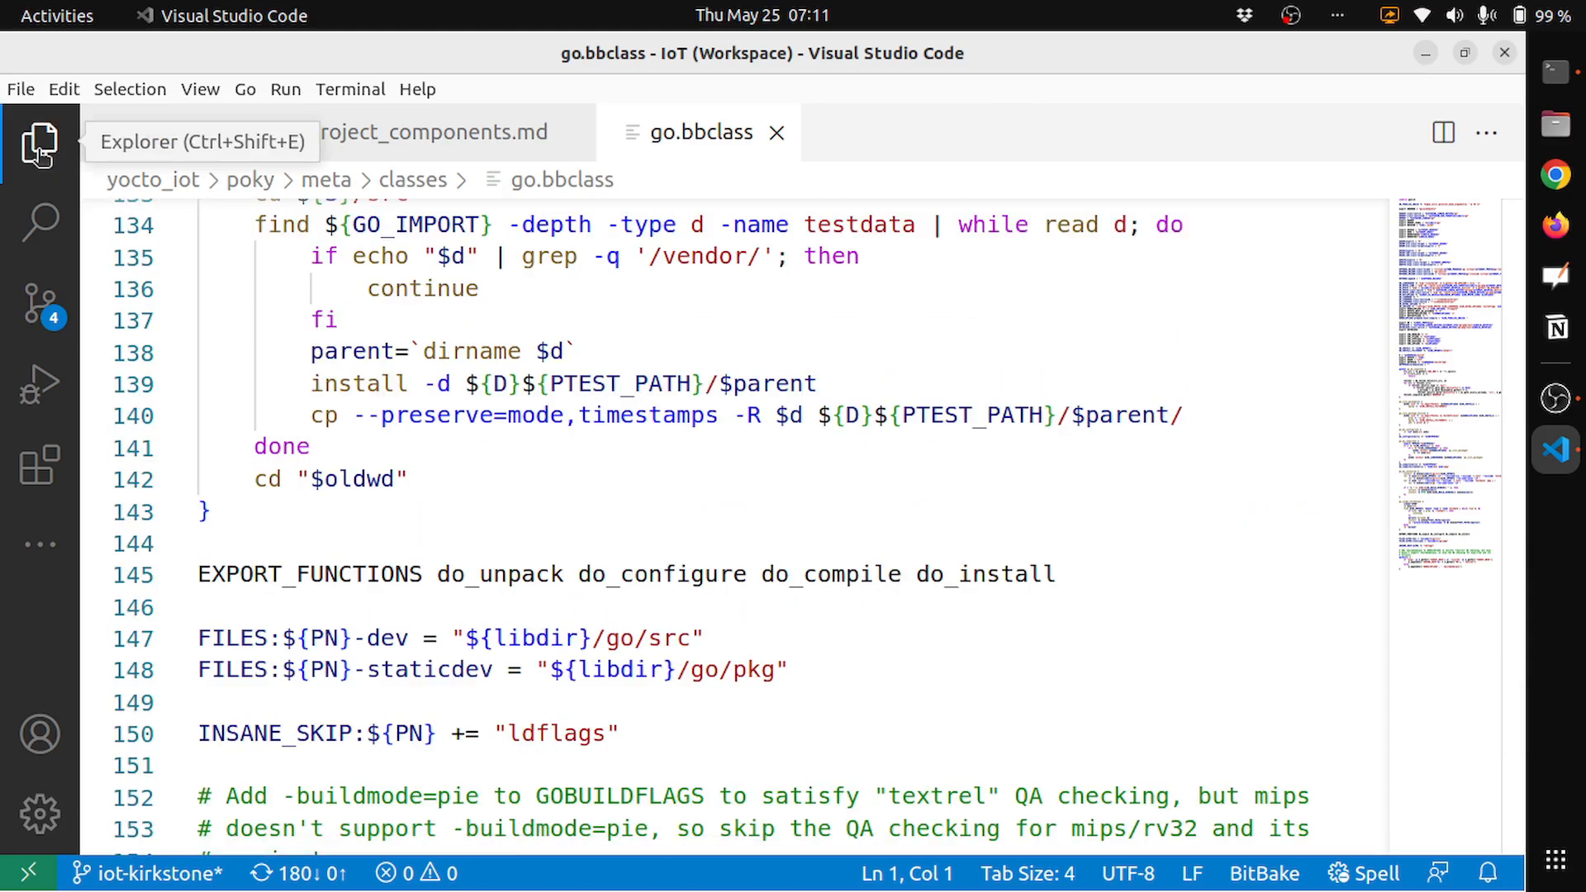
# Search the workspace for go.bbclass and open its release-notes-3.4.1 mention.
pyautogui.click(36, 145)
pyautogui.write('go.bbc')
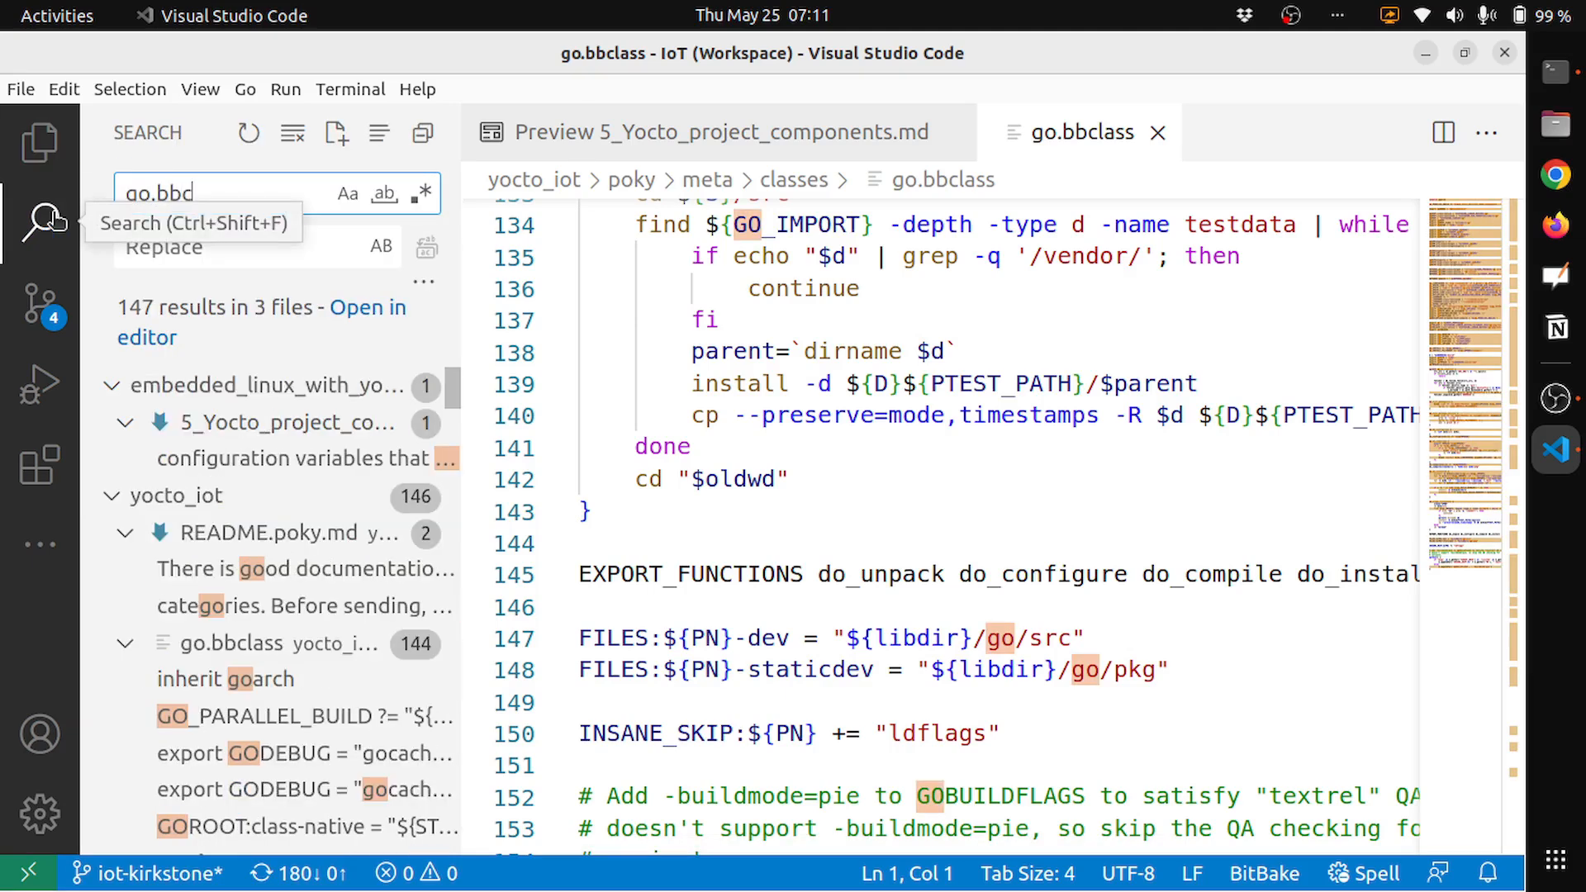
pyautogui.moveTo(208, 184)
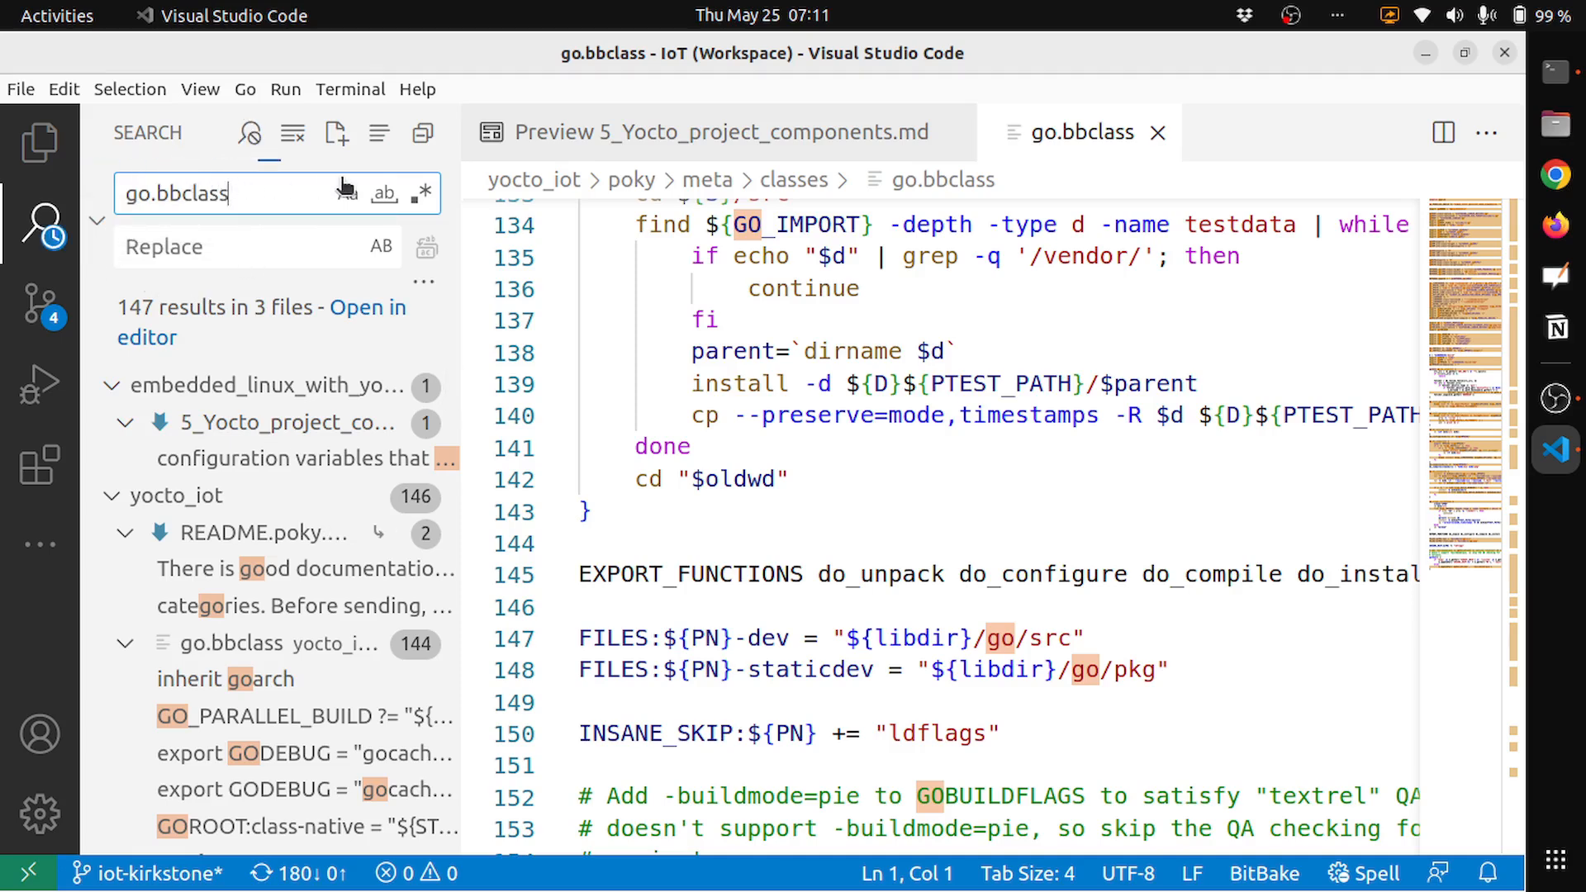
pyautogui.click(384, 194)
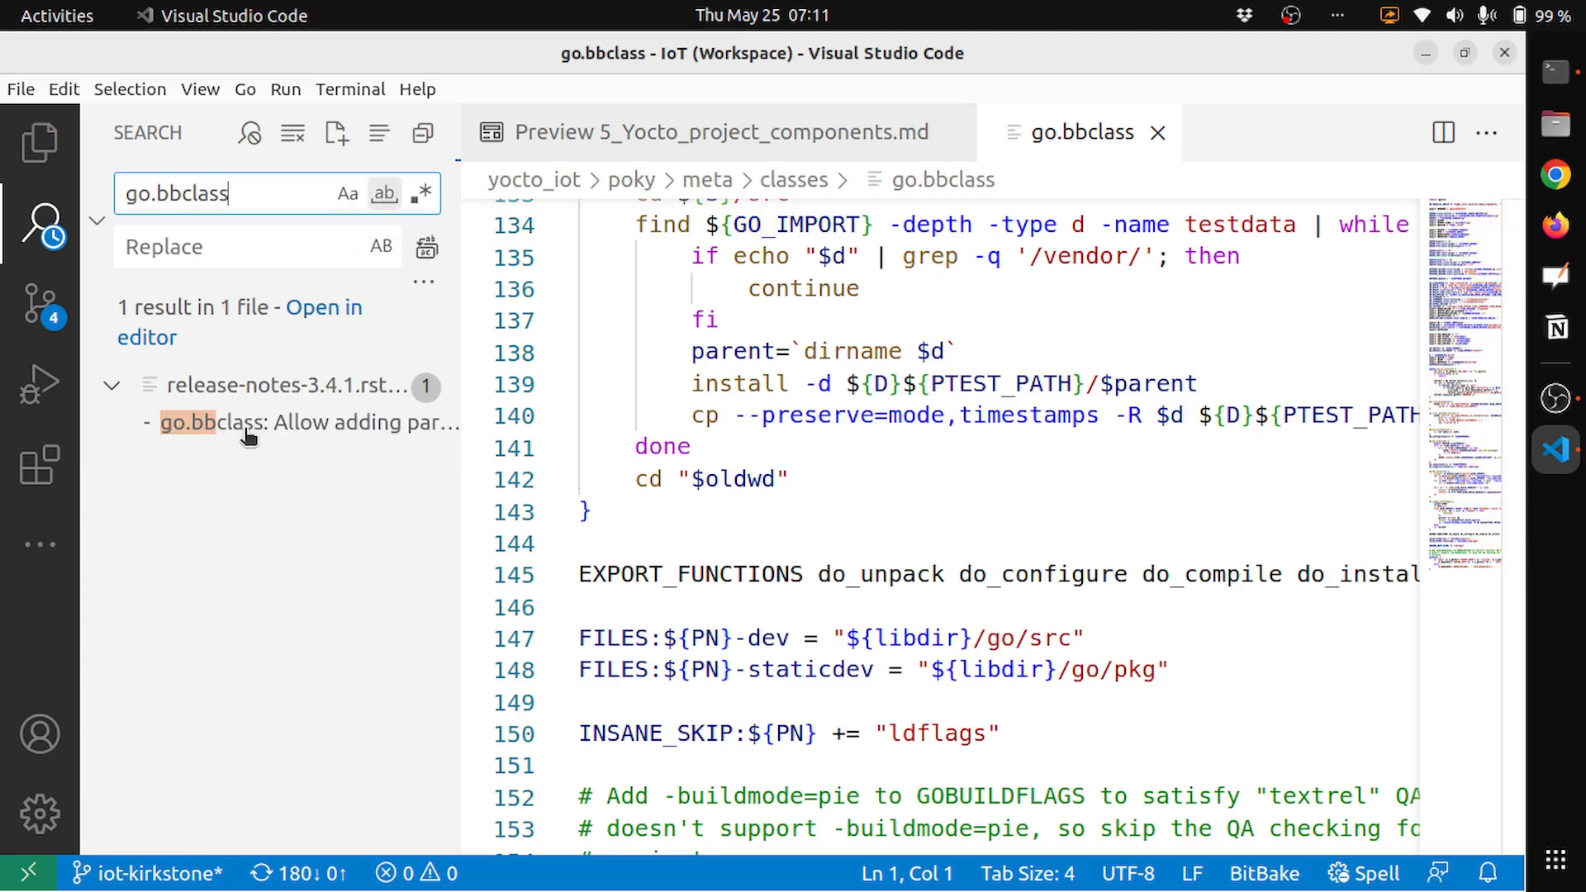
pyautogui.click(384, 193)
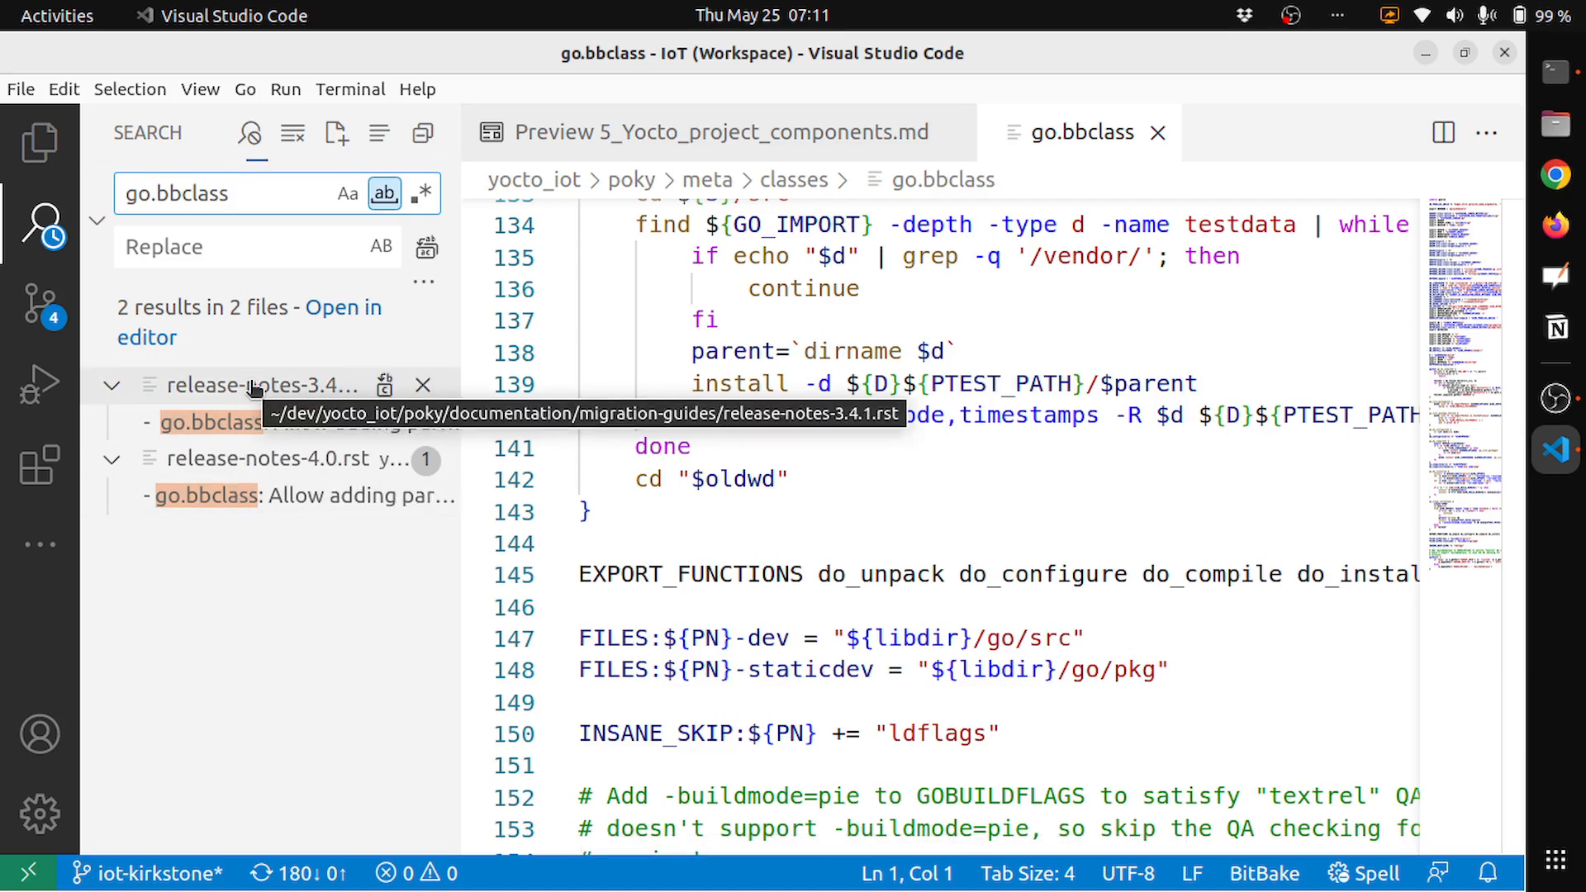
pyautogui.moveTo(248, 366)
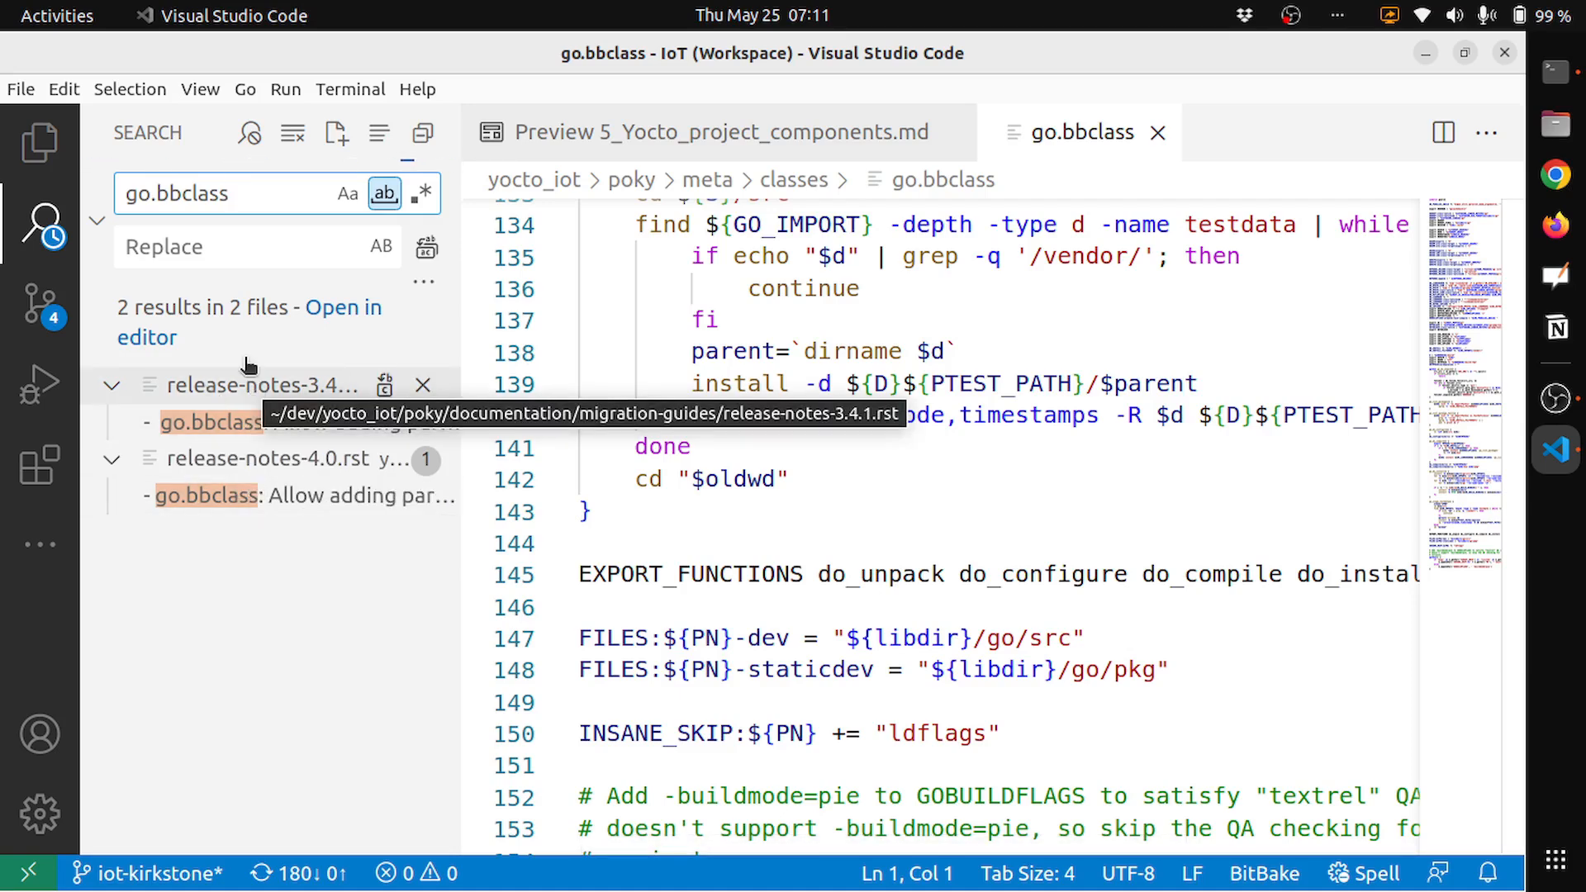
pyautogui.click(198, 423)
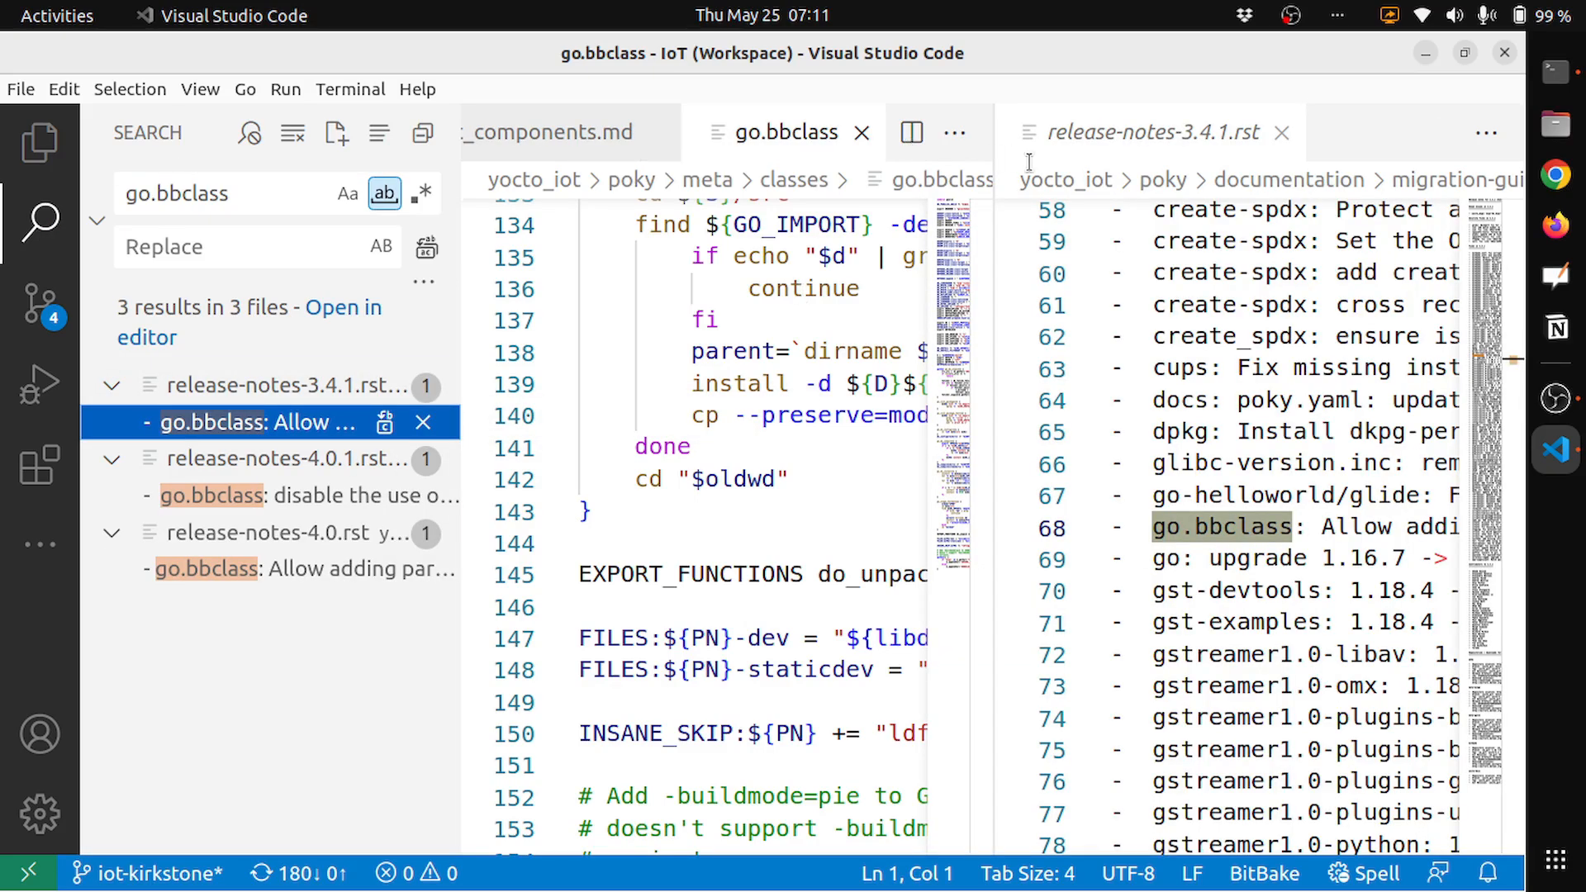
pyautogui.click(1282, 133)
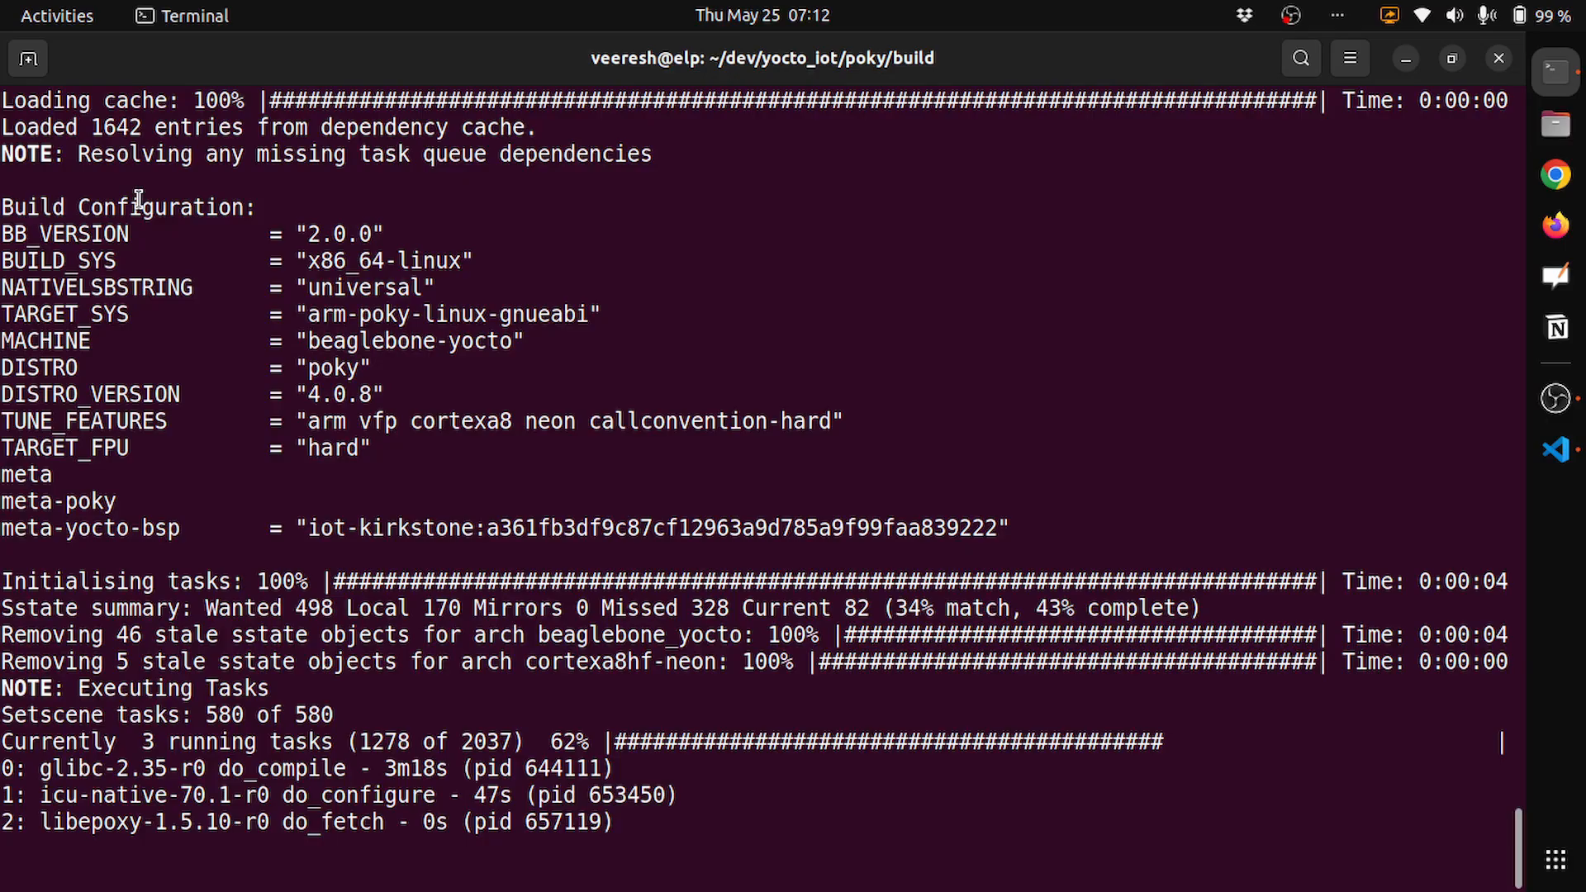
# Switch to Terminal to check the beaglebone-yocto build at 62%.
pyautogui.press('Alt+Tab')
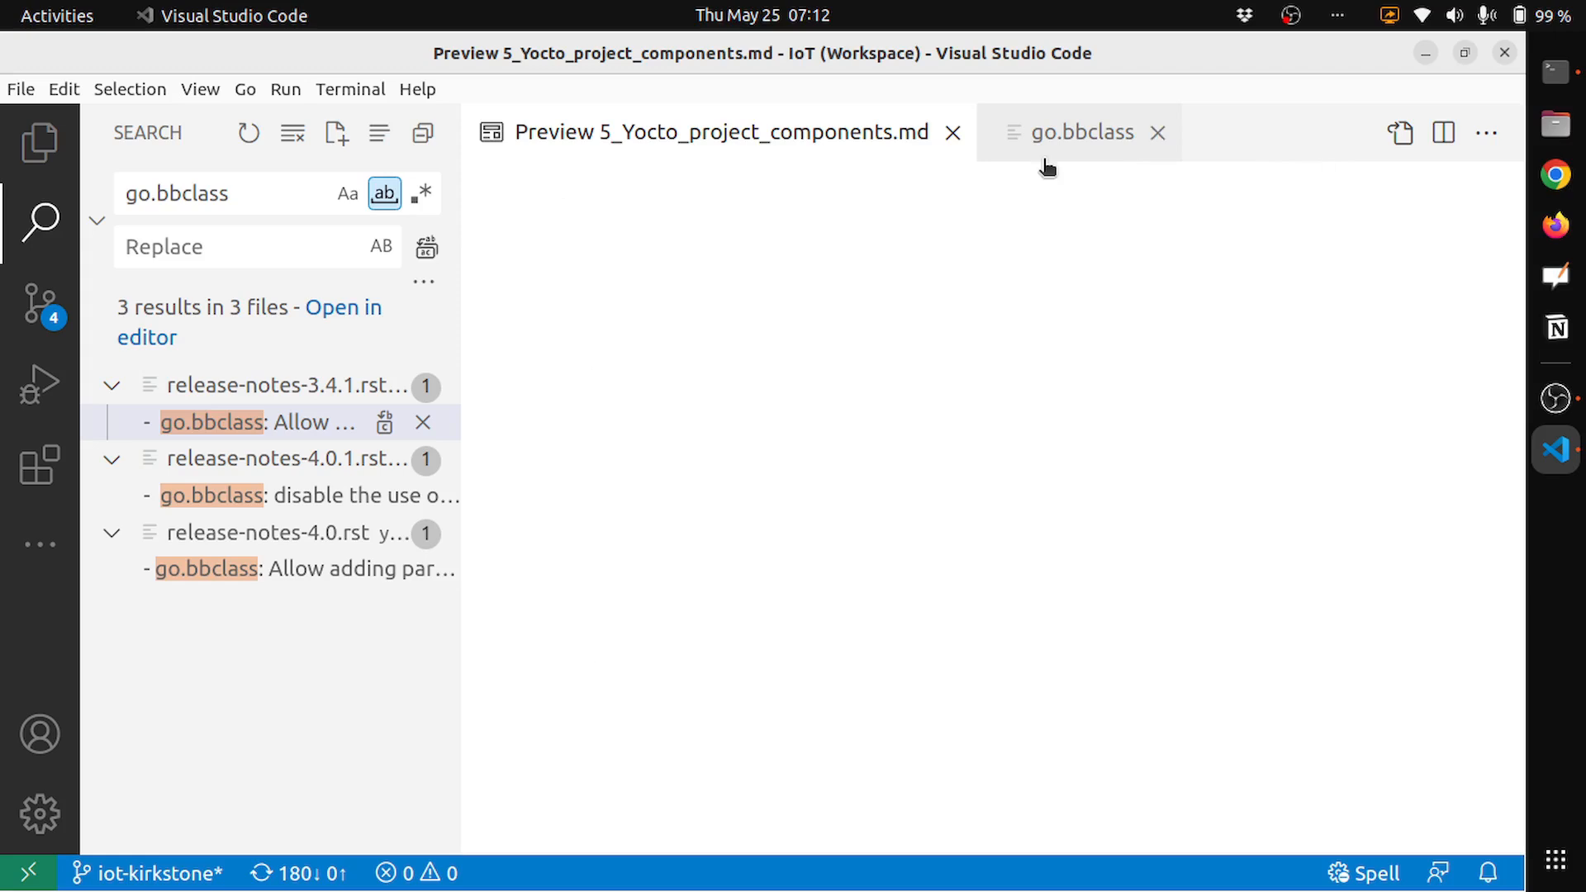
# Close go.bbclass and scroll the autotools.bbclass search results (10 results, 9 files).
pyautogui.click(1083, 132)
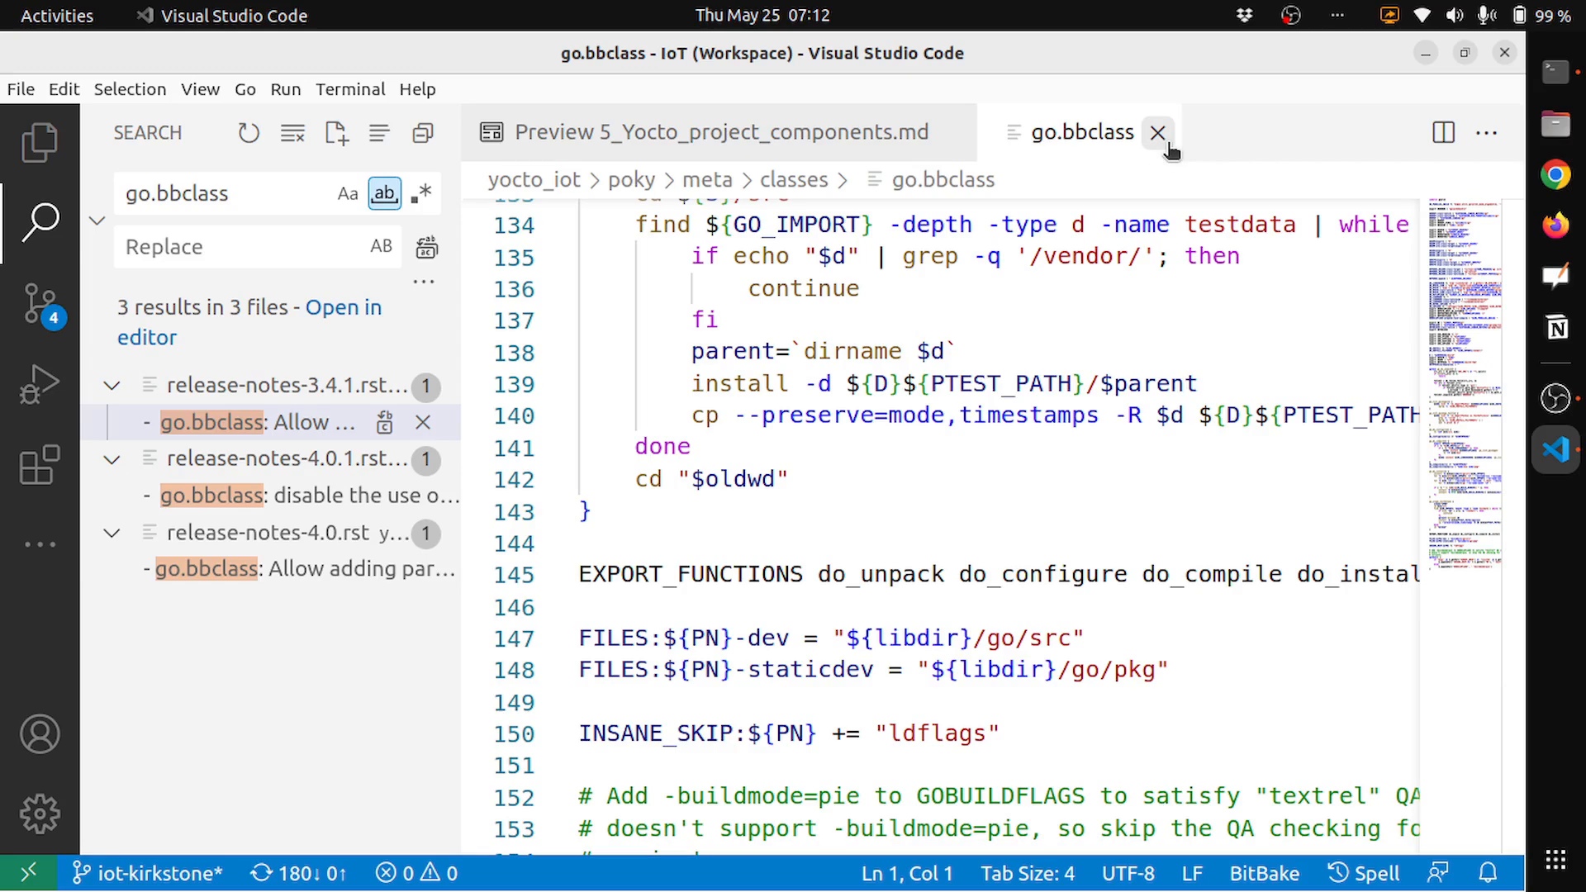
pyautogui.click(1159, 133)
pyautogui.write('autotools')
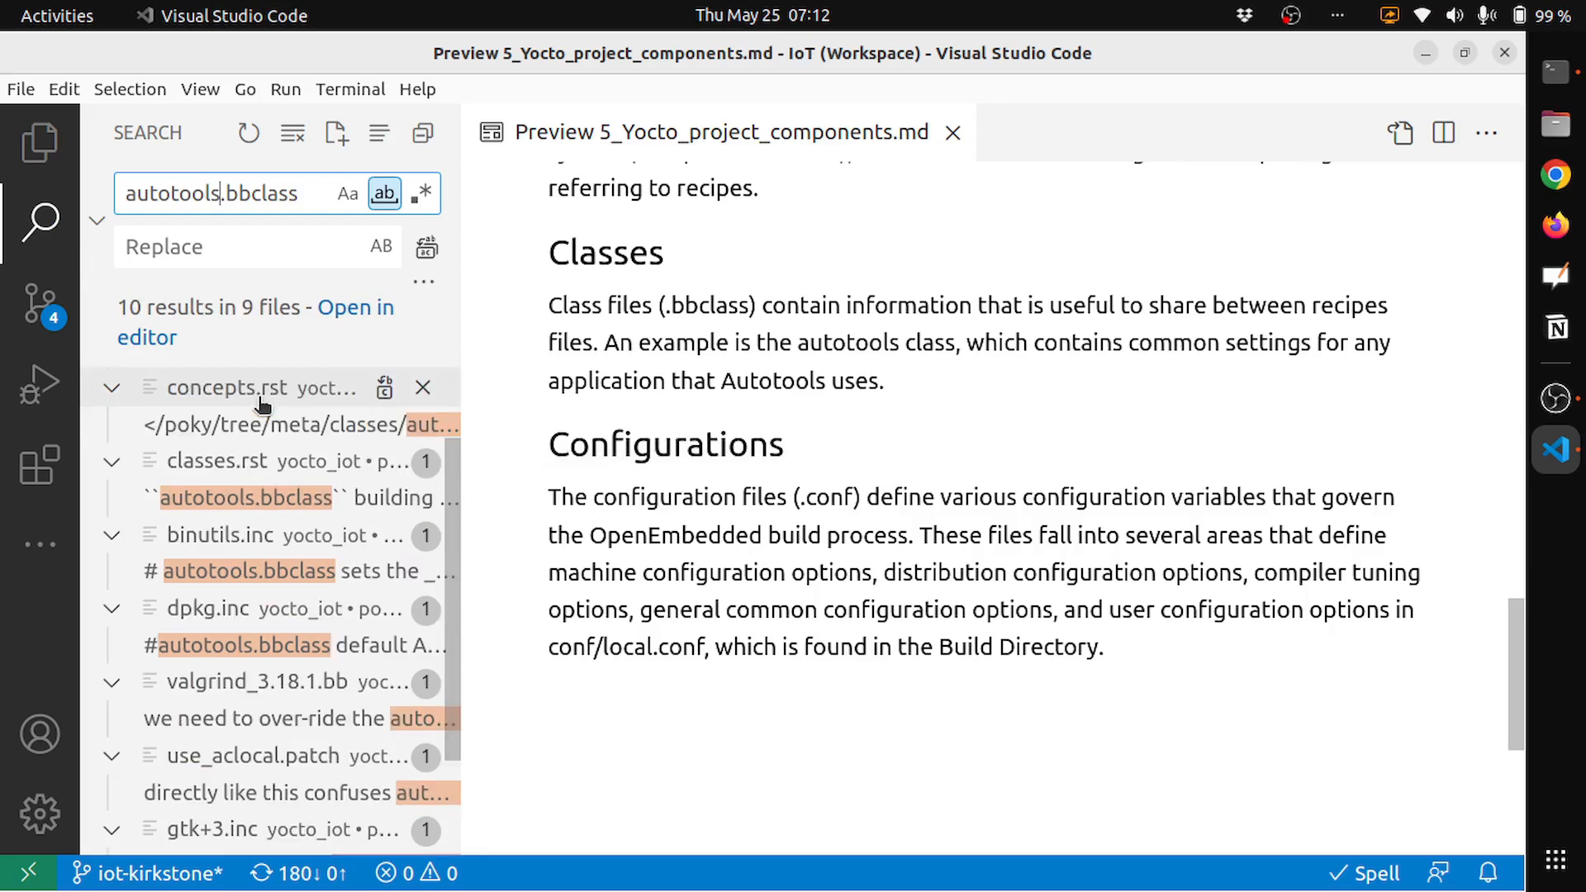
pyautogui.scroll(-3)
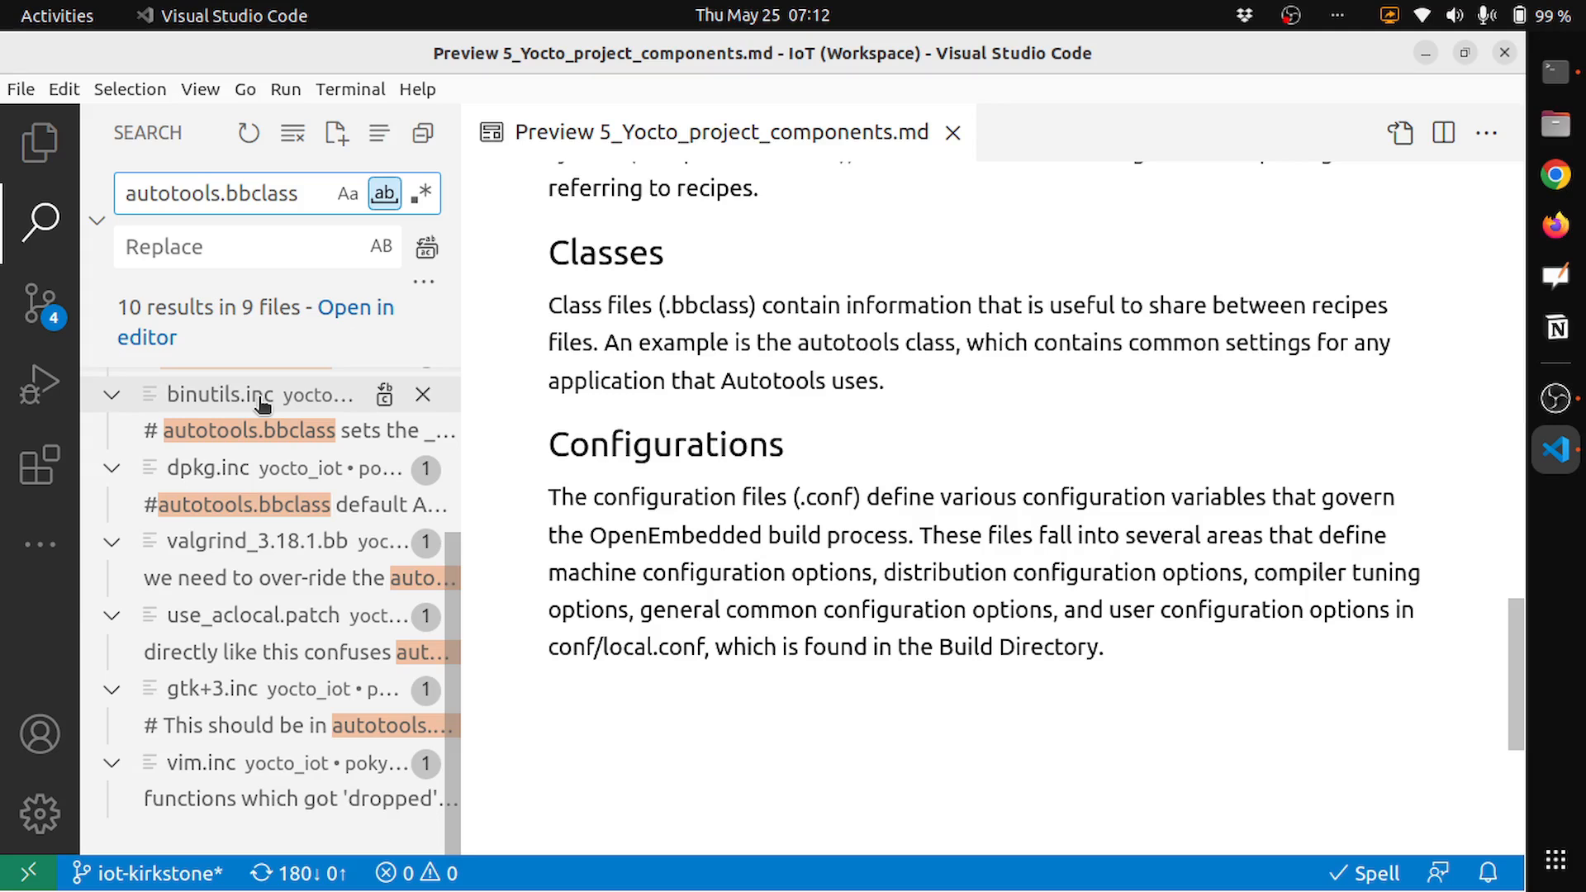
pyautogui.moveTo(252, 635)
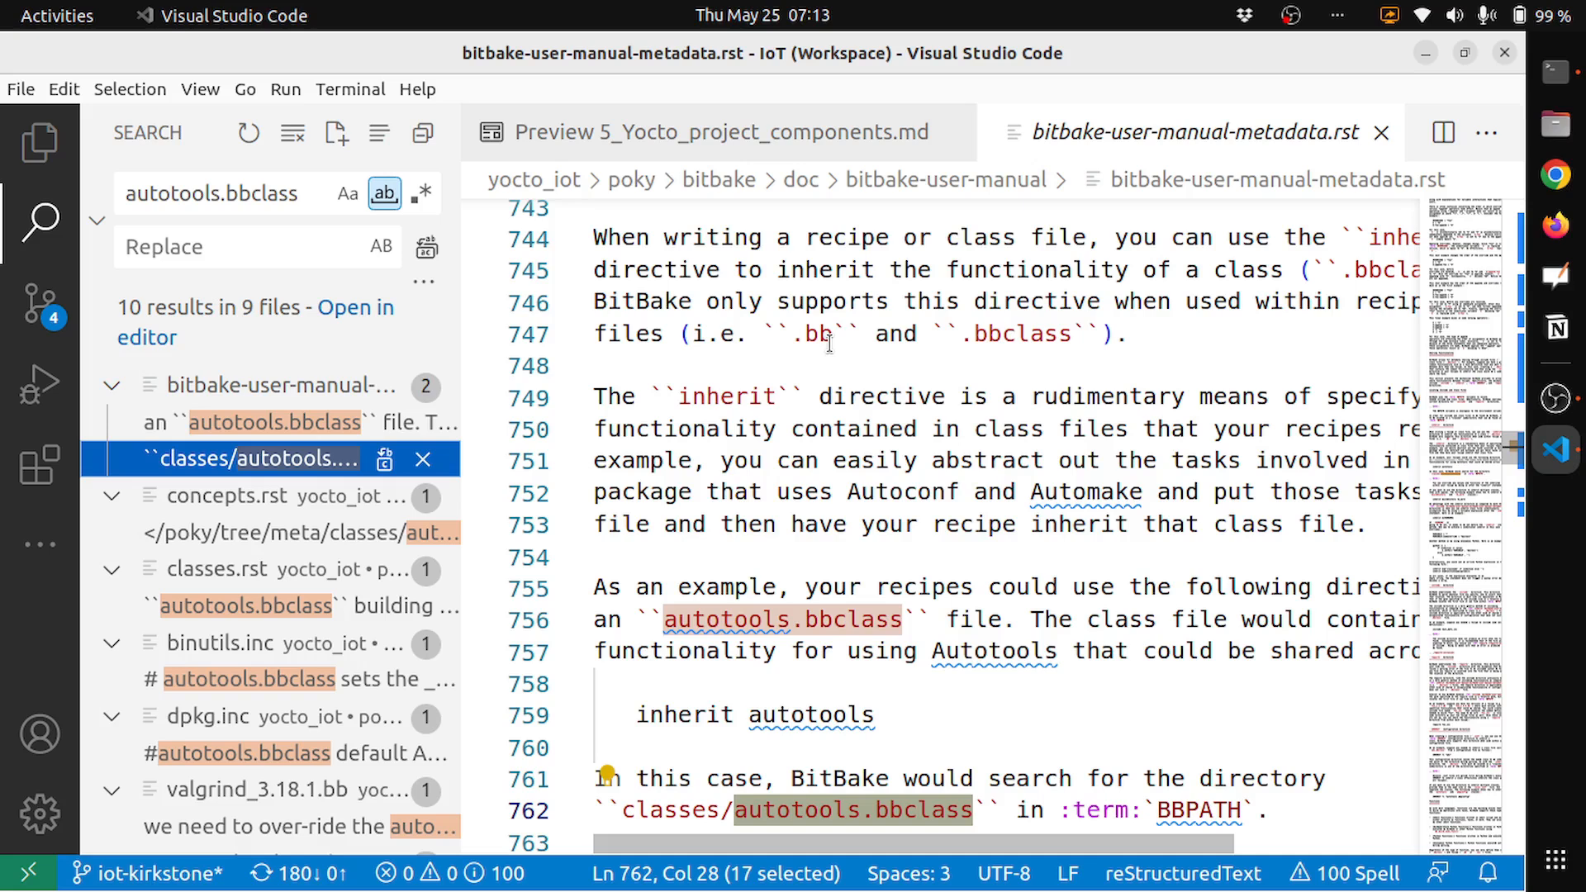
# Close bitbake-user-manual-metadata.rst, revealing the notes preview on Classes and Configurations.
pyautogui.click(722, 133)
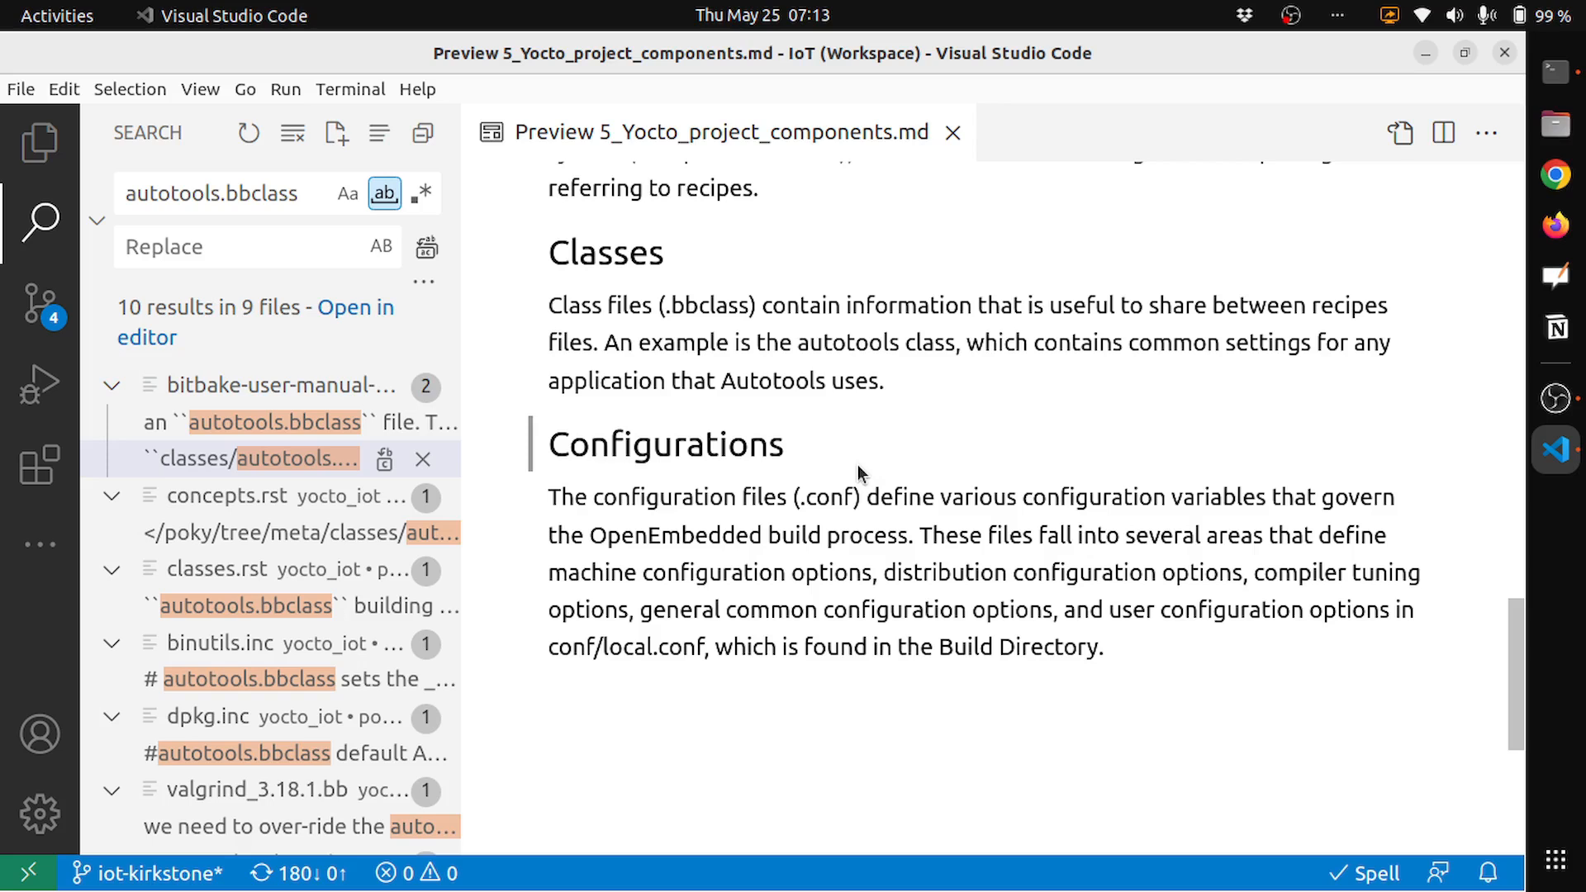
pyautogui.moveTo(1205, 668)
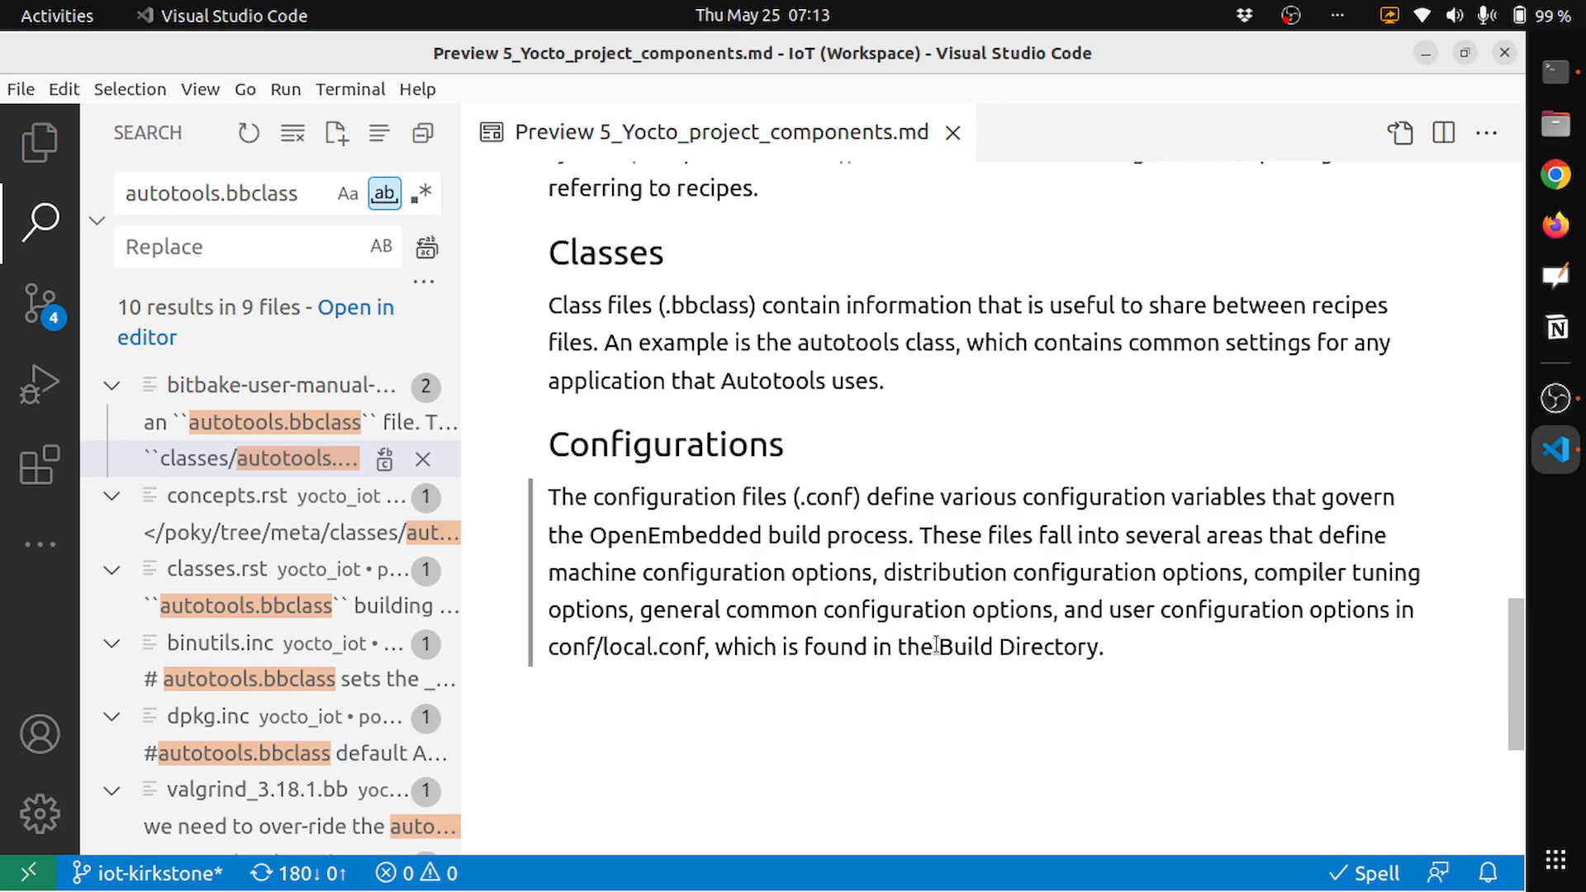
# Search file names for *.conf and open bblayers.conf from poky/build/conf.
pyautogui.press('ctrl+p')
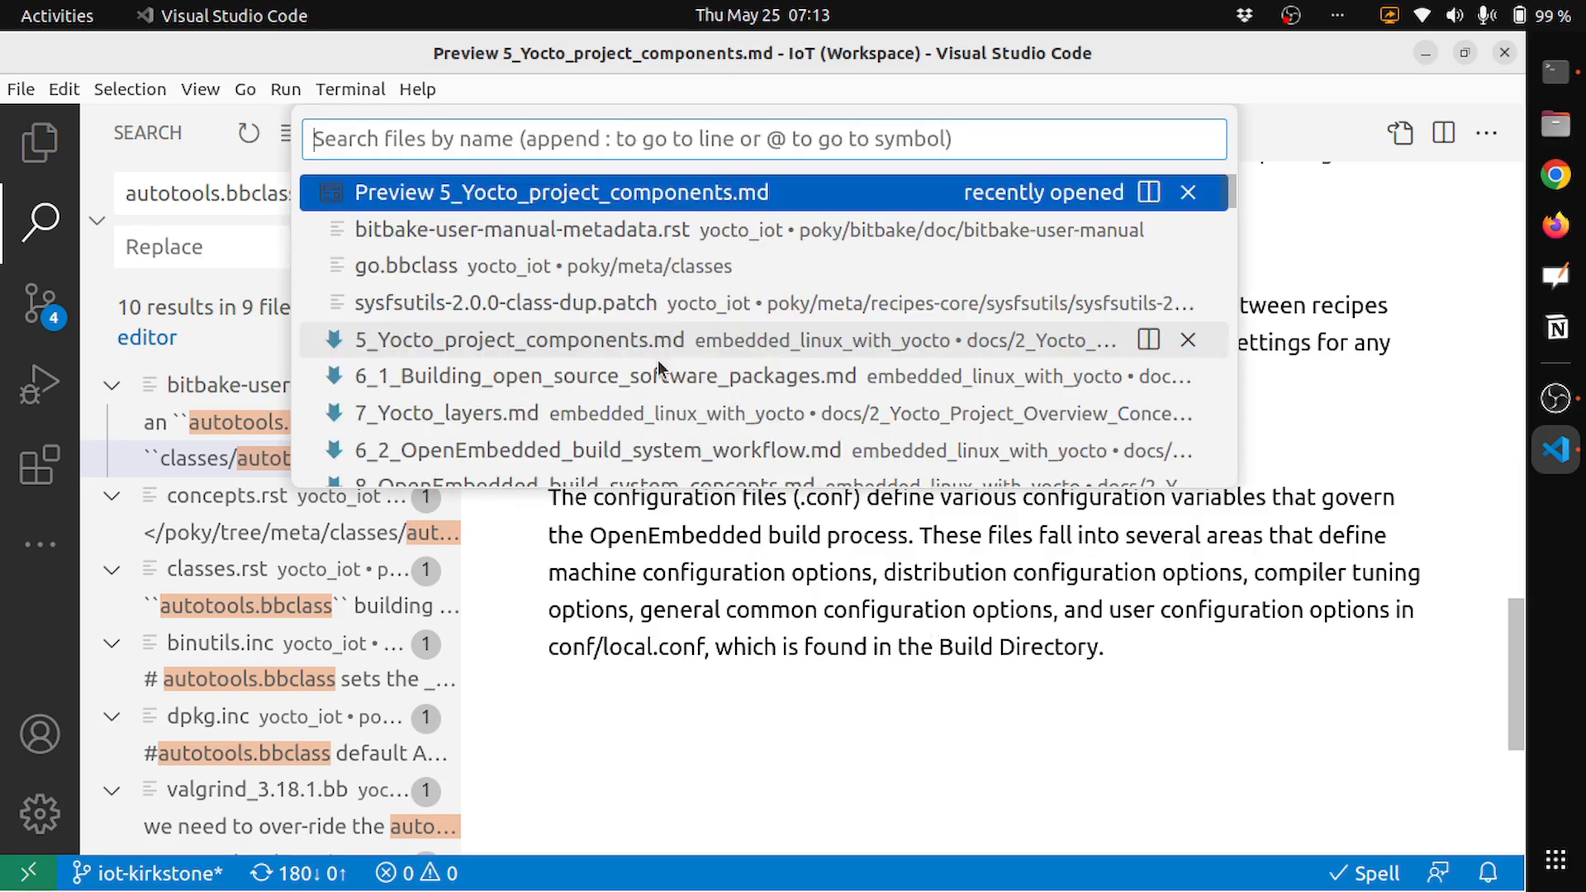
pyautogui.write('*.co')
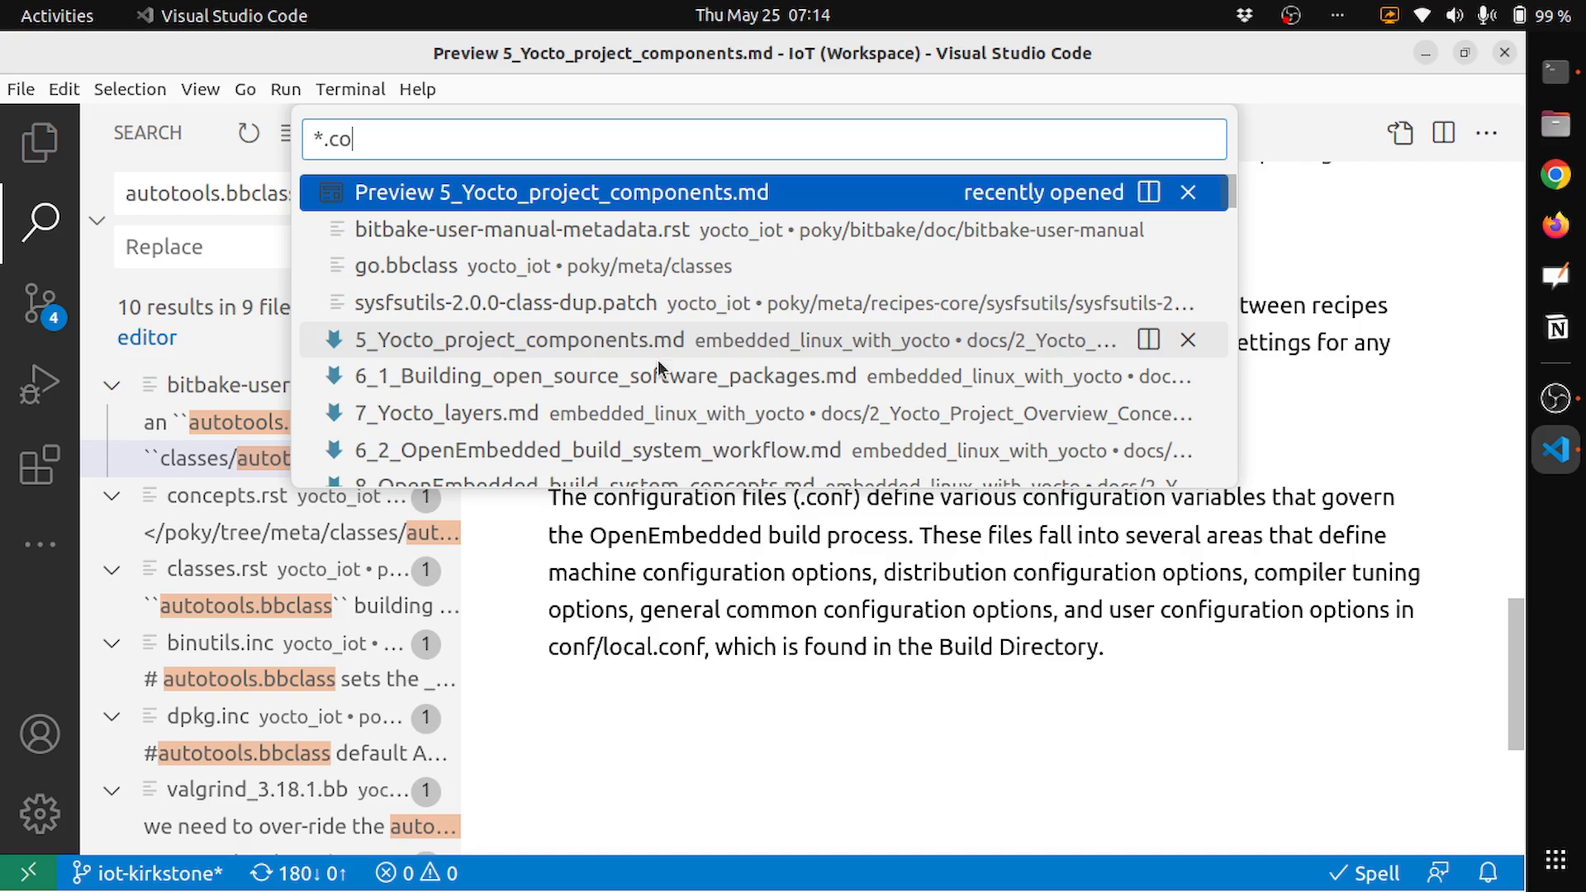
pyautogui.write('nf')
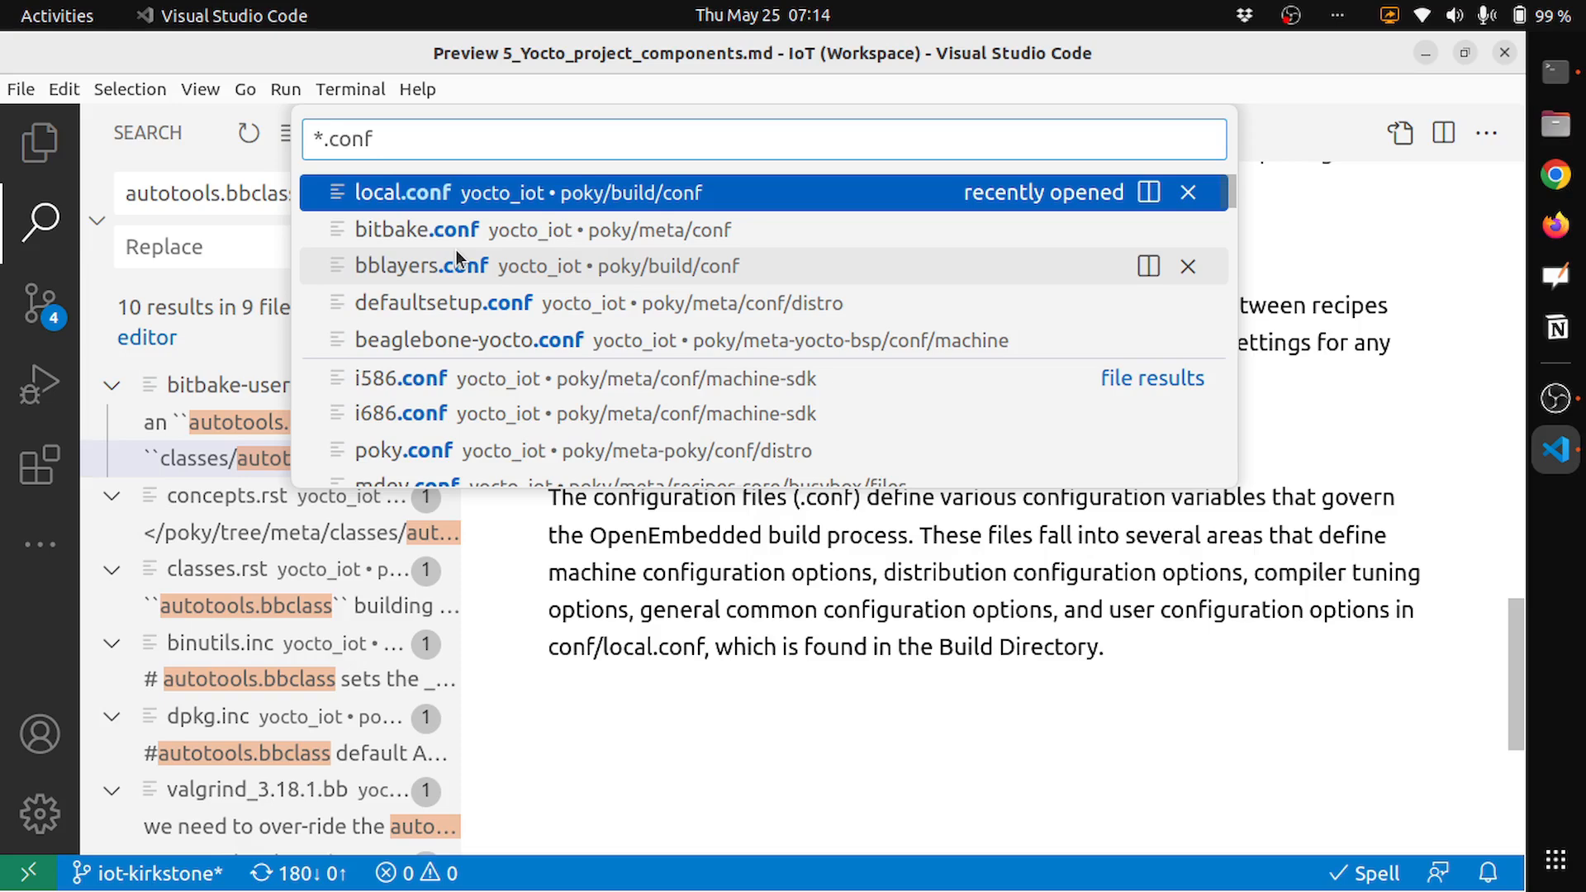
pyautogui.moveTo(418, 191)
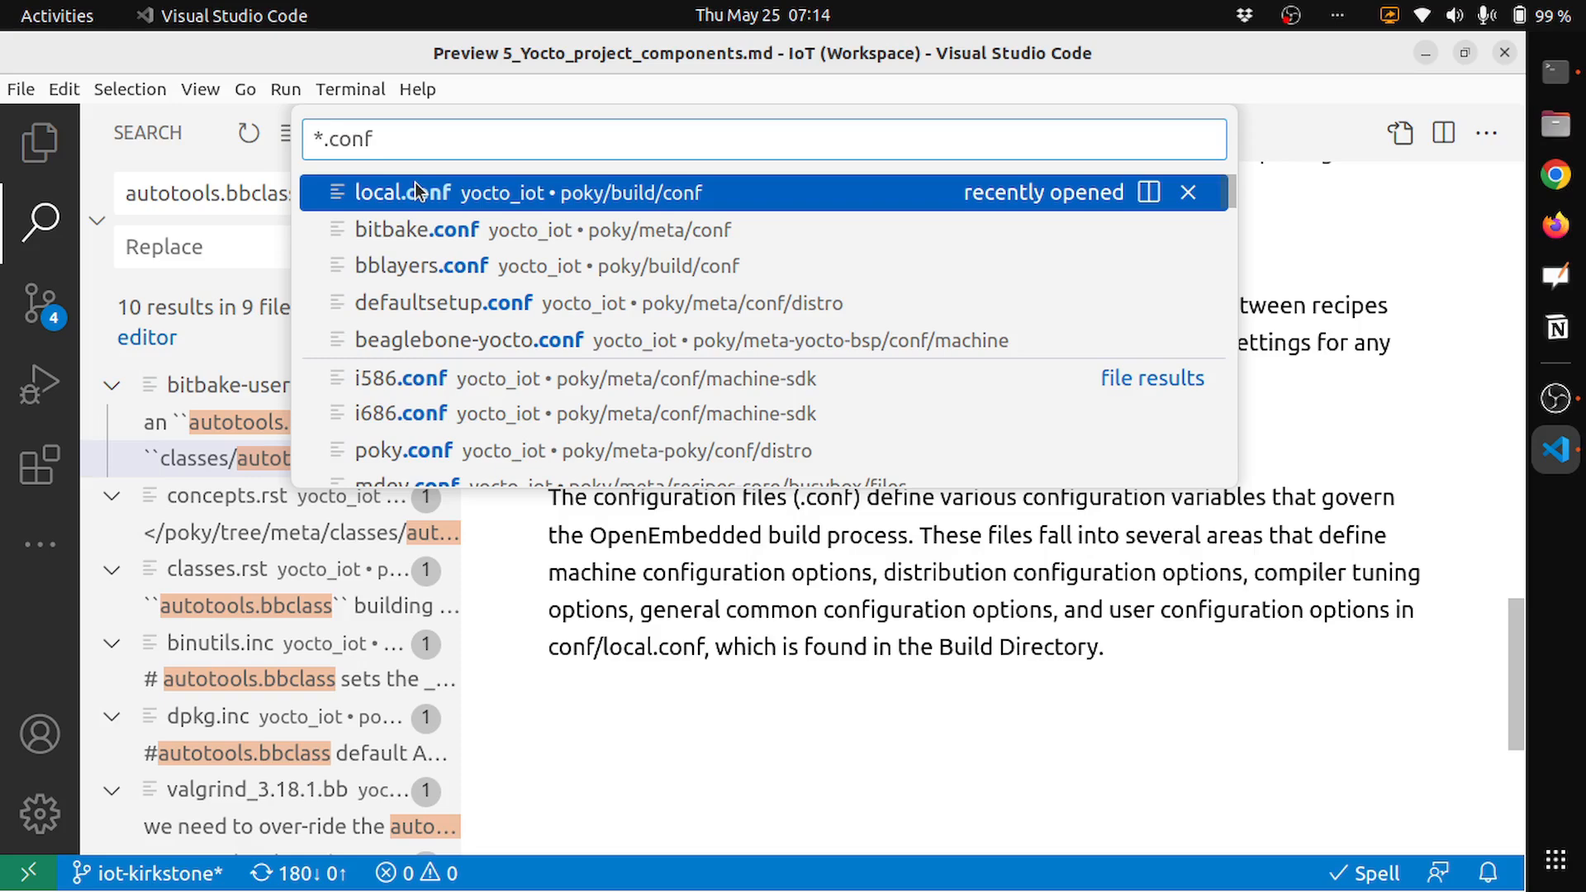
pyautogui.moveTo(409, 195)
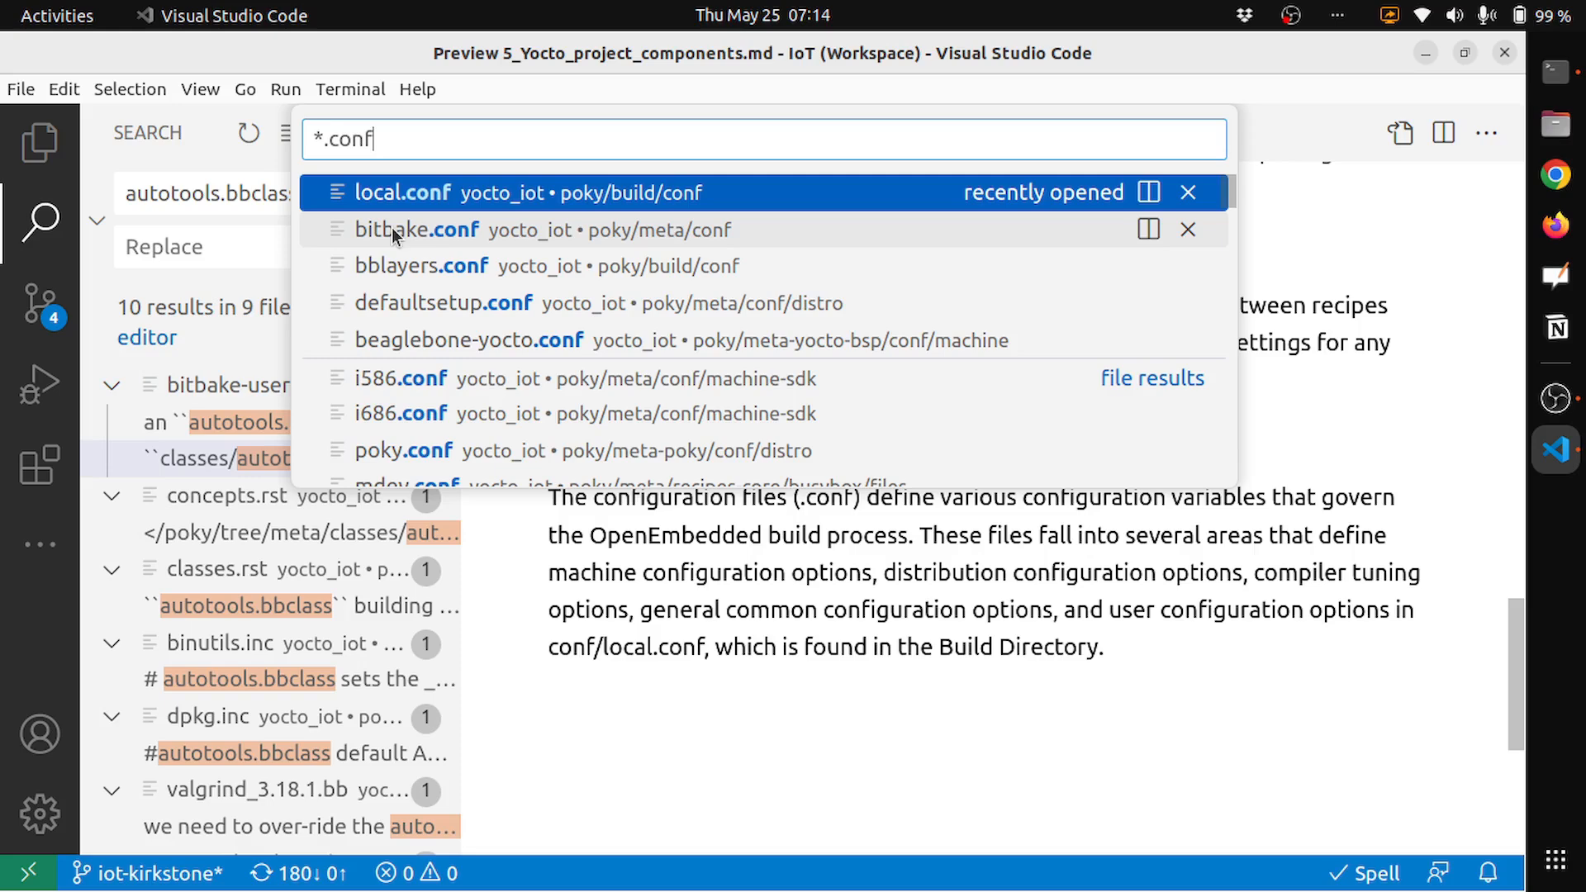
pyautogui.moveTo(398, 266)
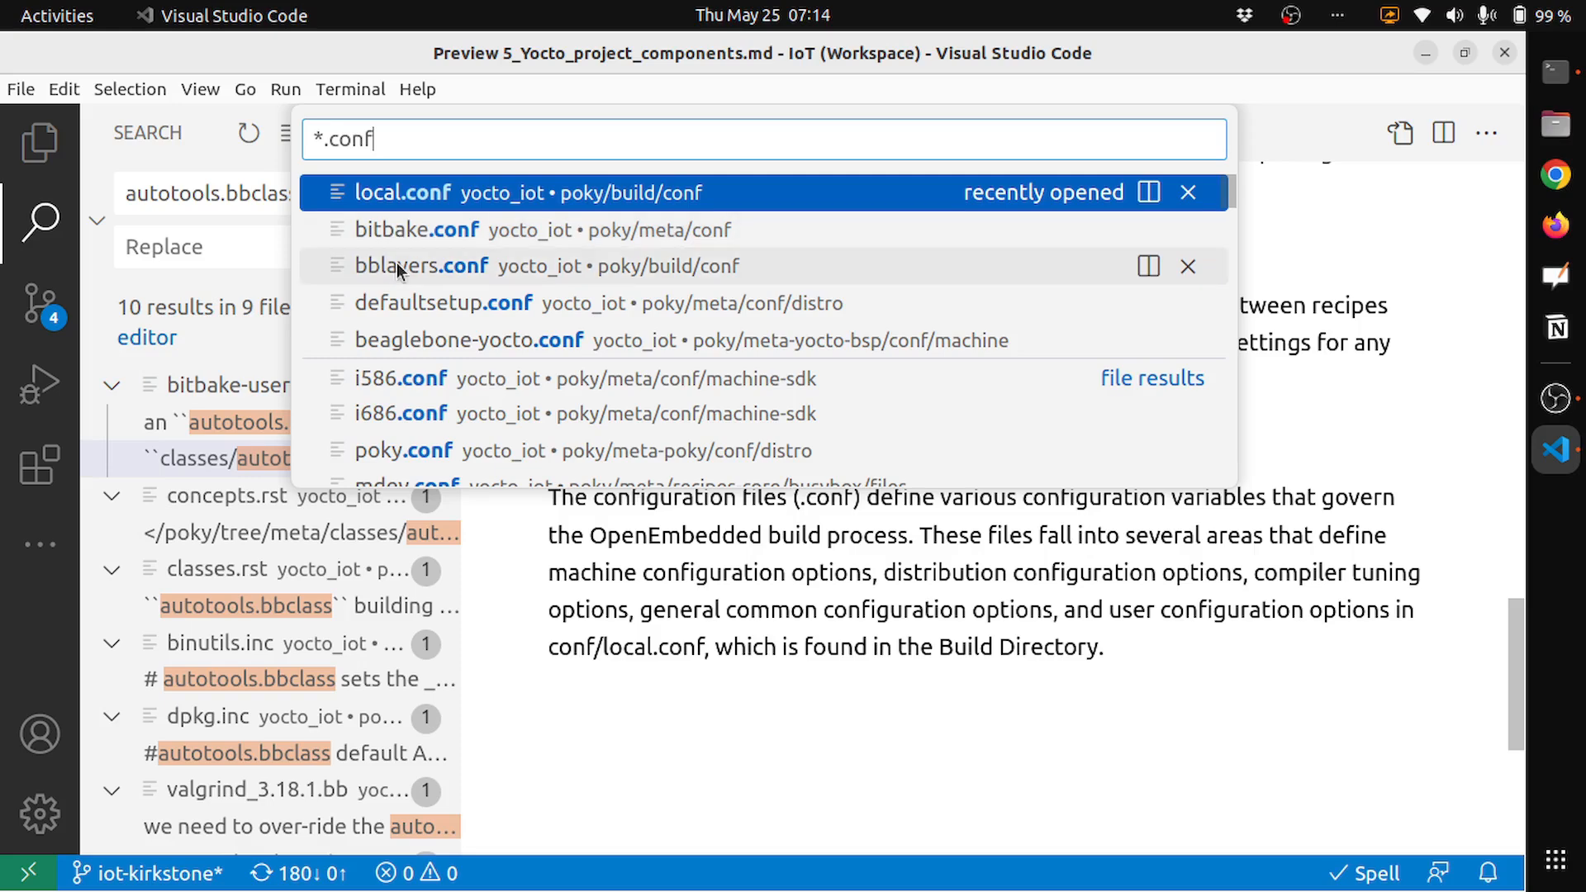
pyautogui.click(421, 266)
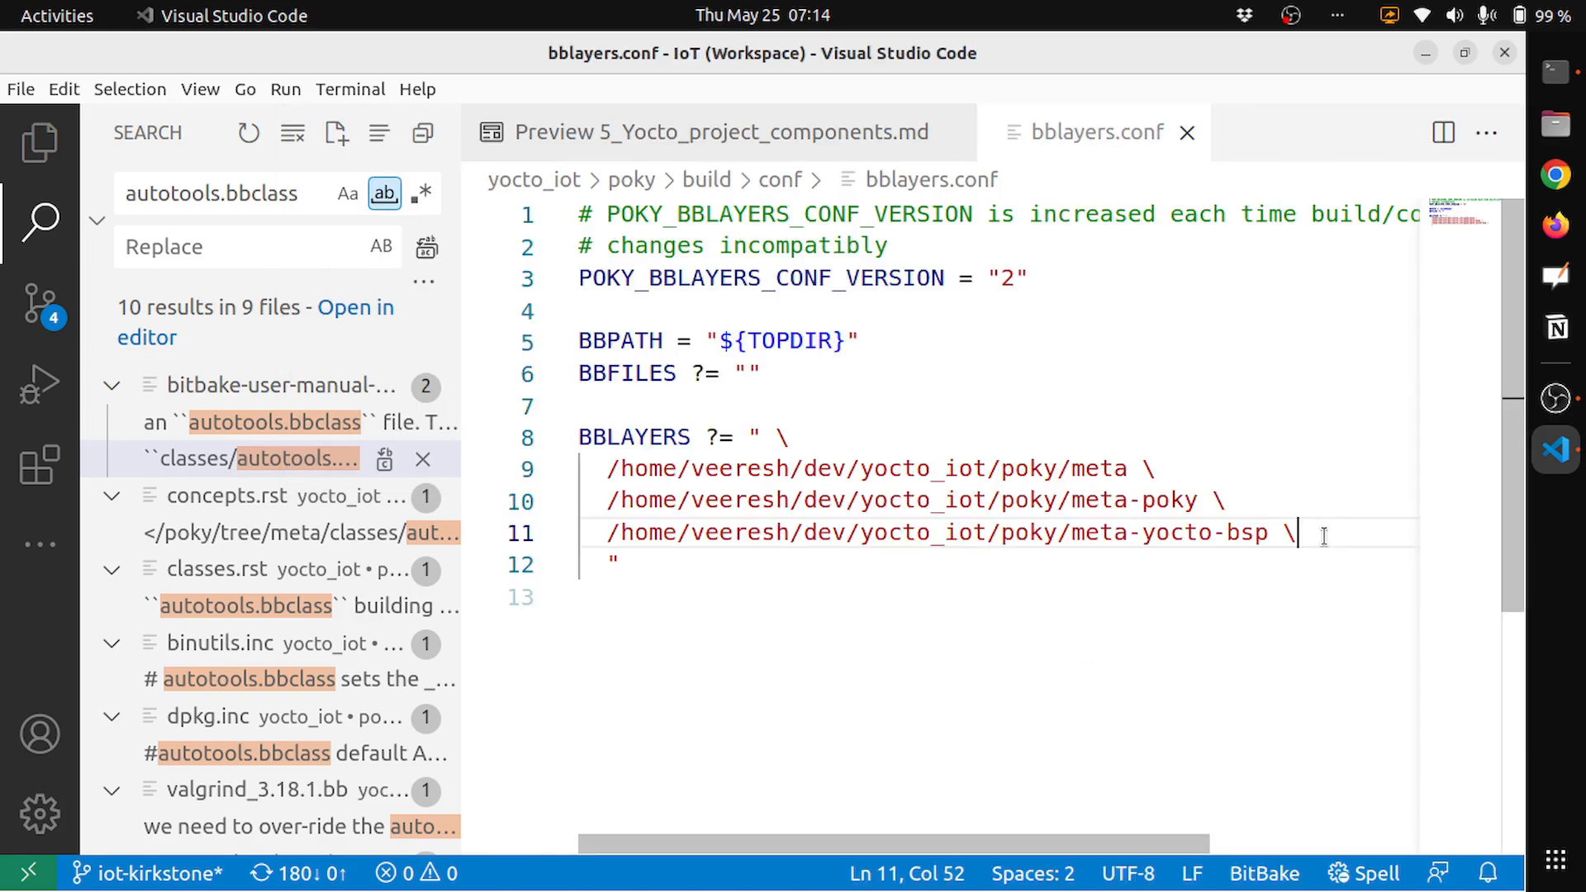
# Highlight the meta-poky and meta-yocto-bsp lines, then search .conf file names again.
pyautogui.moveTo(1295, 533); pyautogui.dragTo(609, 500)
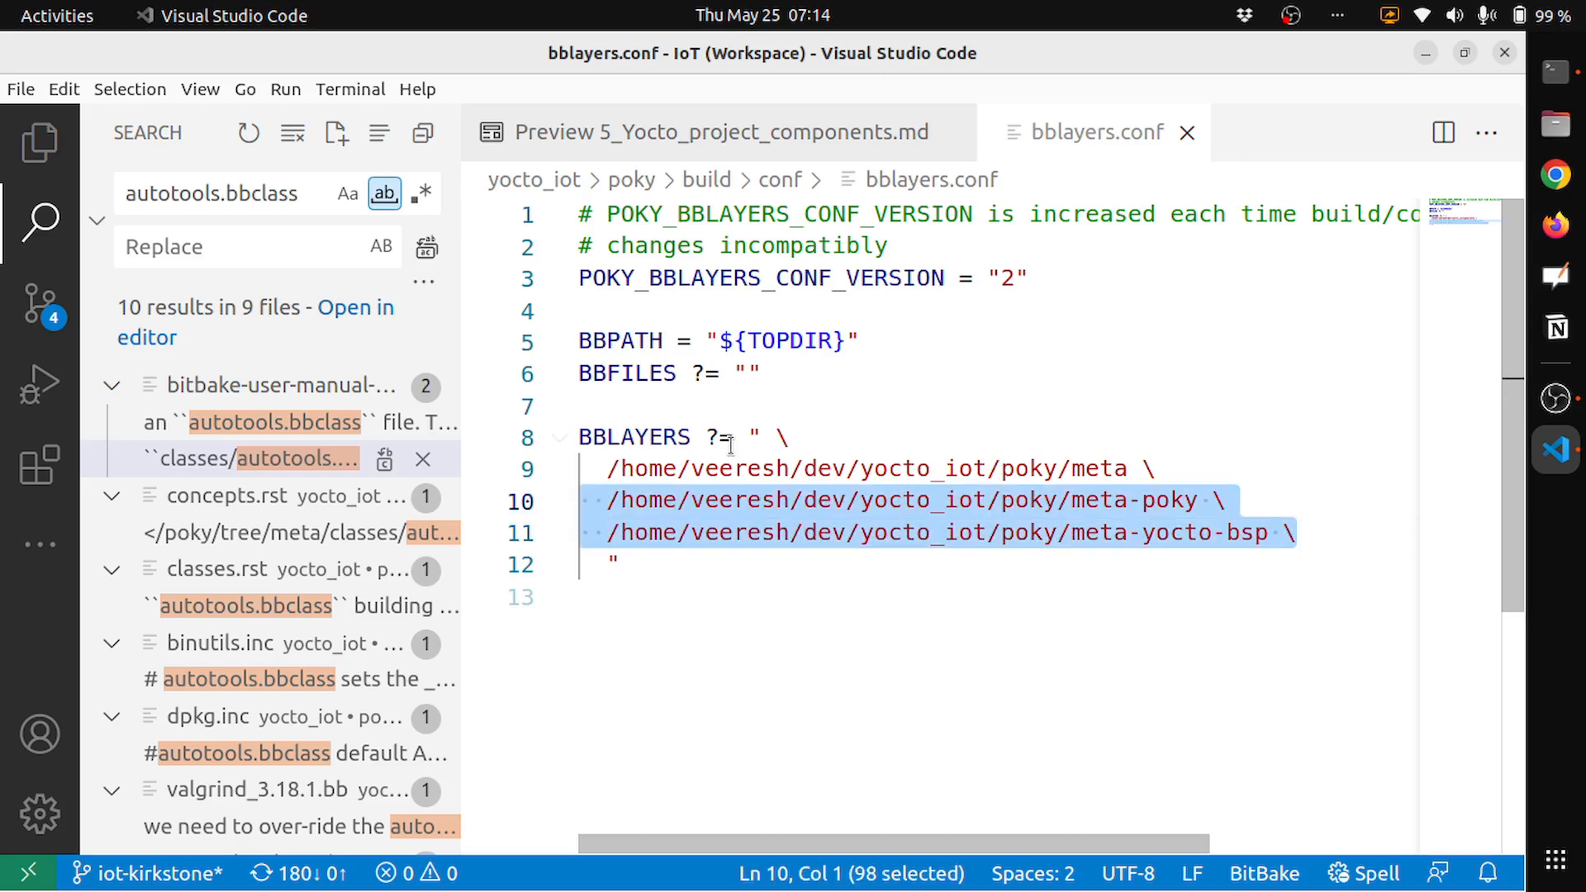
pyautogui.moveTo(994, 219)
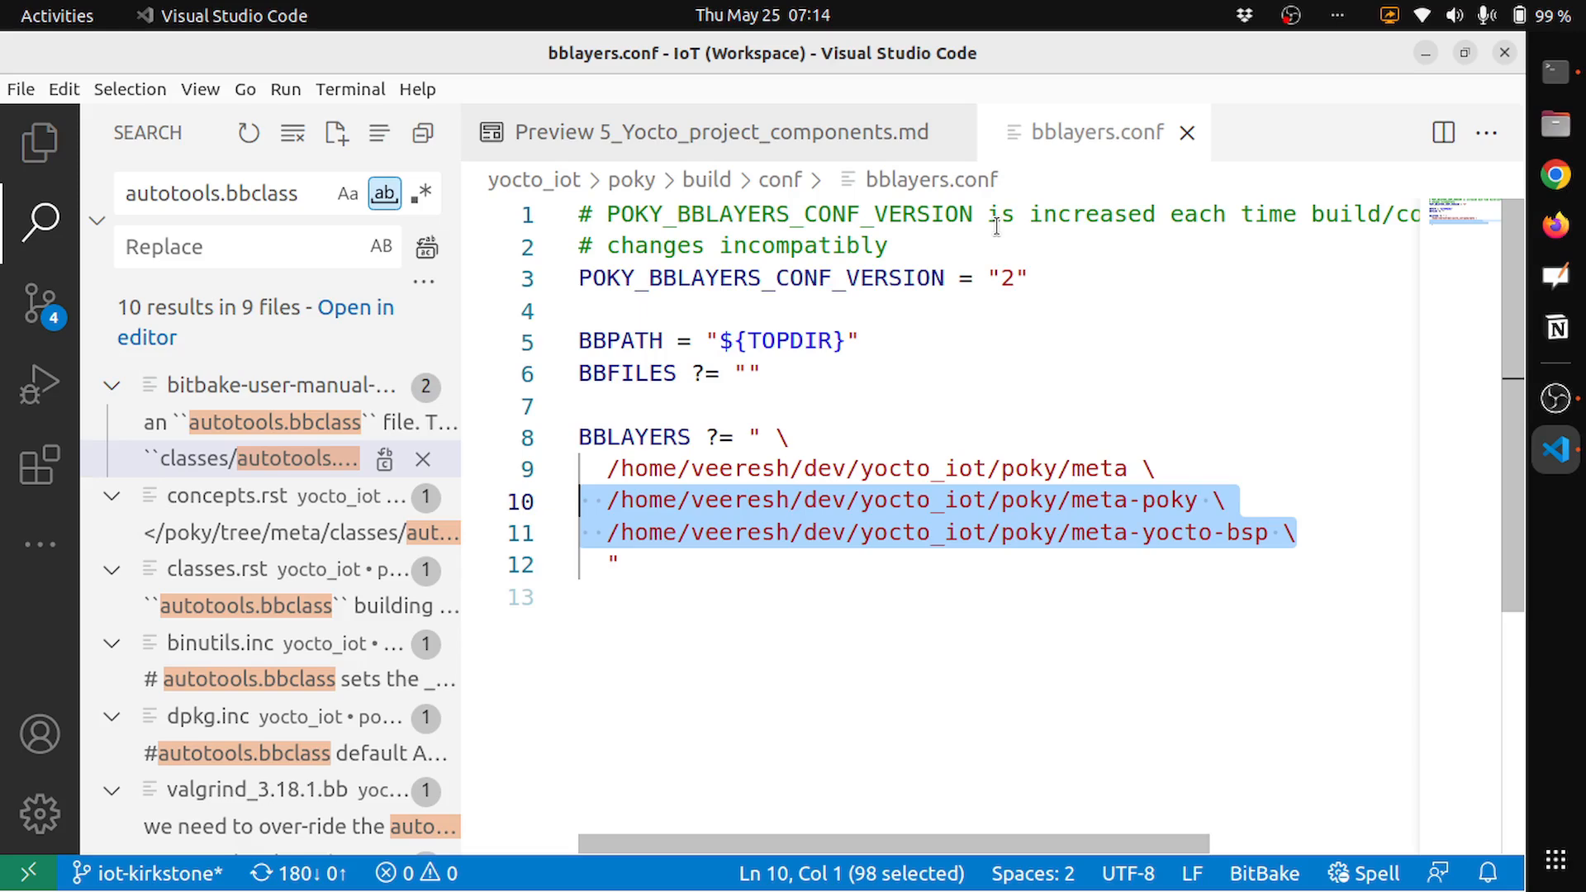
pyautogui.press('ctrl+p')
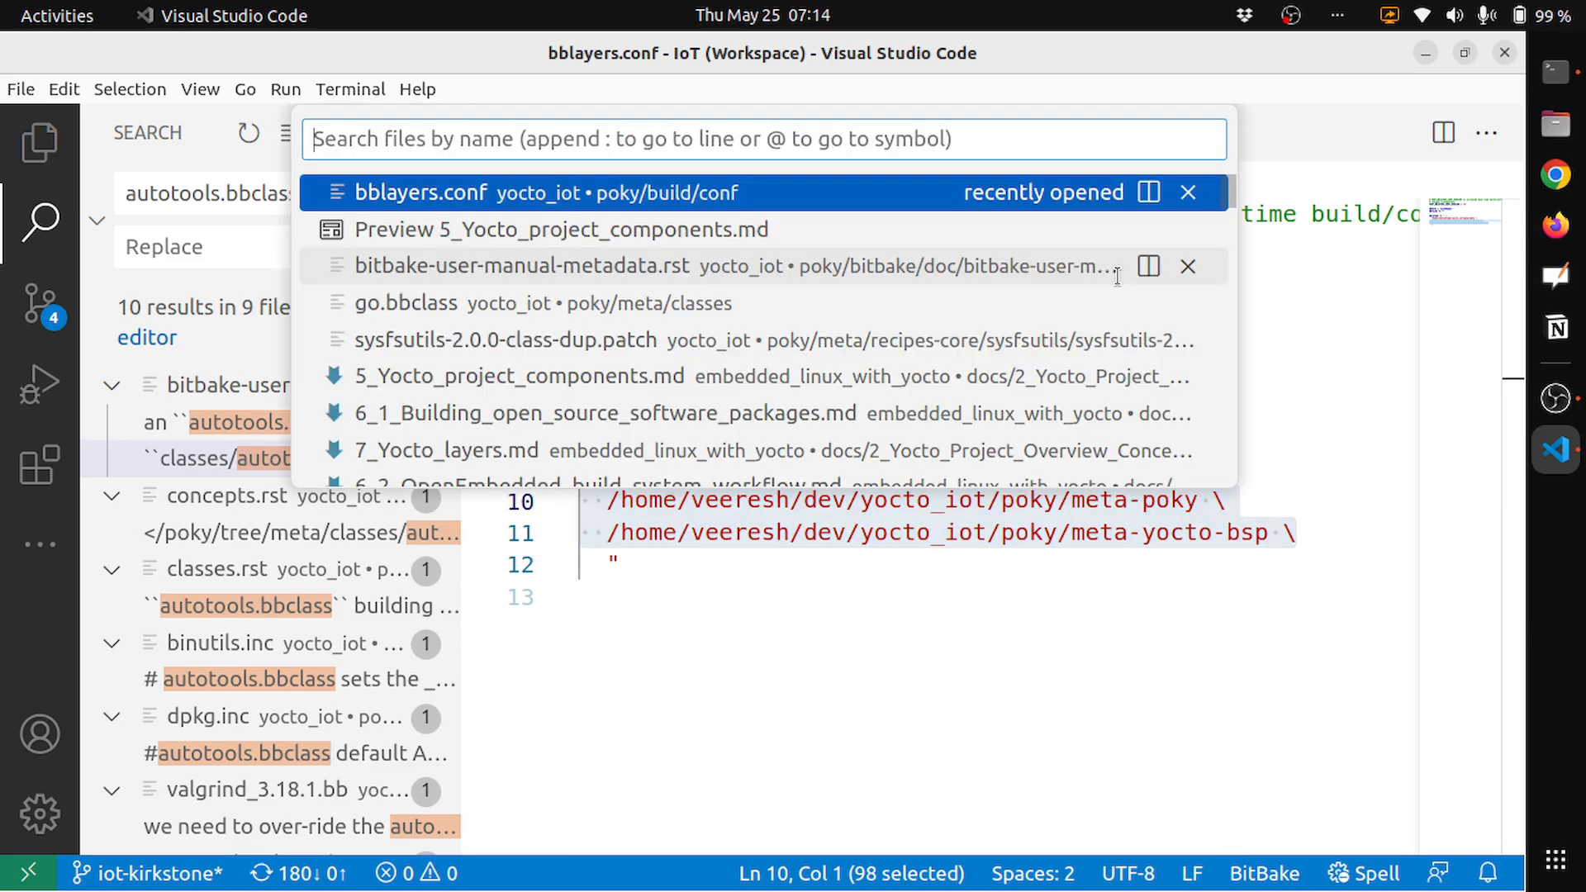
pyautogui.write('.conf')
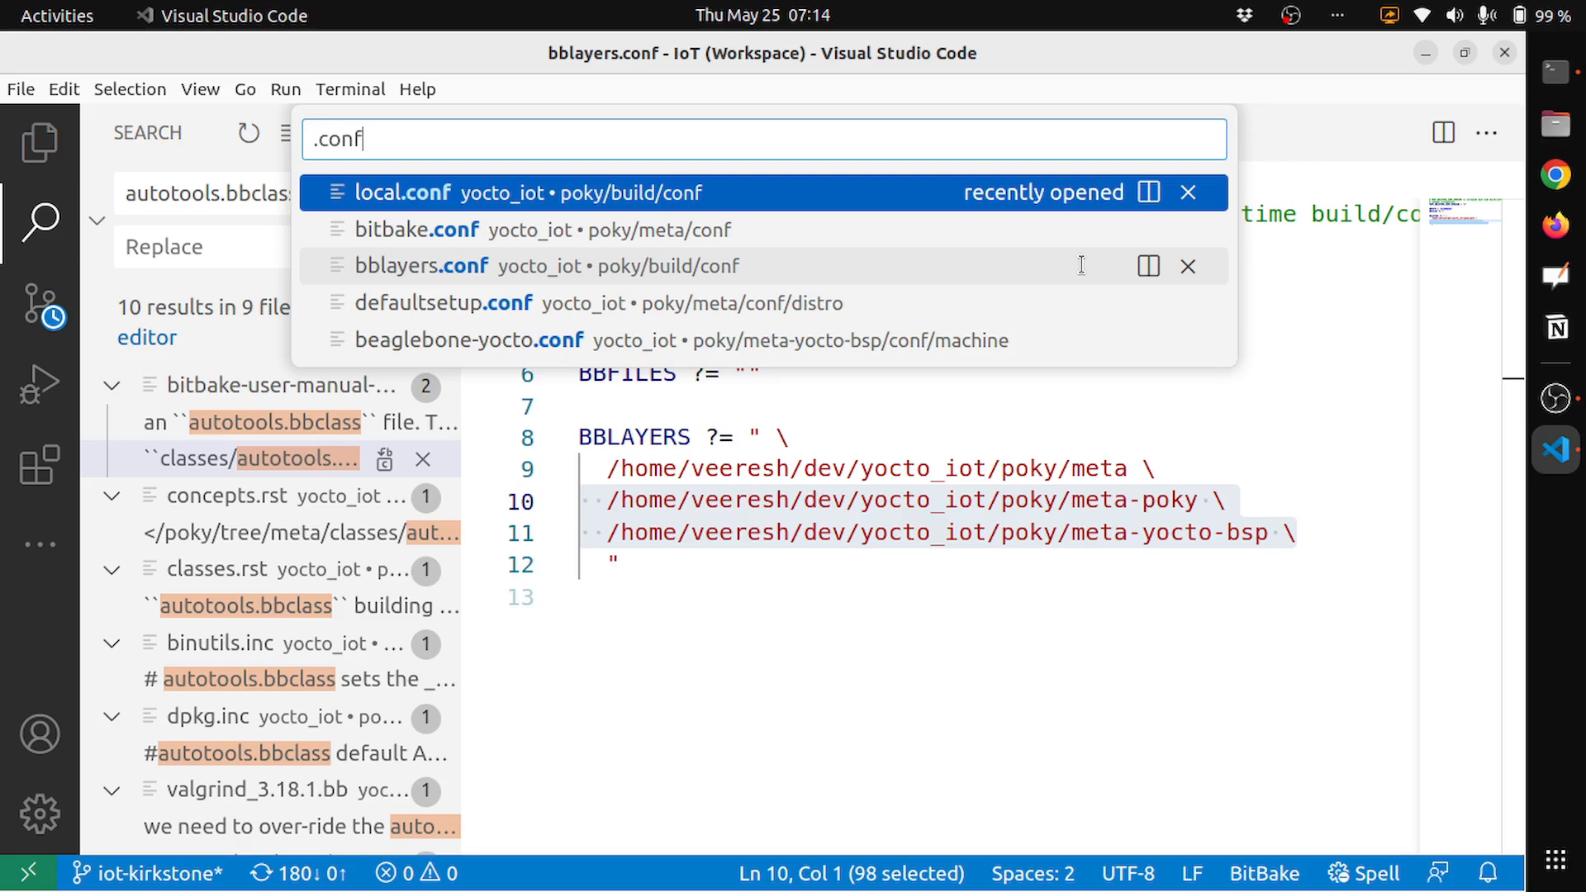
# Open local.conf, highlight MACHINE beaglebone-yocto, then return to the notes preview.
pyautogui.click(402, 193)
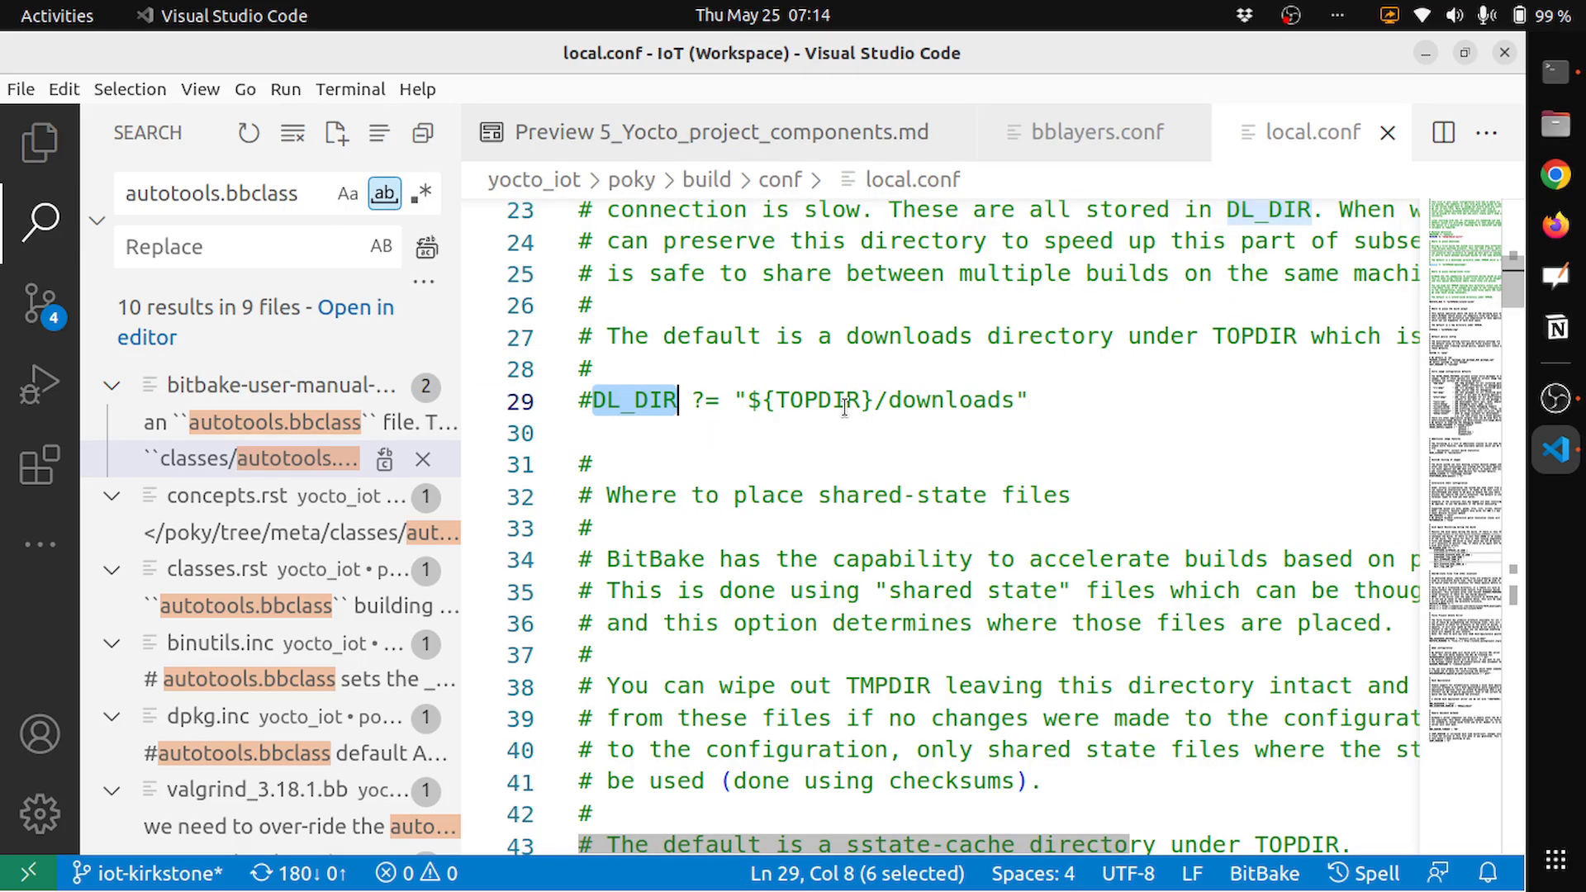
pyautogui.scroll(-3)
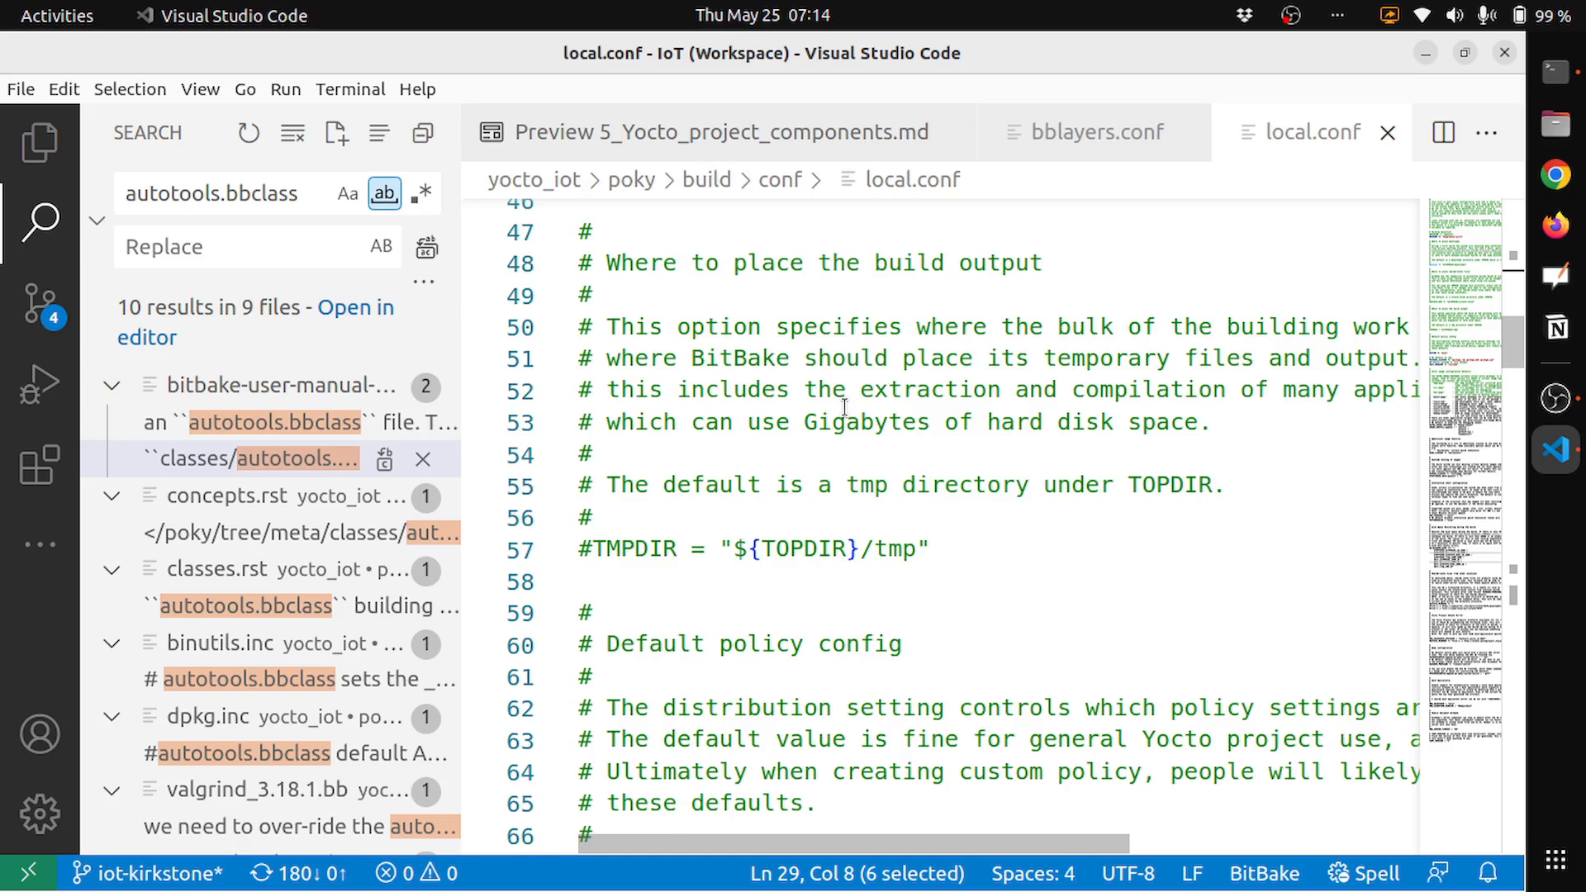
pyautogui.scroll(-3)
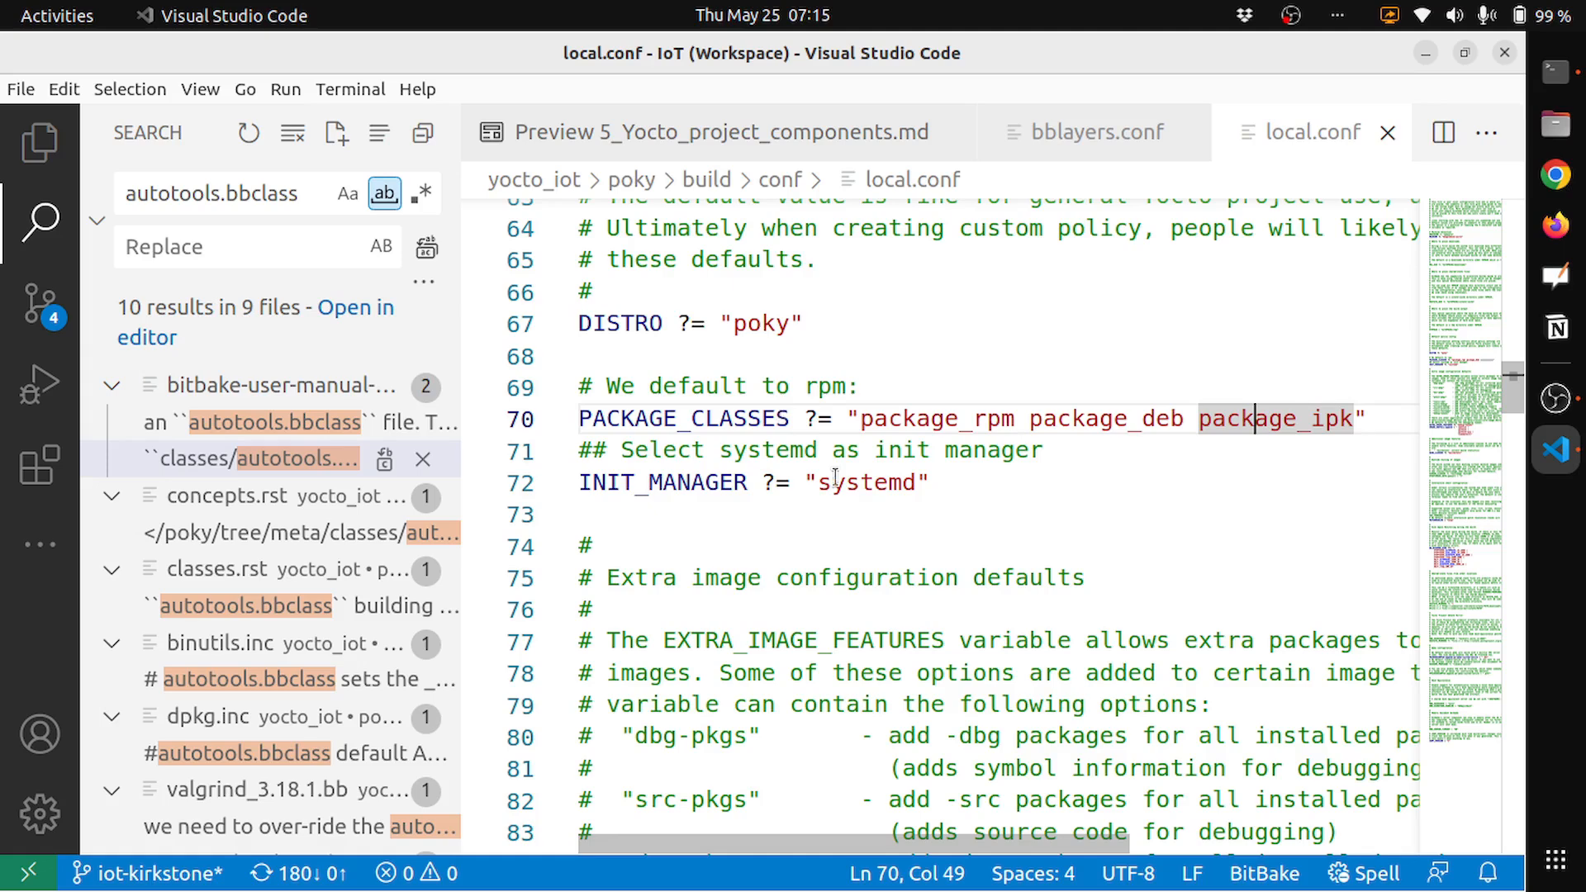
pyautogui.scroll(-3)
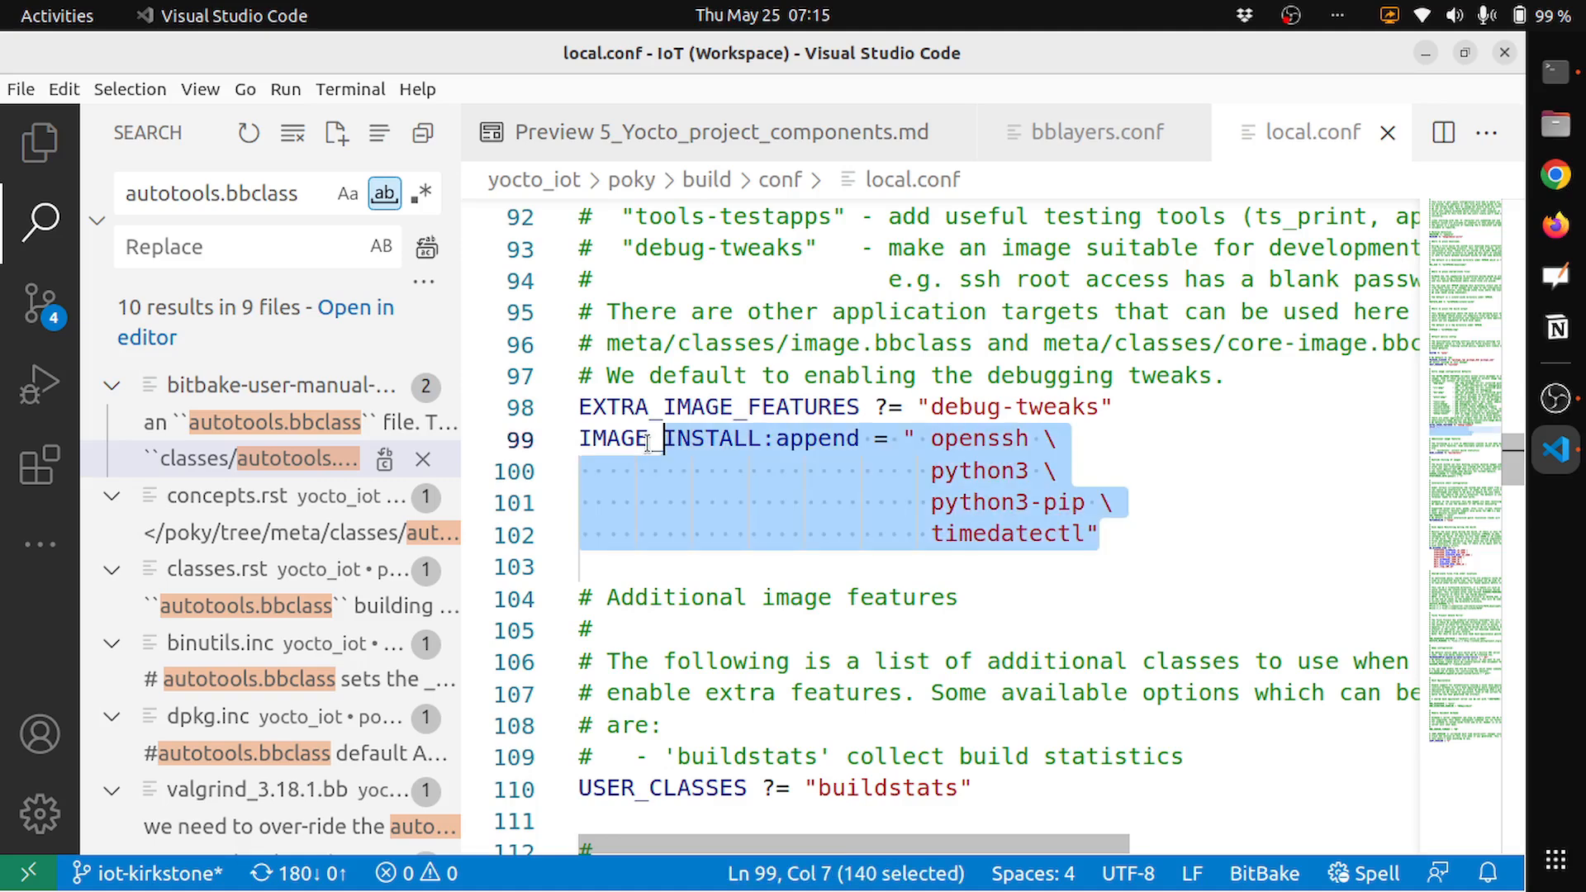
pyautogui.scroll(-3)
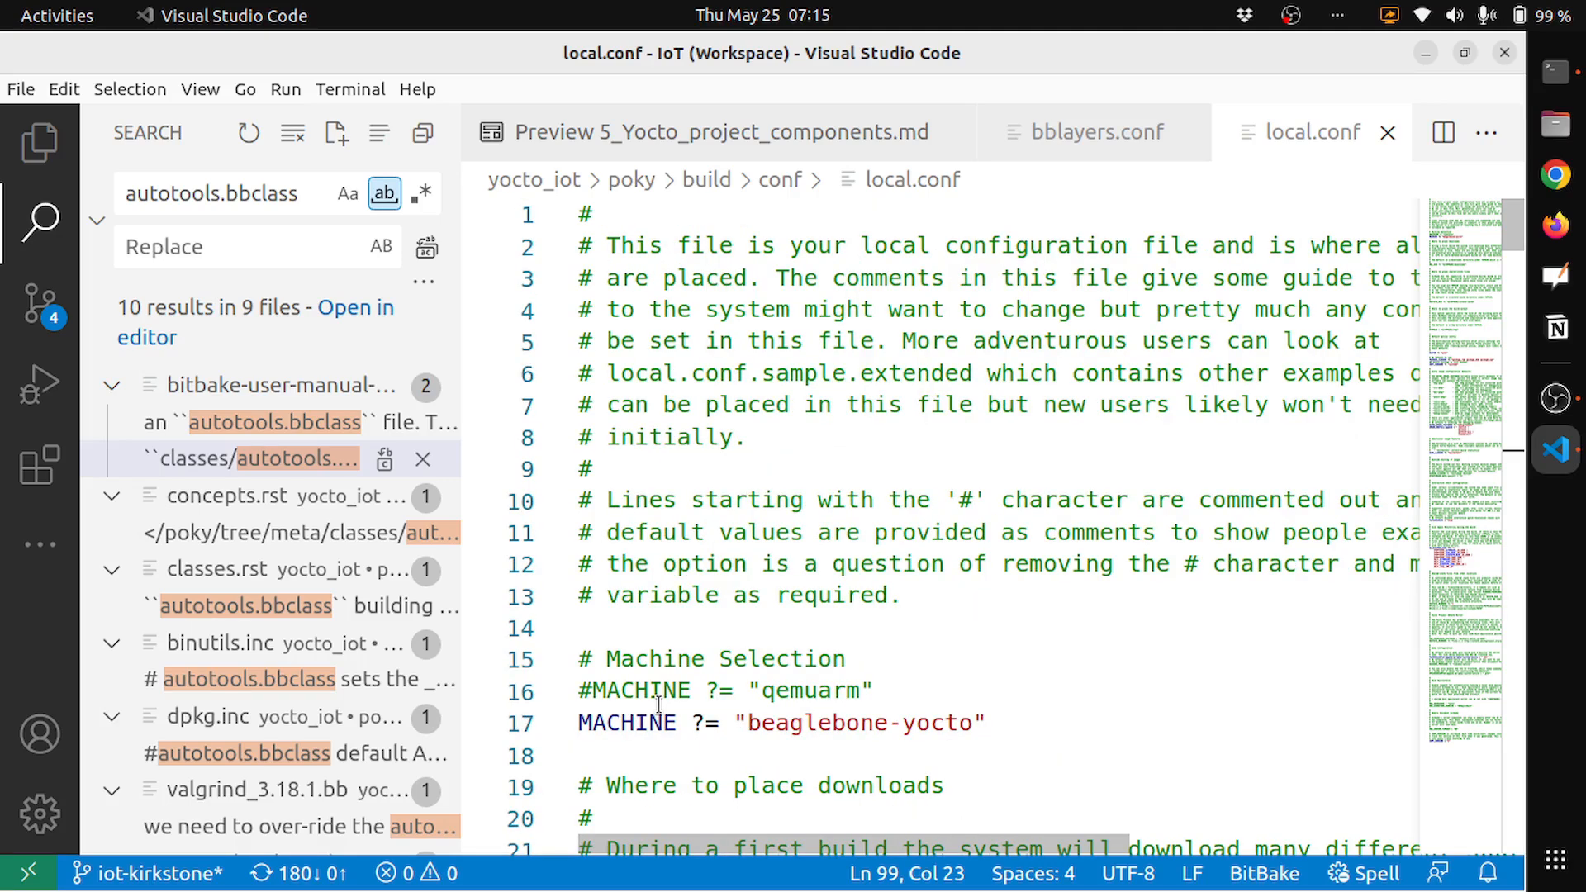
pyautogui.moveTo(736, 723); pyautogui.dragTo(982, 722)
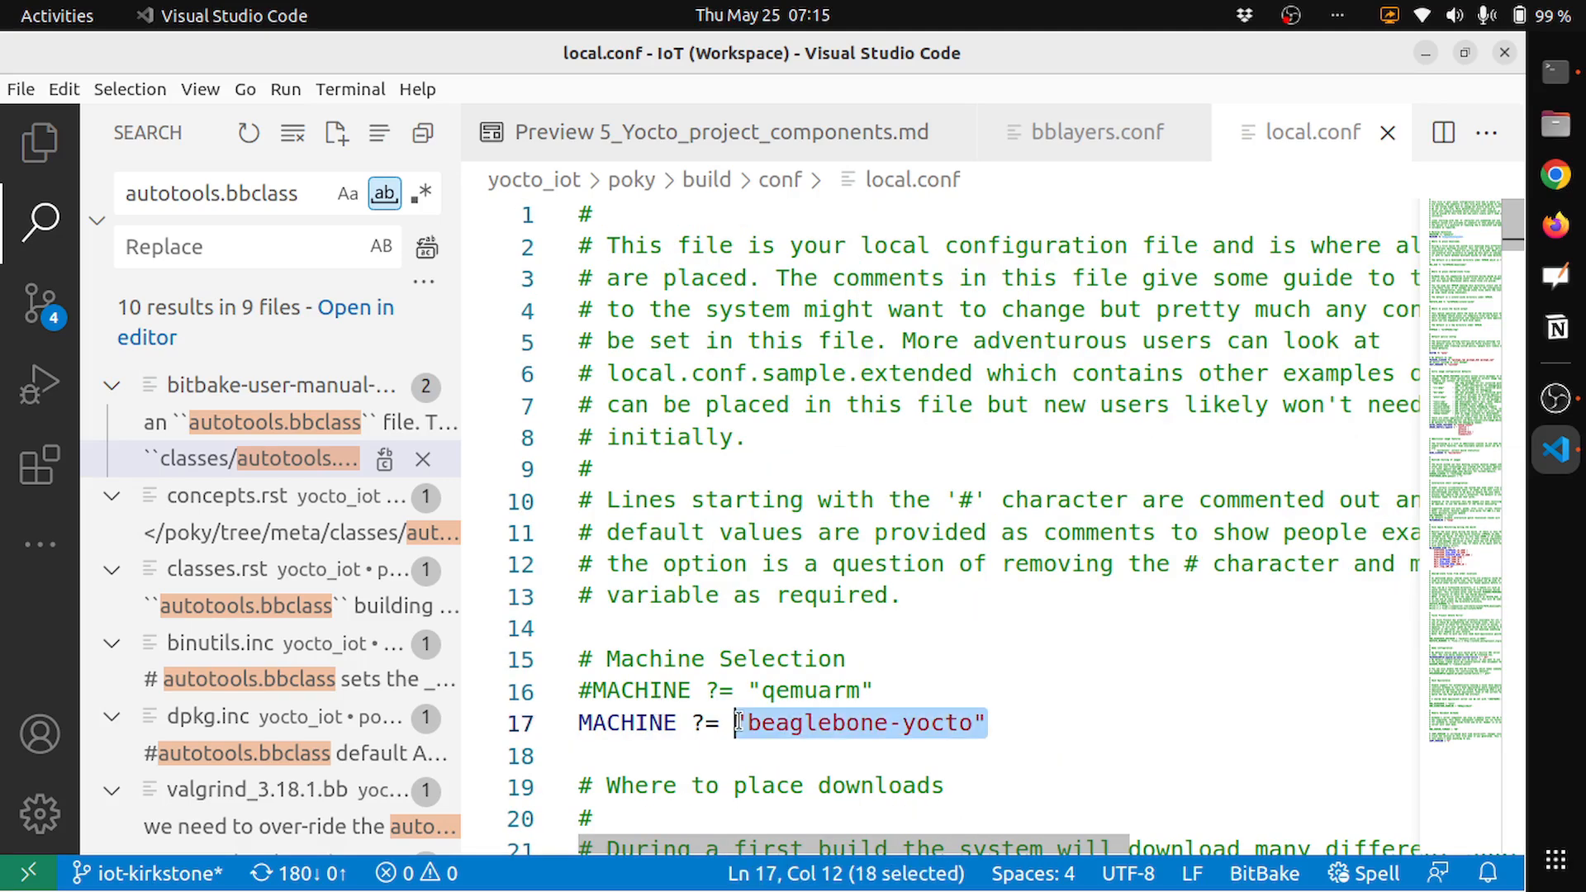
pyautogui.moveTo(940, 717)
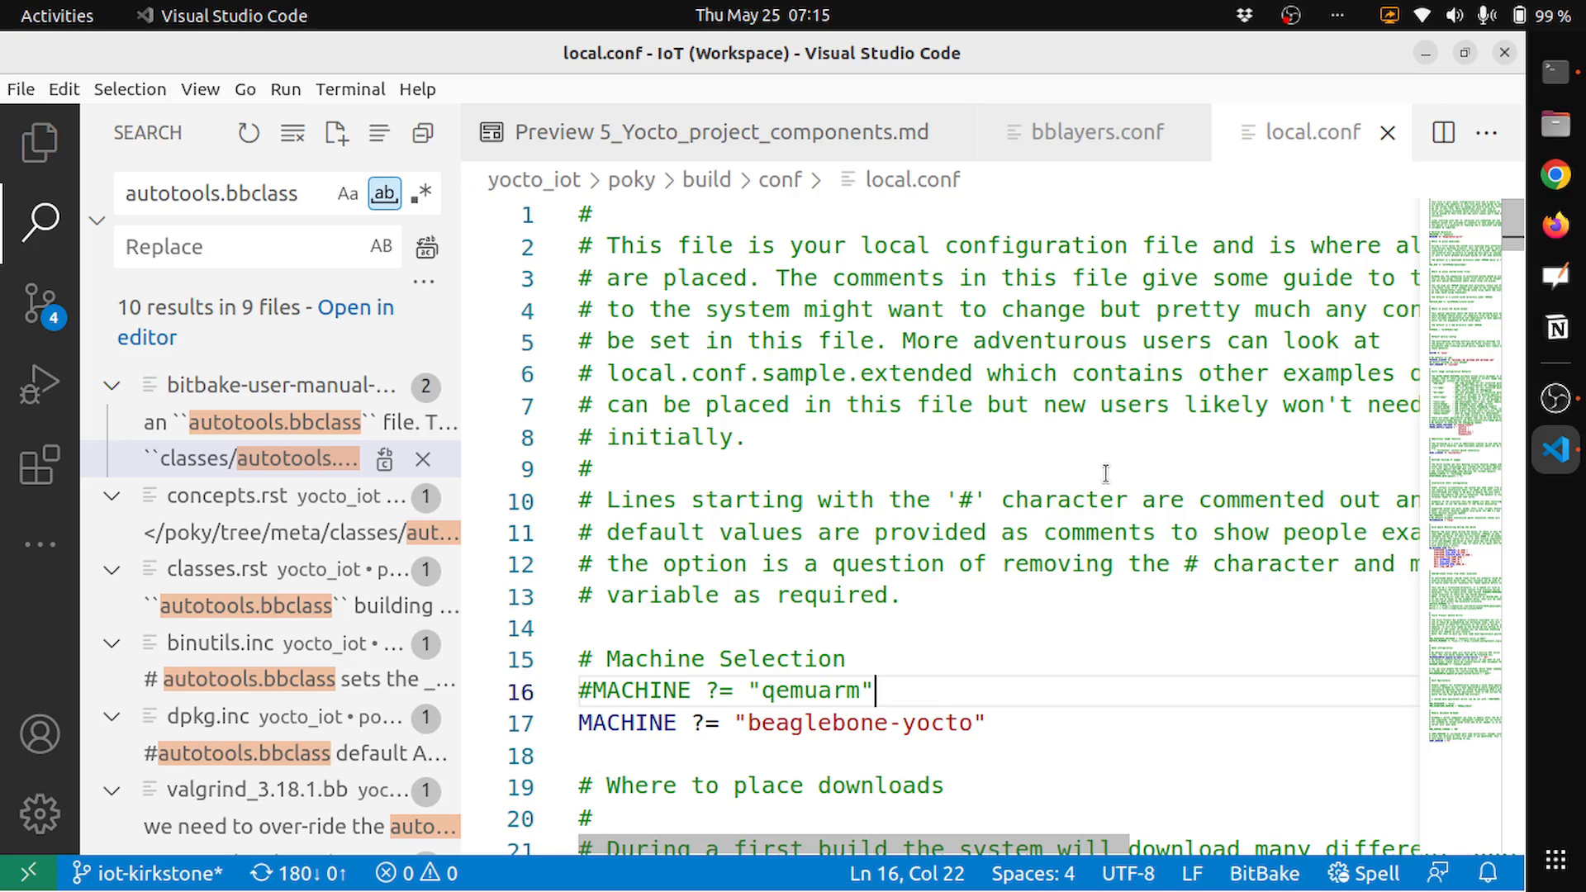
pyautogui.click(720, 132)
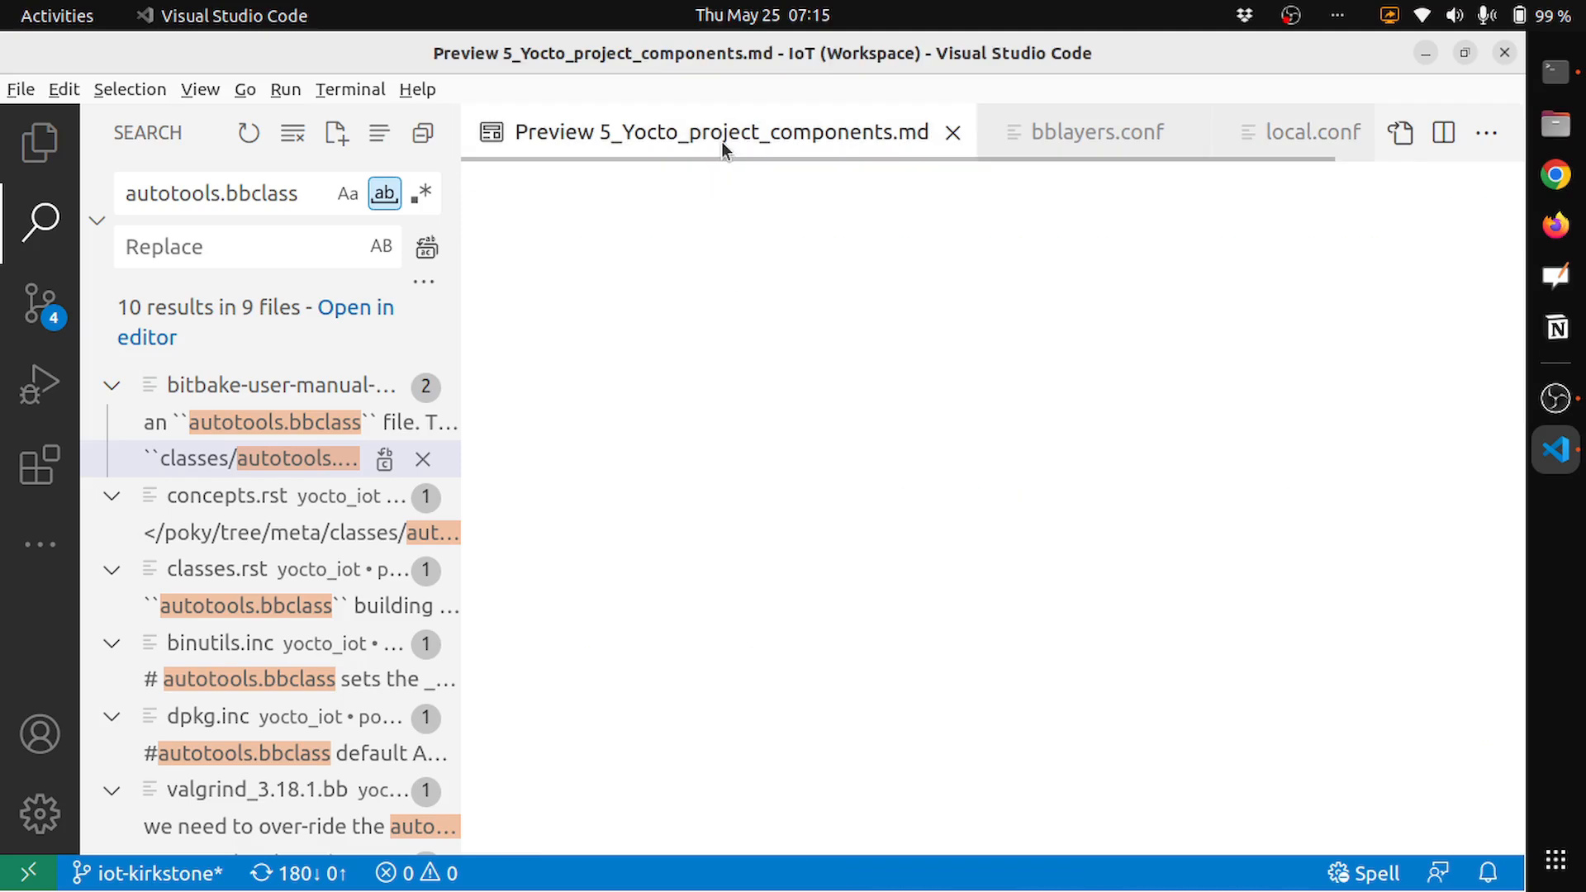
pyautogui.scroll(-3)
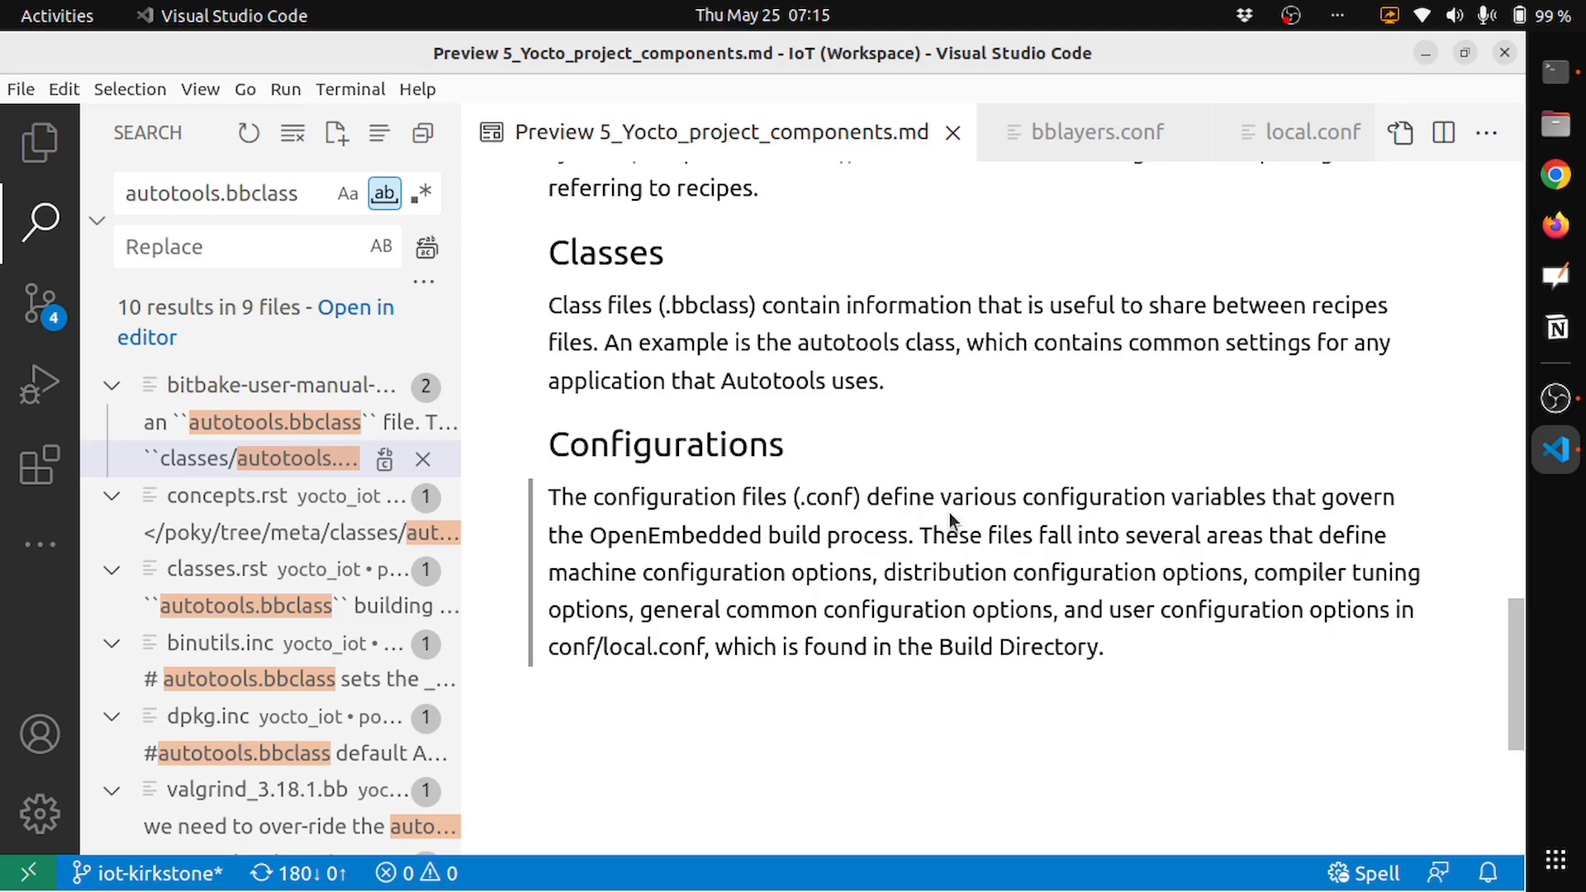